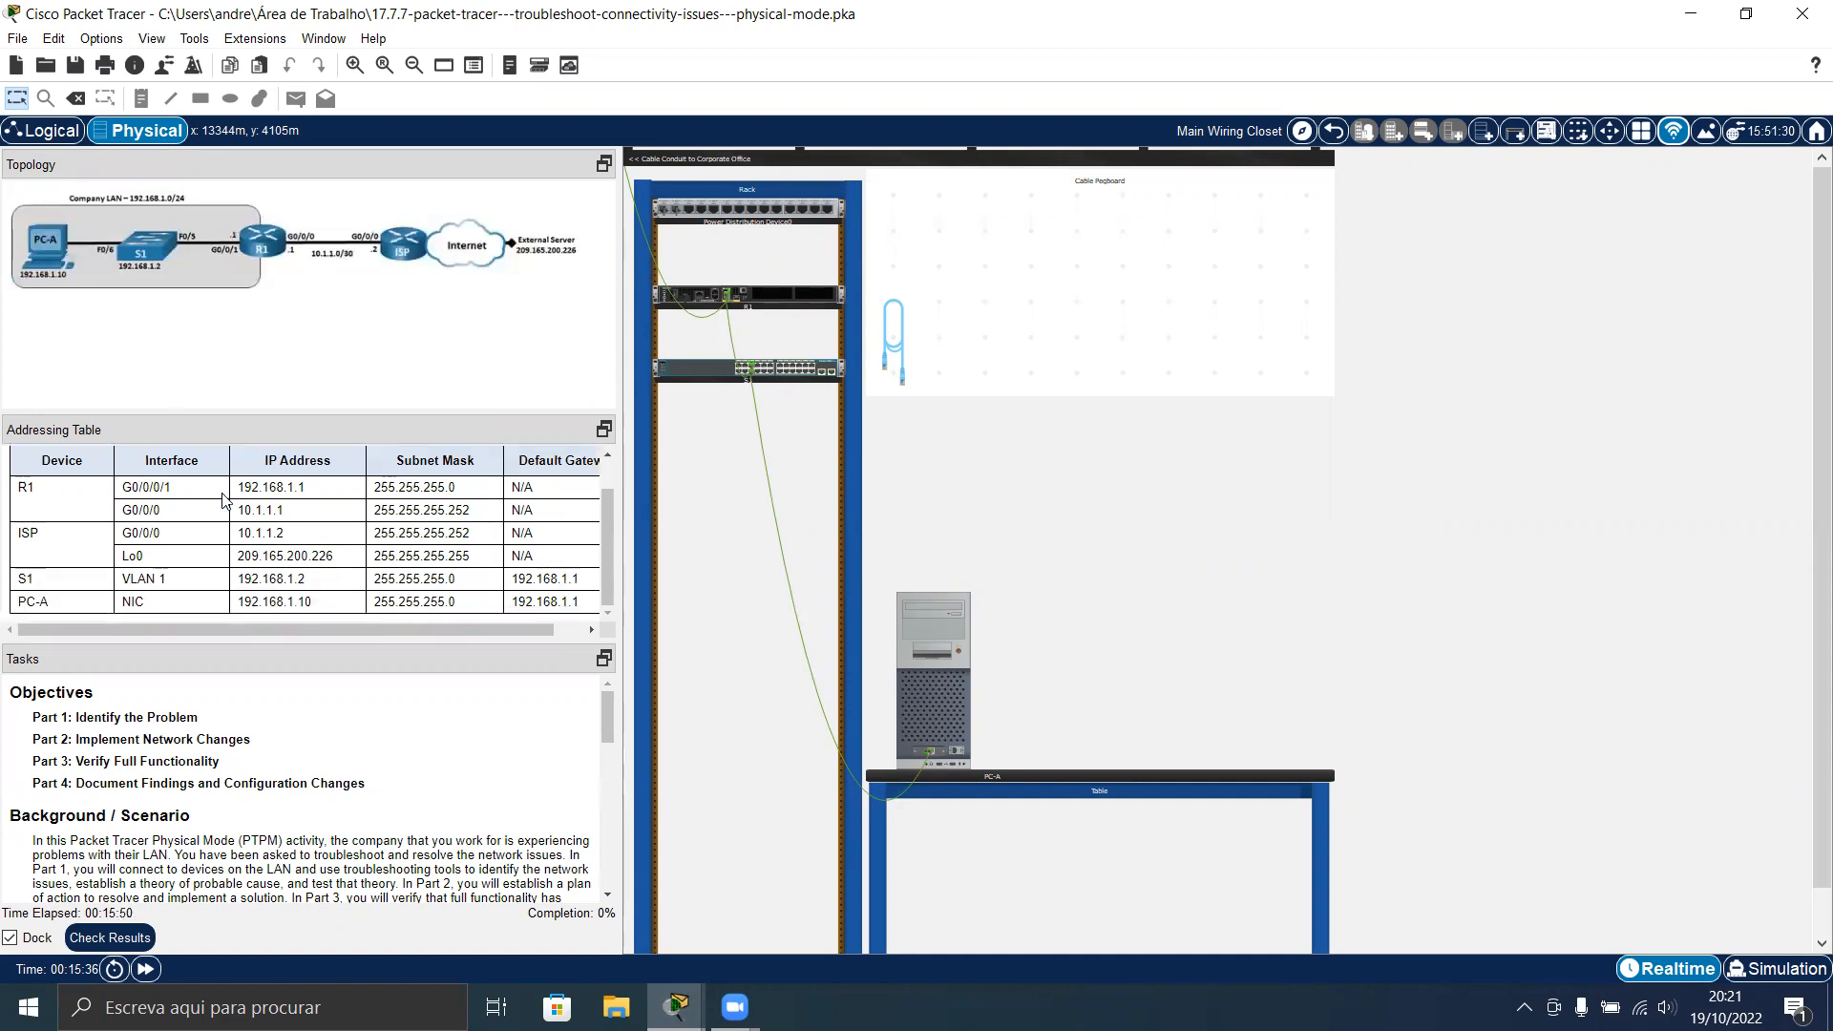
# Scroll through the activity instructions and topology before starting troubleshooting
pyautogui.scroll(-3)
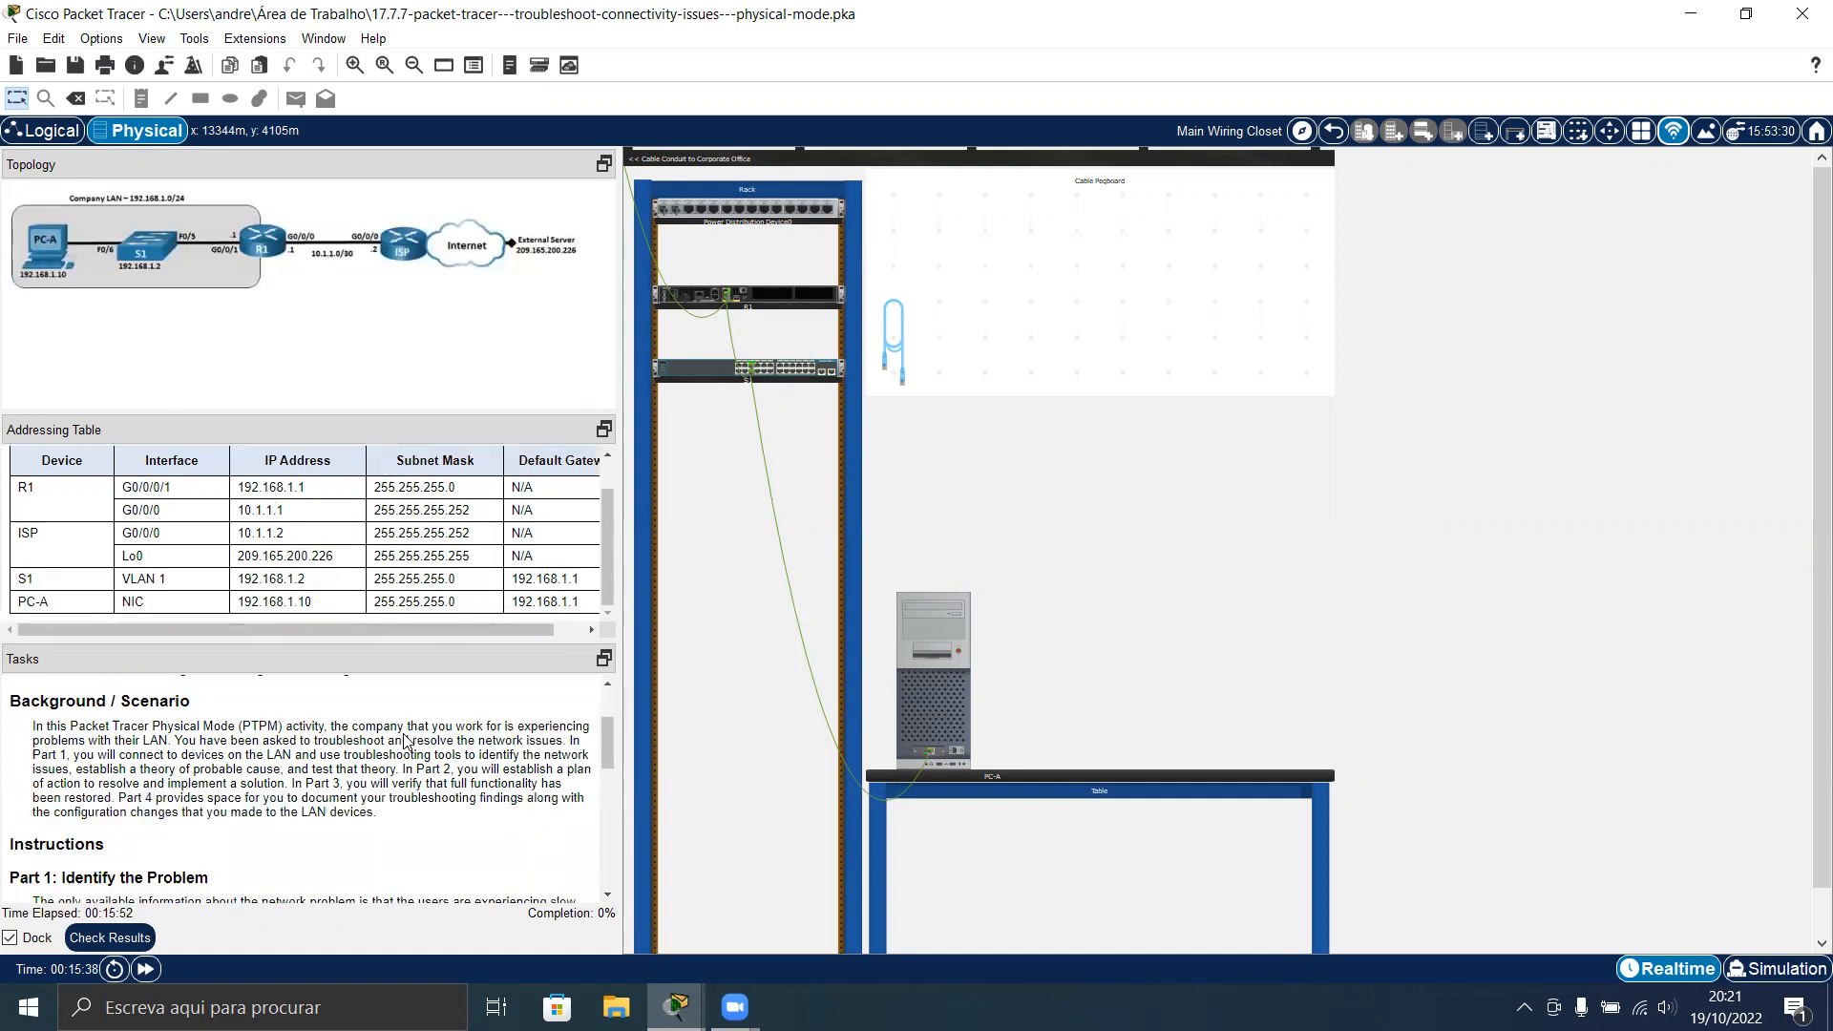
pyautogui.scroll(3)
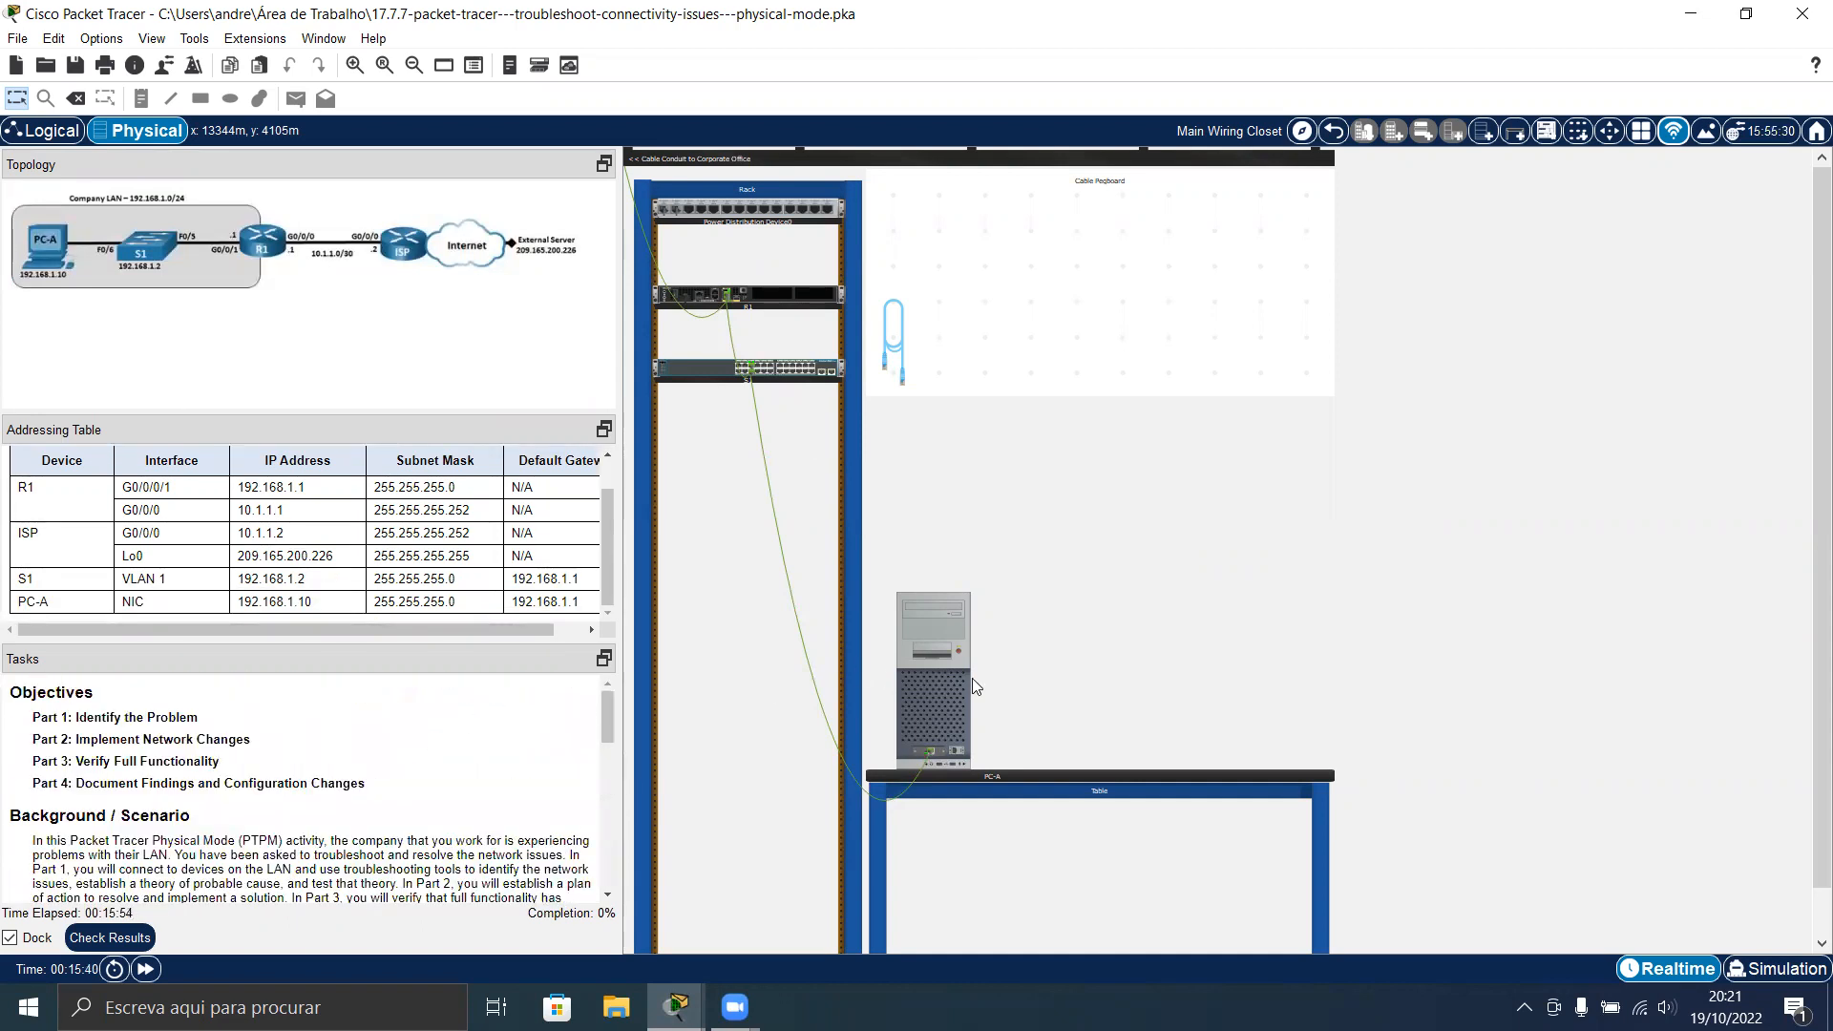
pyautogui.moveTo(935, 645)
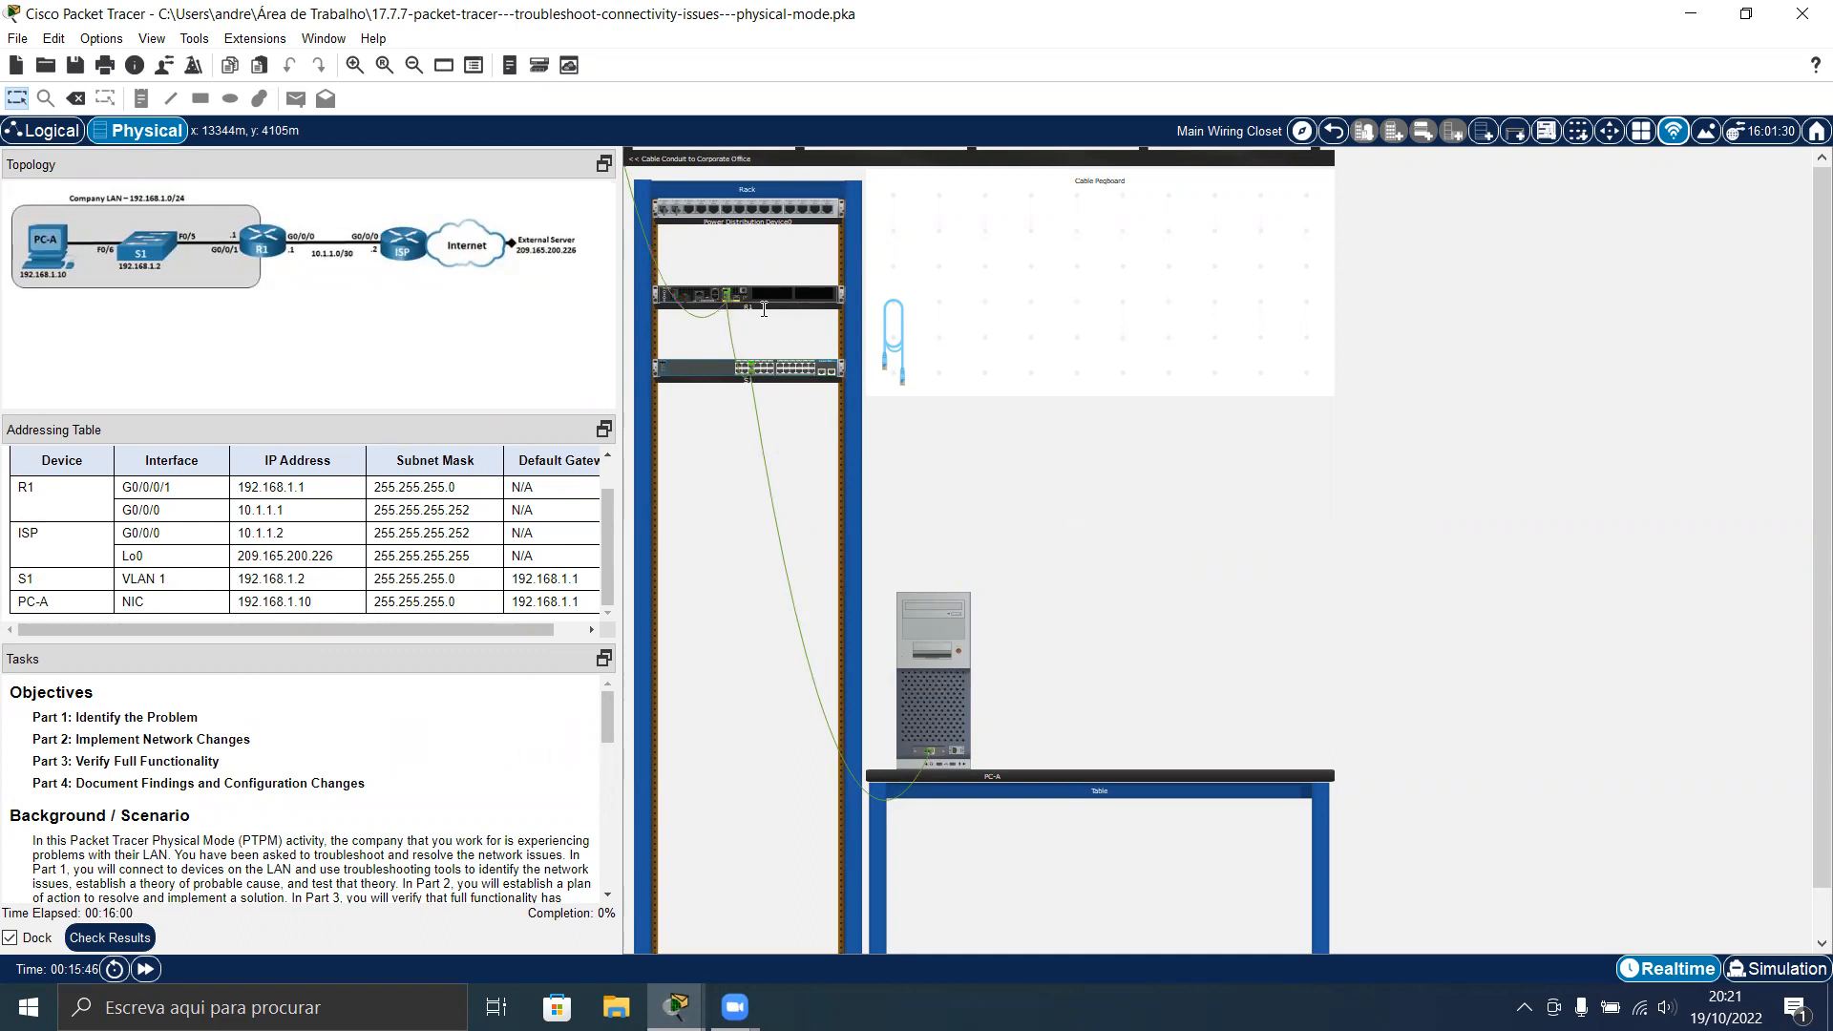
pyautogui.moveTo(553, 358)
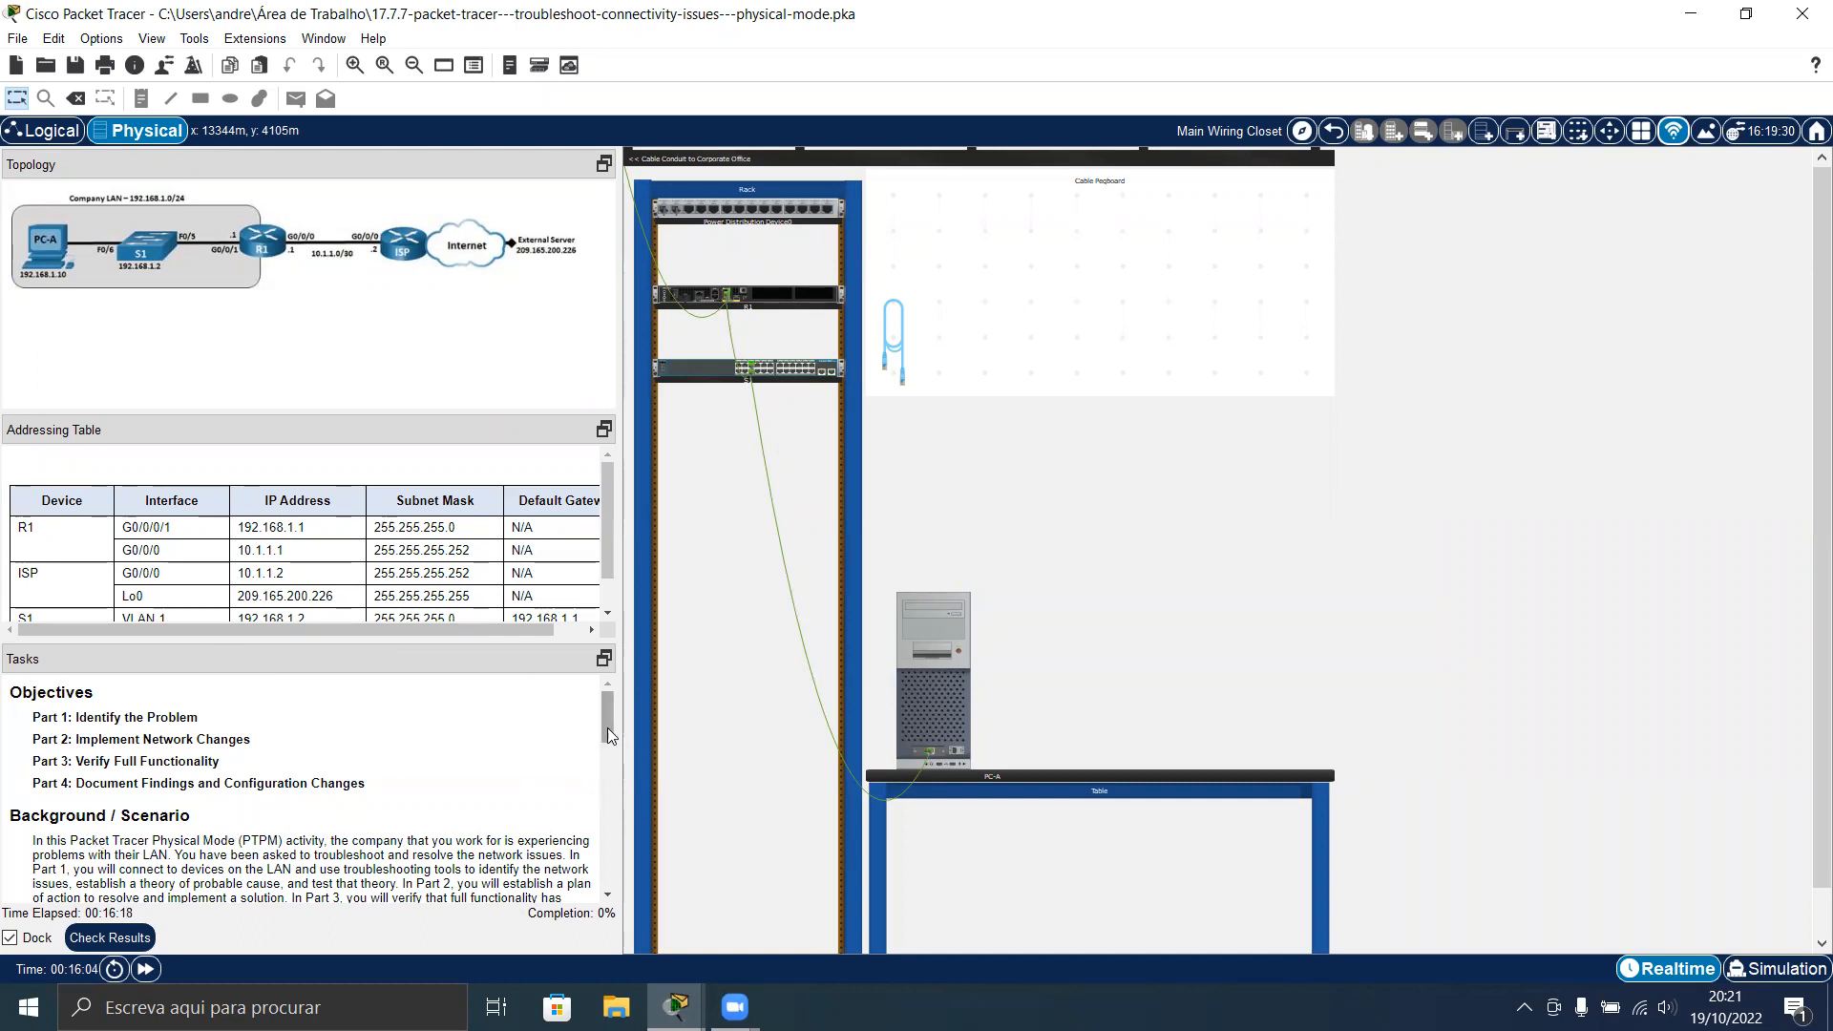
pyautogui.scroll(-3)
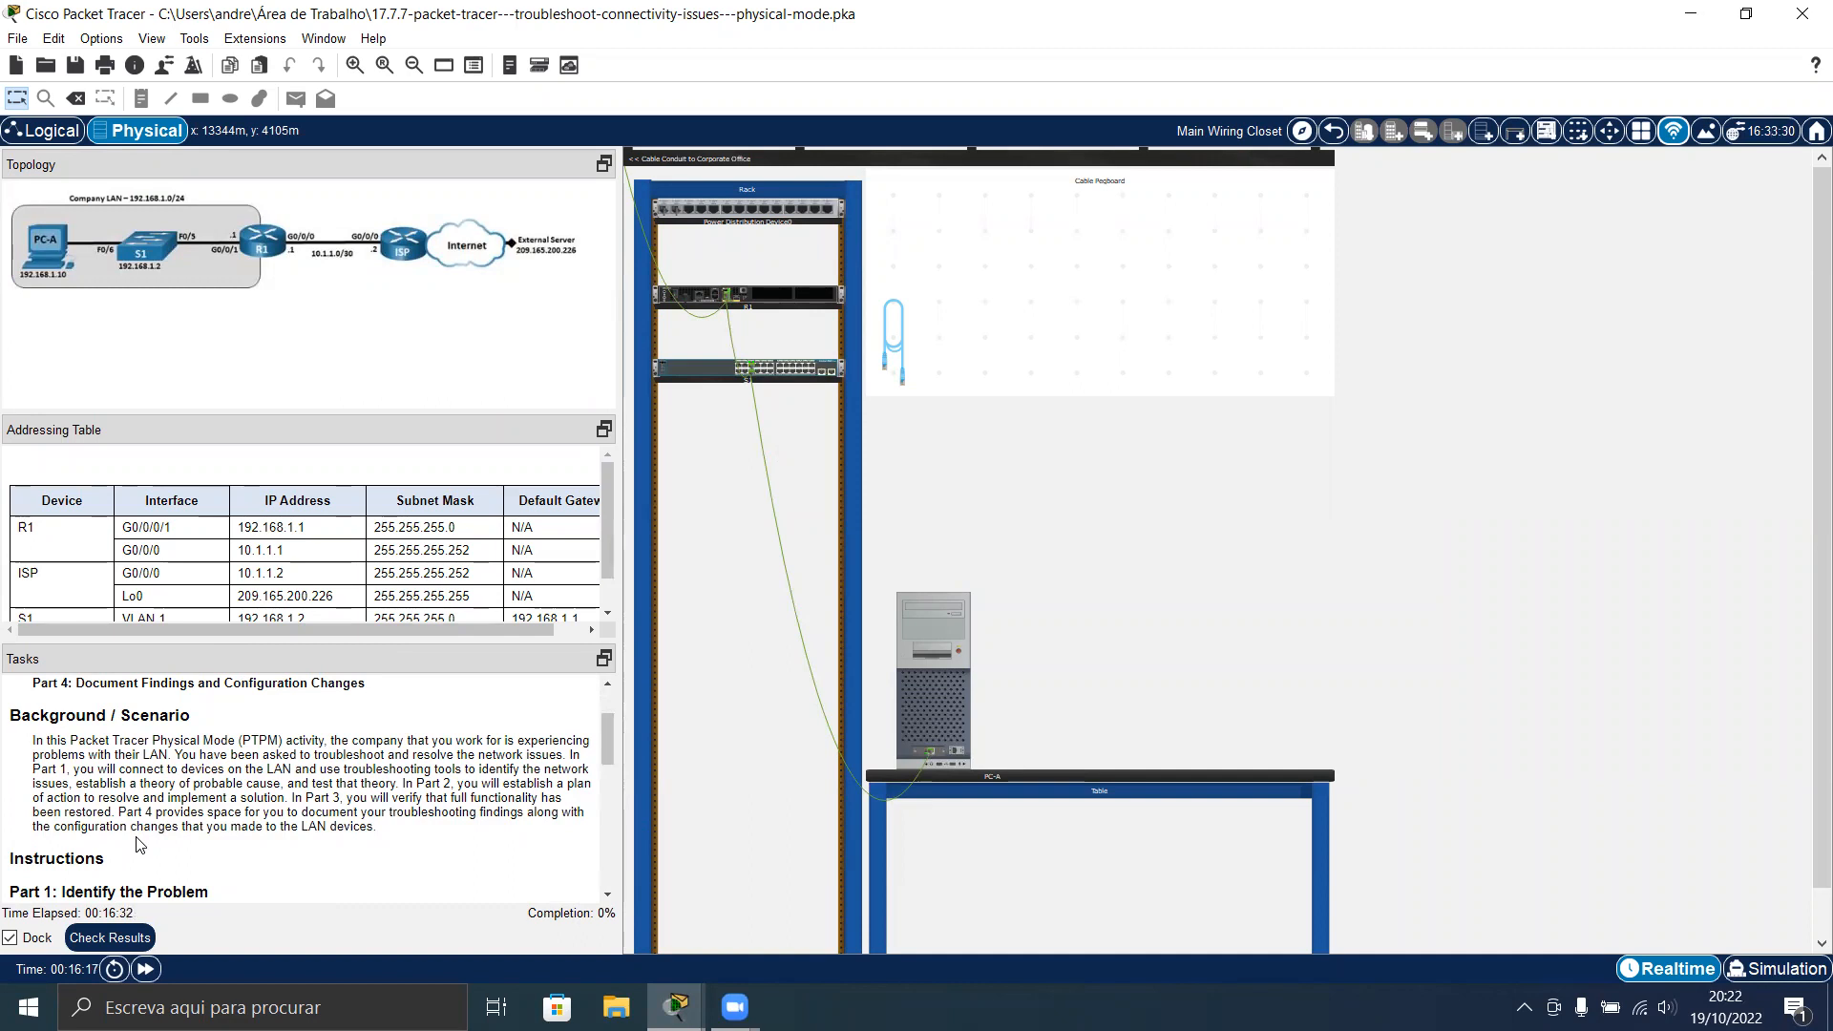
pyautogui.moveTo(212, 872)
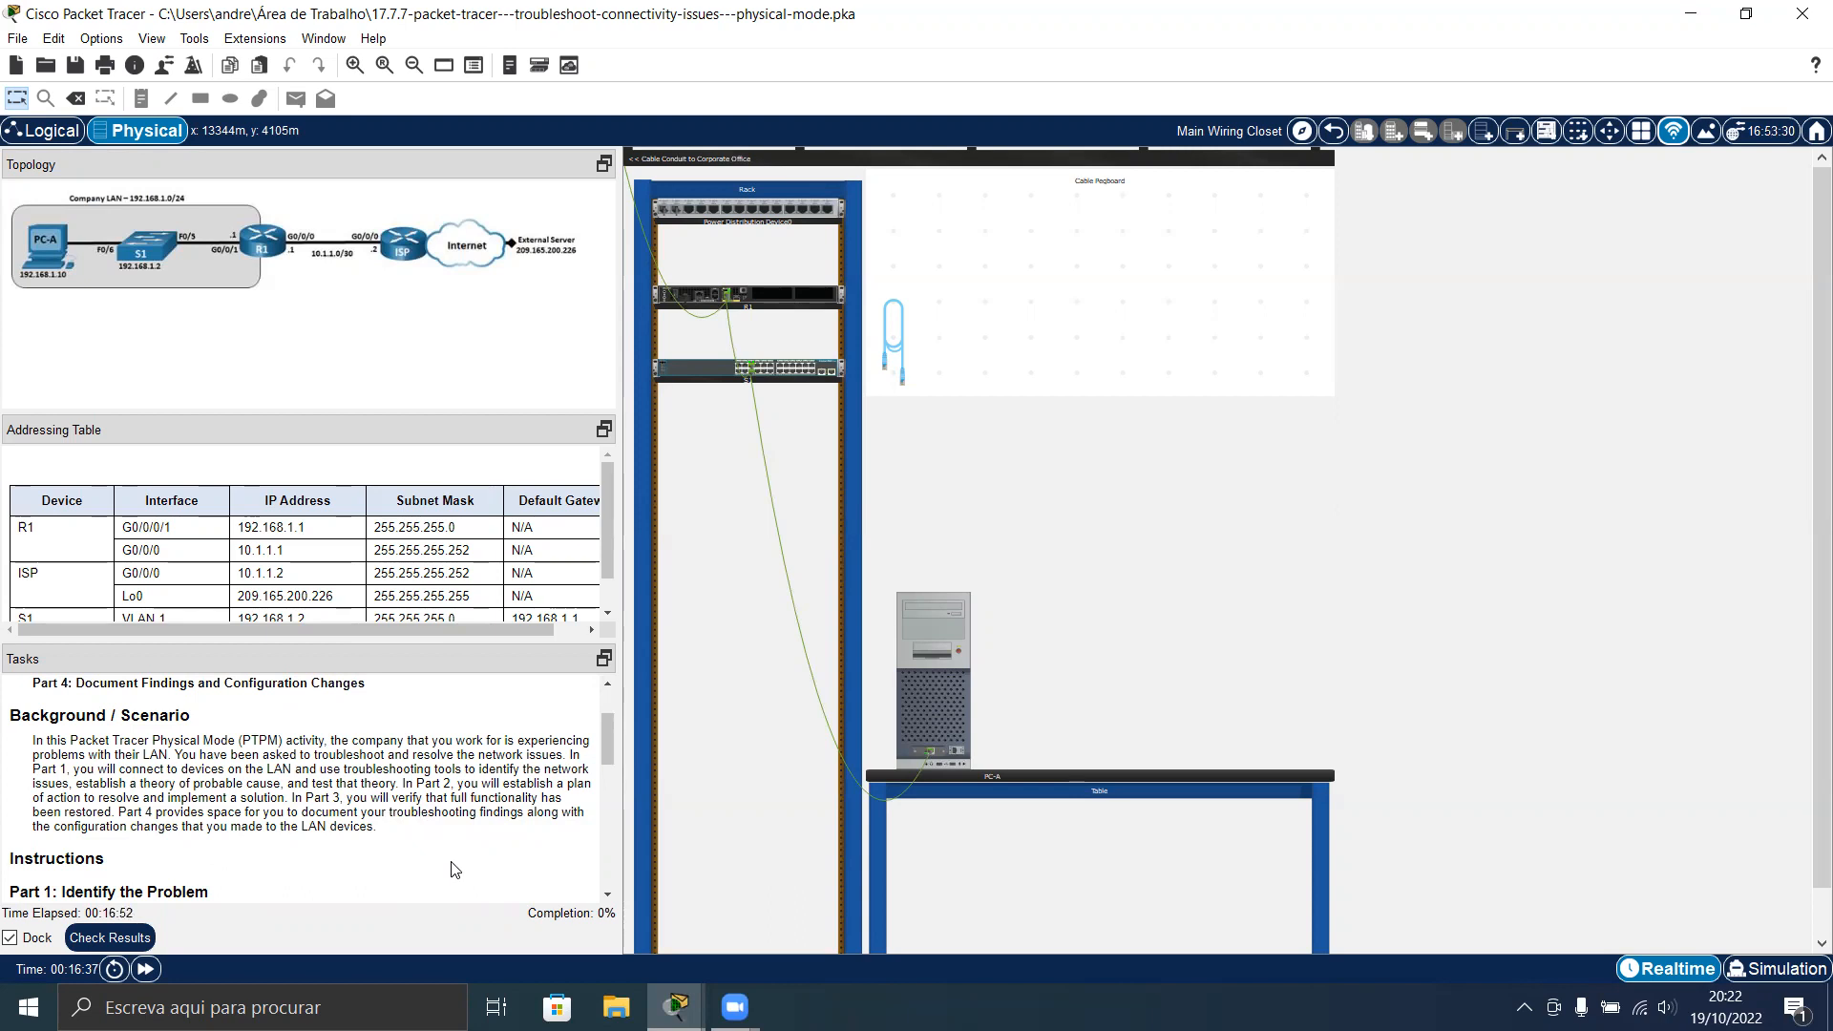
pyautogui.moveTo(233, 906)
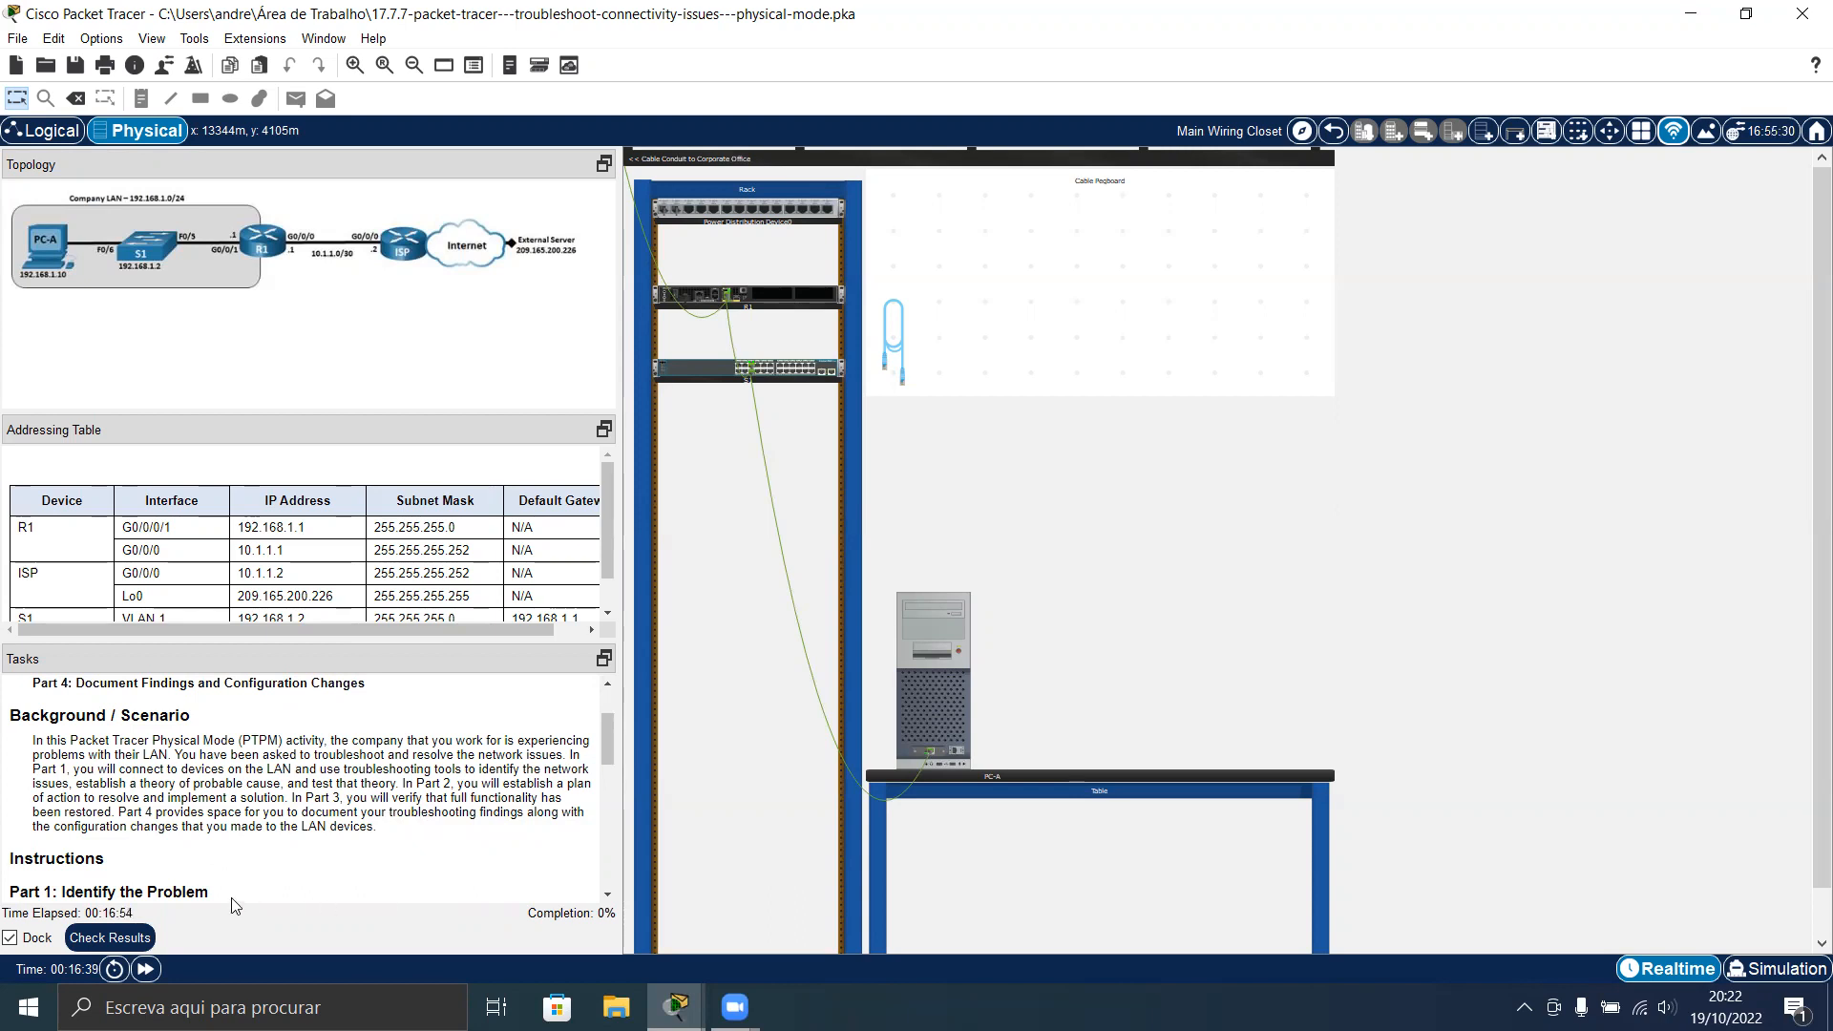
pyautogui.moveTo(340, 893)
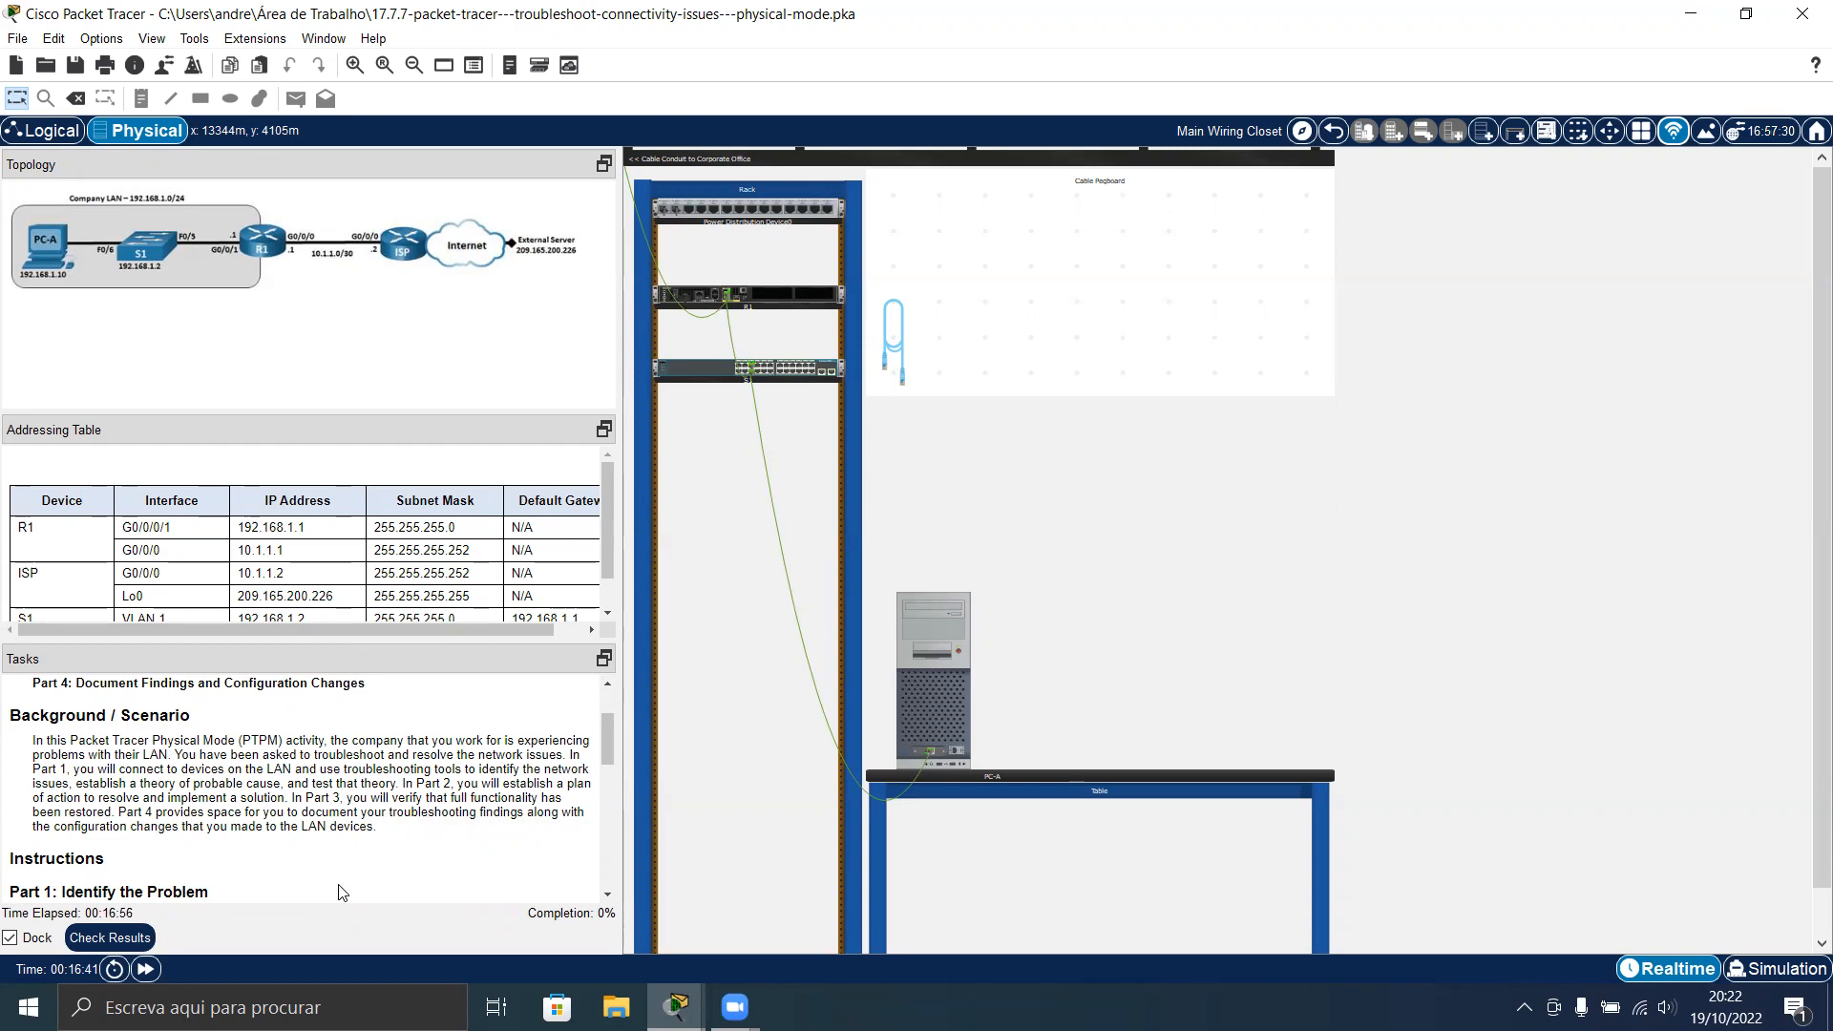
pyautogui.scroll(-3)
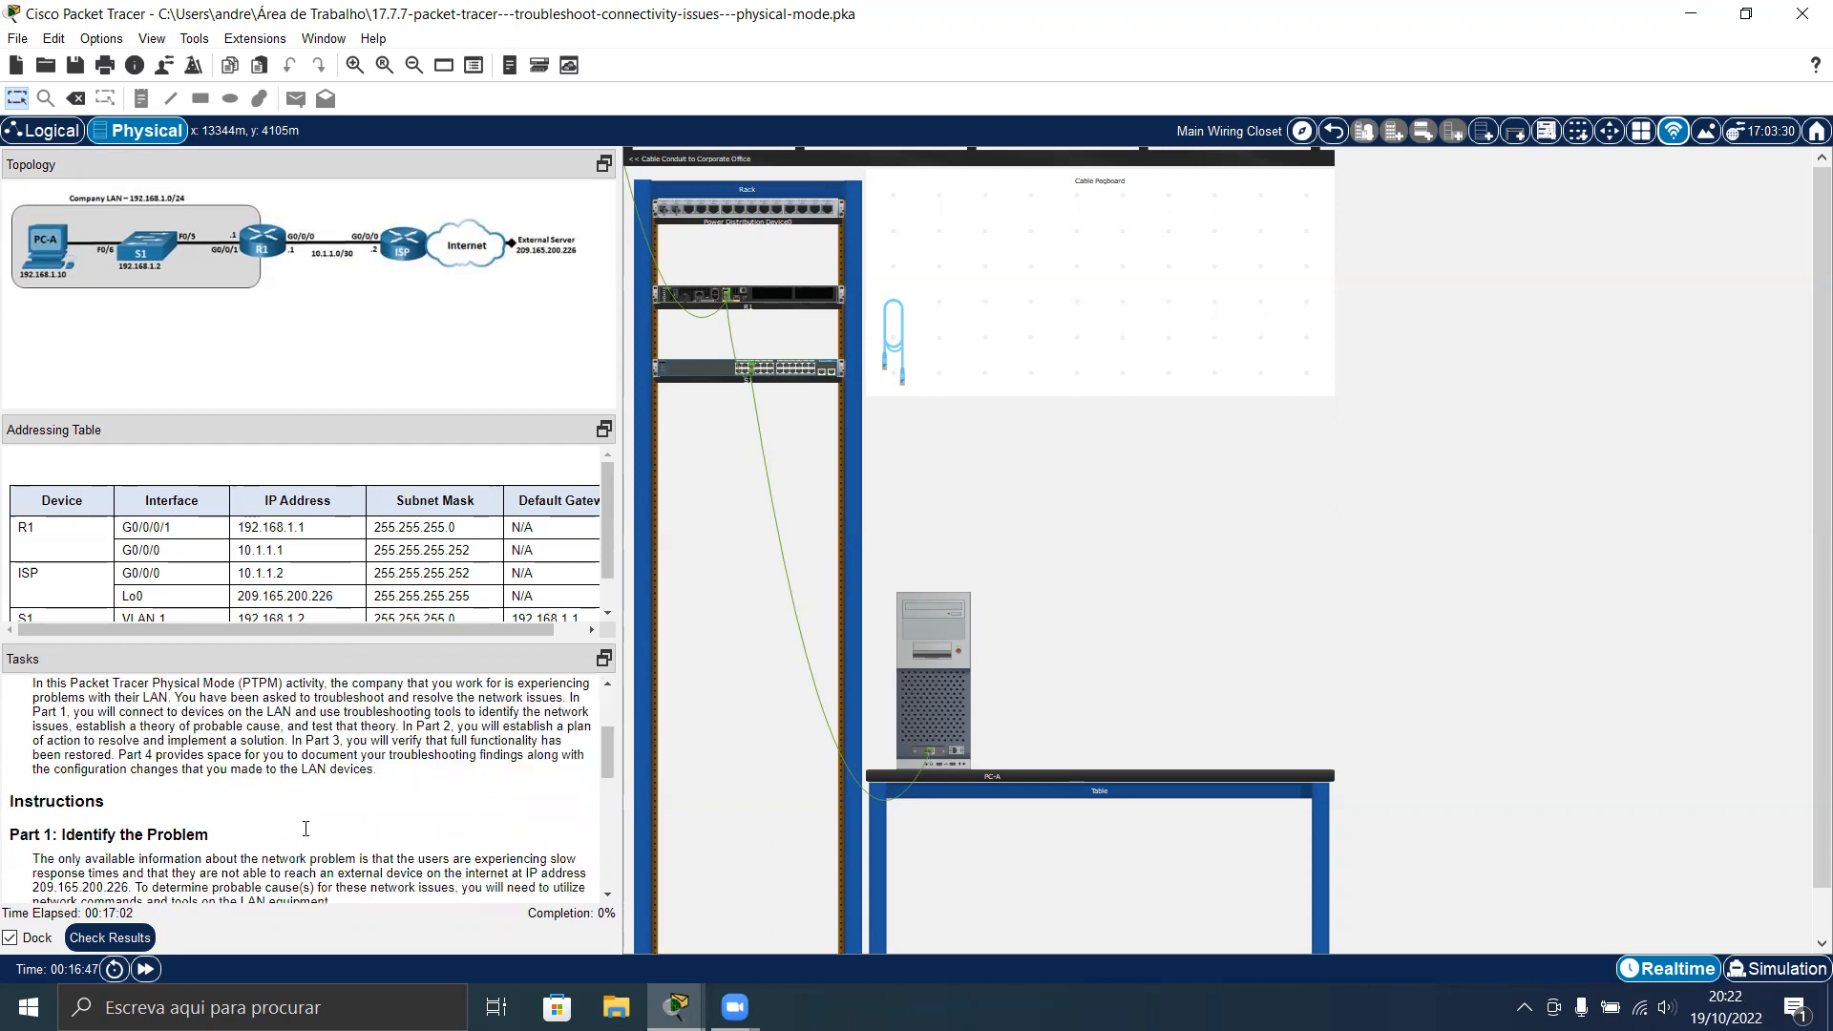
pyautogui.scroll(3)
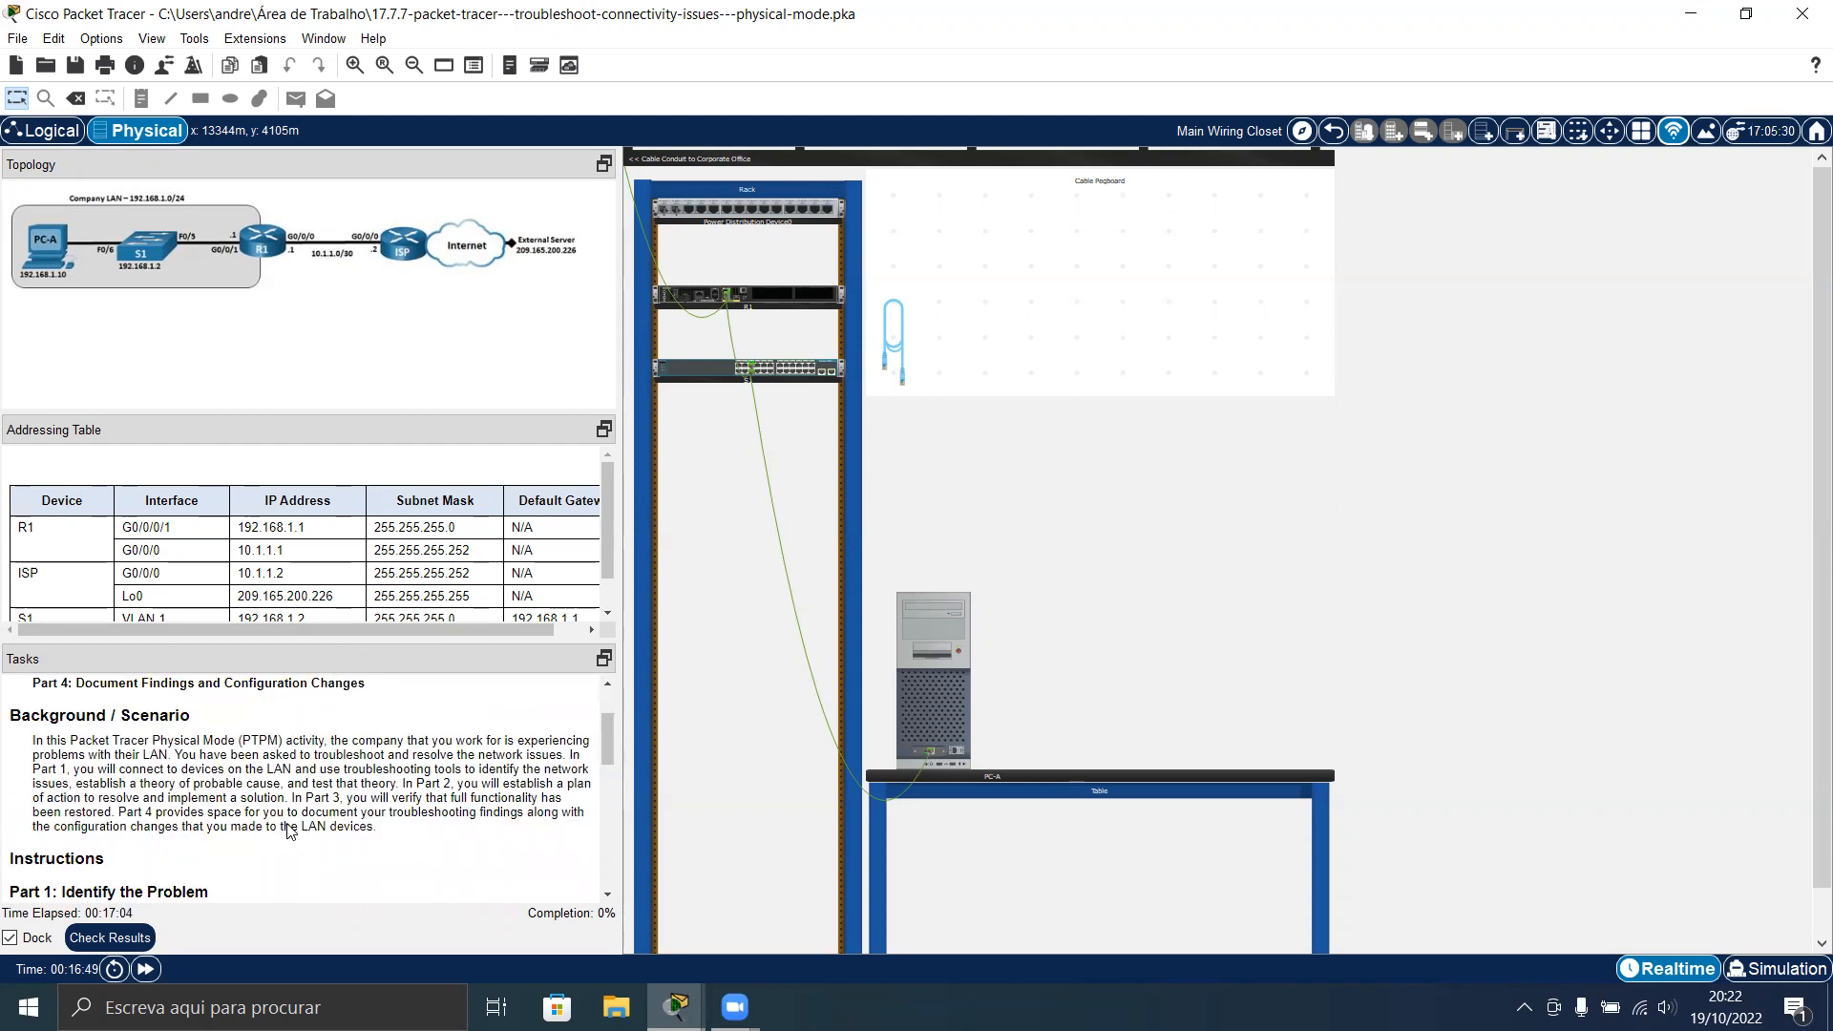
pyautogui.scroll(-3)
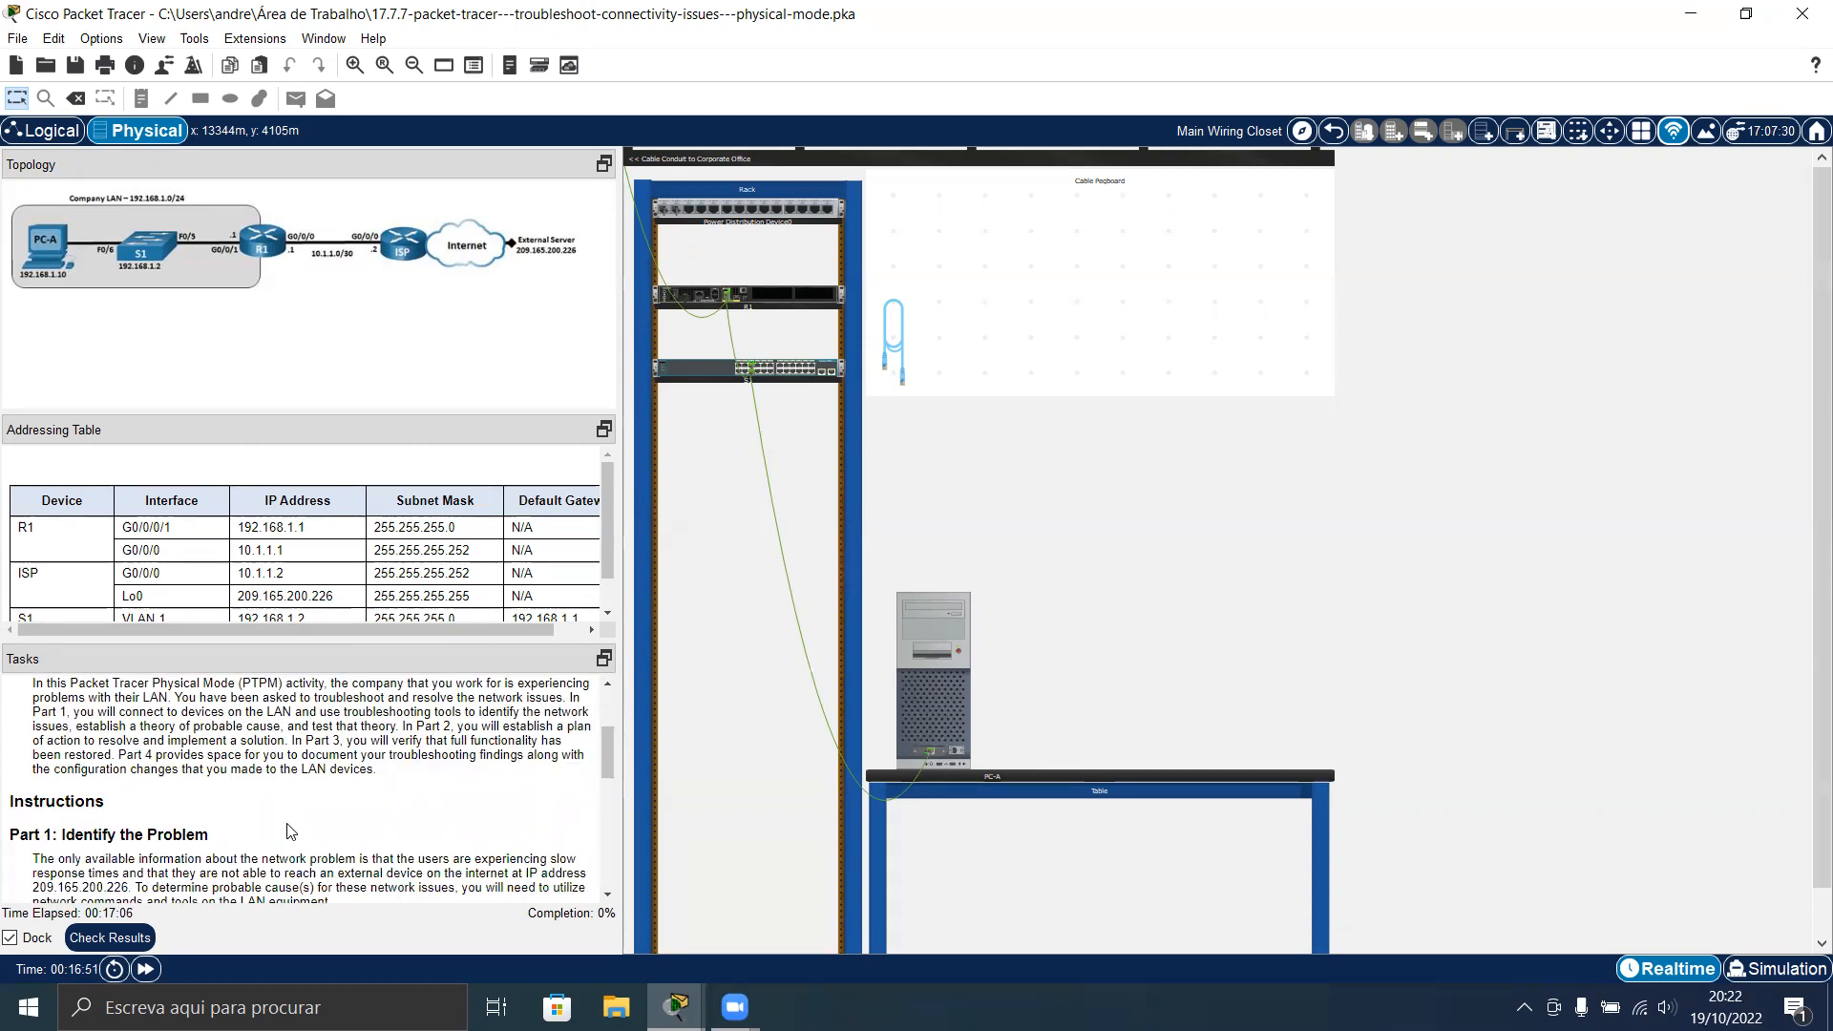
pyautogui.scroll(-3)
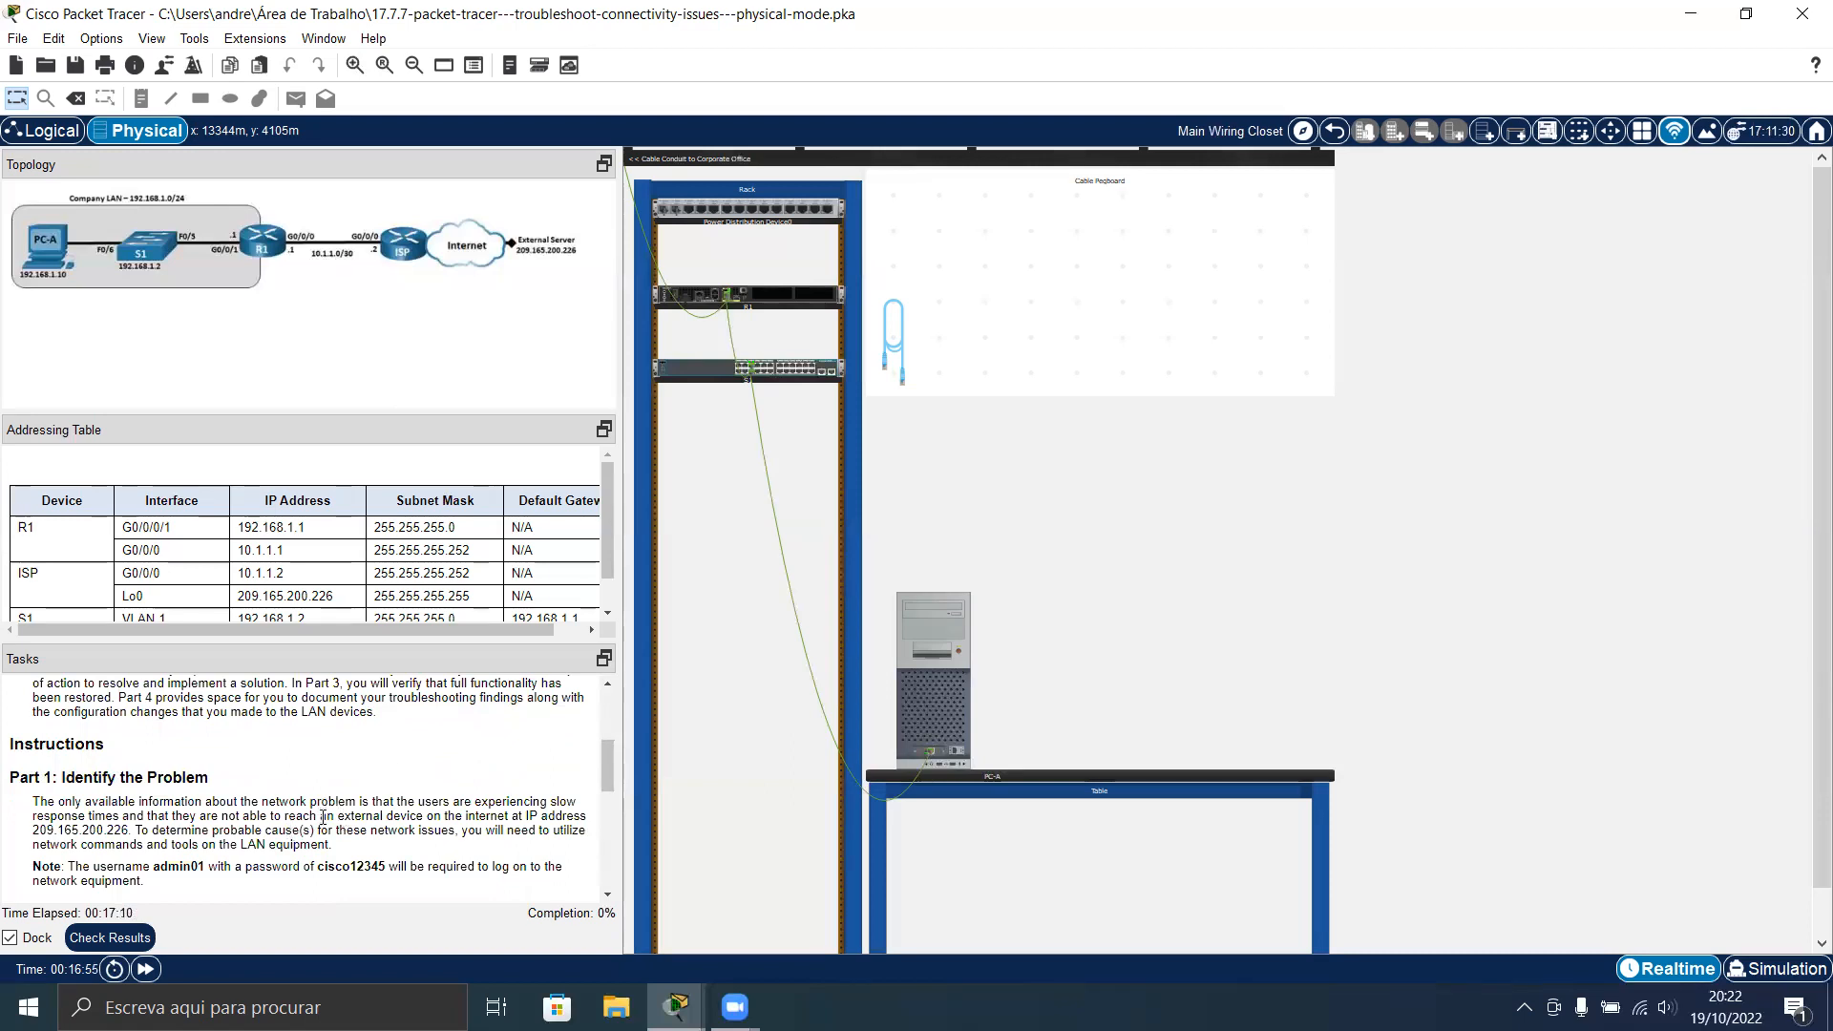
pyautogui.scroll(-3)
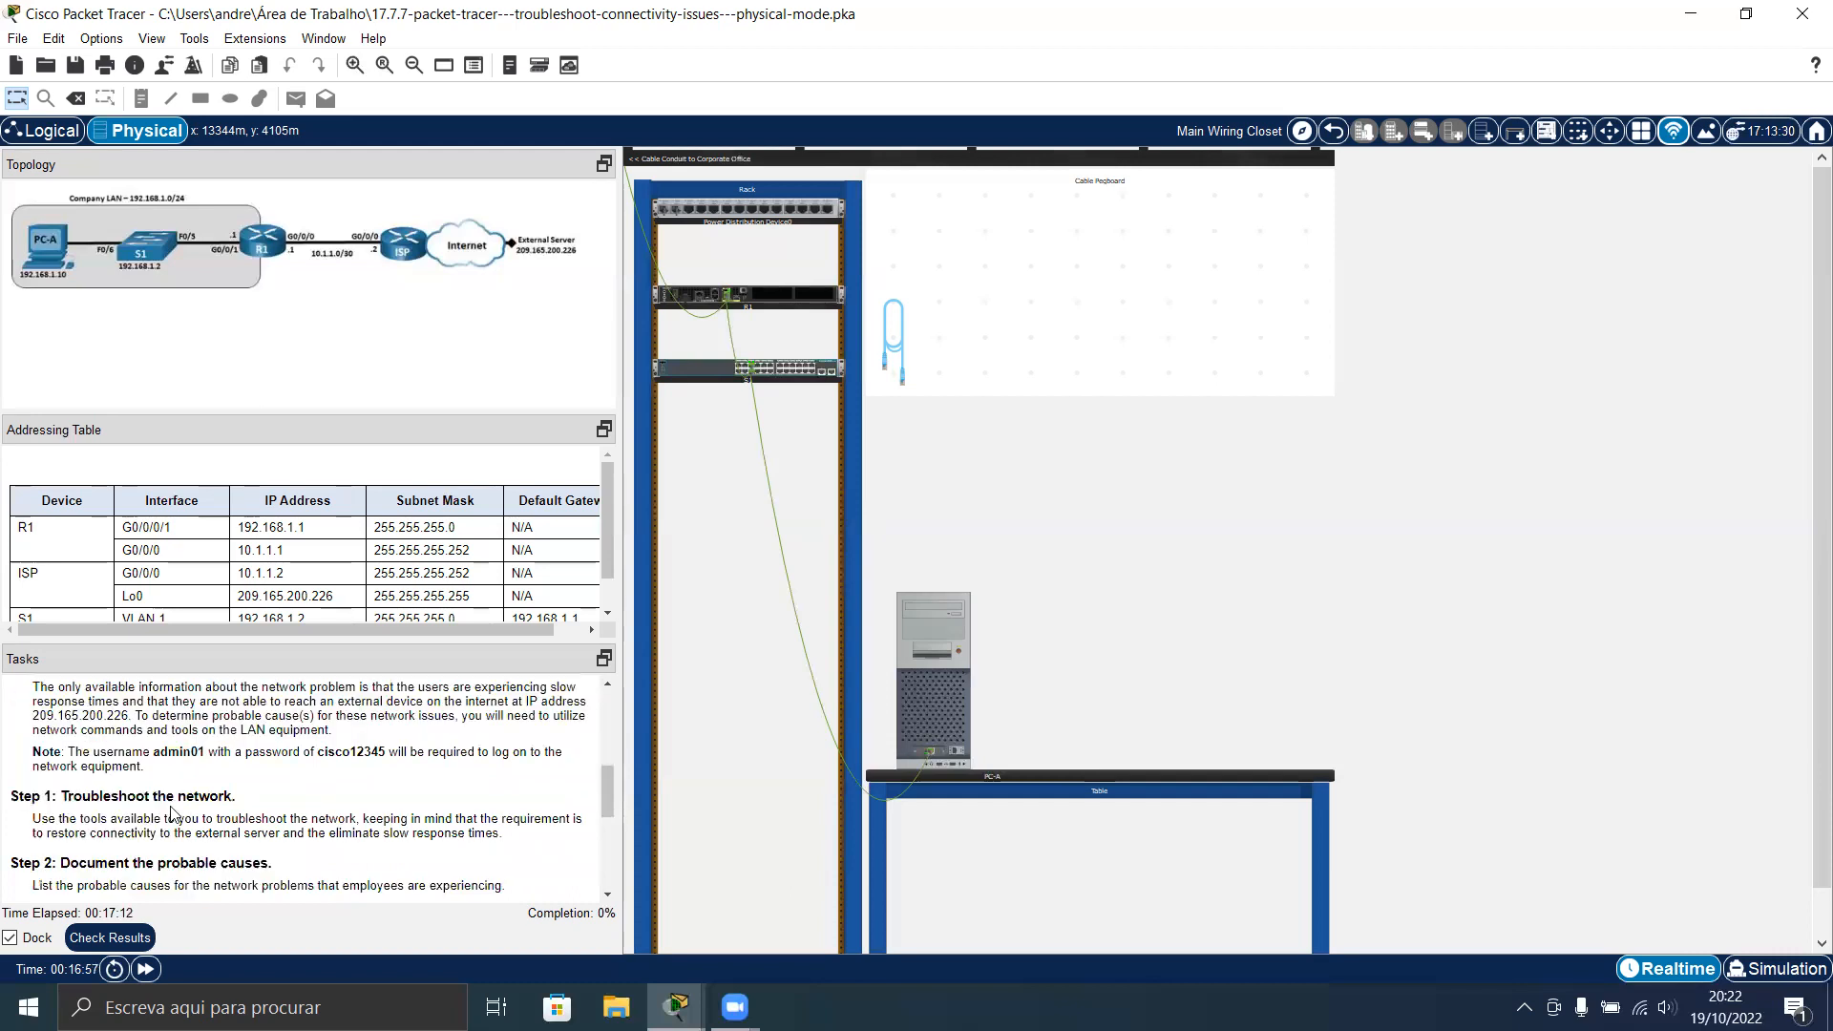
pyautogui.scroll(3)
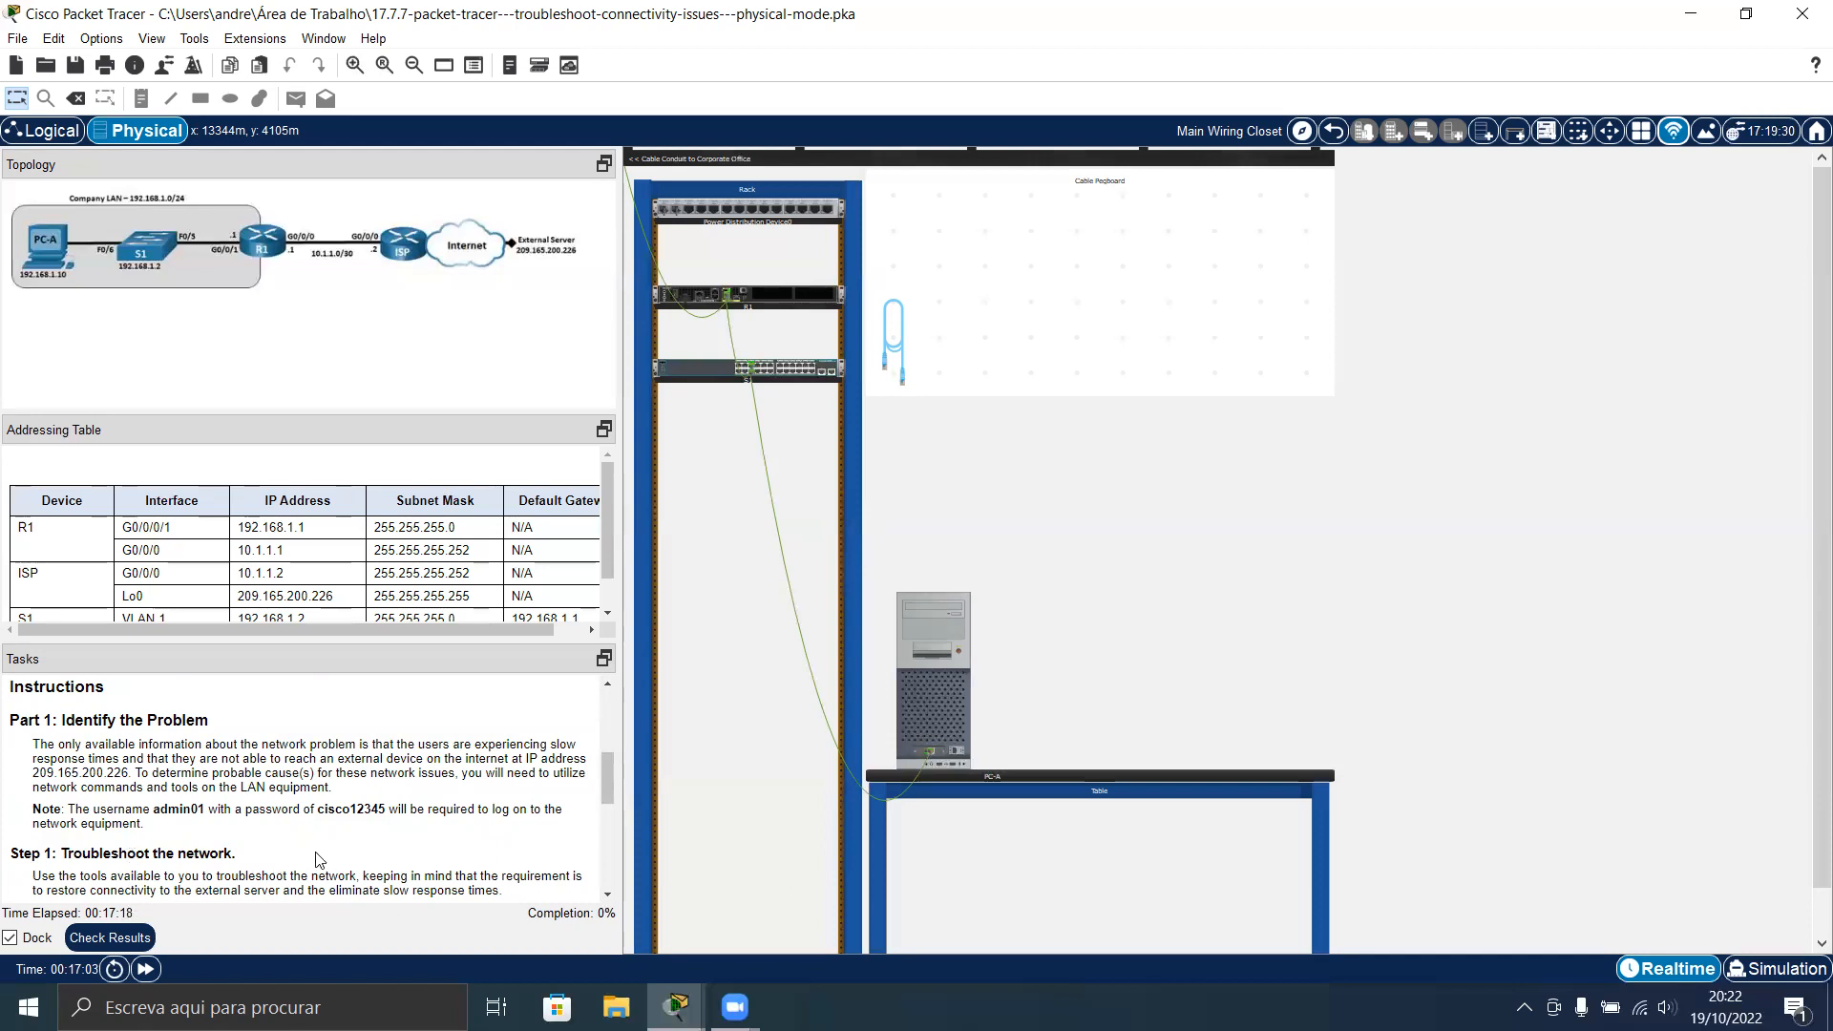
pyautogui.moveTo(467, 744)
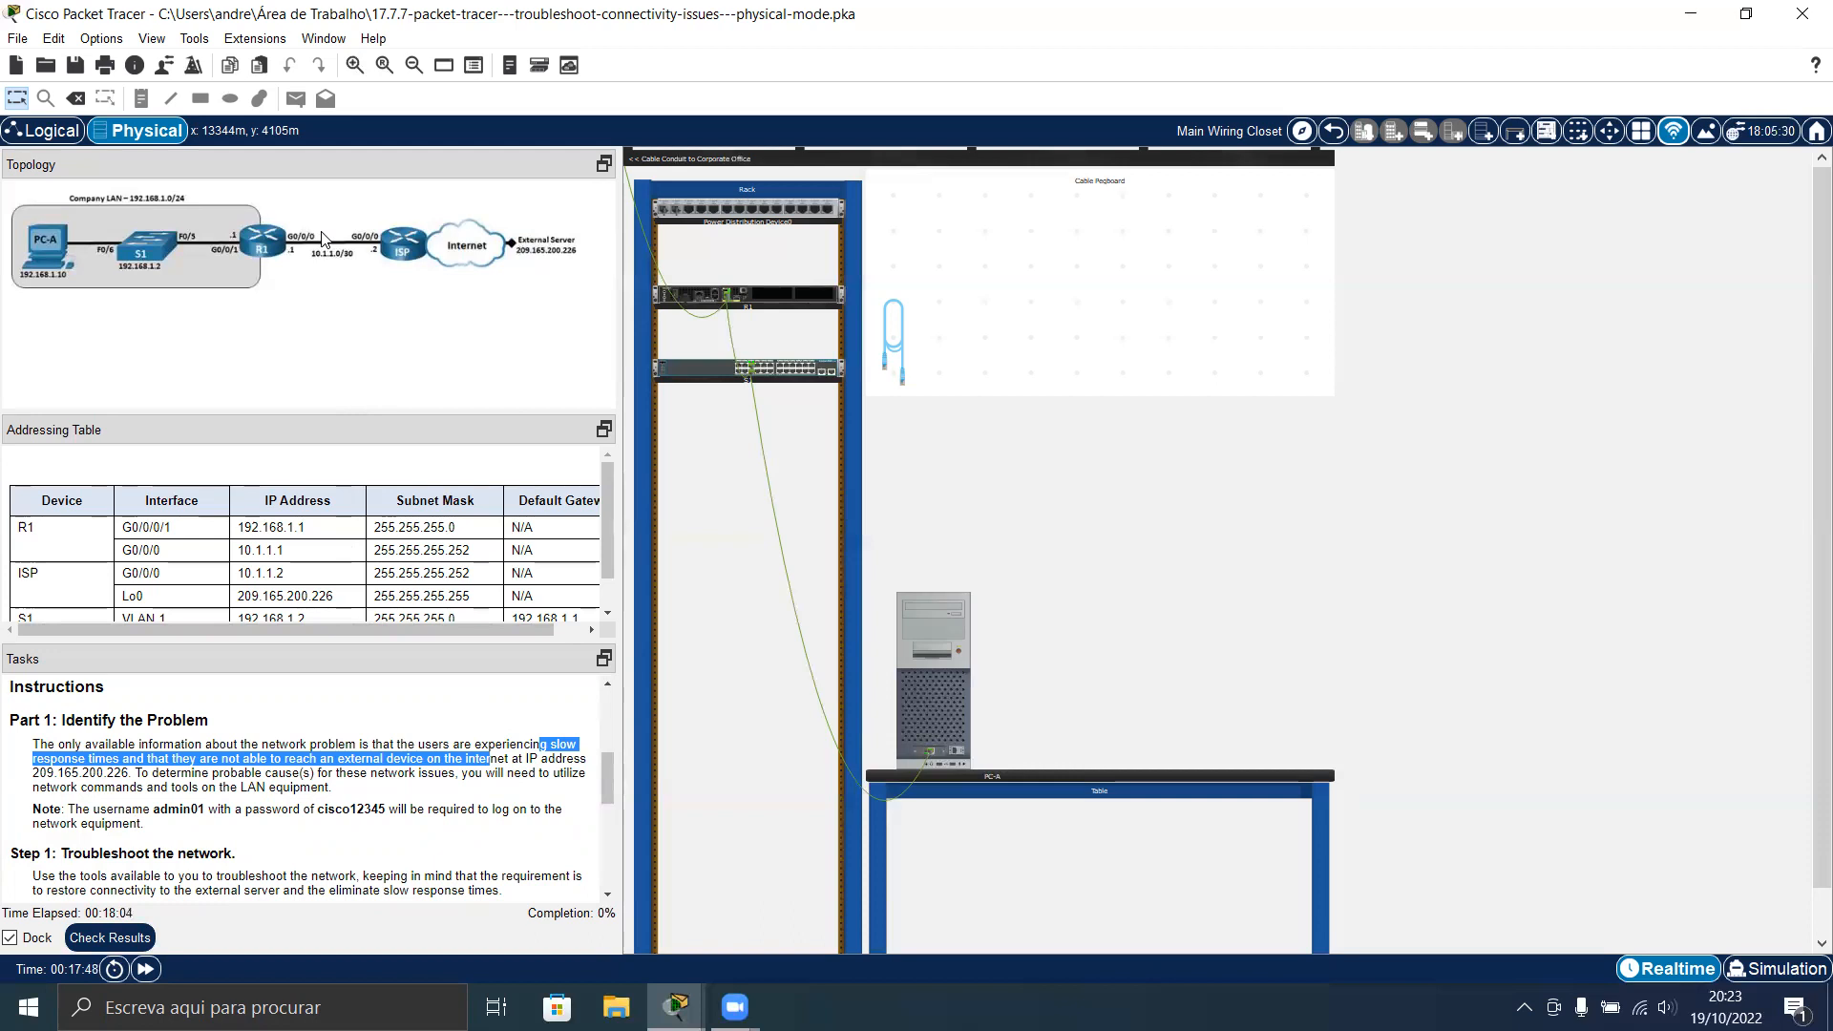
pyautogui.moveTo(337, 274)
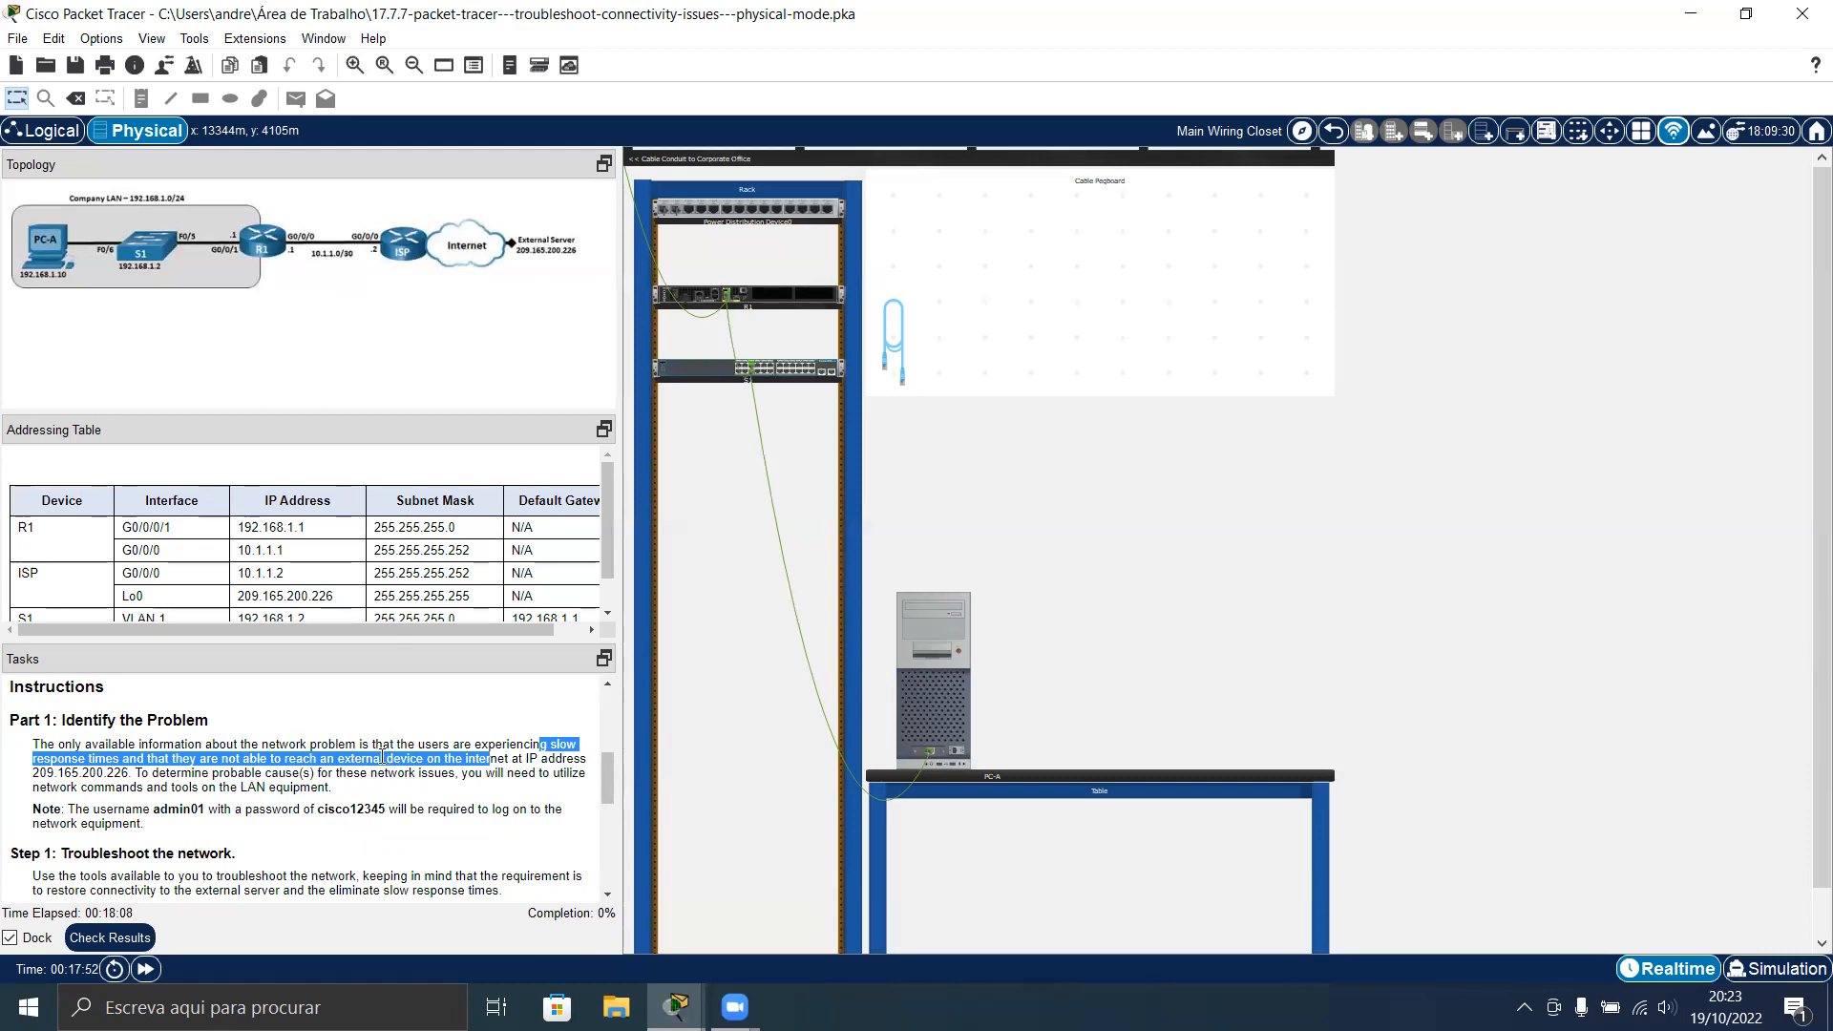
pyautogui.scroll(-3)
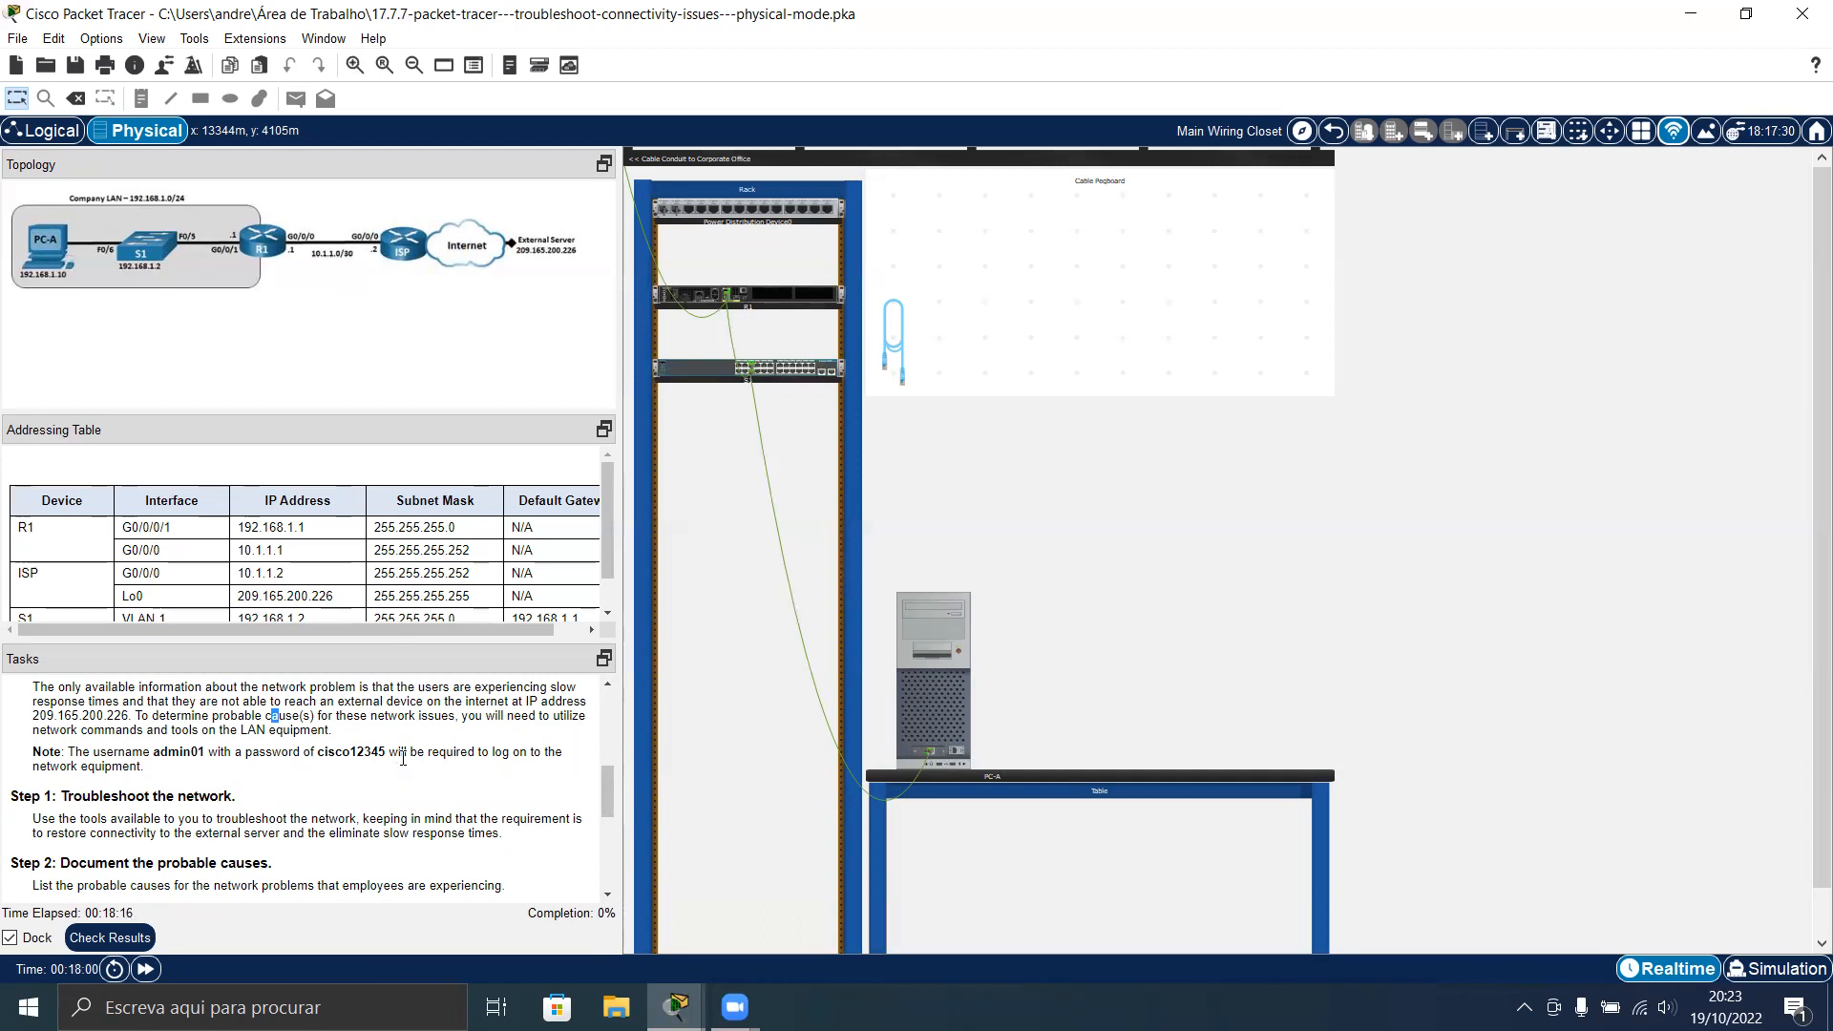
pyautogui.scroll(-3)
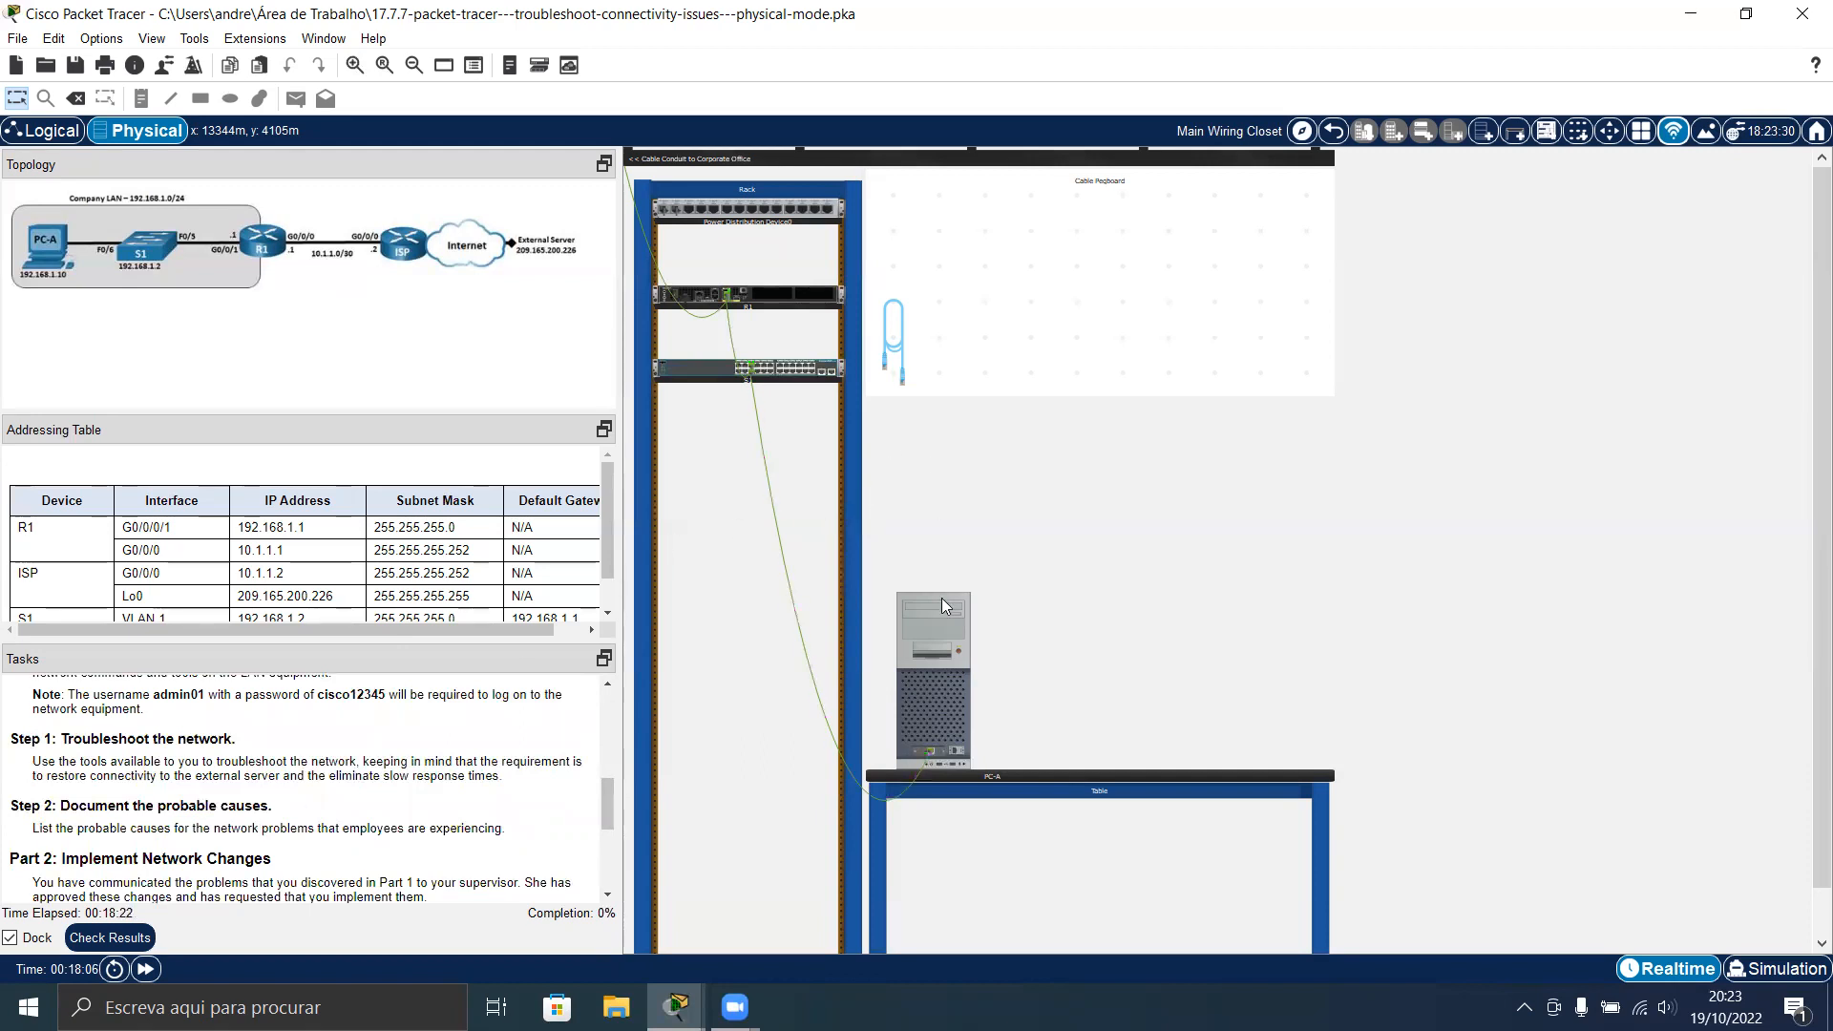
# Run ipconfig on PC-A, revealing IP 192.168.1.10 with default gateway 0.0.0.0
pyautogui.doubleClick(931, 672)
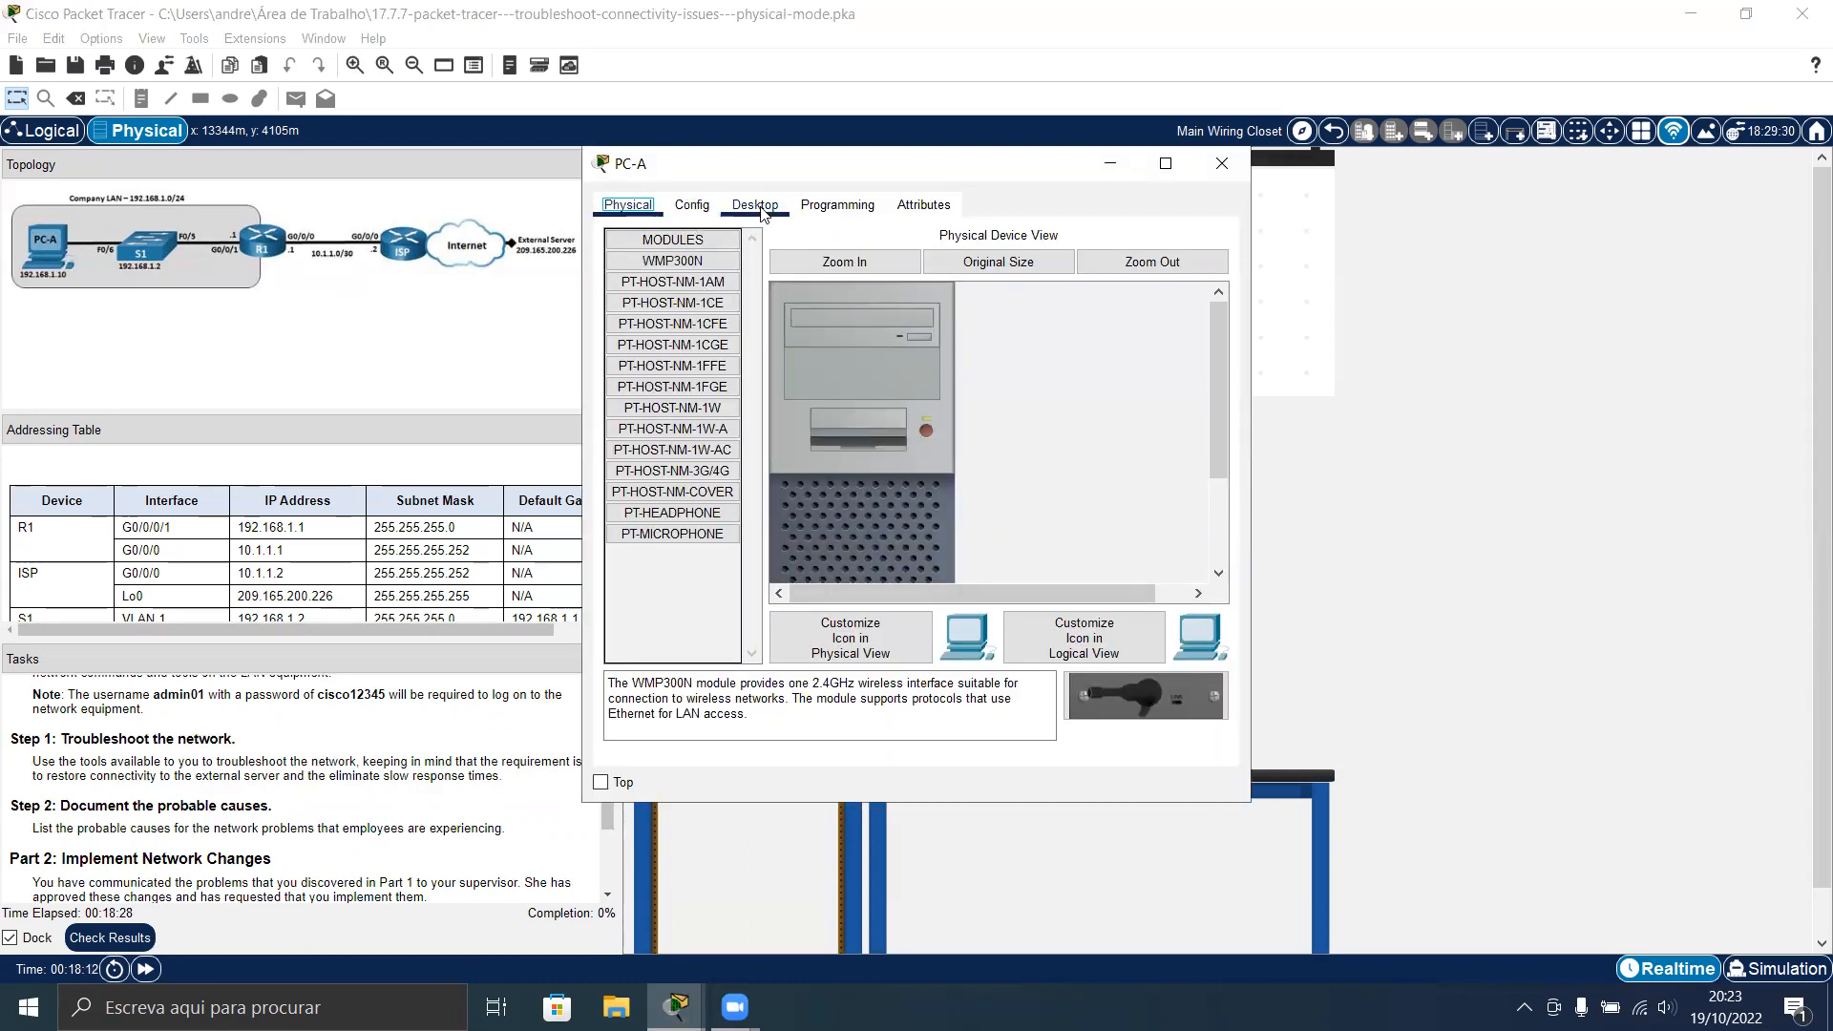
pyautogui.click(753, 204)
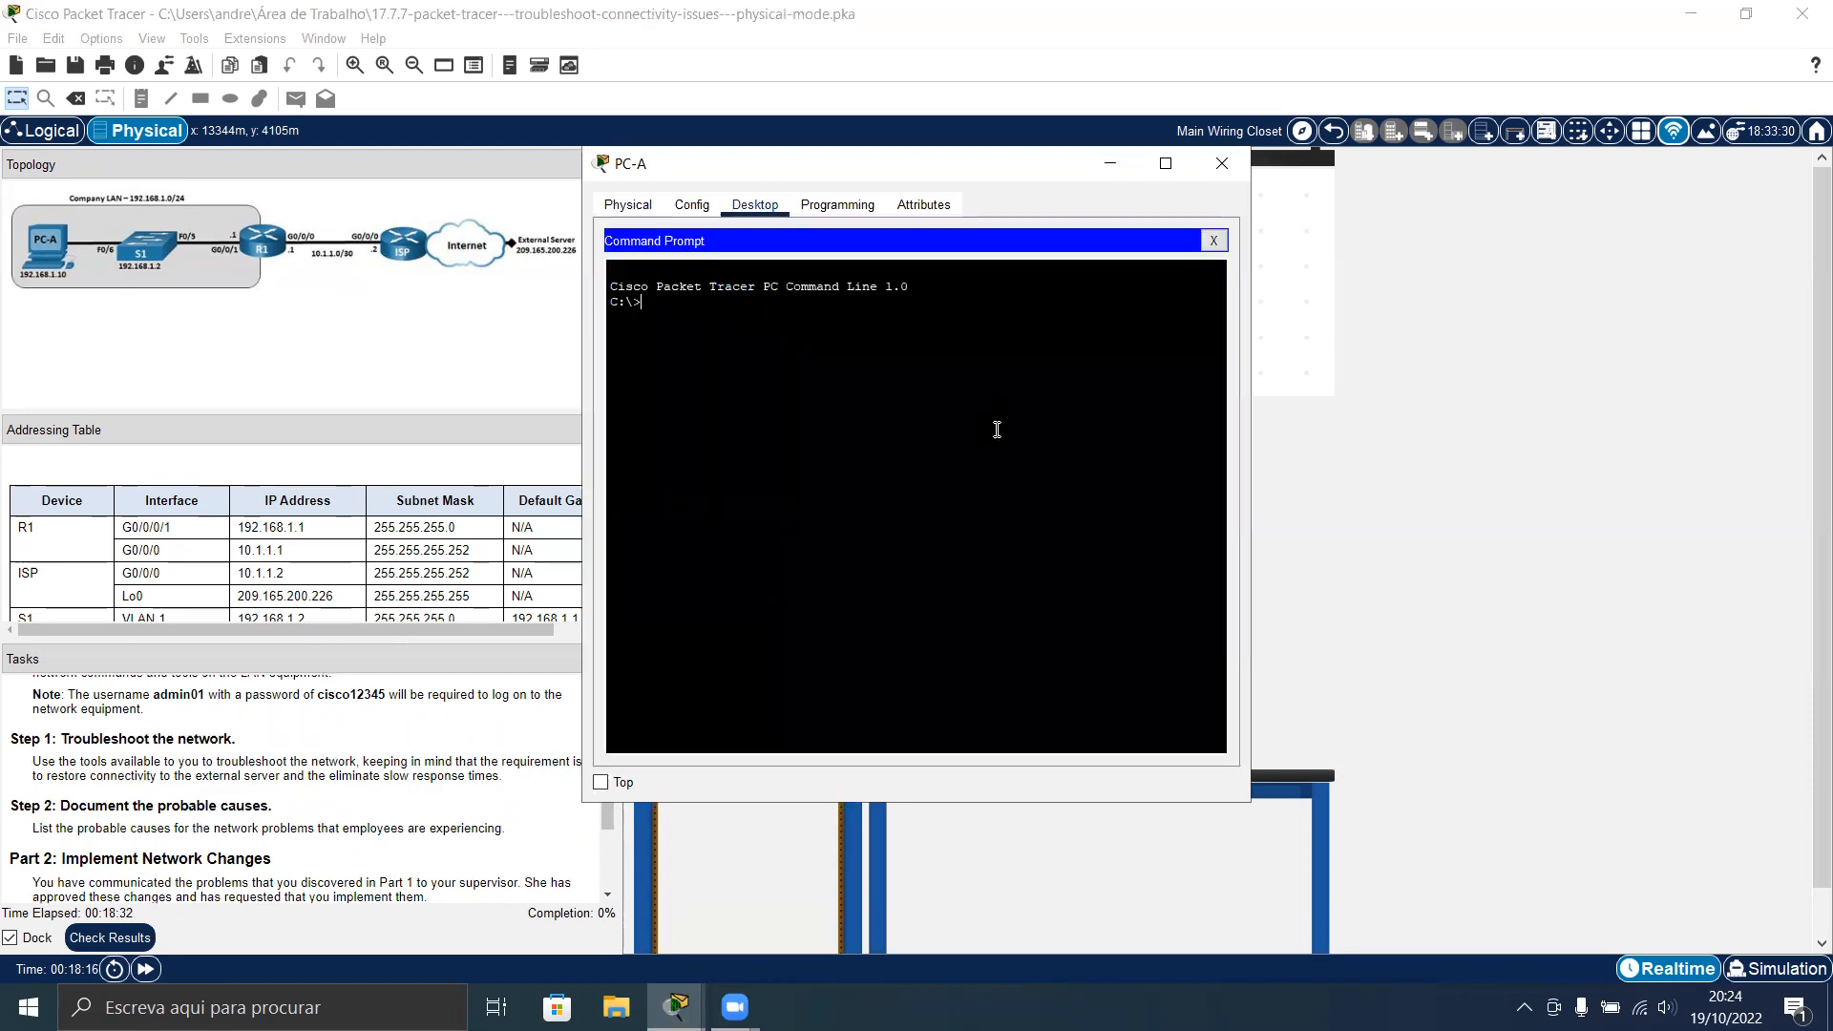
pyautogui.write('ipconfig')
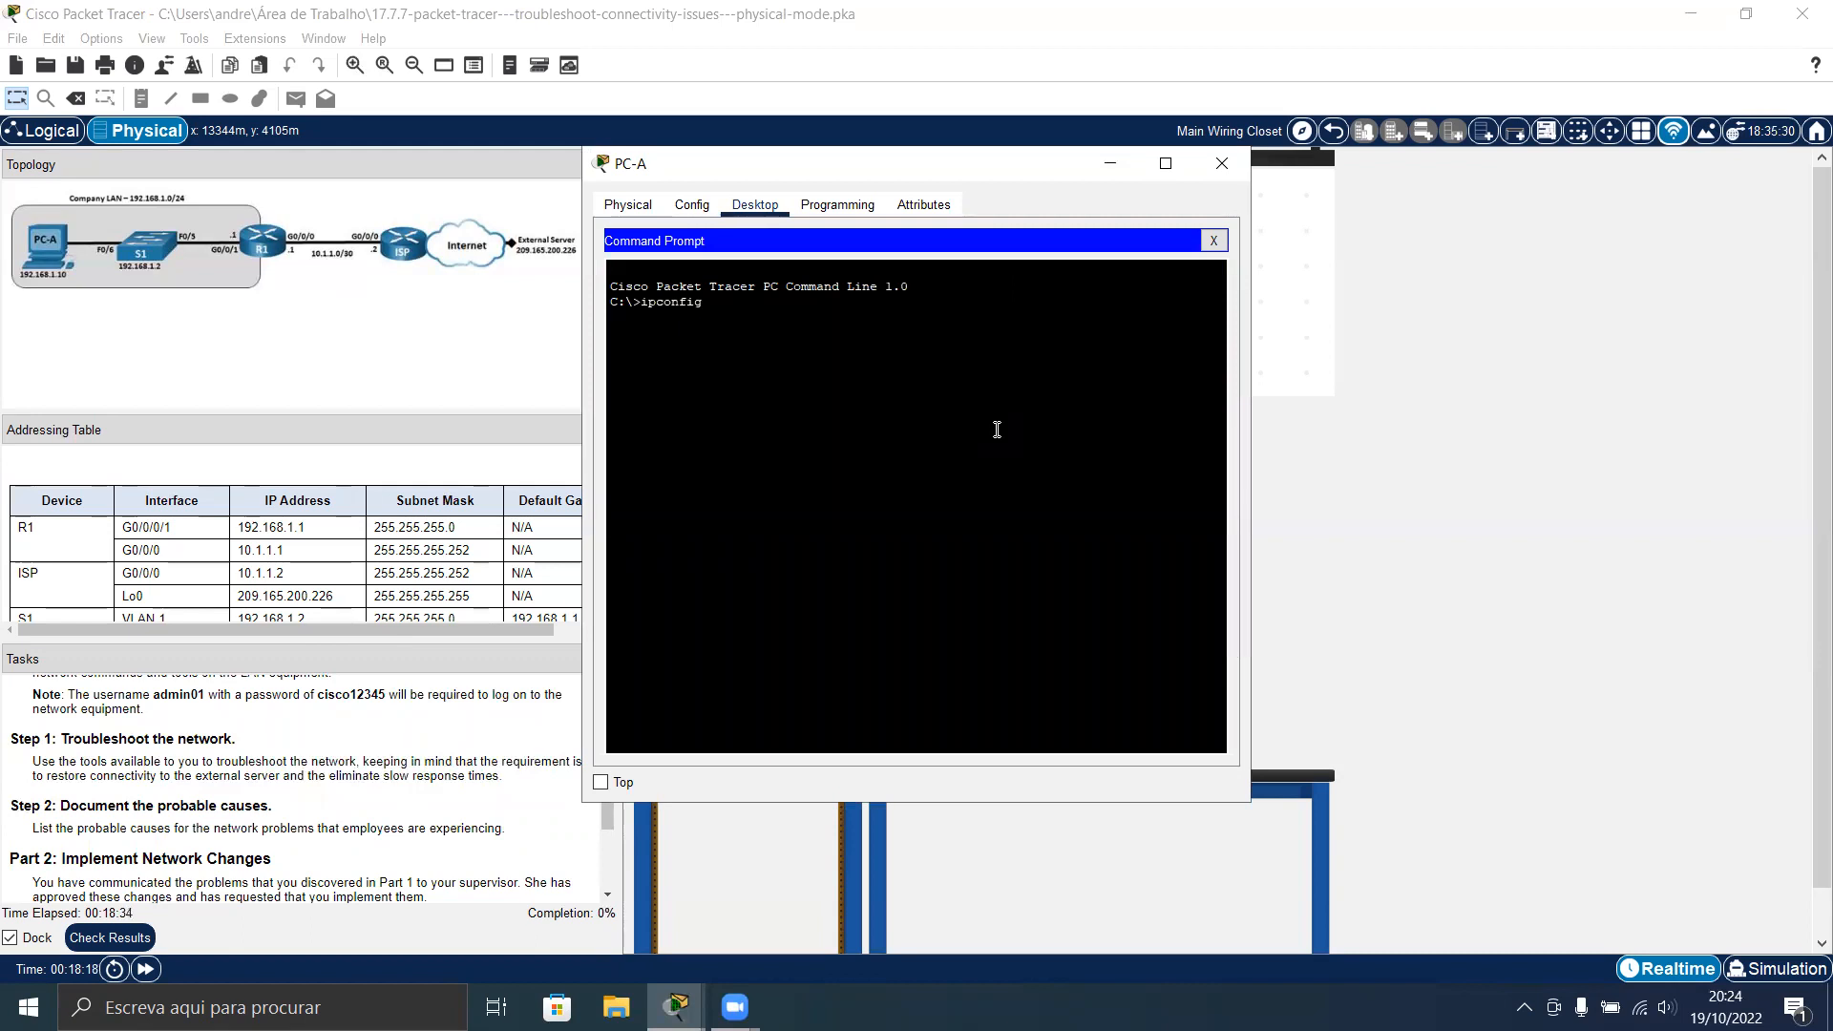
pyautogui.press('Return')
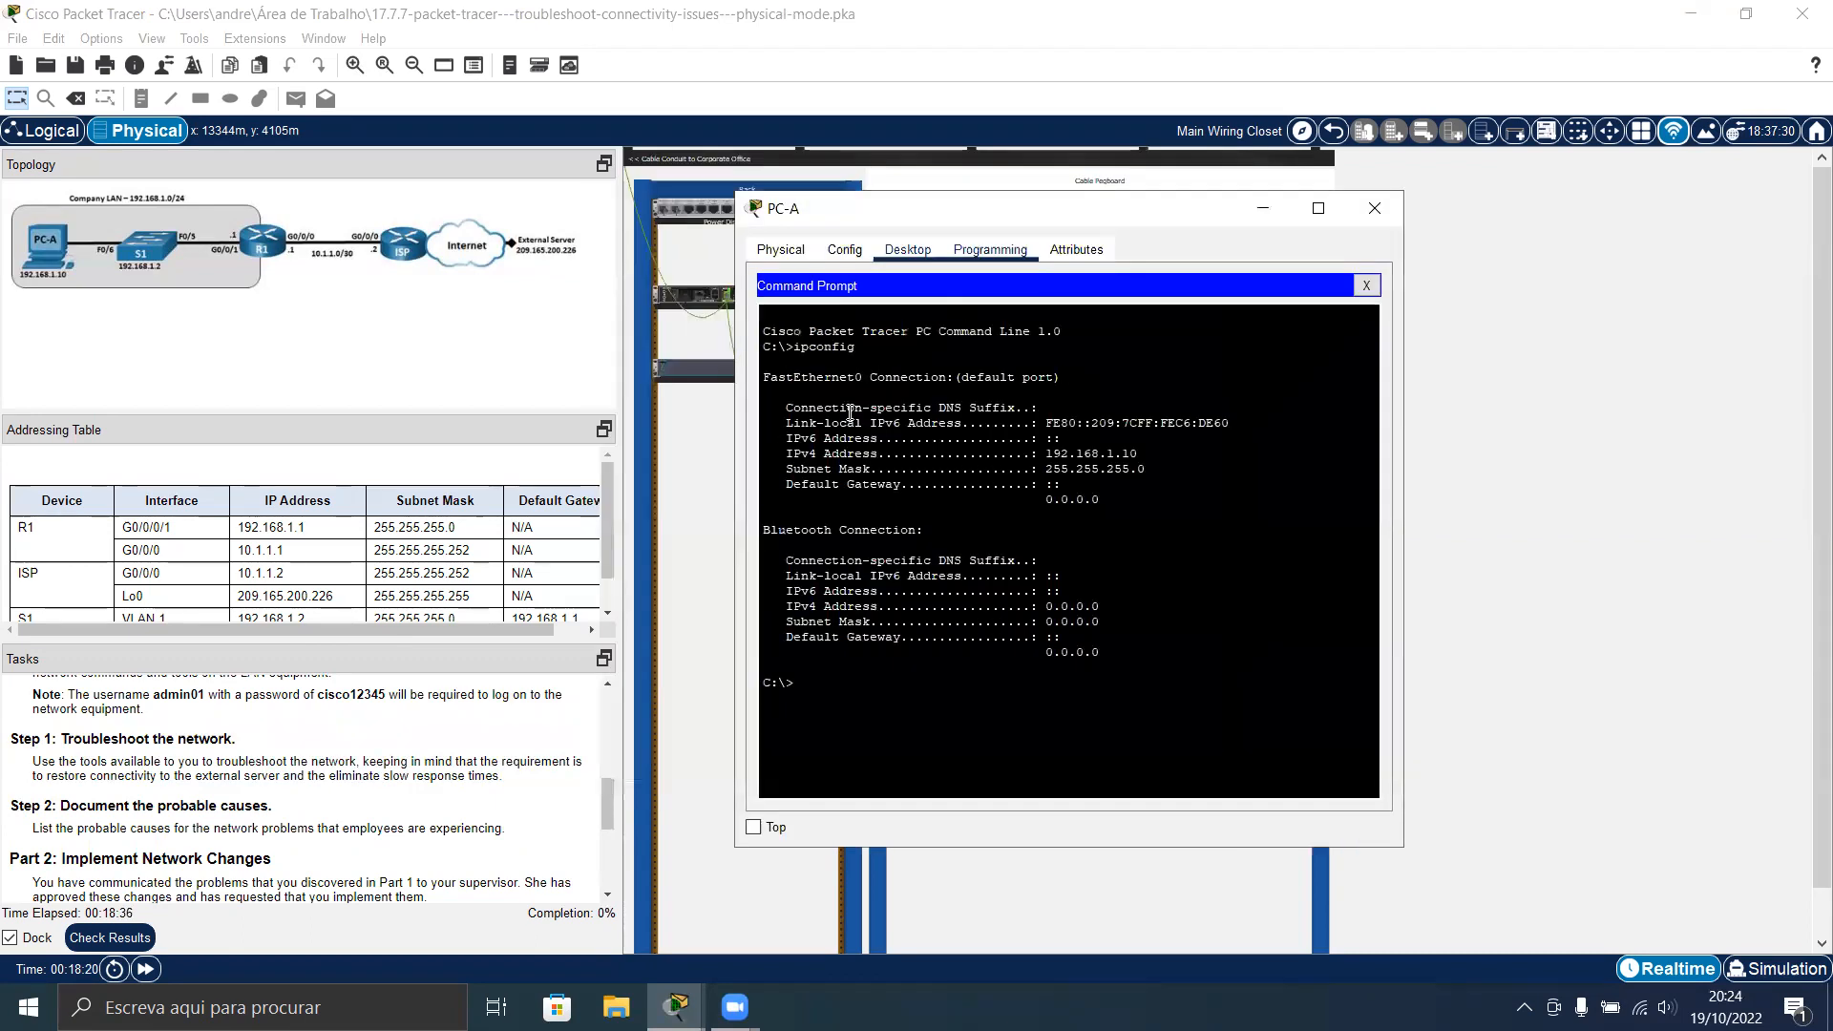
pyautogui.scroll(-3)
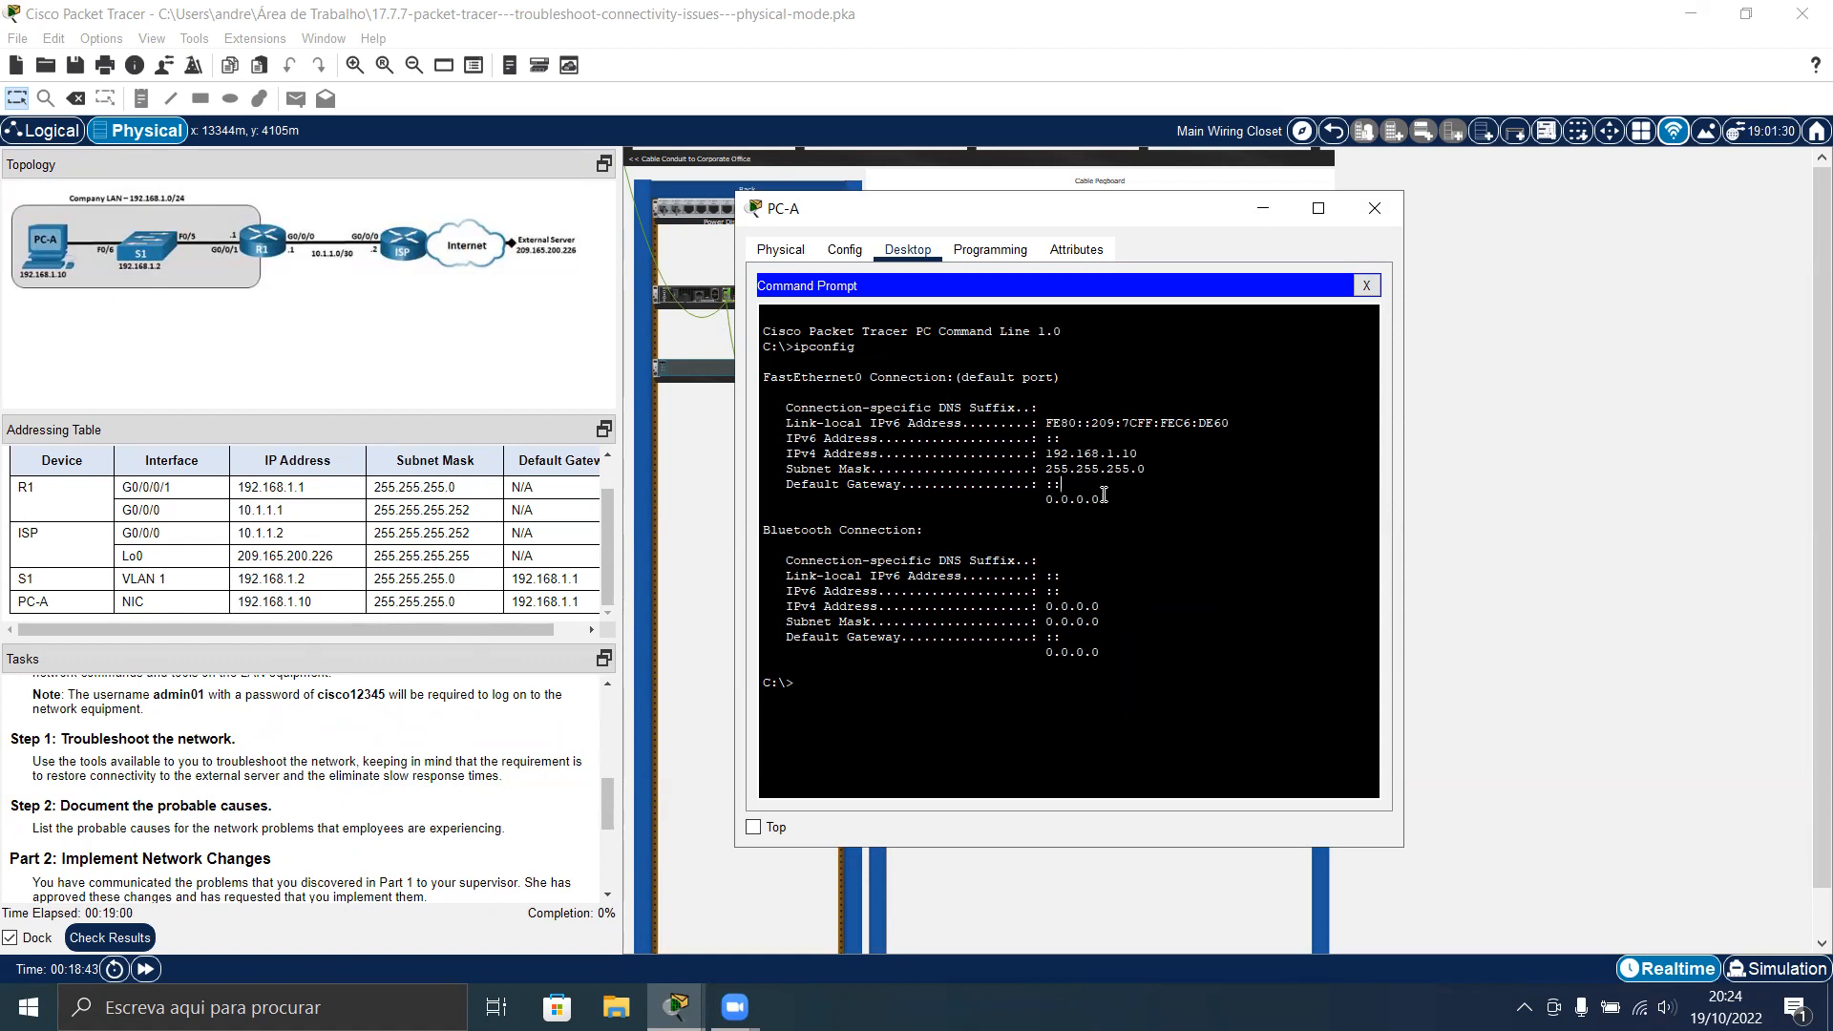
# Set PC-A's static default gateway to 192.168.1.1 in its IP Configuration
pyautogui.click(1364, 285)
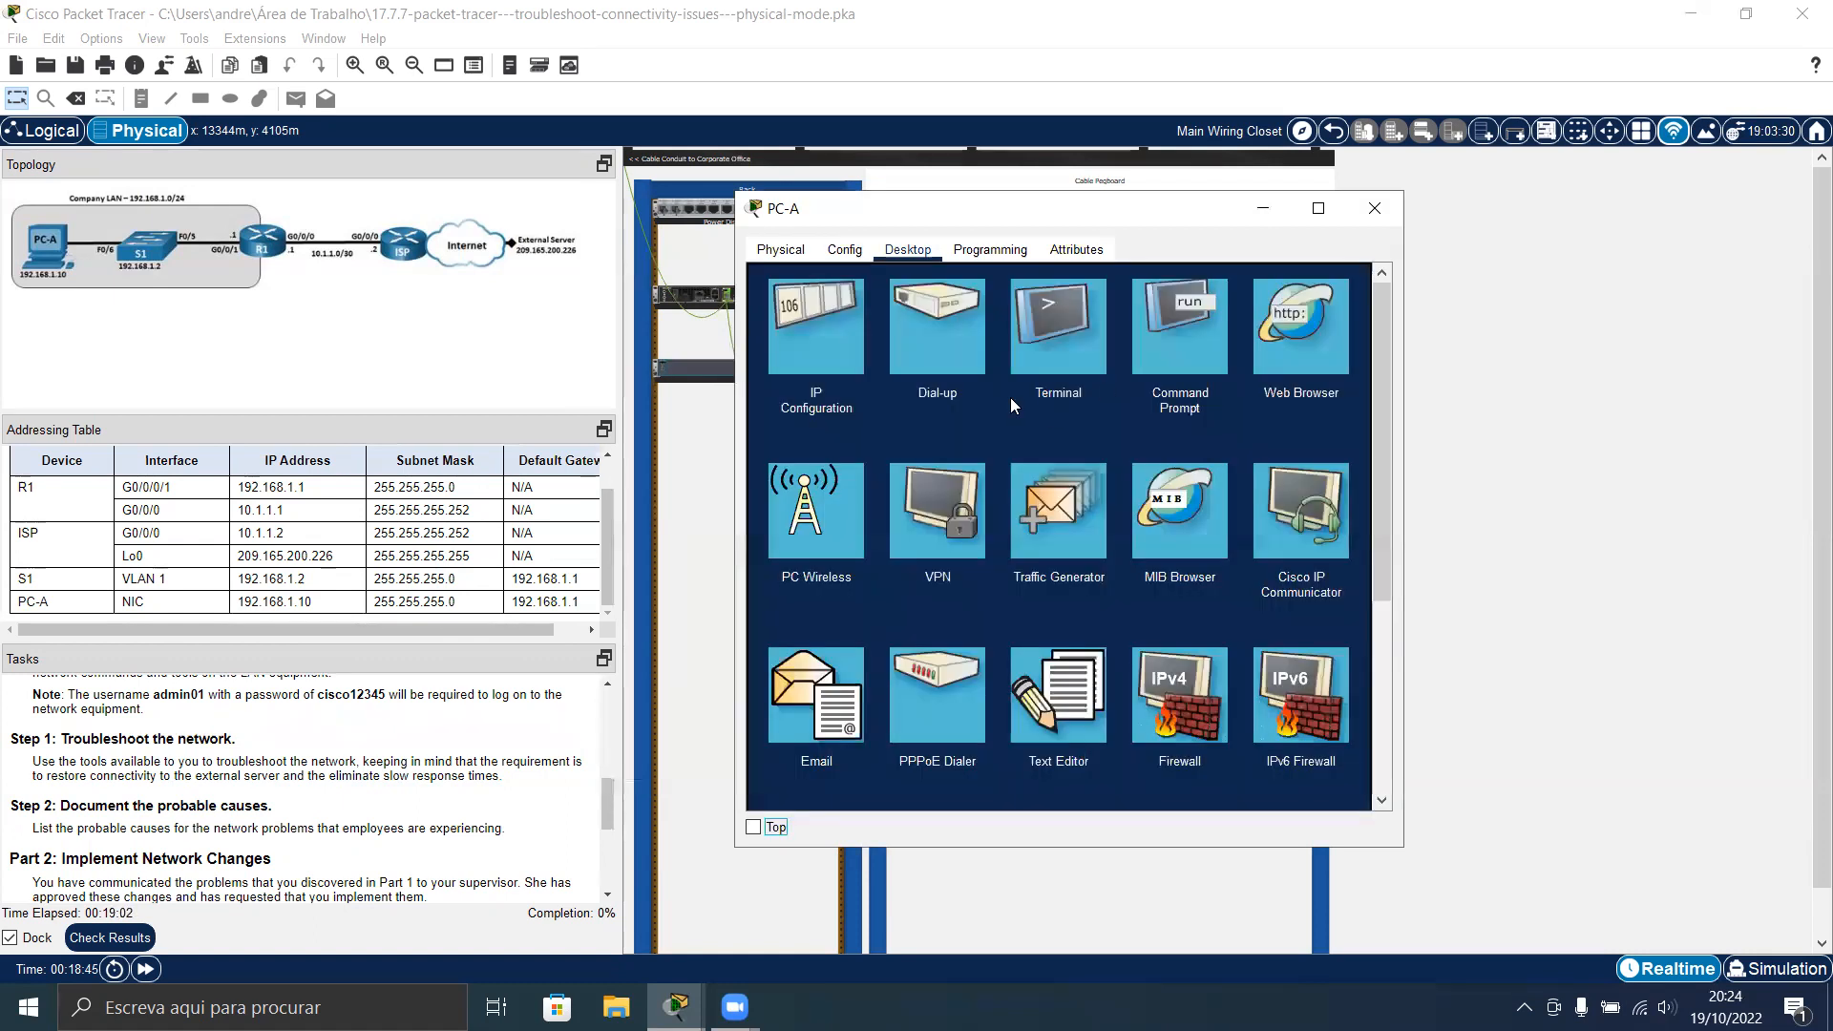
pyautogui.click(815, 324)
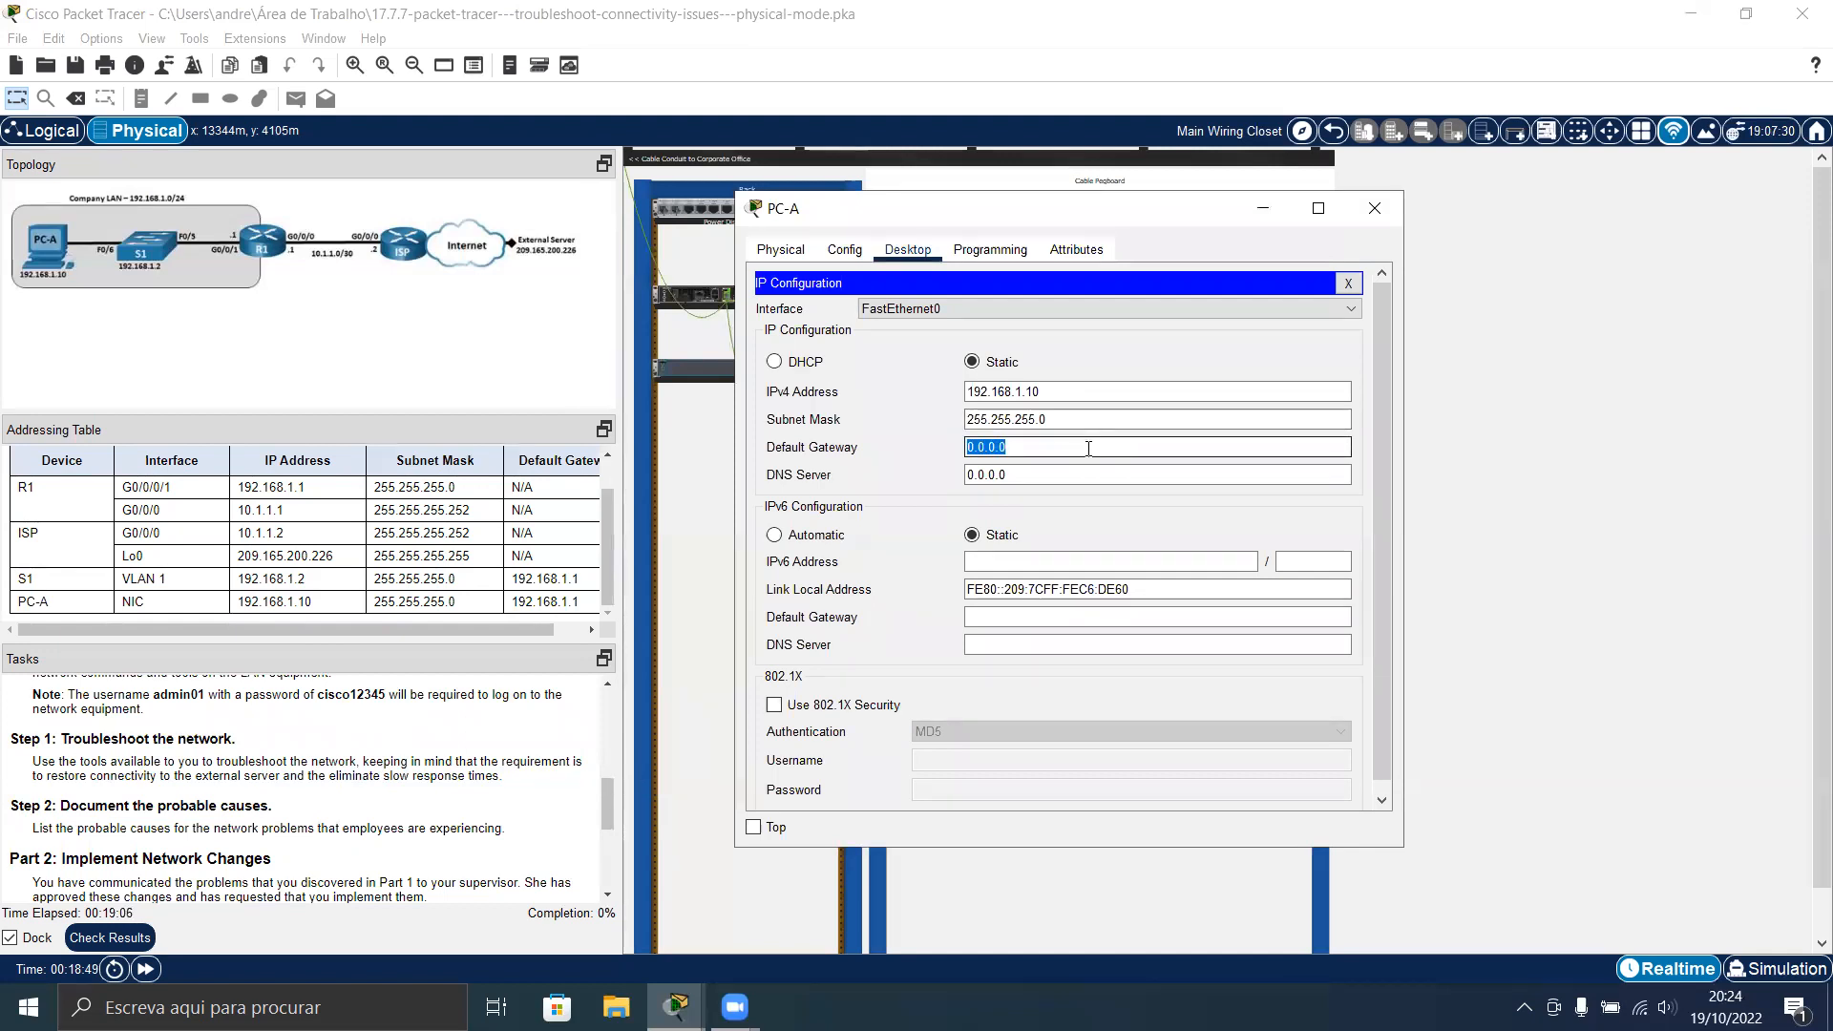
pyautogui.write('192.168.')
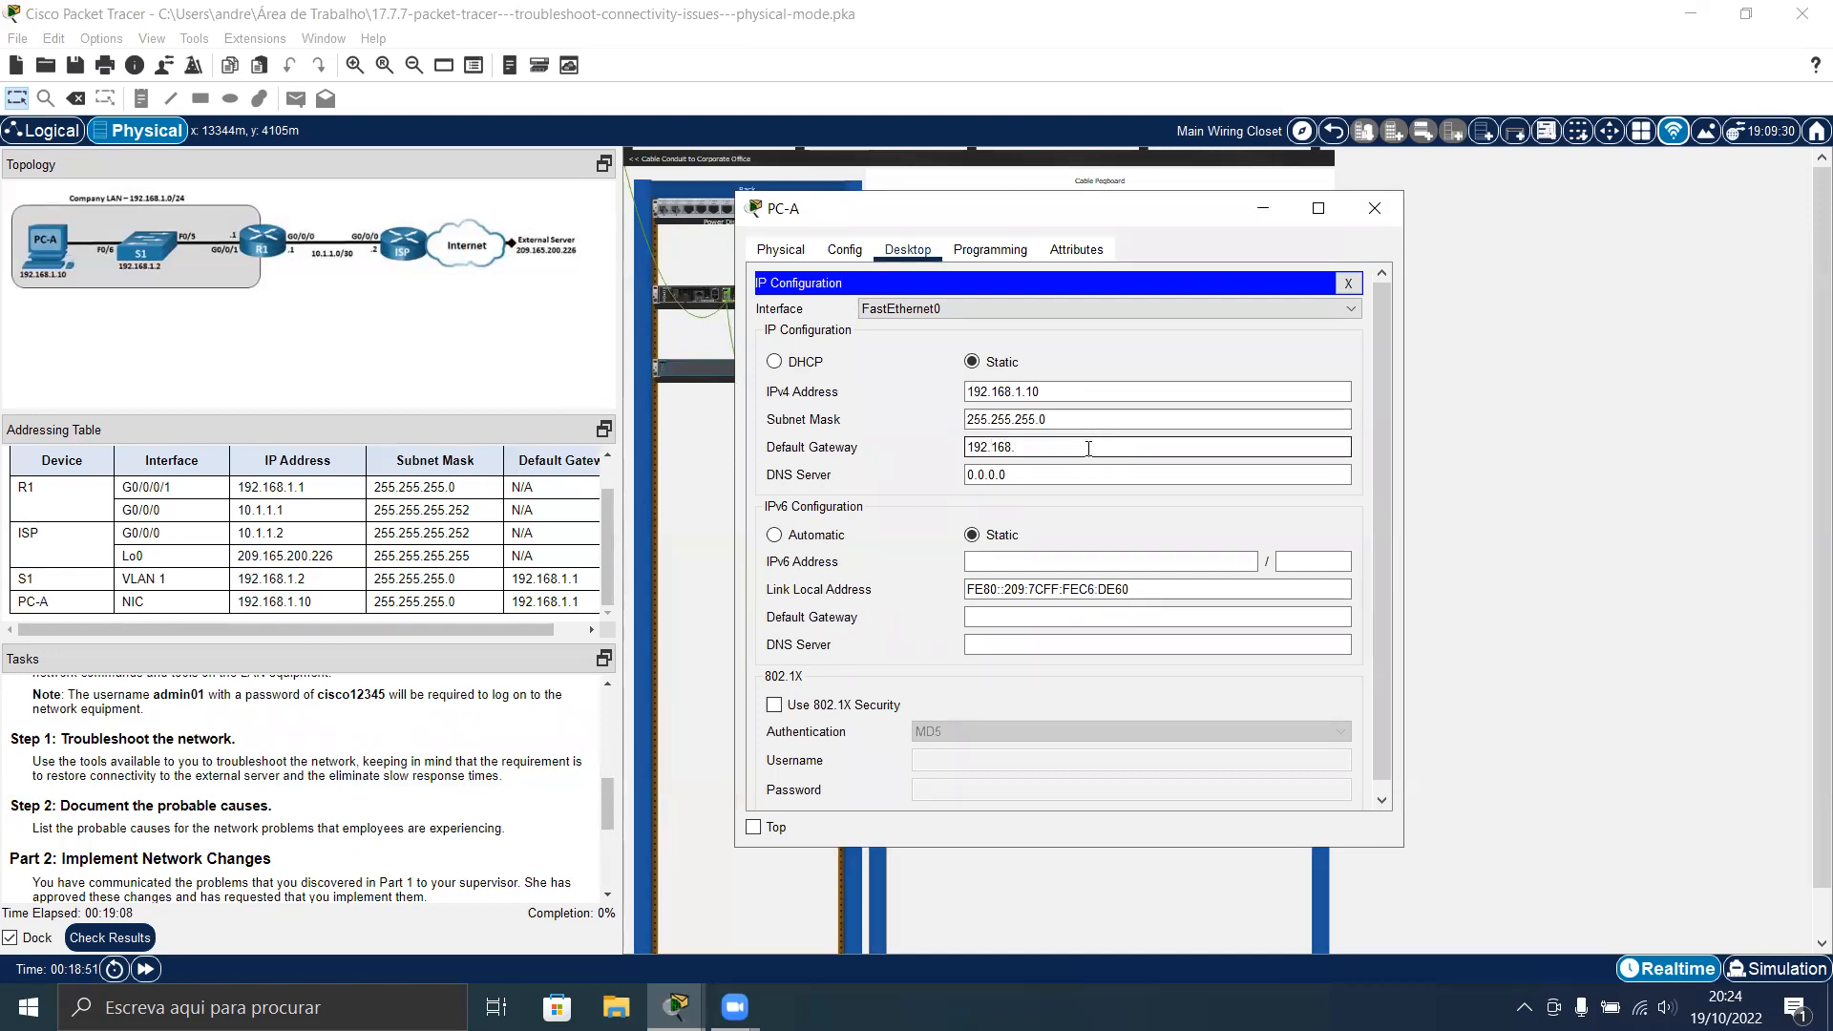
pyautogui.write('1.1')
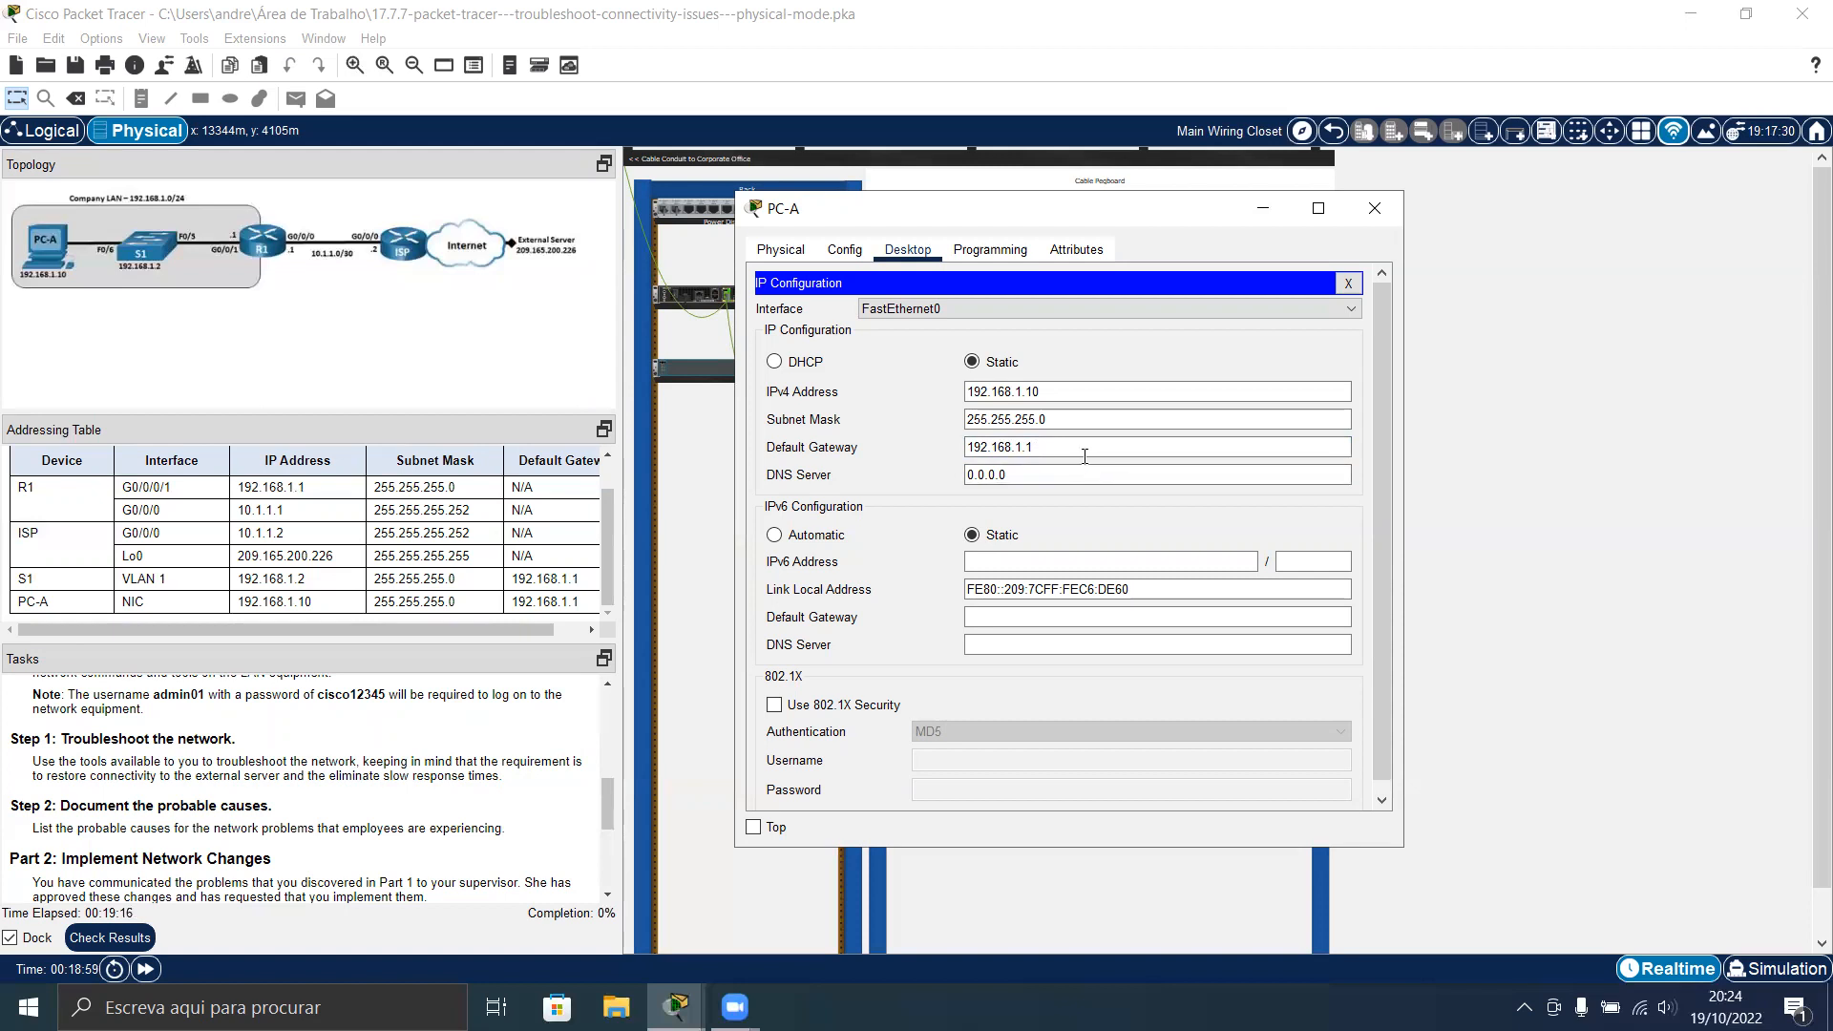
pyautogui.click(1156, 474)
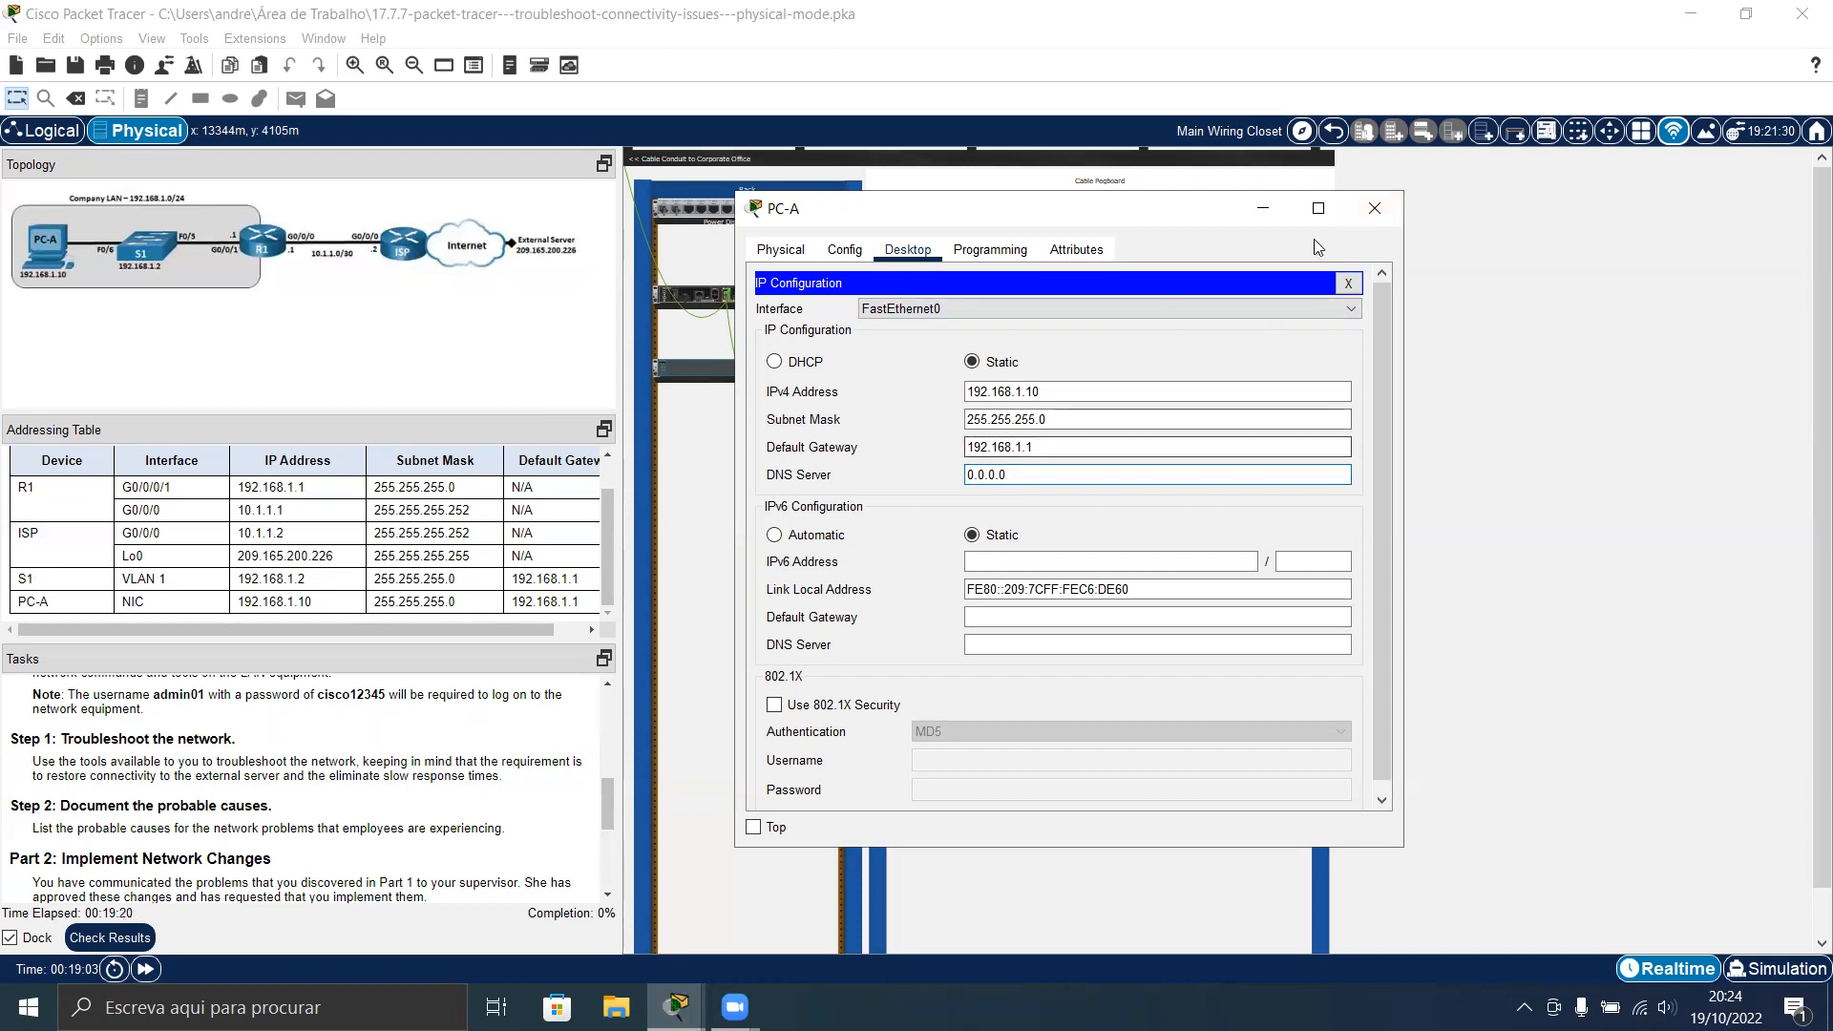
pyautogui.click(1347, 282)
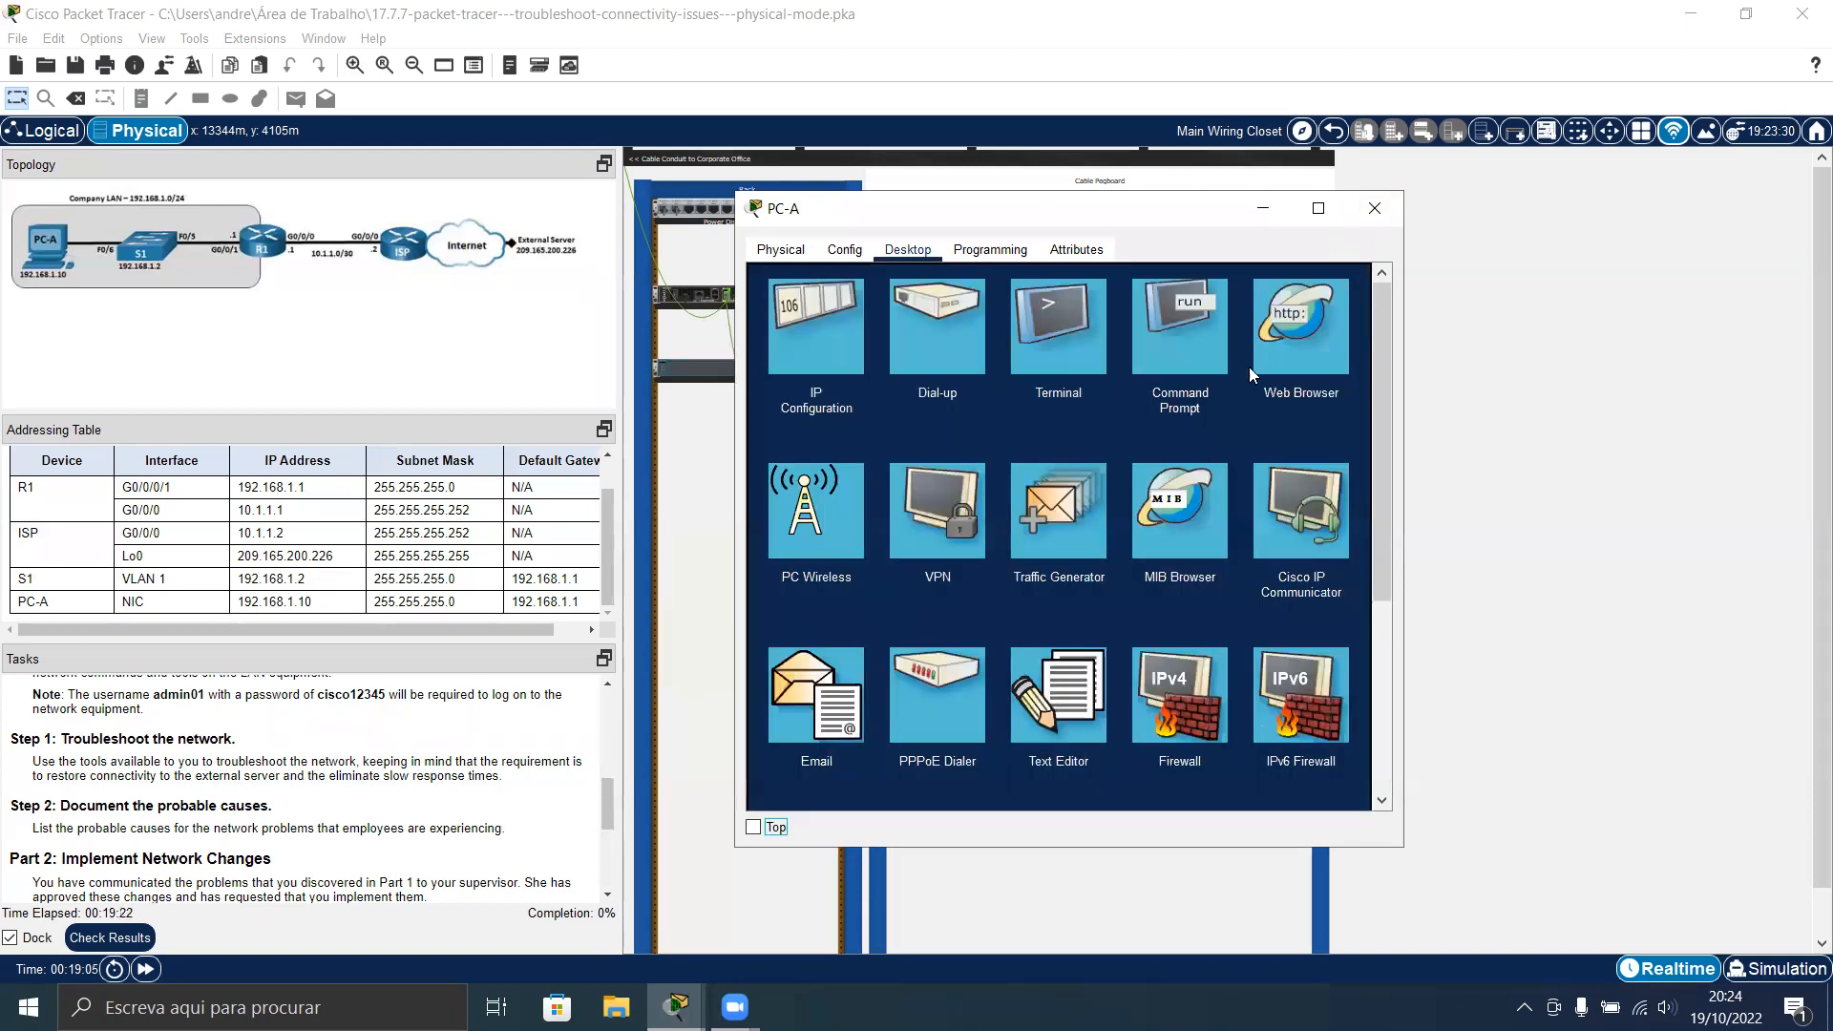
# Rerun ipconfig on PC-A, now showing gateway 192.168.1.1
pyautogui.click(1177, 324)
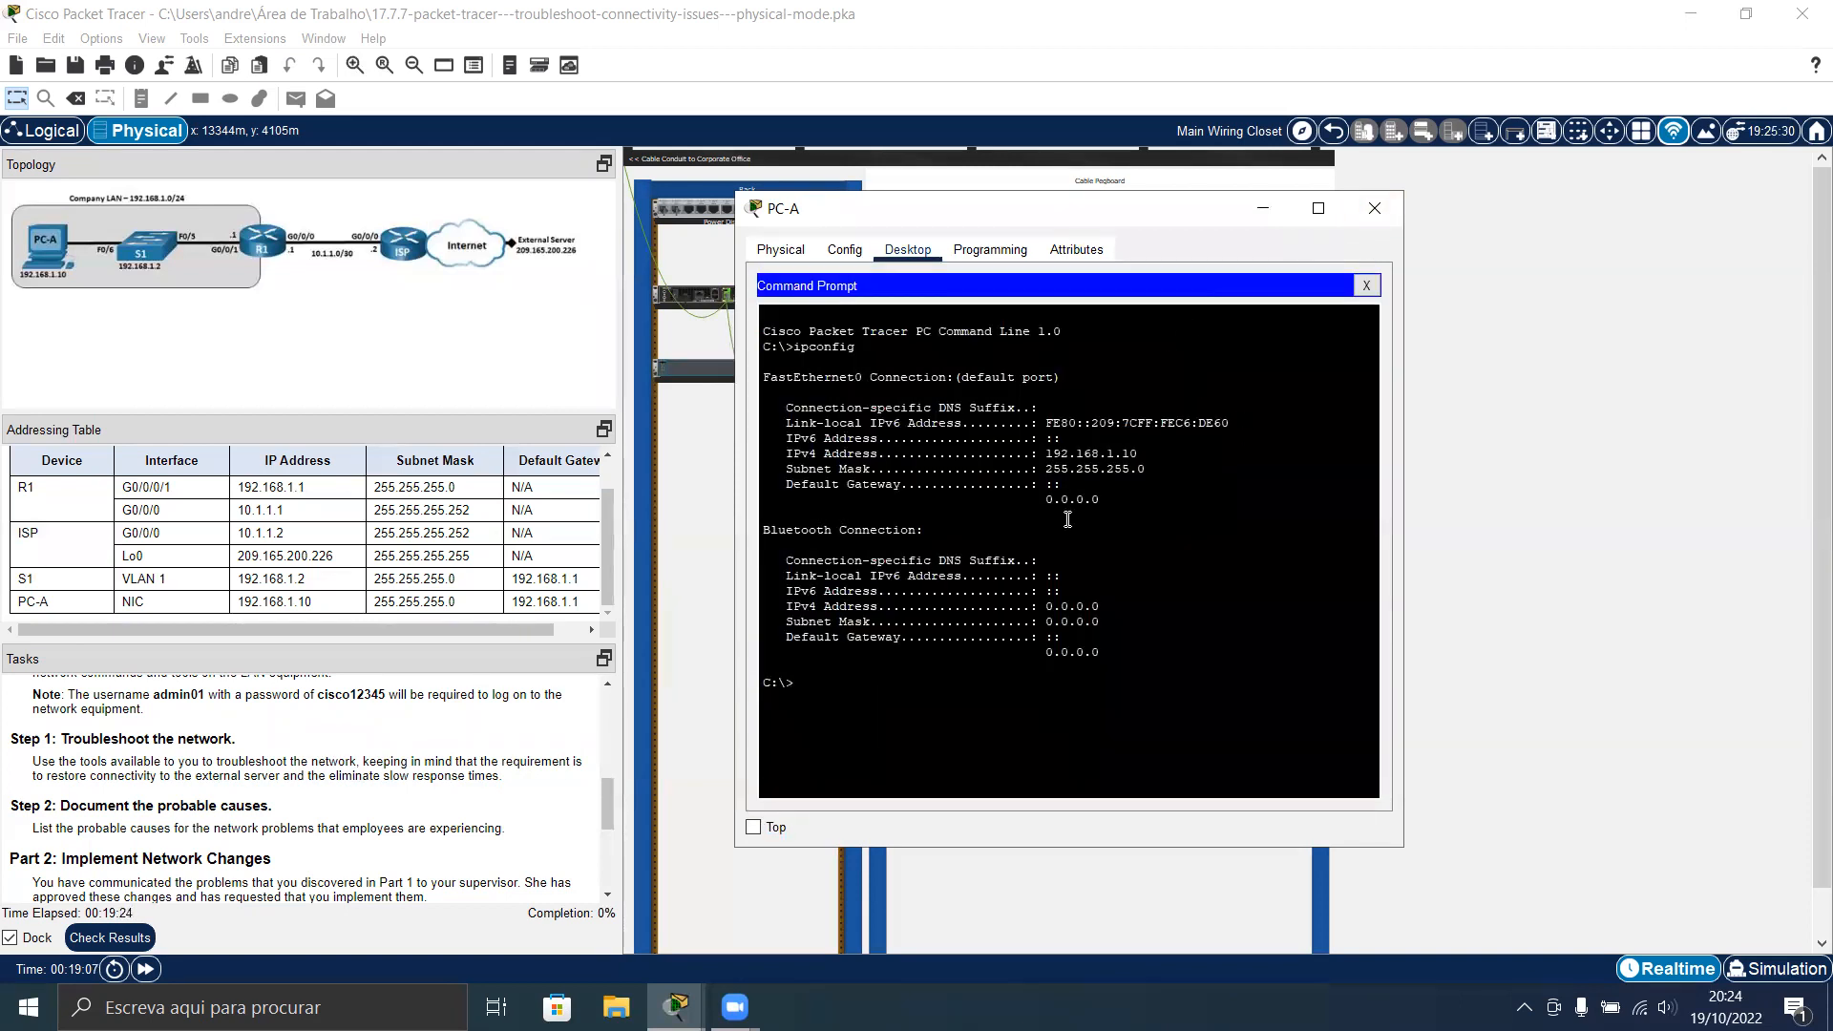
pyautogui.write('ping')
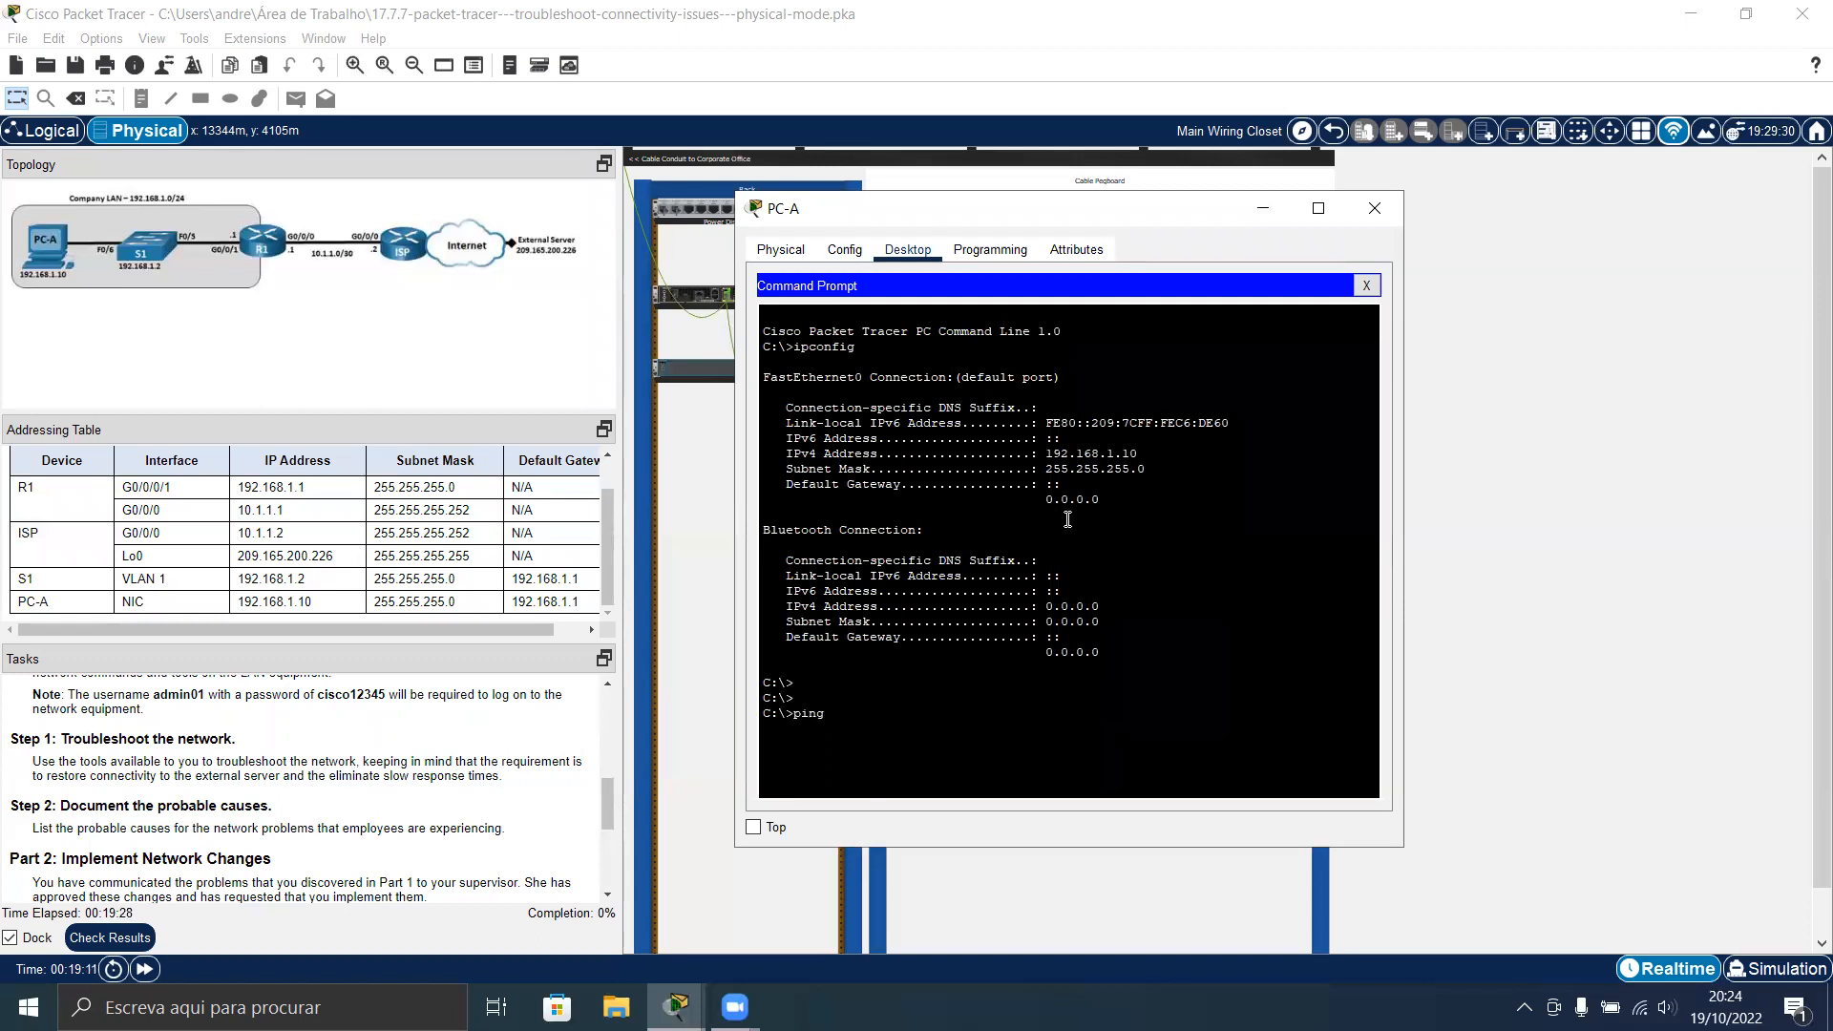
pyautogui.write('ipconfig')
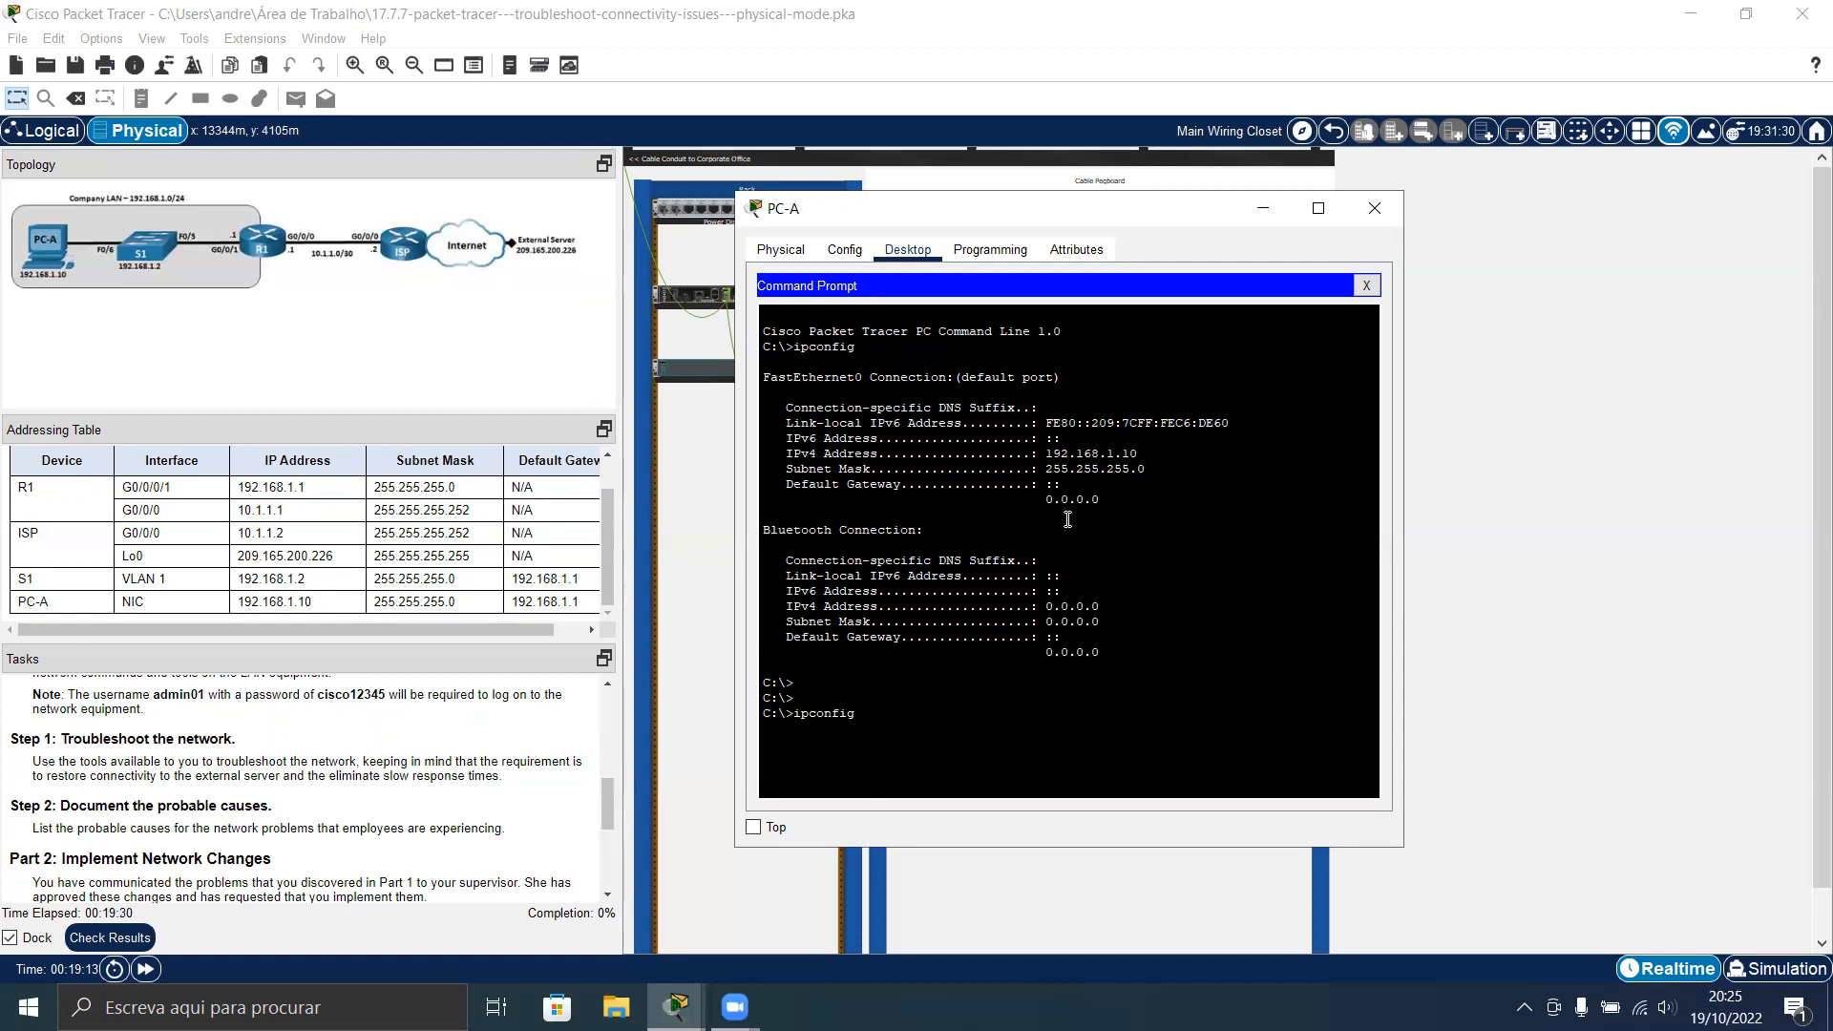
pyautogui.press('Return')
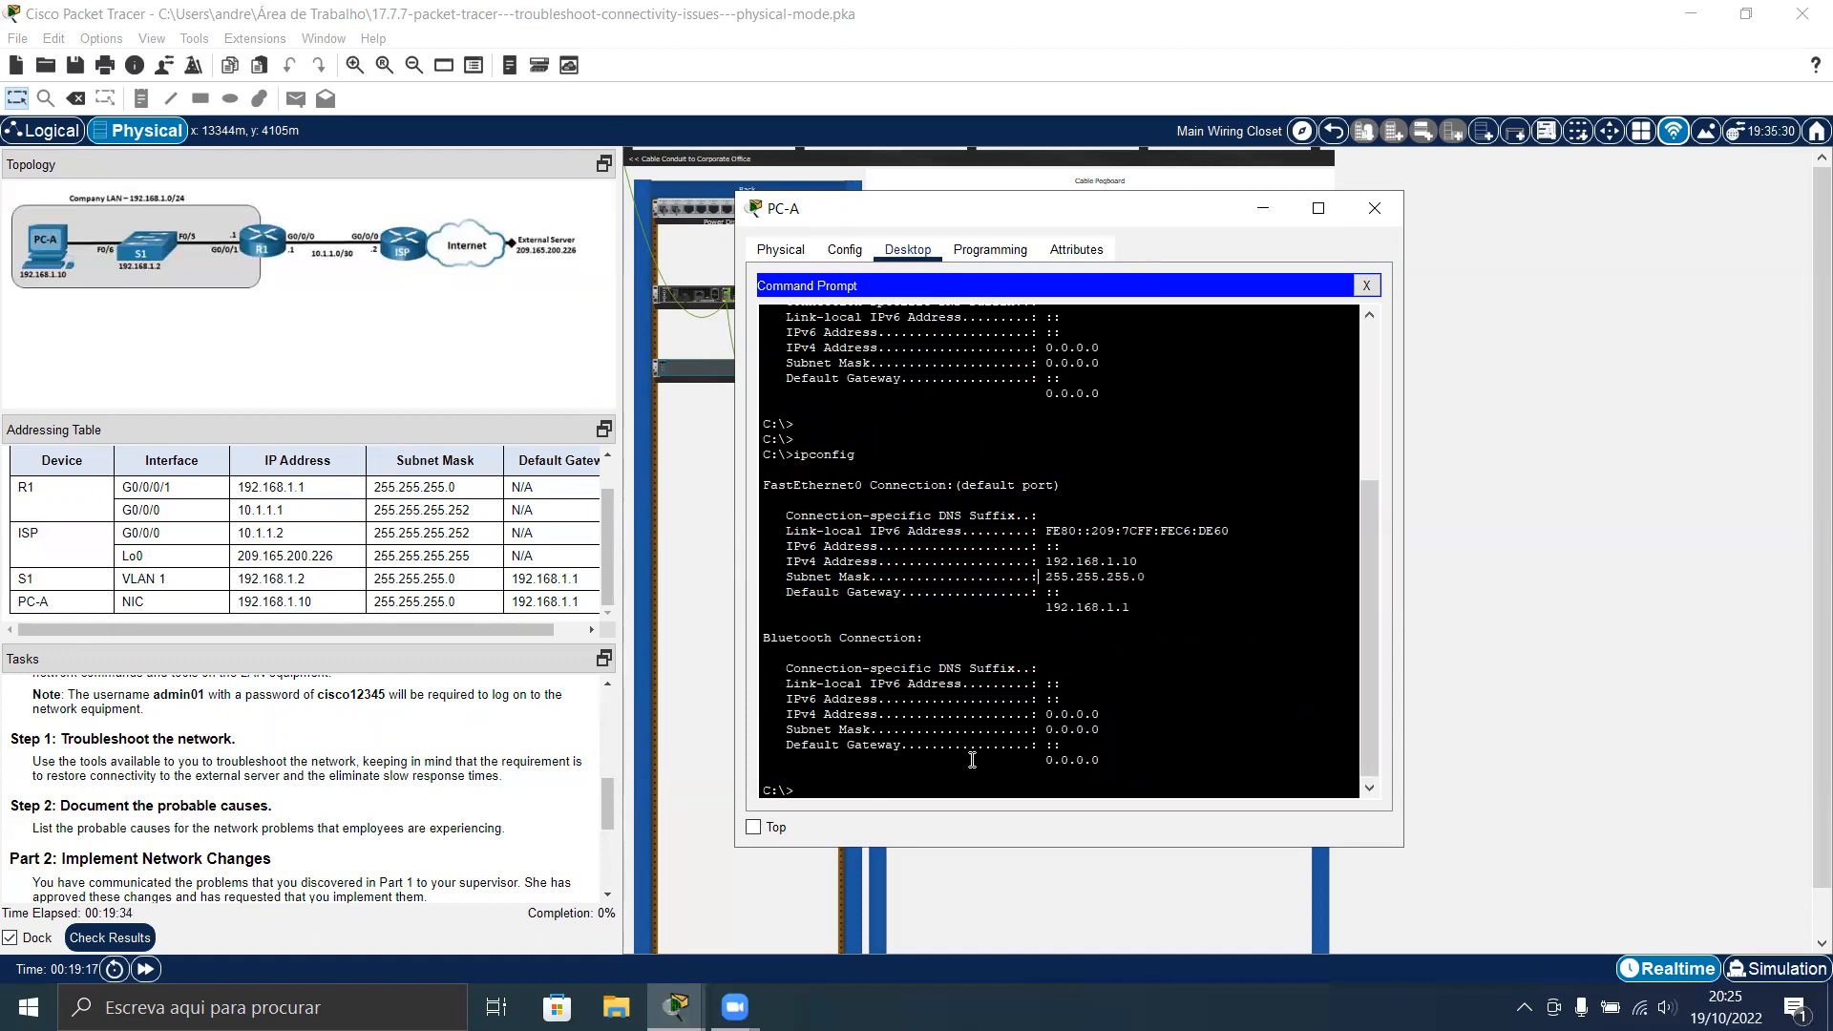
# Ping the gateway 192.168.1.1 from PC-A, getting 4 replies with 0% loss
pyautogui.write('ping')
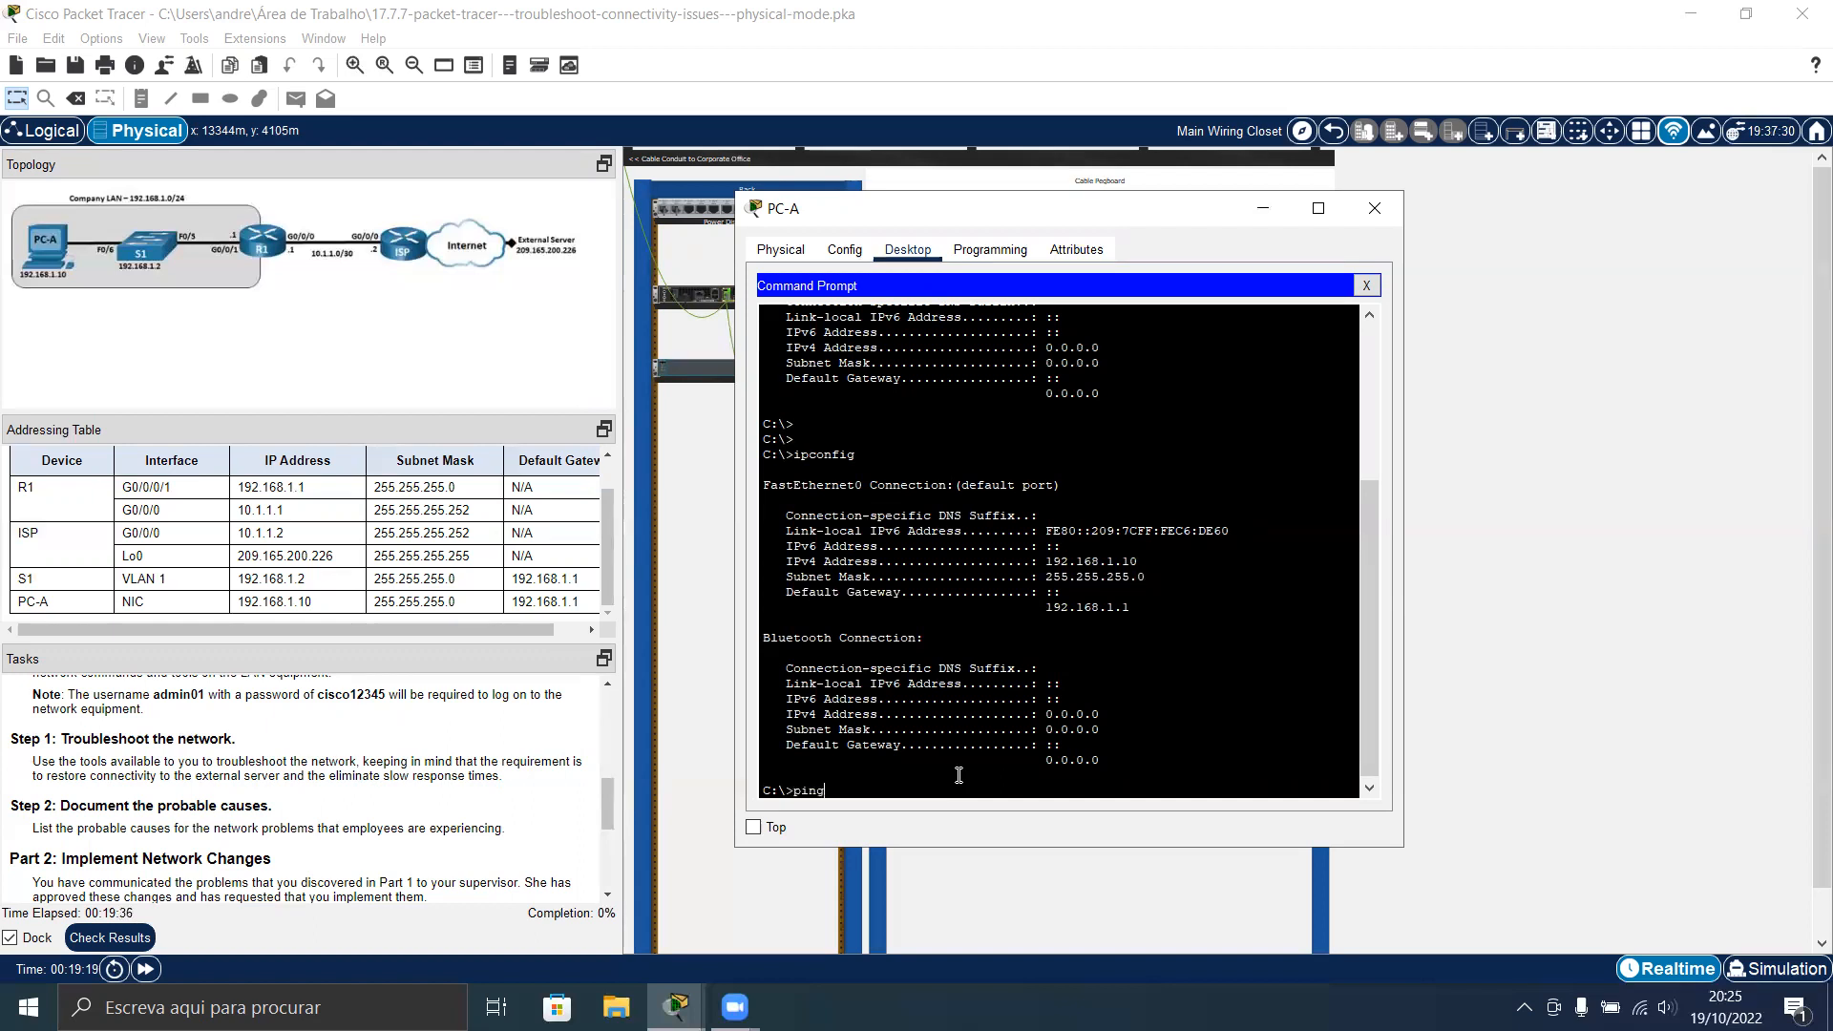
pyautogui.write('192.168')
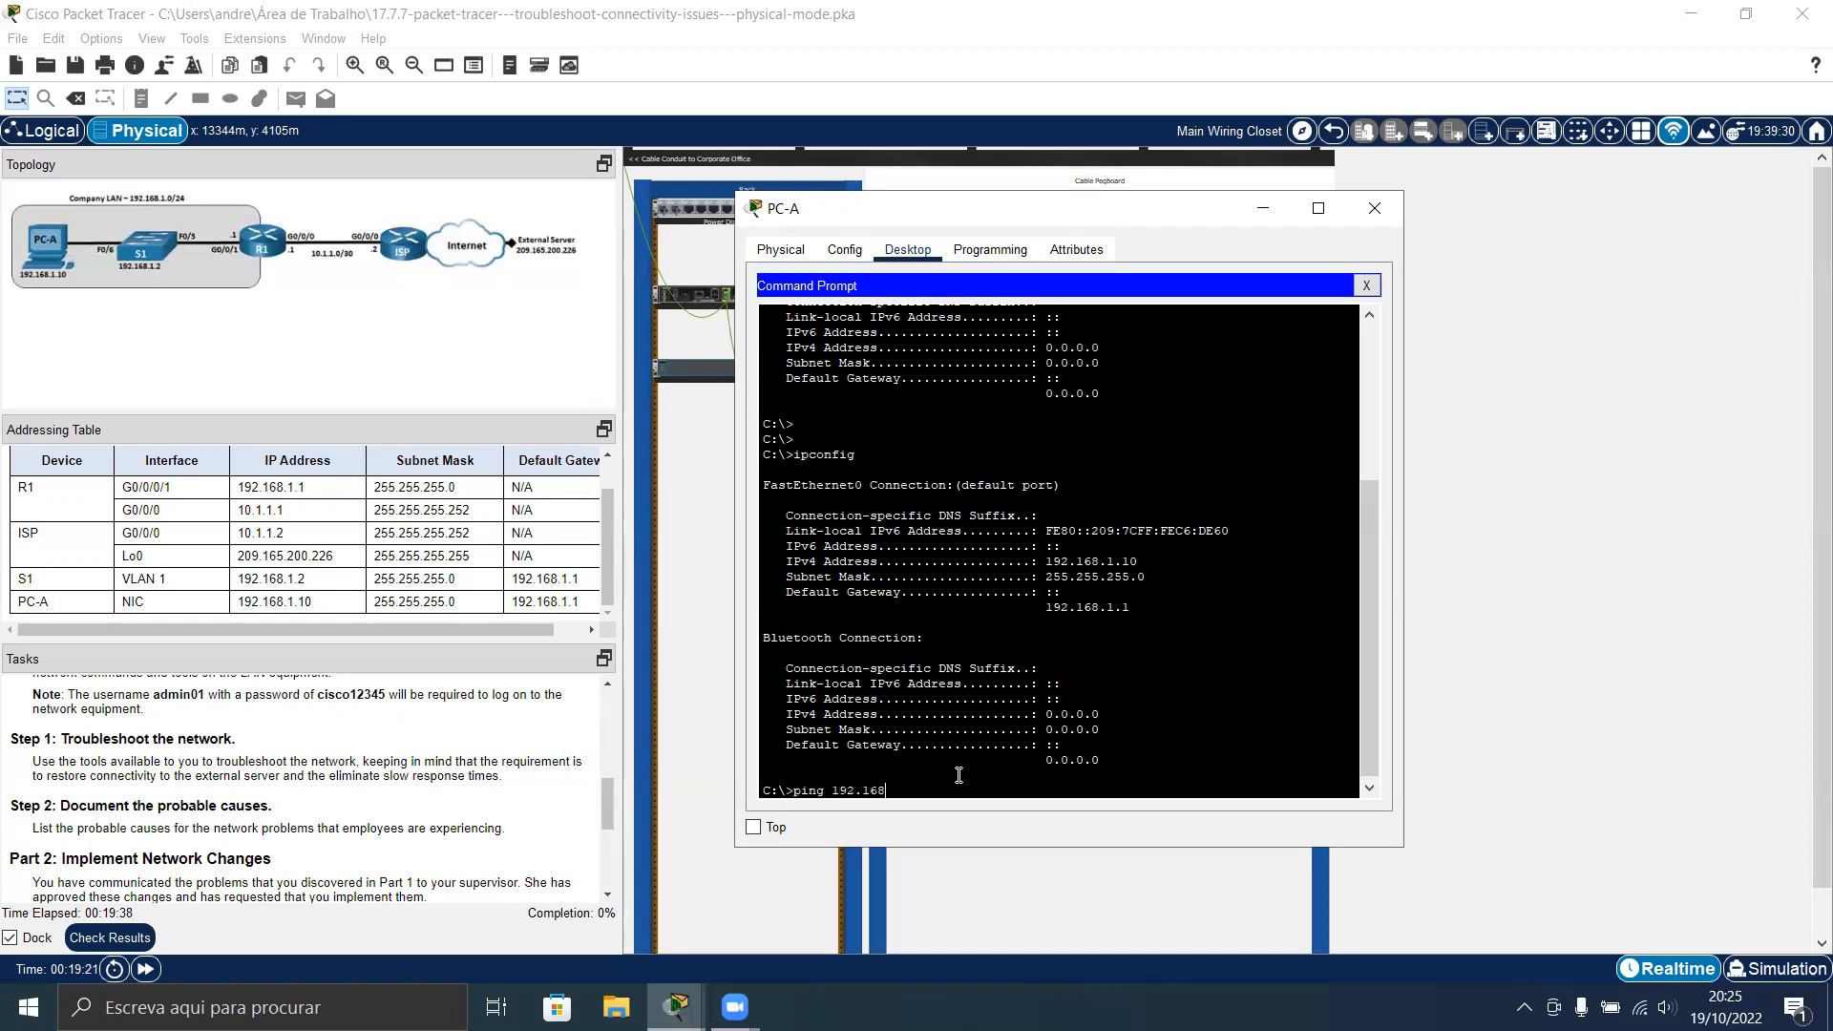
pyautogui.press('Return')
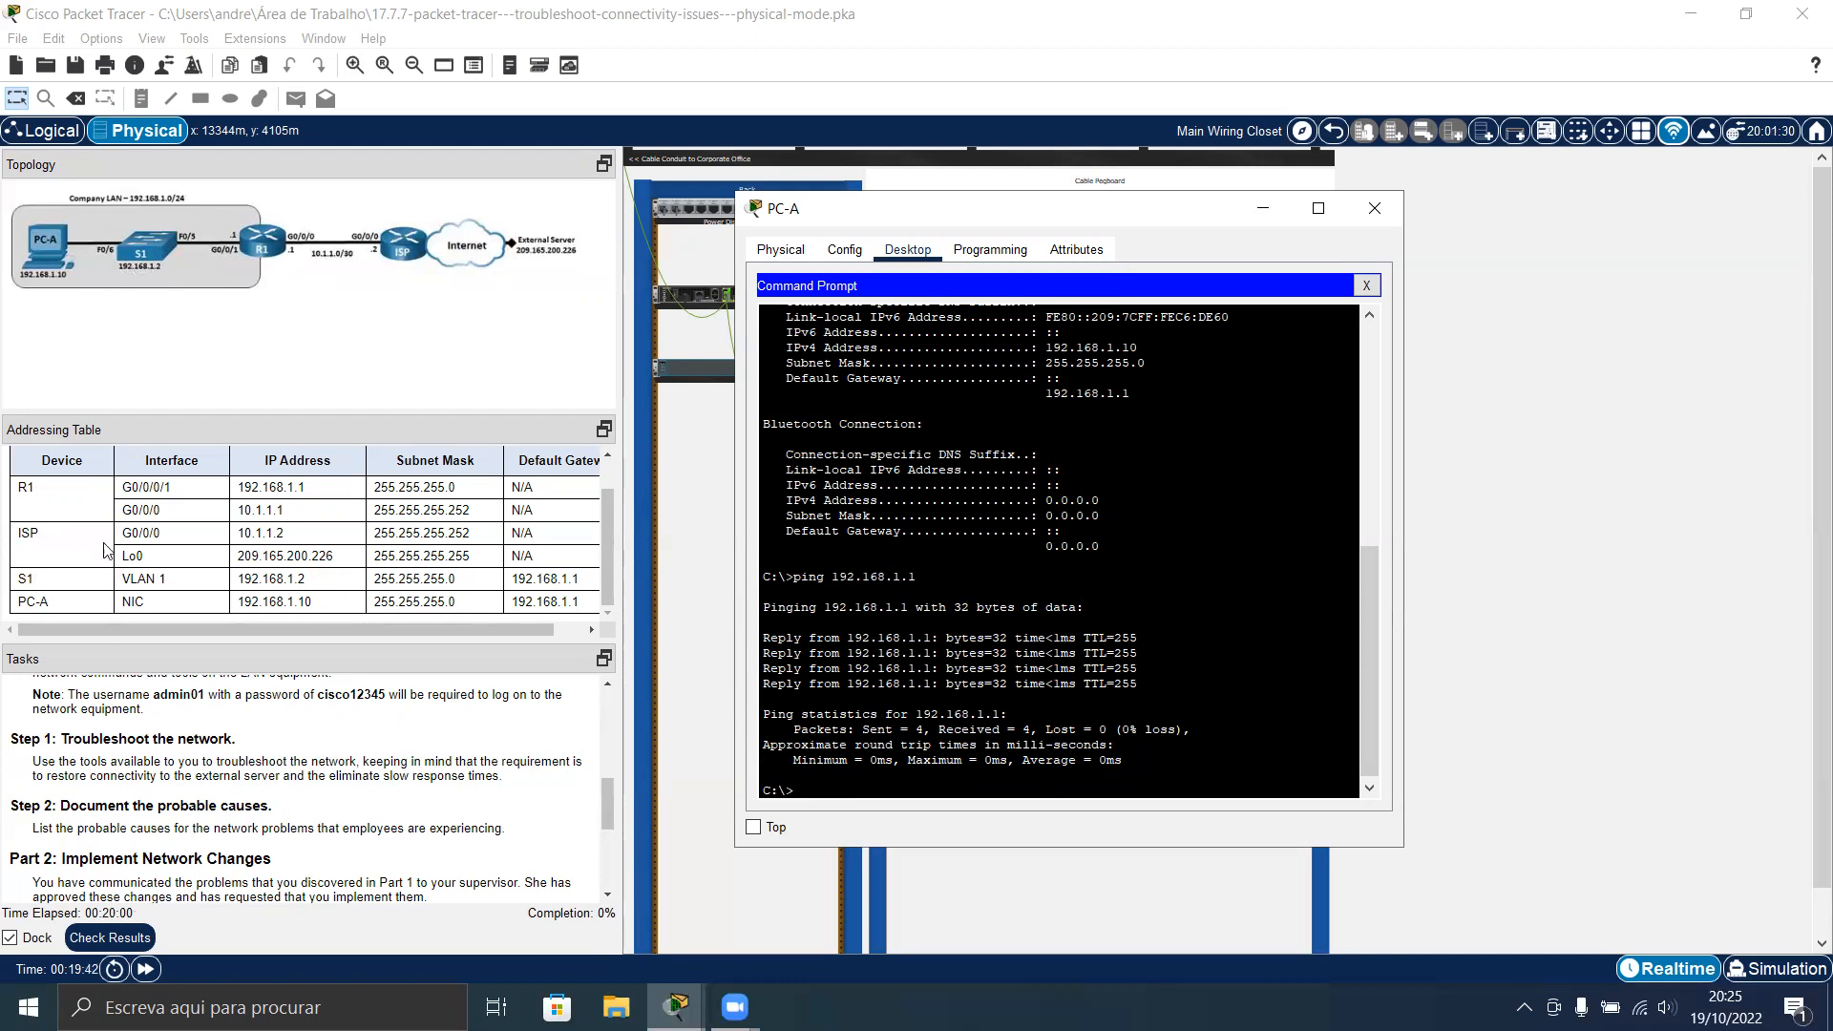
pyautogui.click(1374, 208)
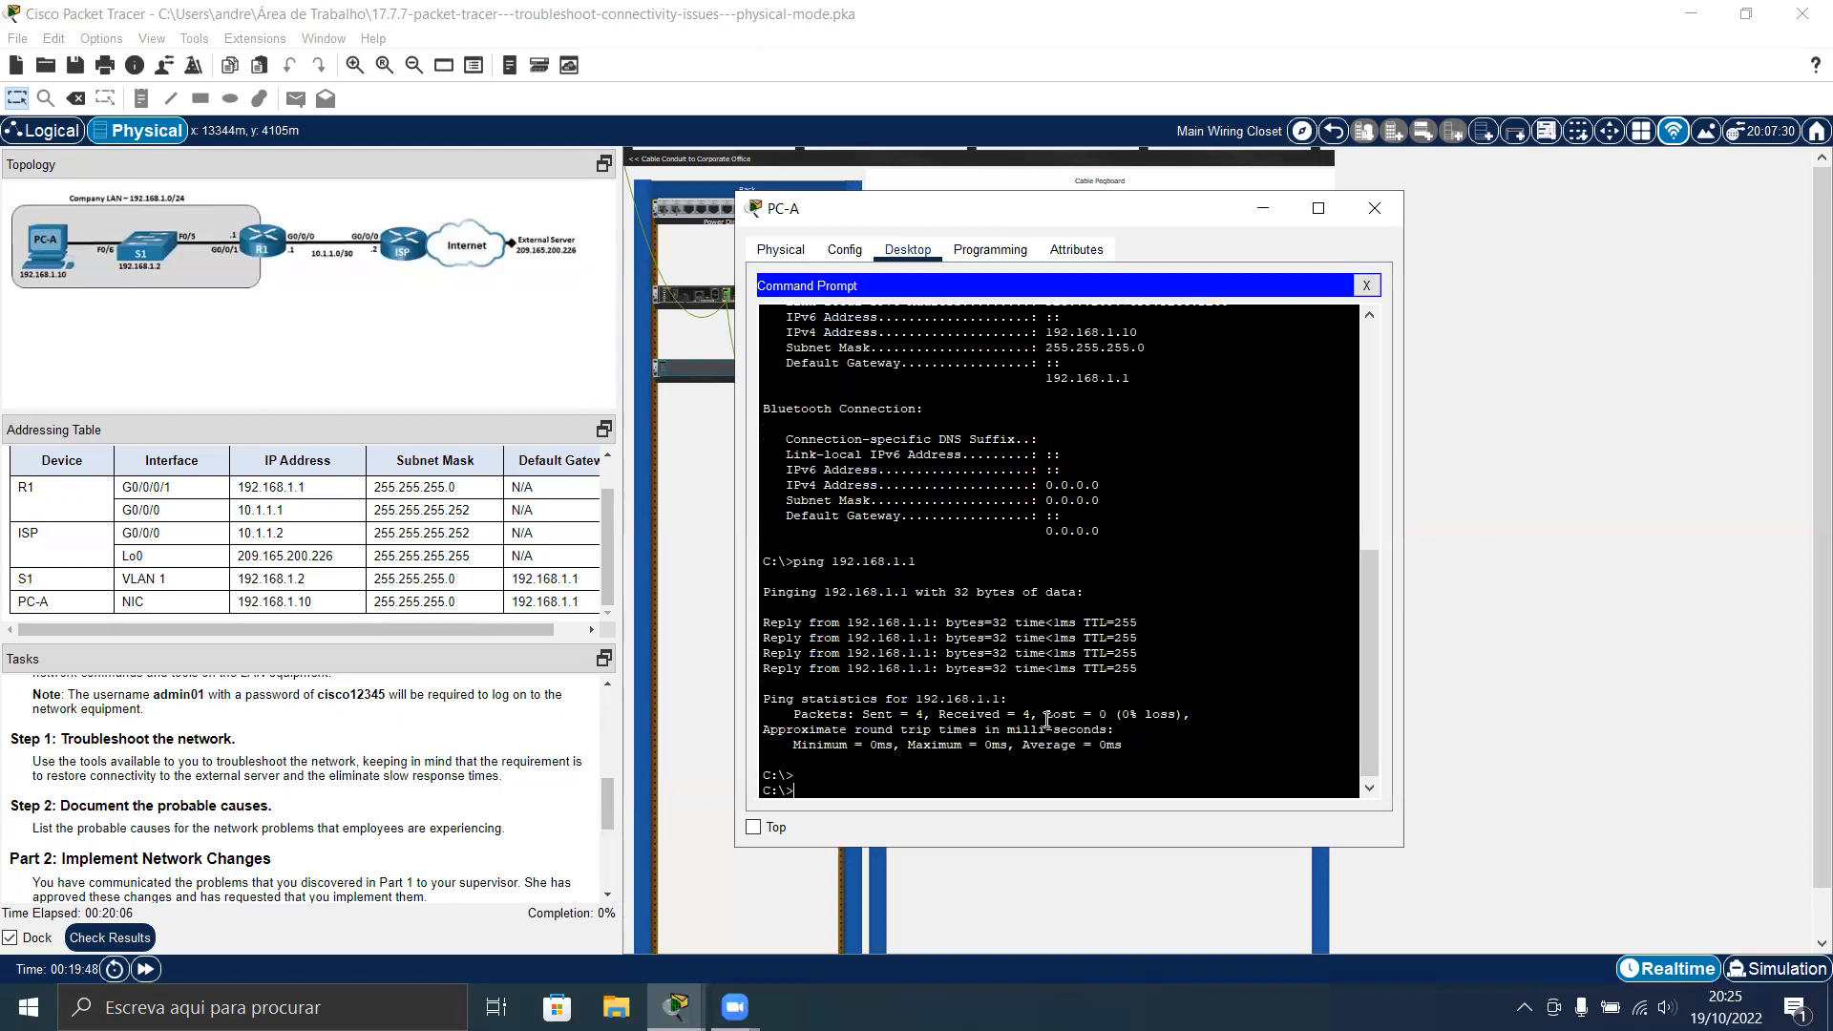
# Ping switch S1 at 192.168.1.2 from PC-A and abort it after timeouts, 100% loss
pyautogui.write('ping 192.168.1.2')
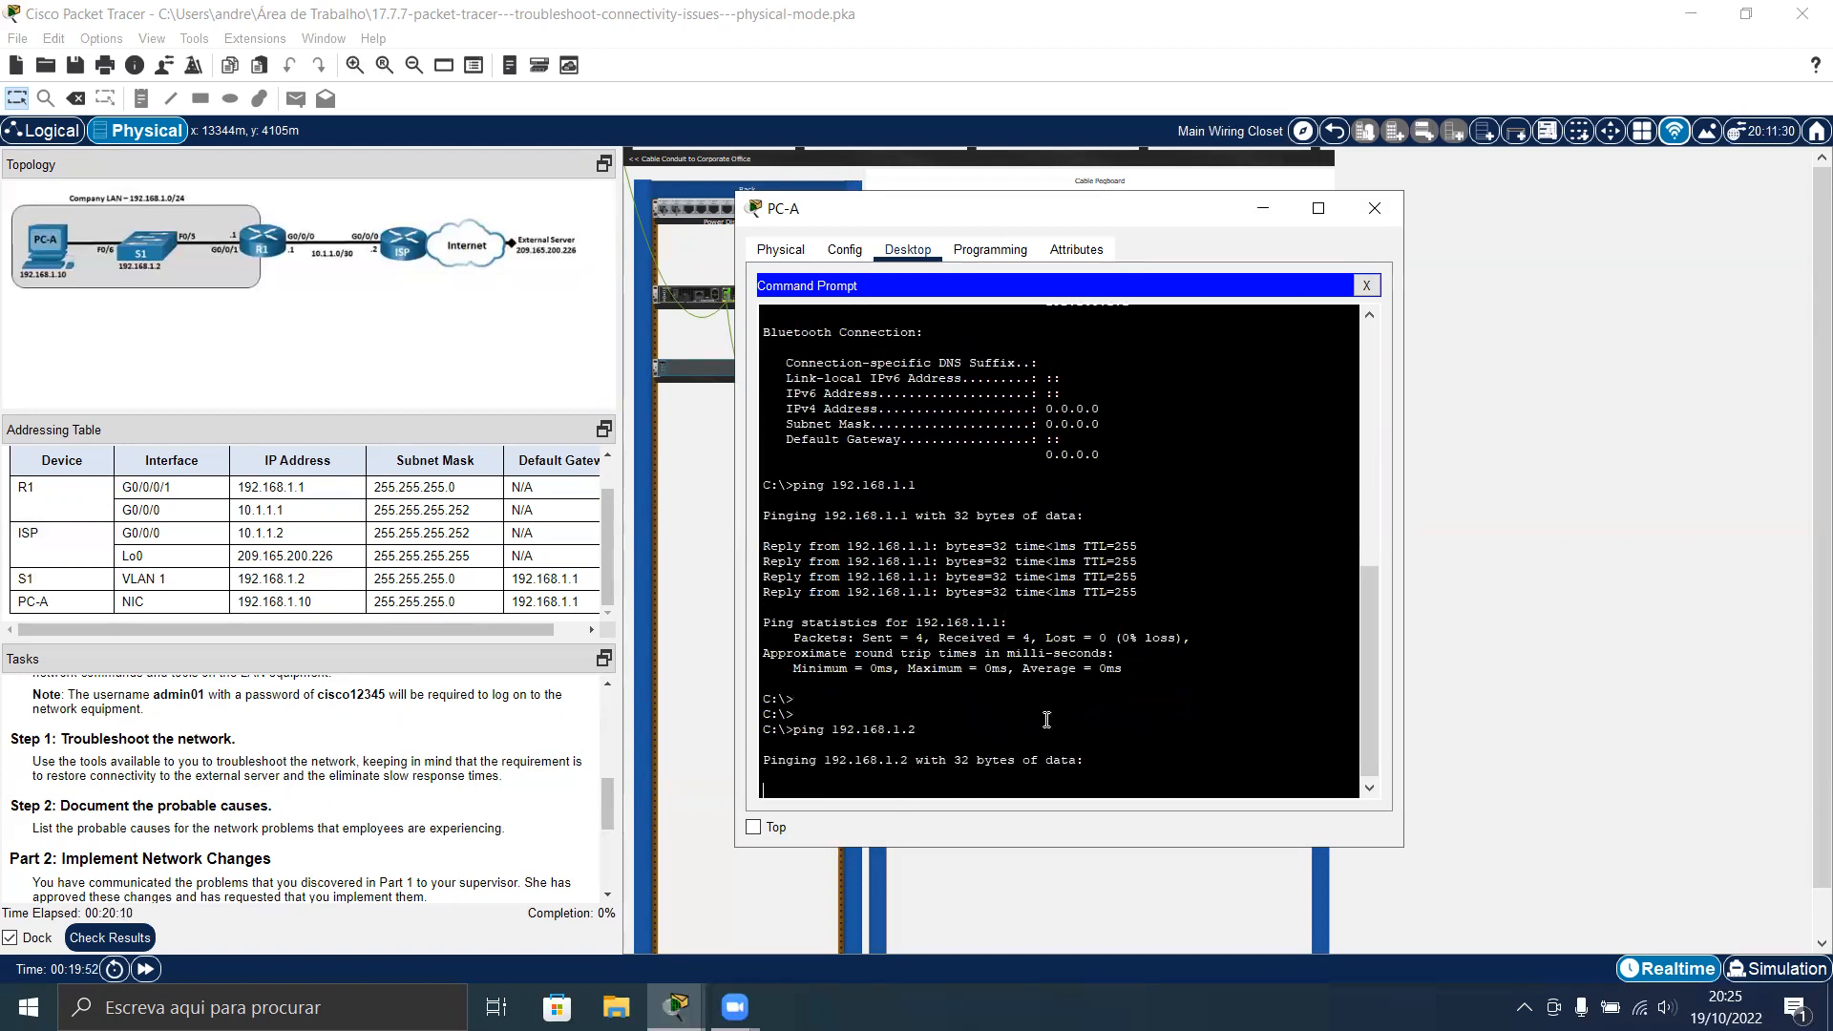
pyautogui.moveTo(968, 748)
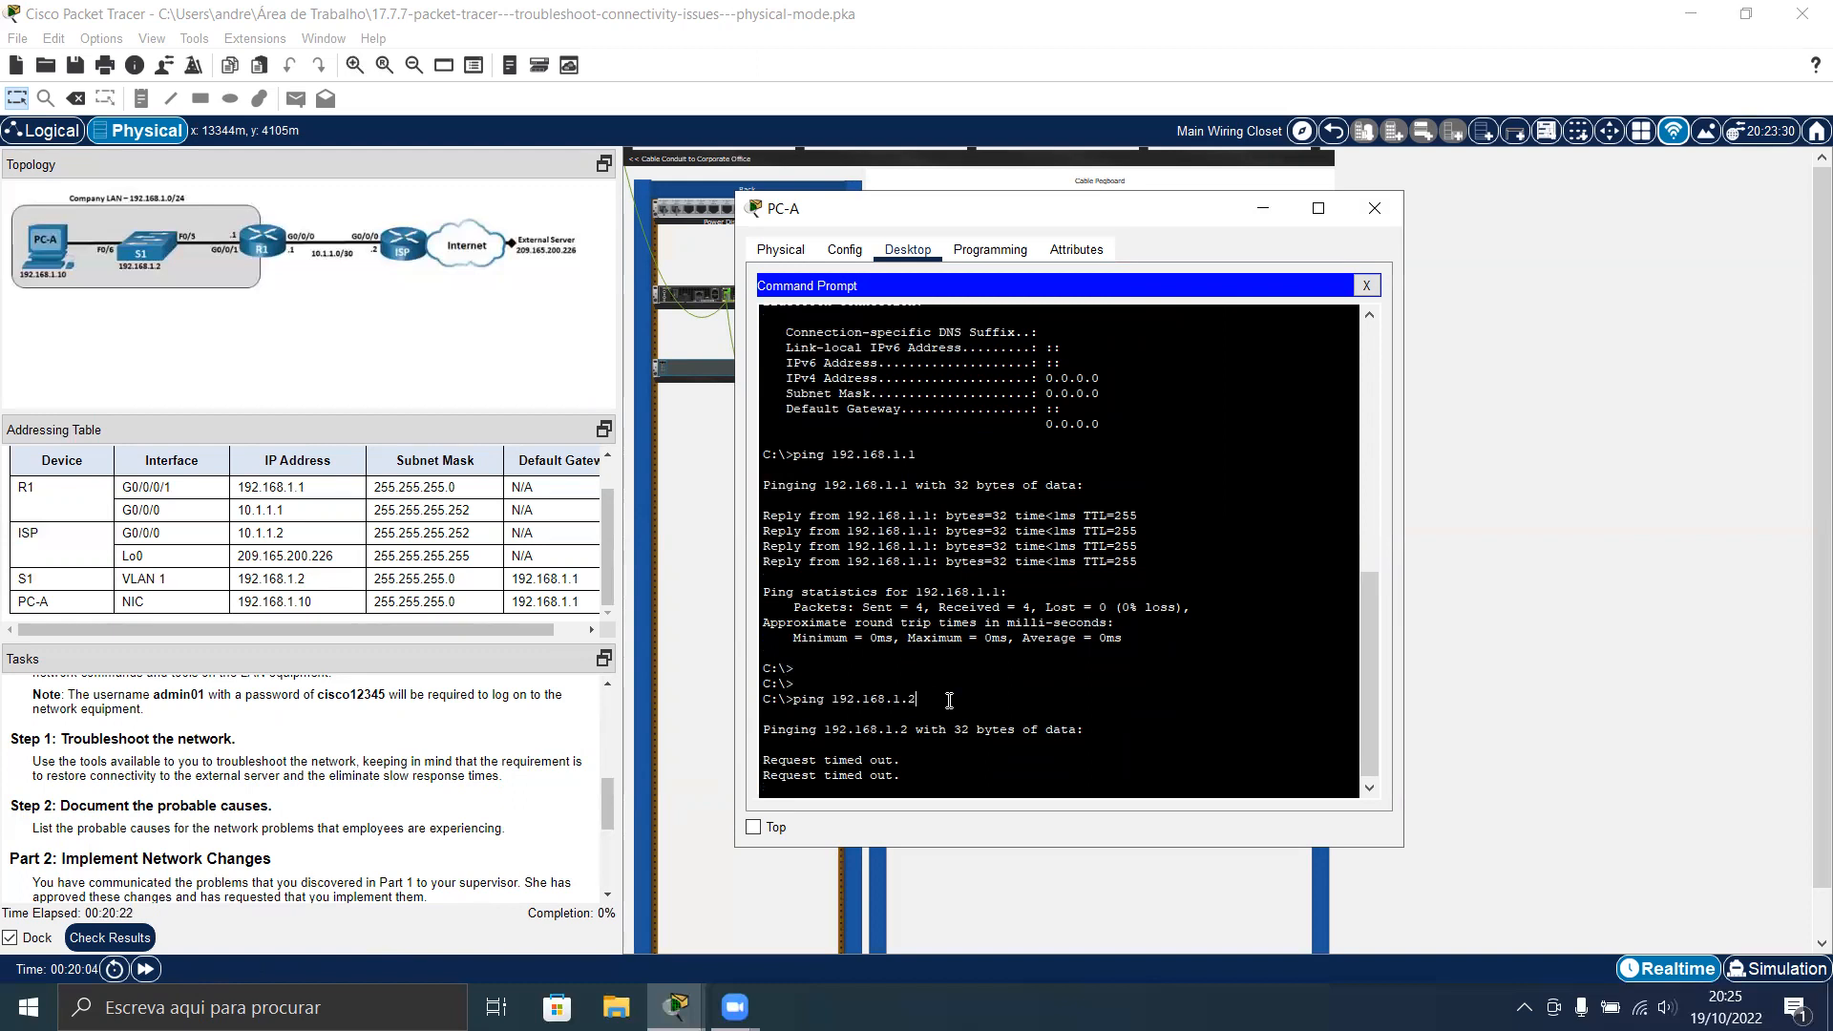
pyautogui.press('ctrl+c')
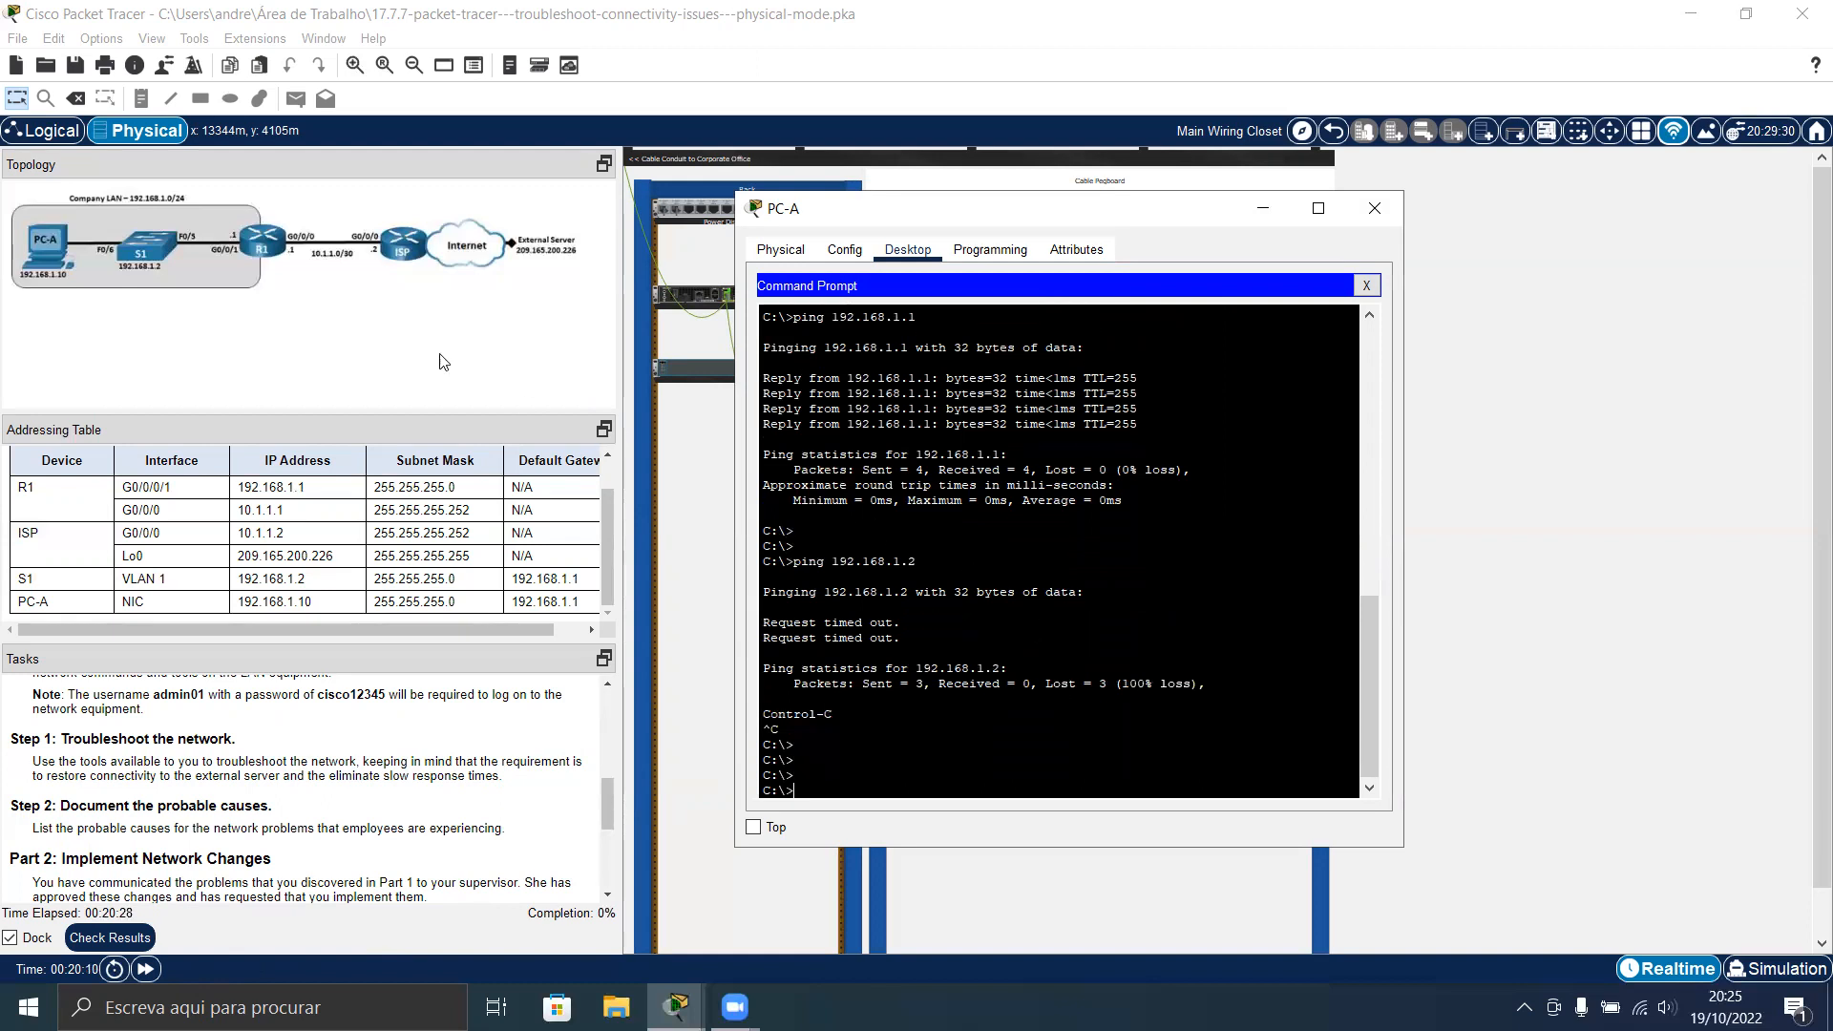
pyautogui.moveTo(163, 358)
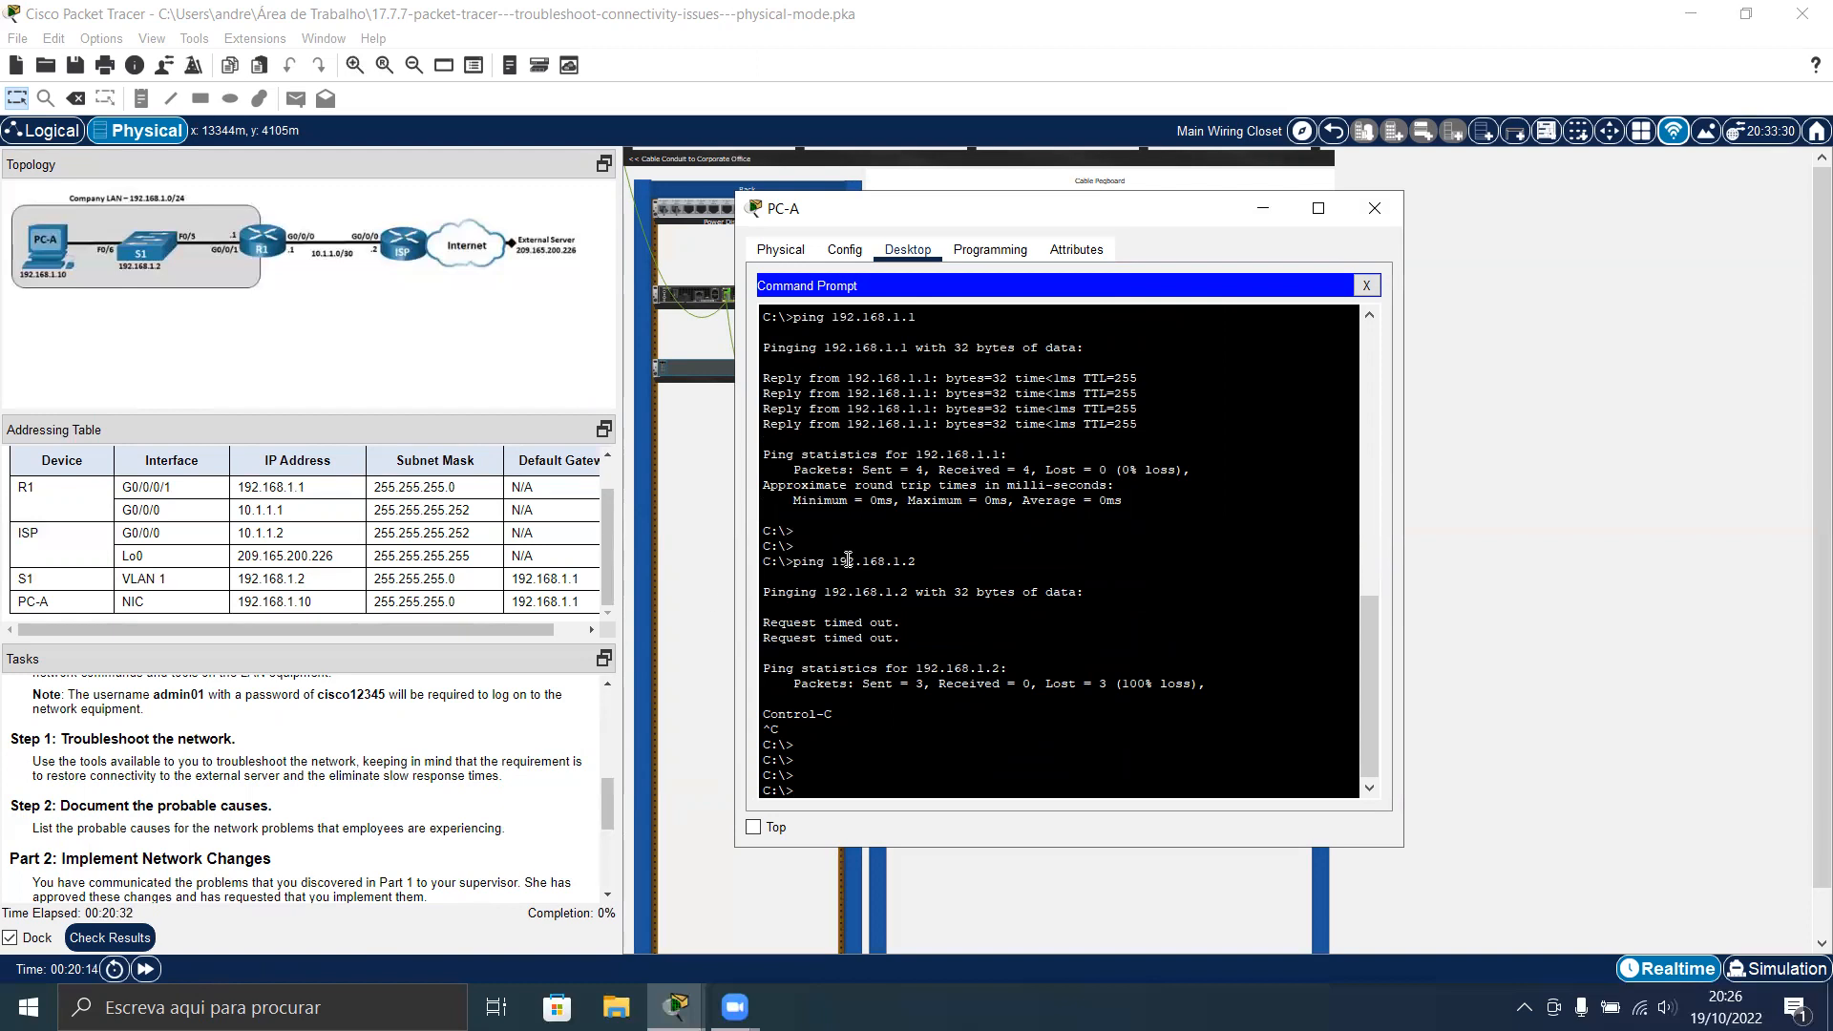
pyautogui.moveTo(900, 547)
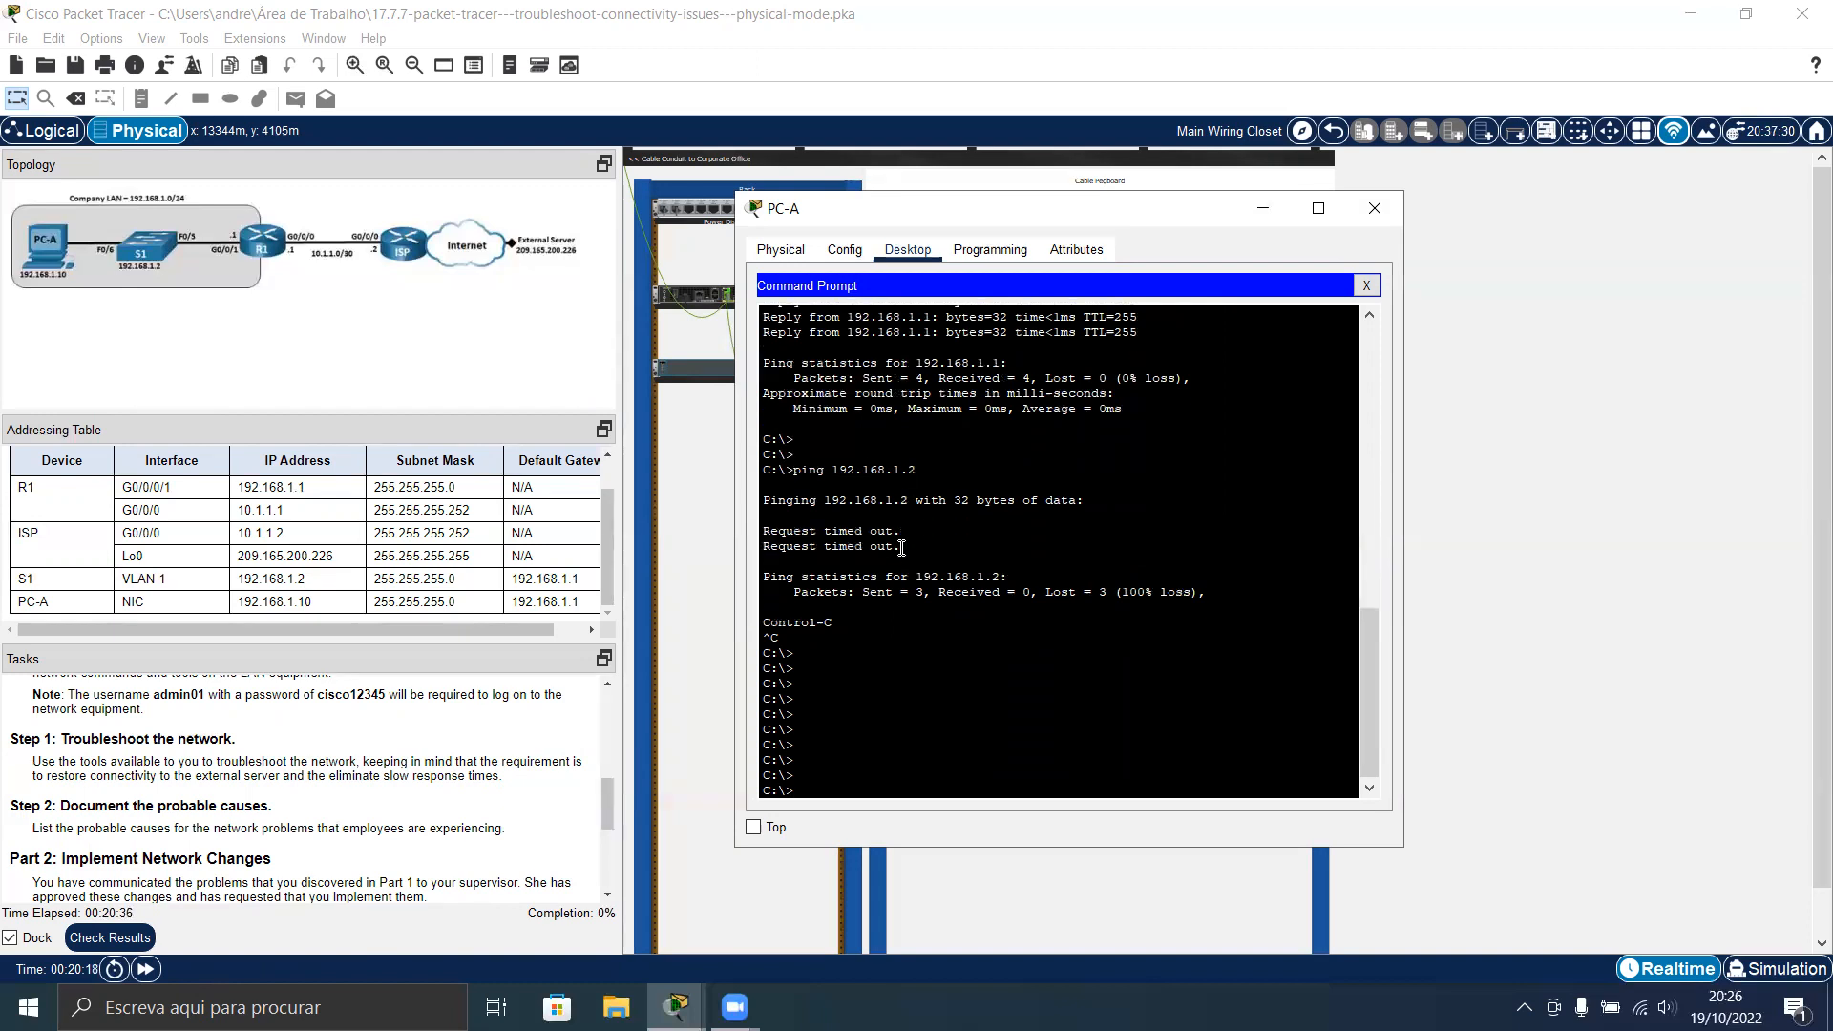
pyautogui.scroll(3)
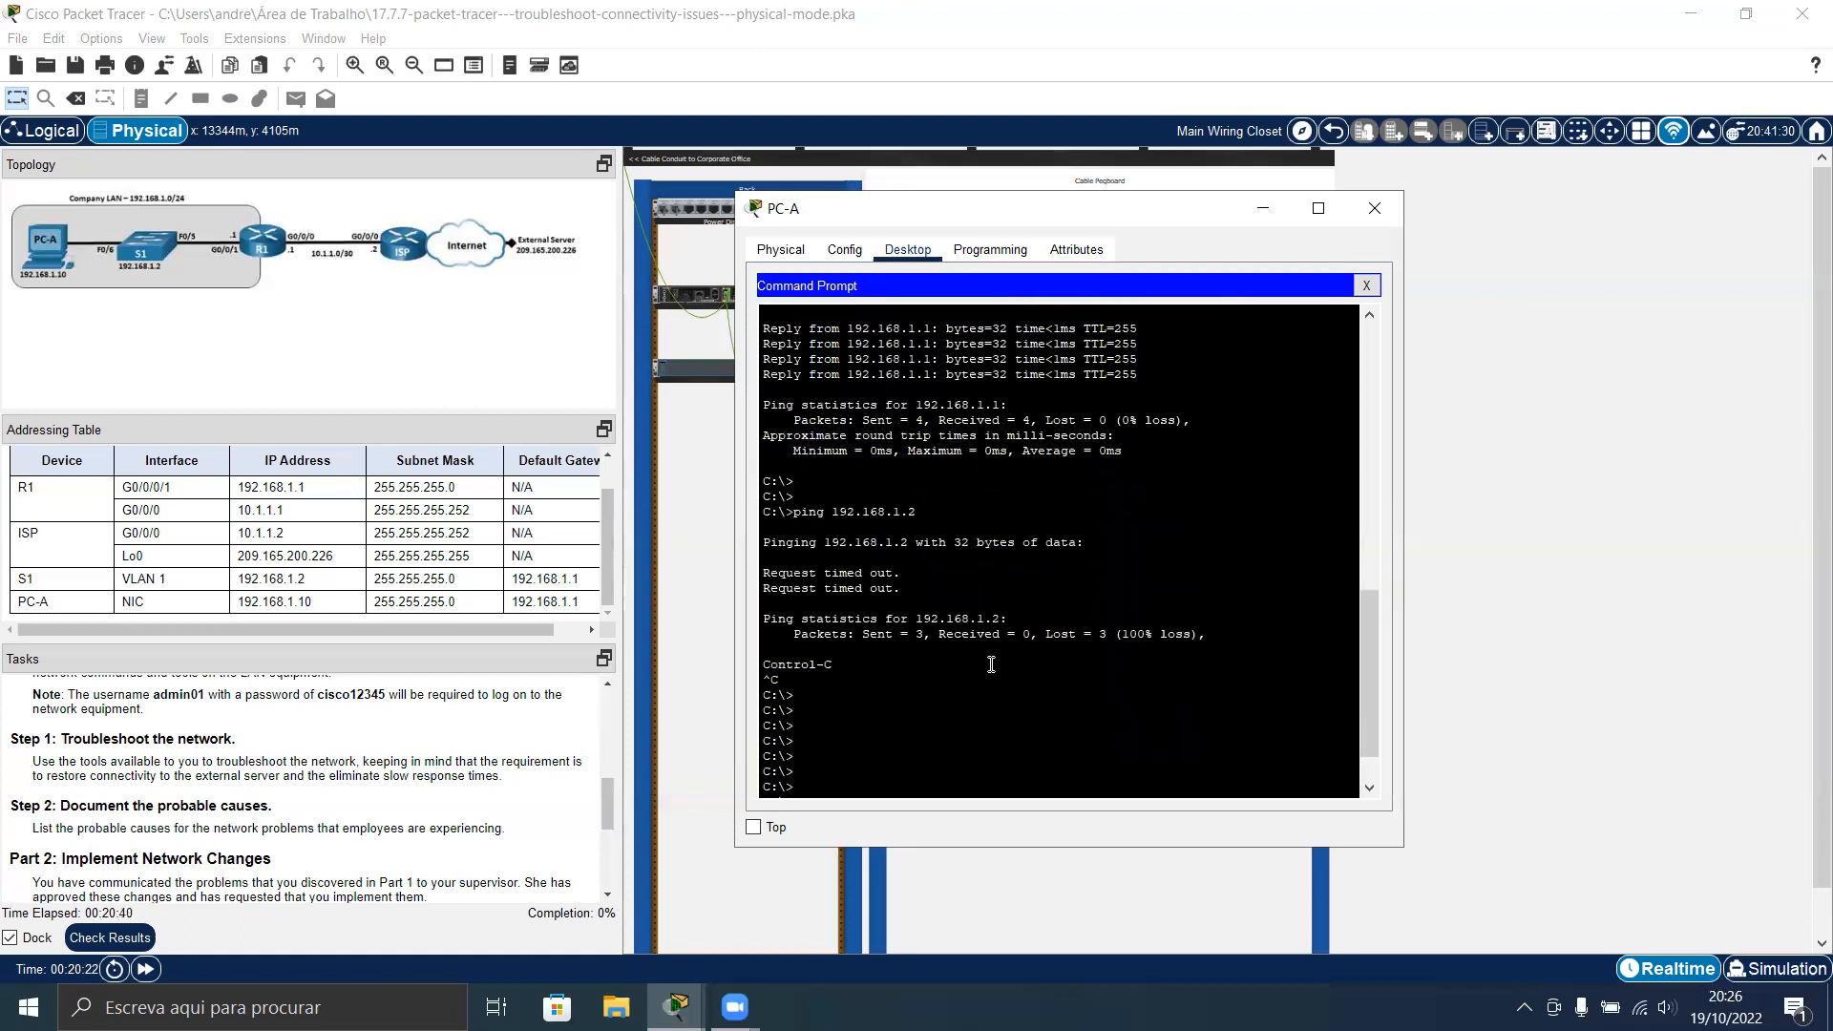
pyautogui.moveTo(1029, 667)
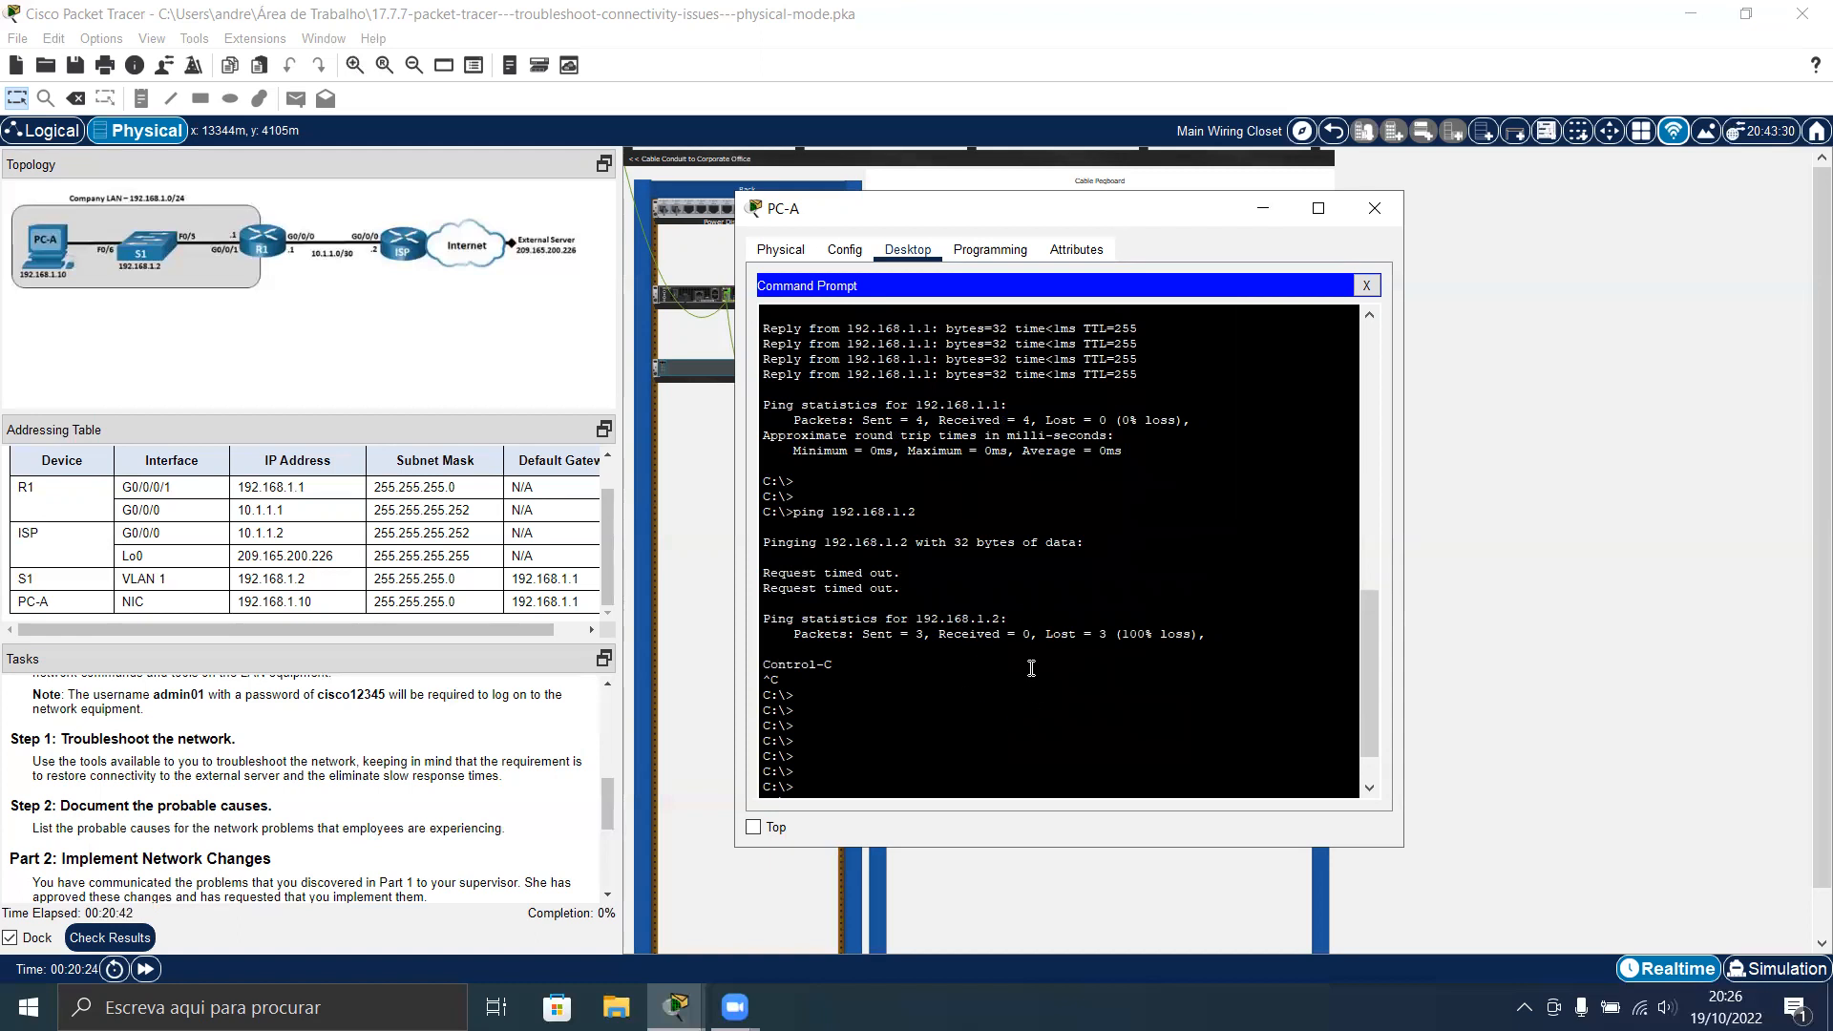
pyautogui.moveTo(441, 453)
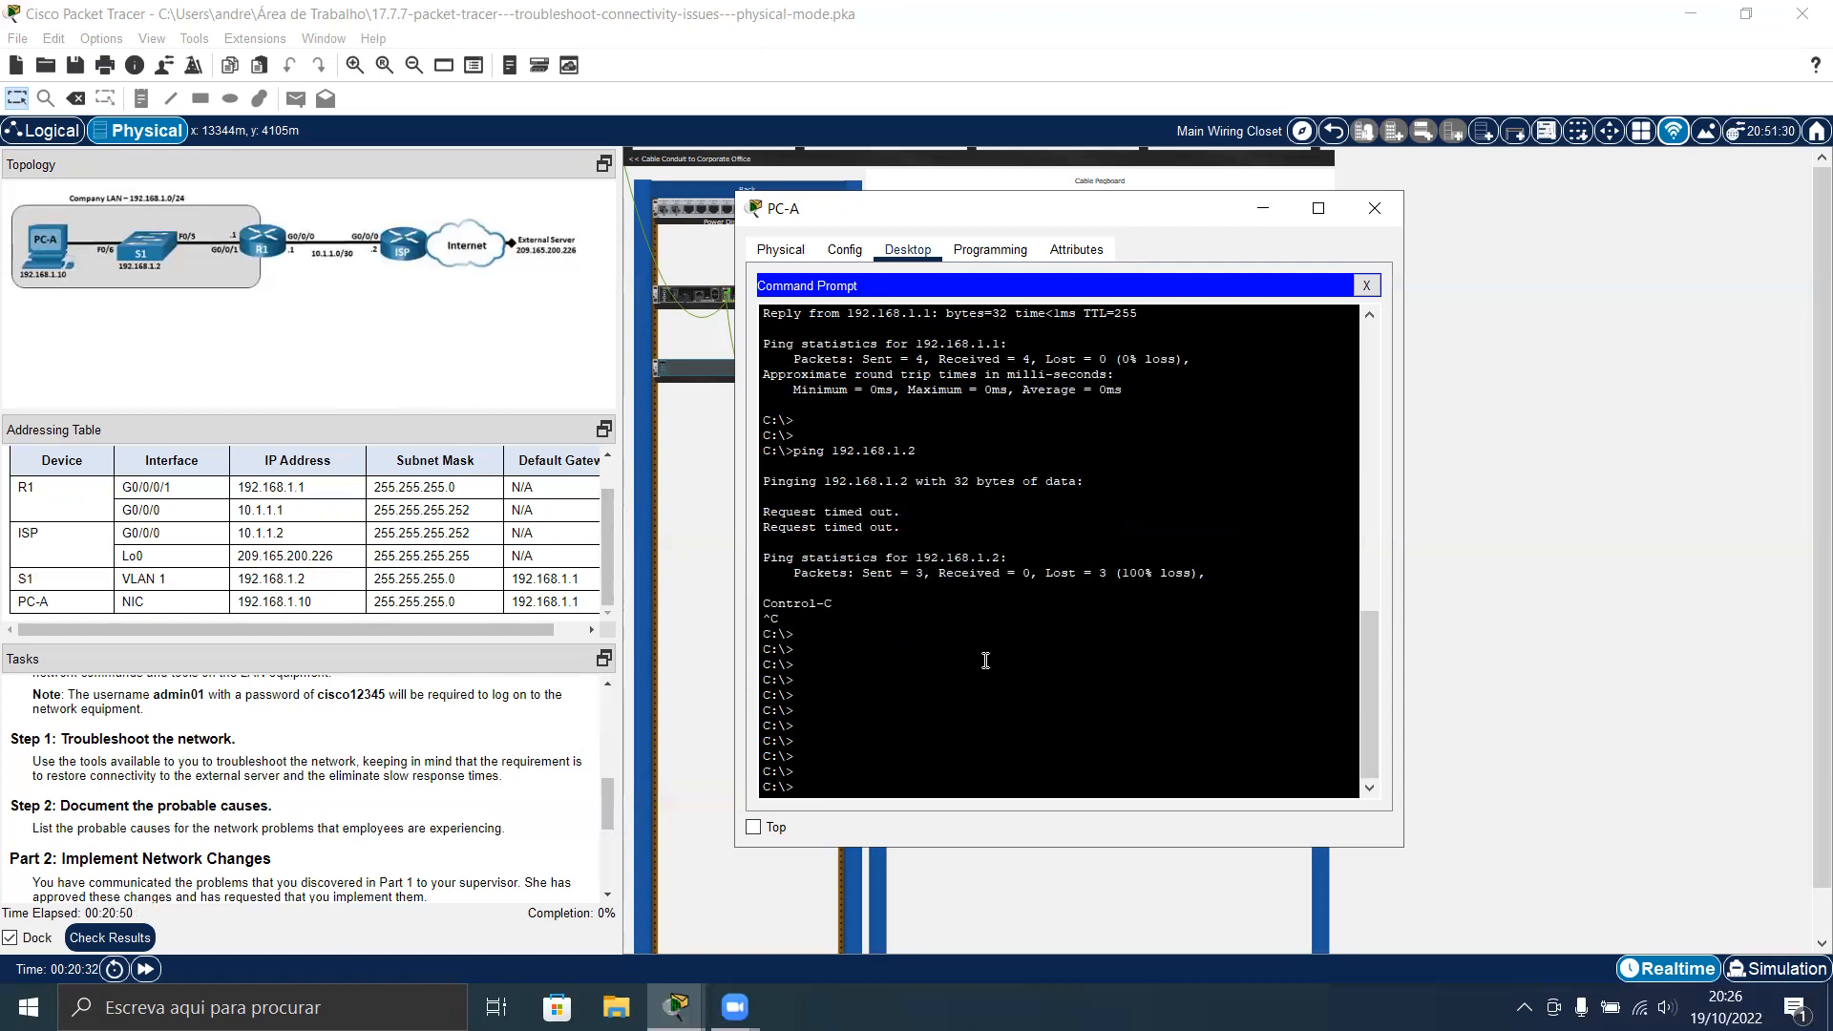
pyautogui.moveTo(921, 682)
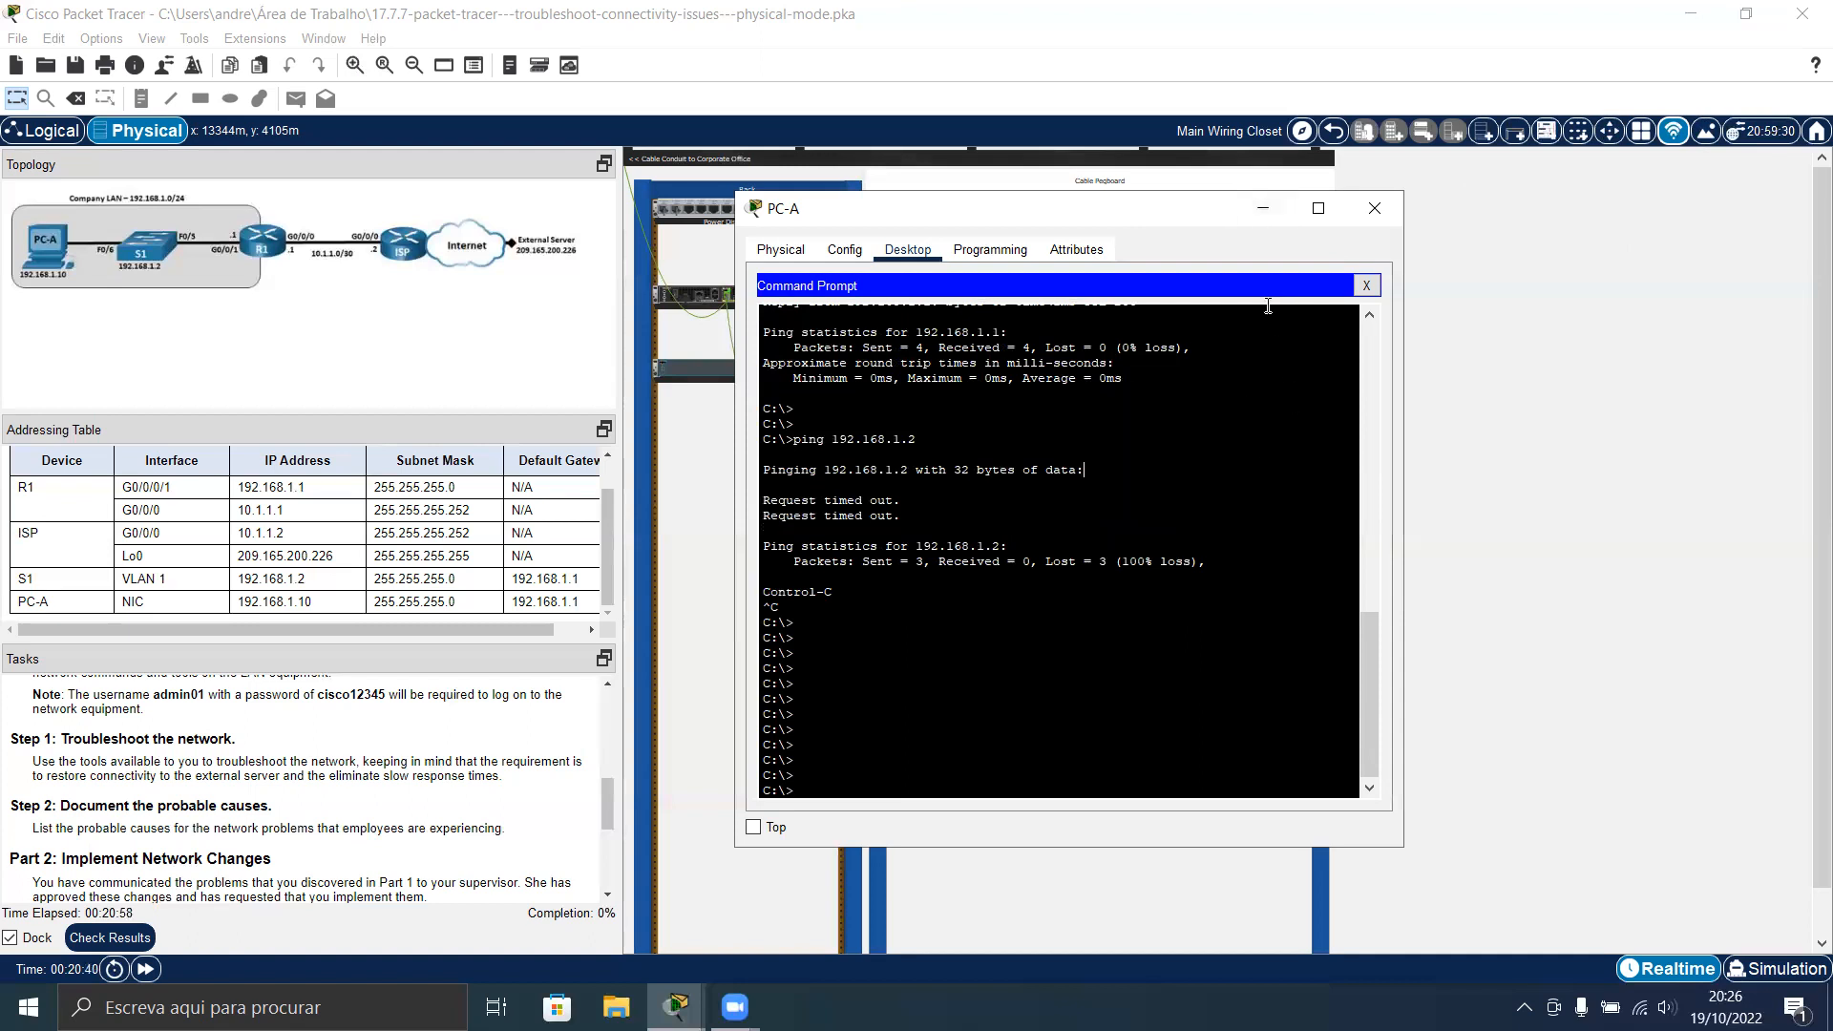
# Enter privileged mode on S1 and show the running config, revealing Fa0/5 half duplex, speed 10
pyautogui.click(1364, 285)
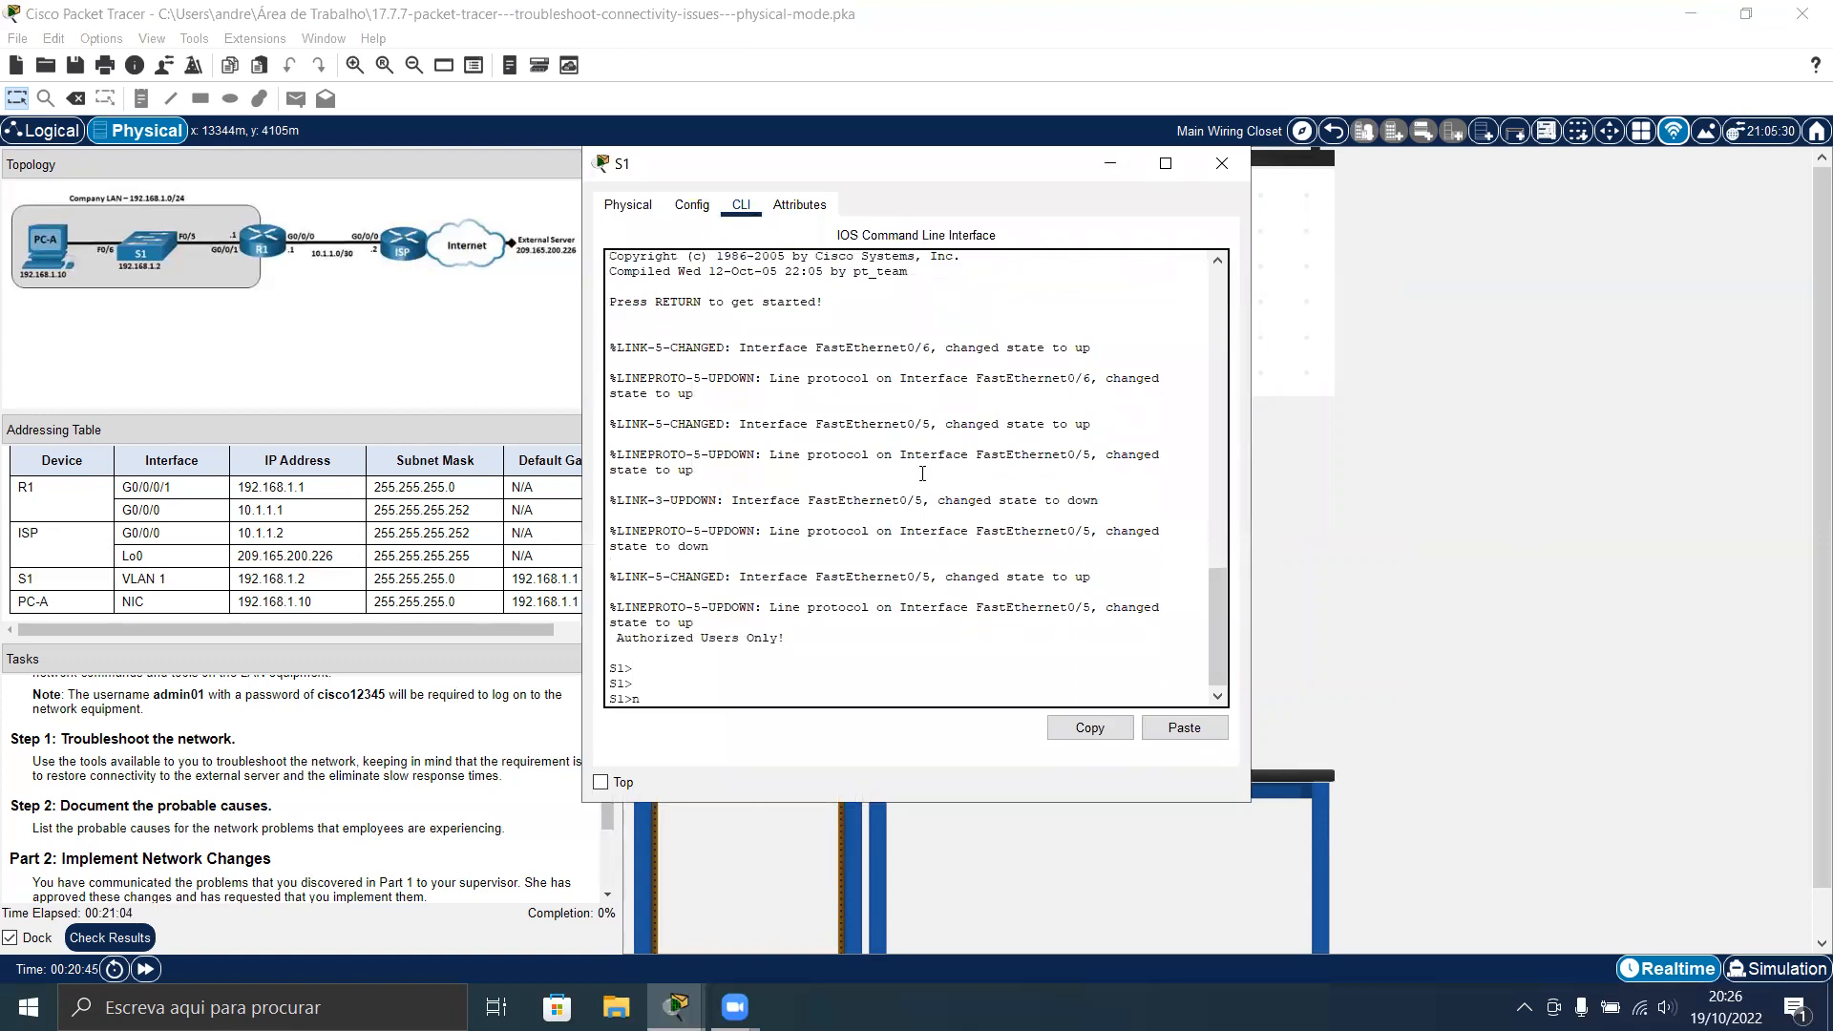
pyautogui.write('enable')
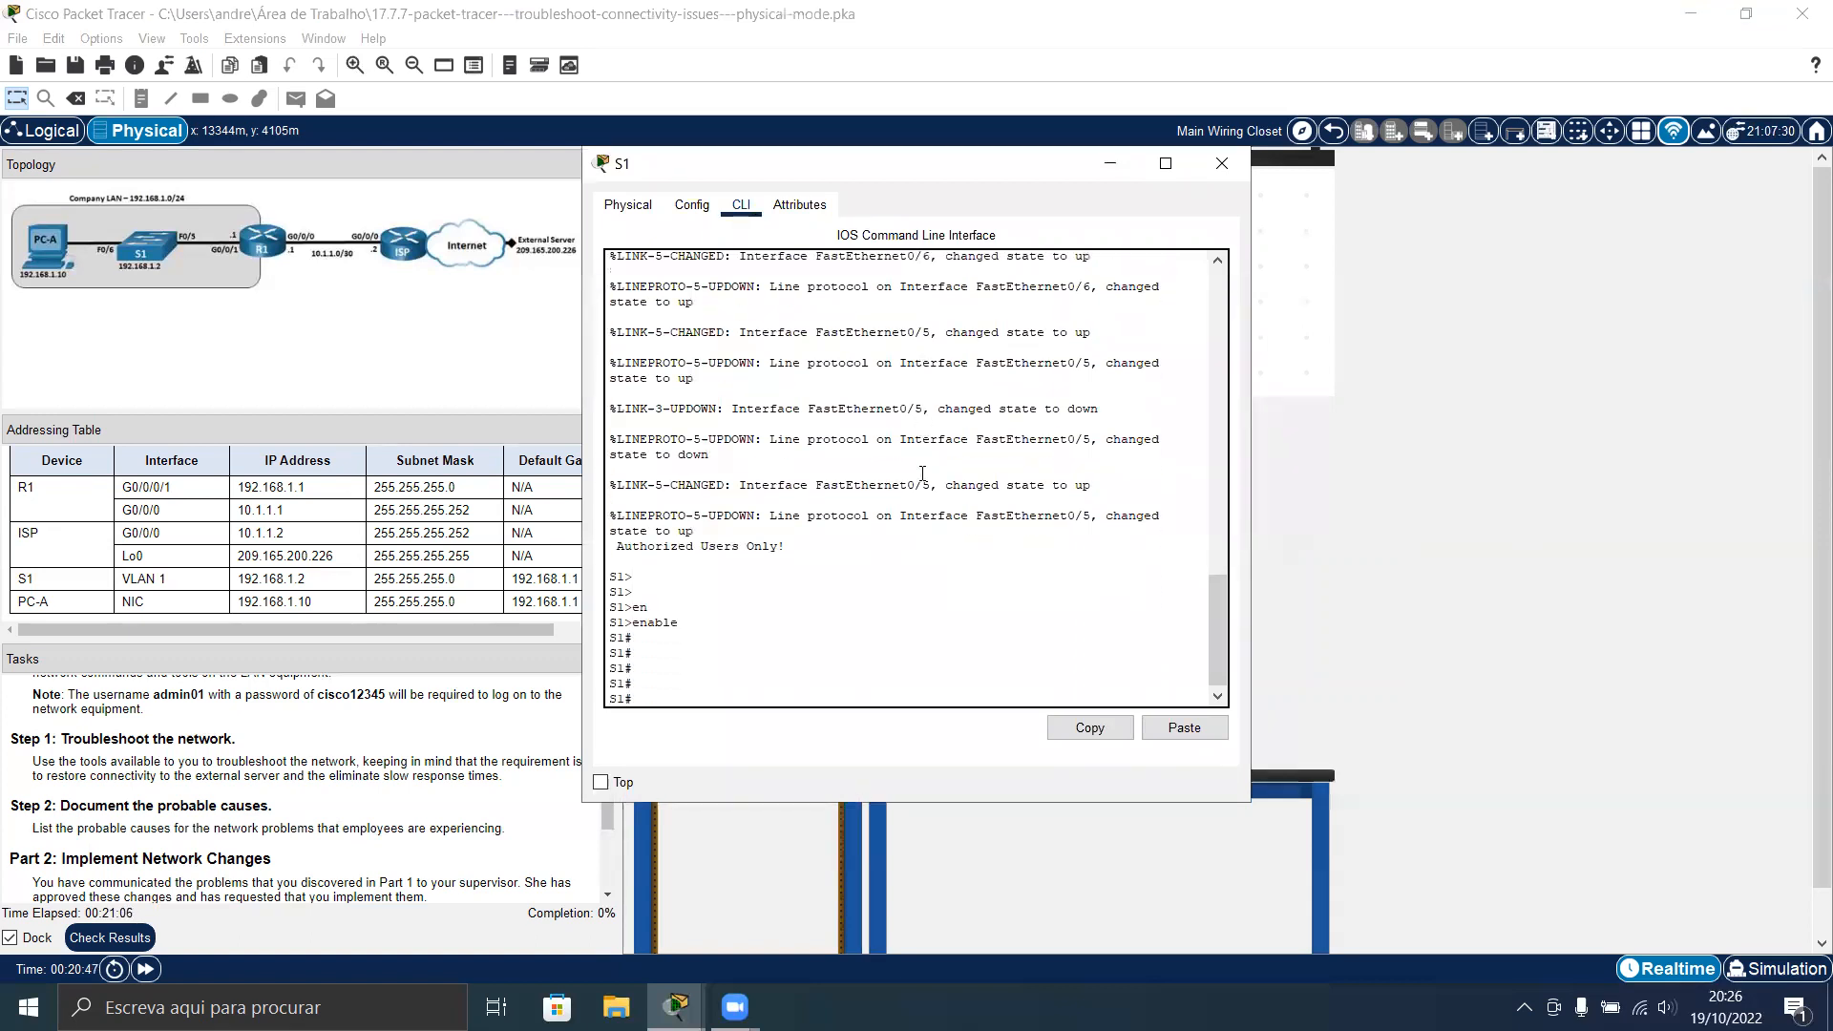
pyautogui.write('show r')
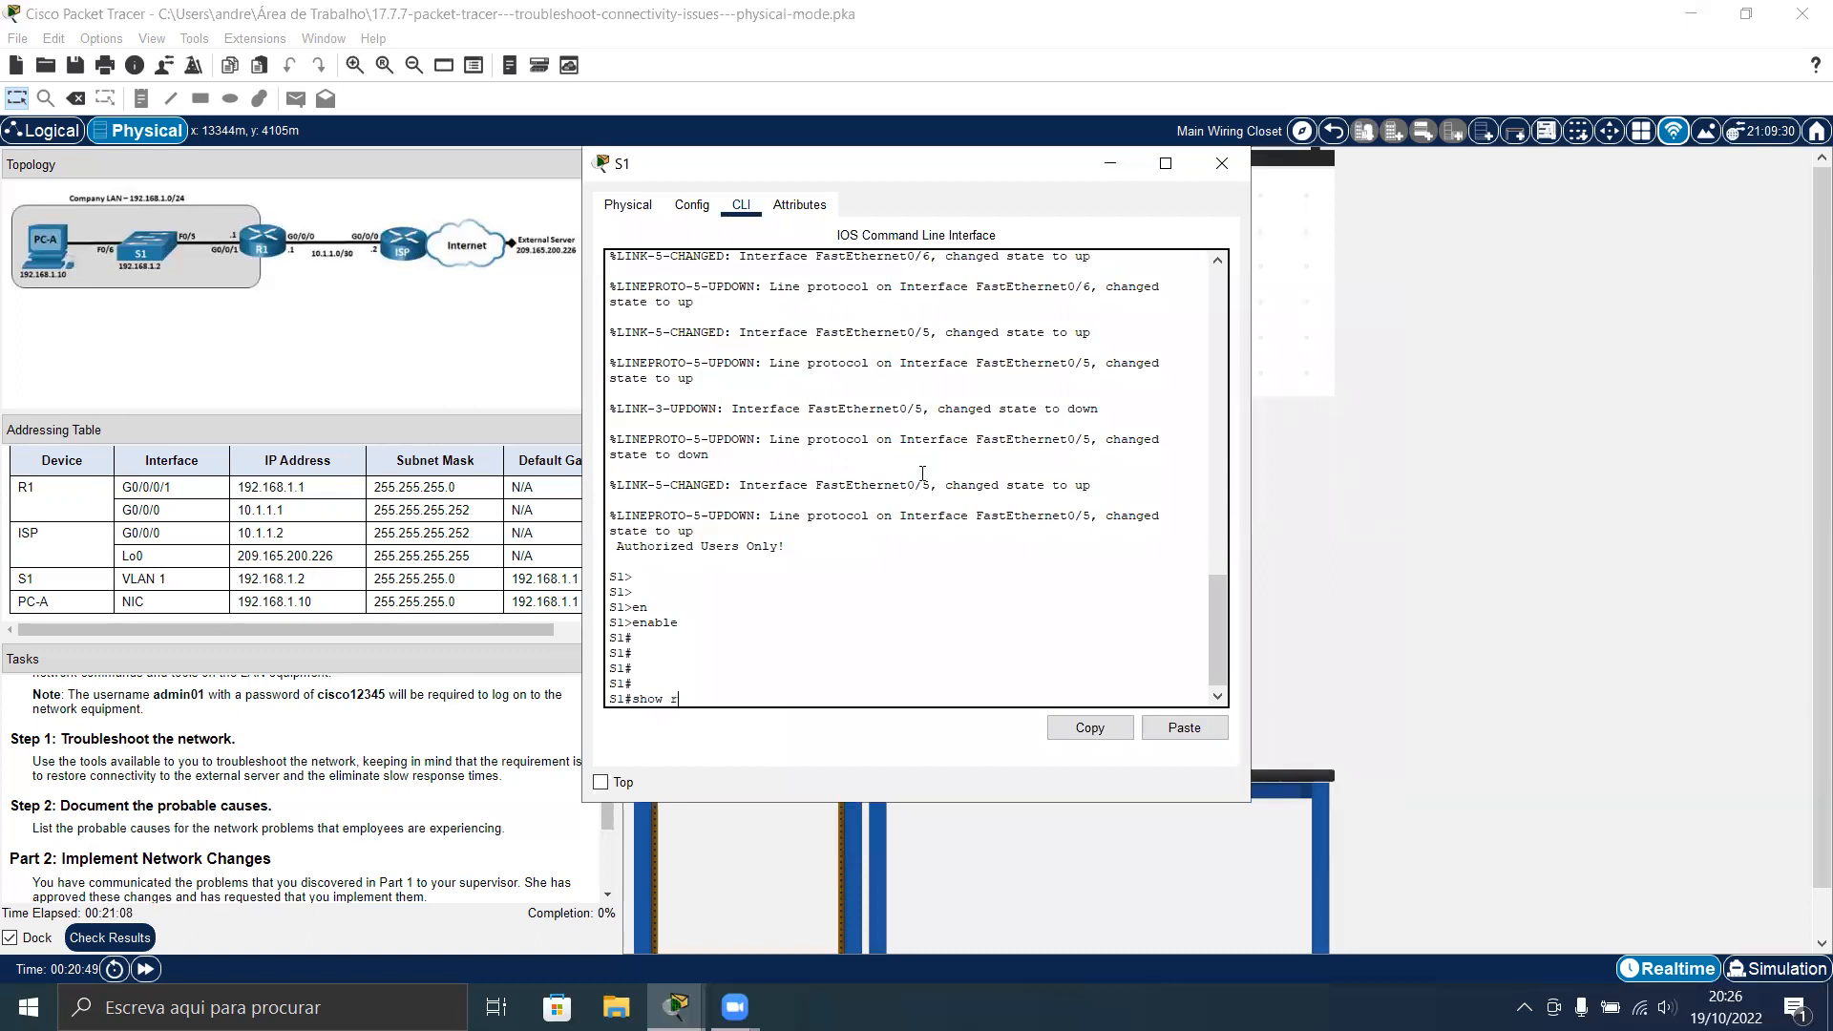
pyautogui.press('Return')
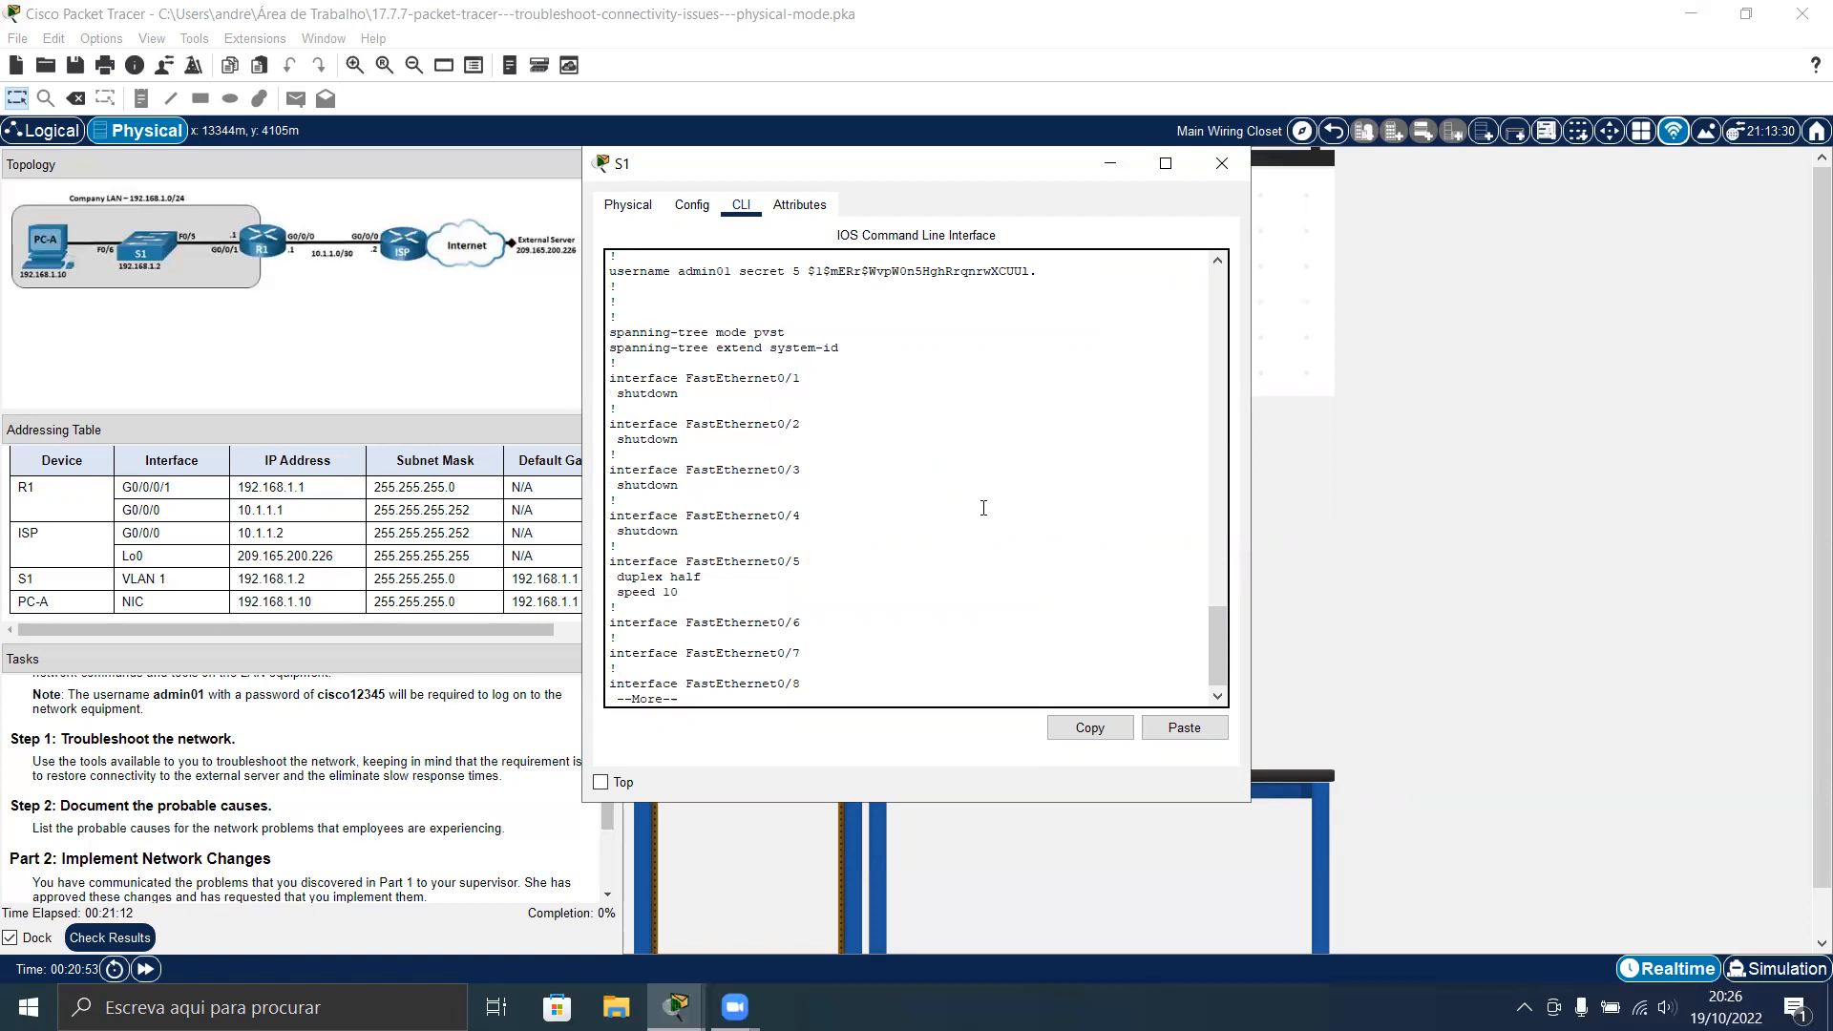
pyautogui.moveTo(739, 571)
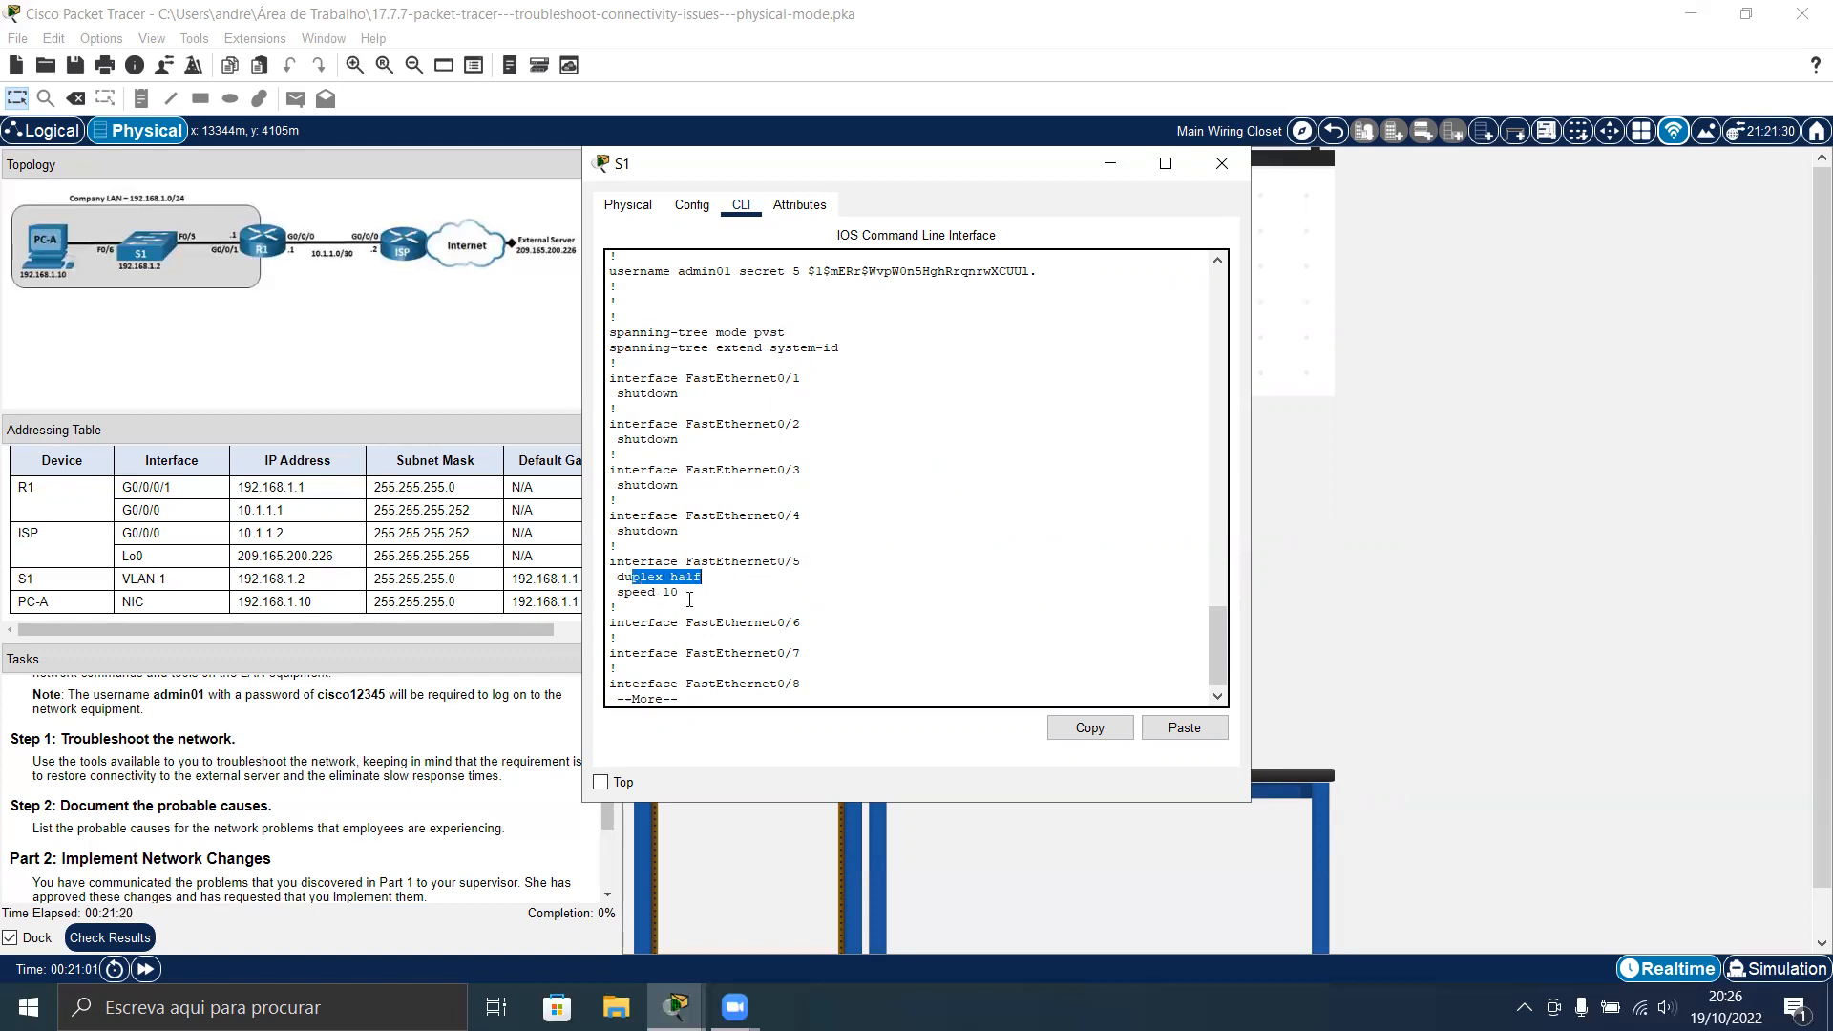
pyautogui.click(681, 593)
pyautogui.write('s')
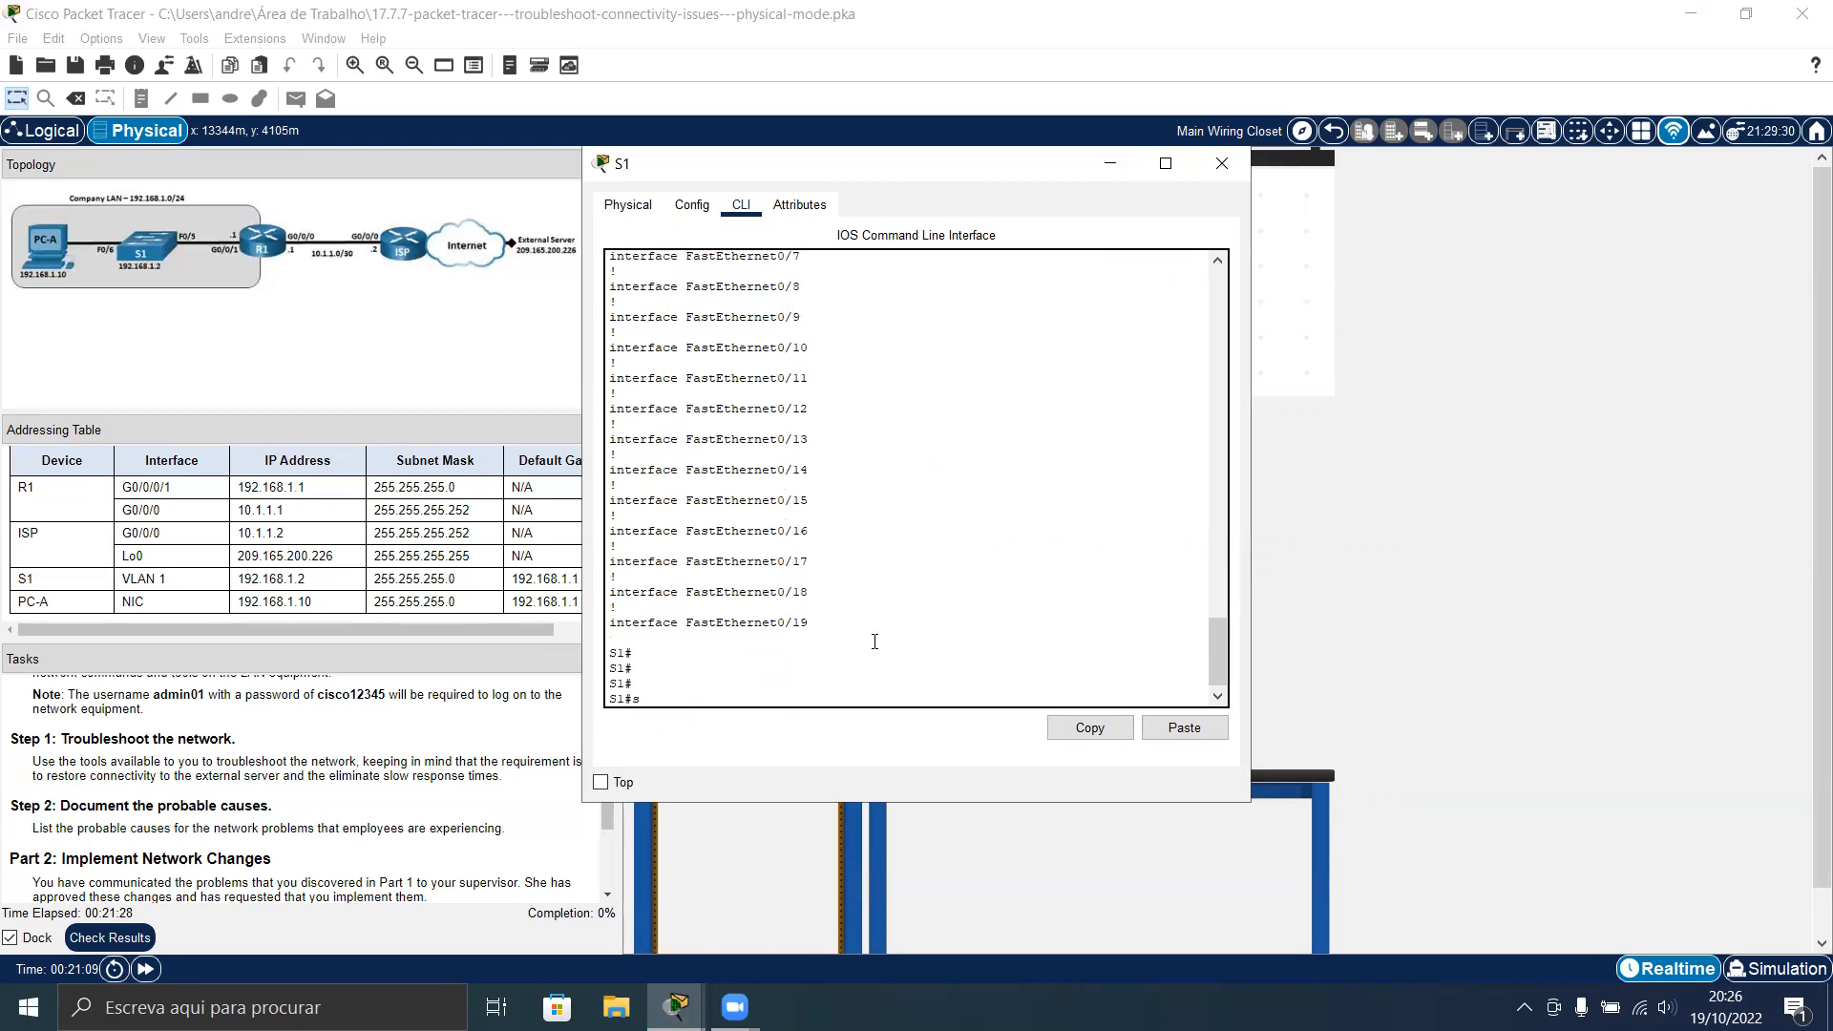
# Run show ip interface brief on S1, showing Vlan1 192.168.1.2 administratively down
pyautogui.write('how ip in')
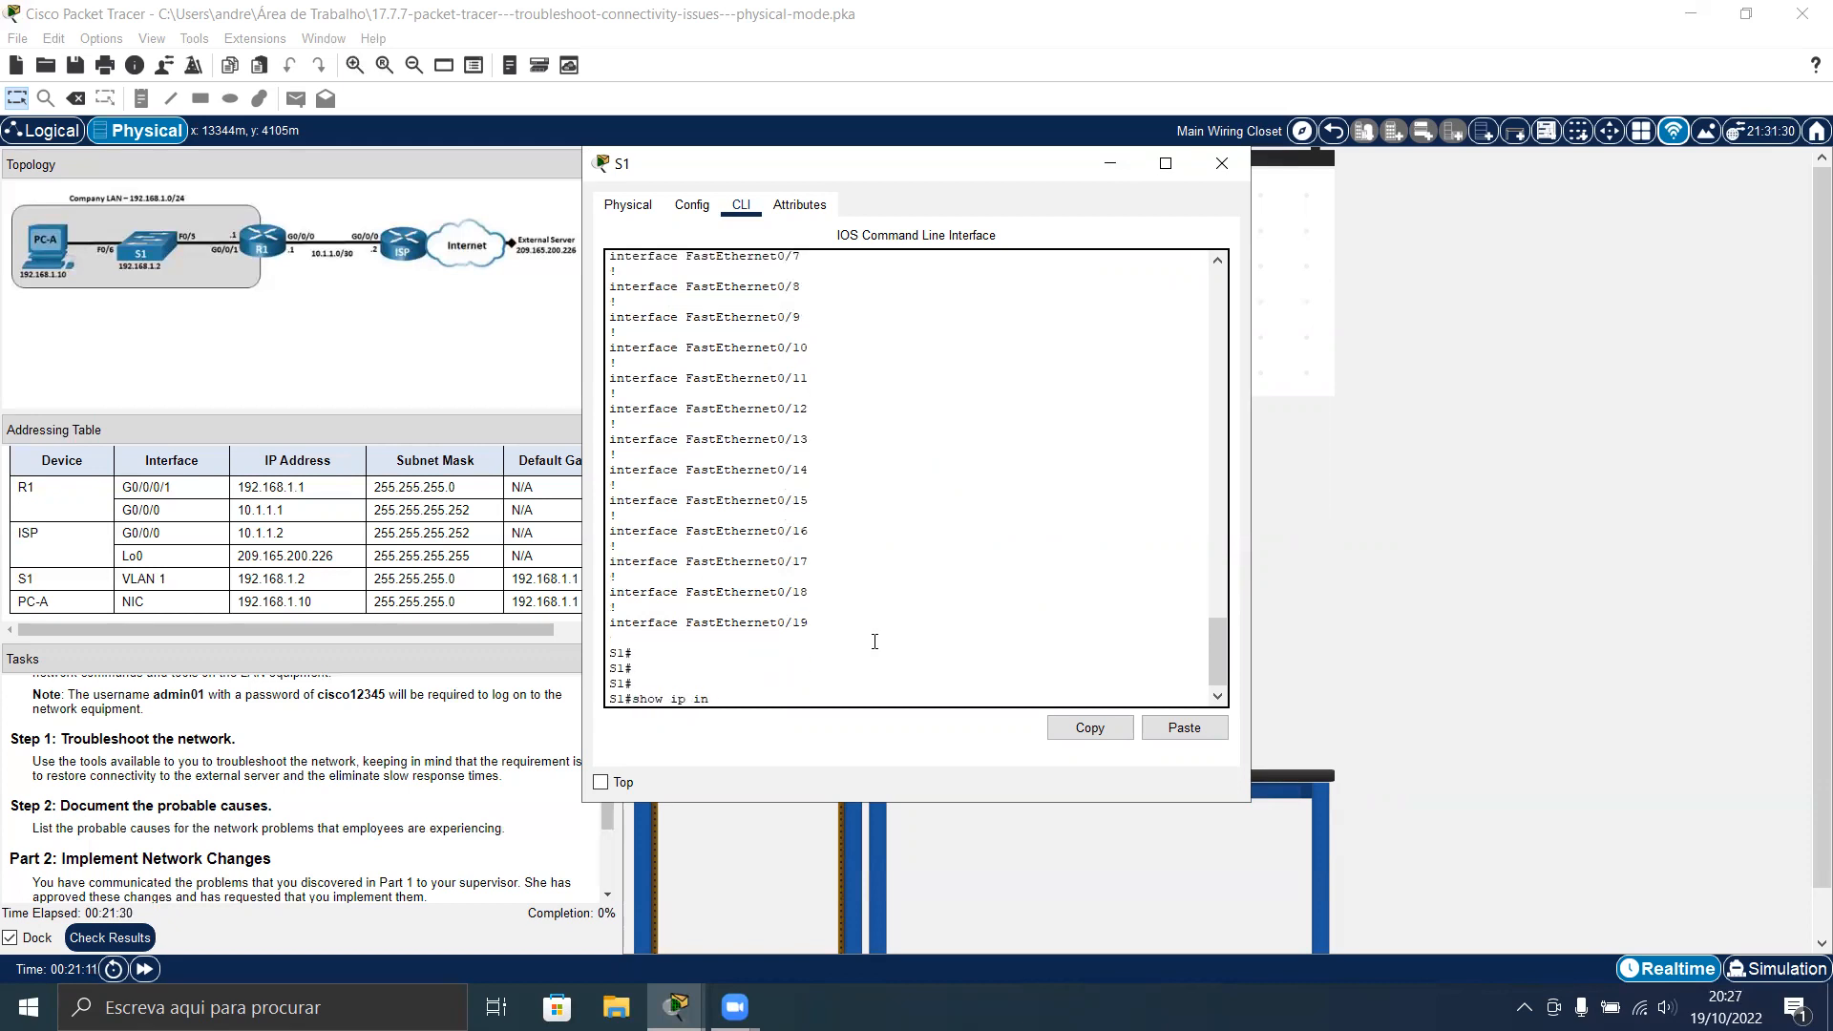
pyautogui.write('t br')
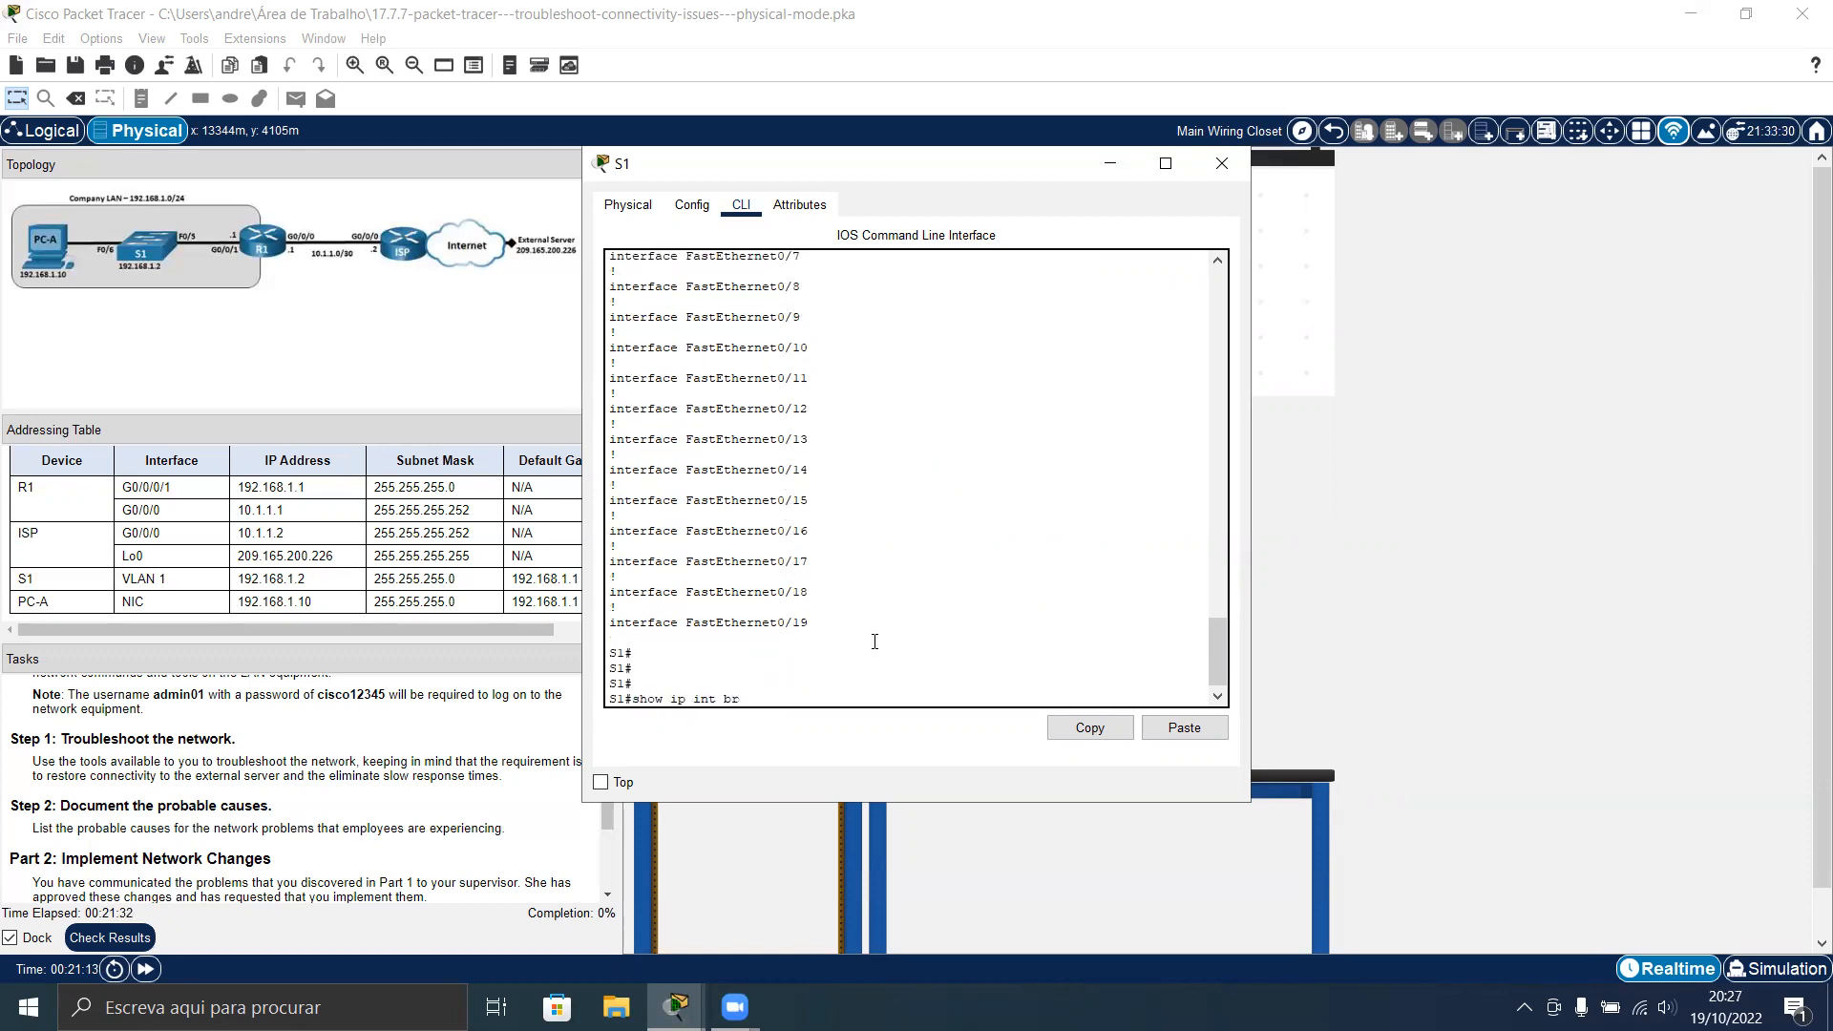
pyautogui.press('Return')
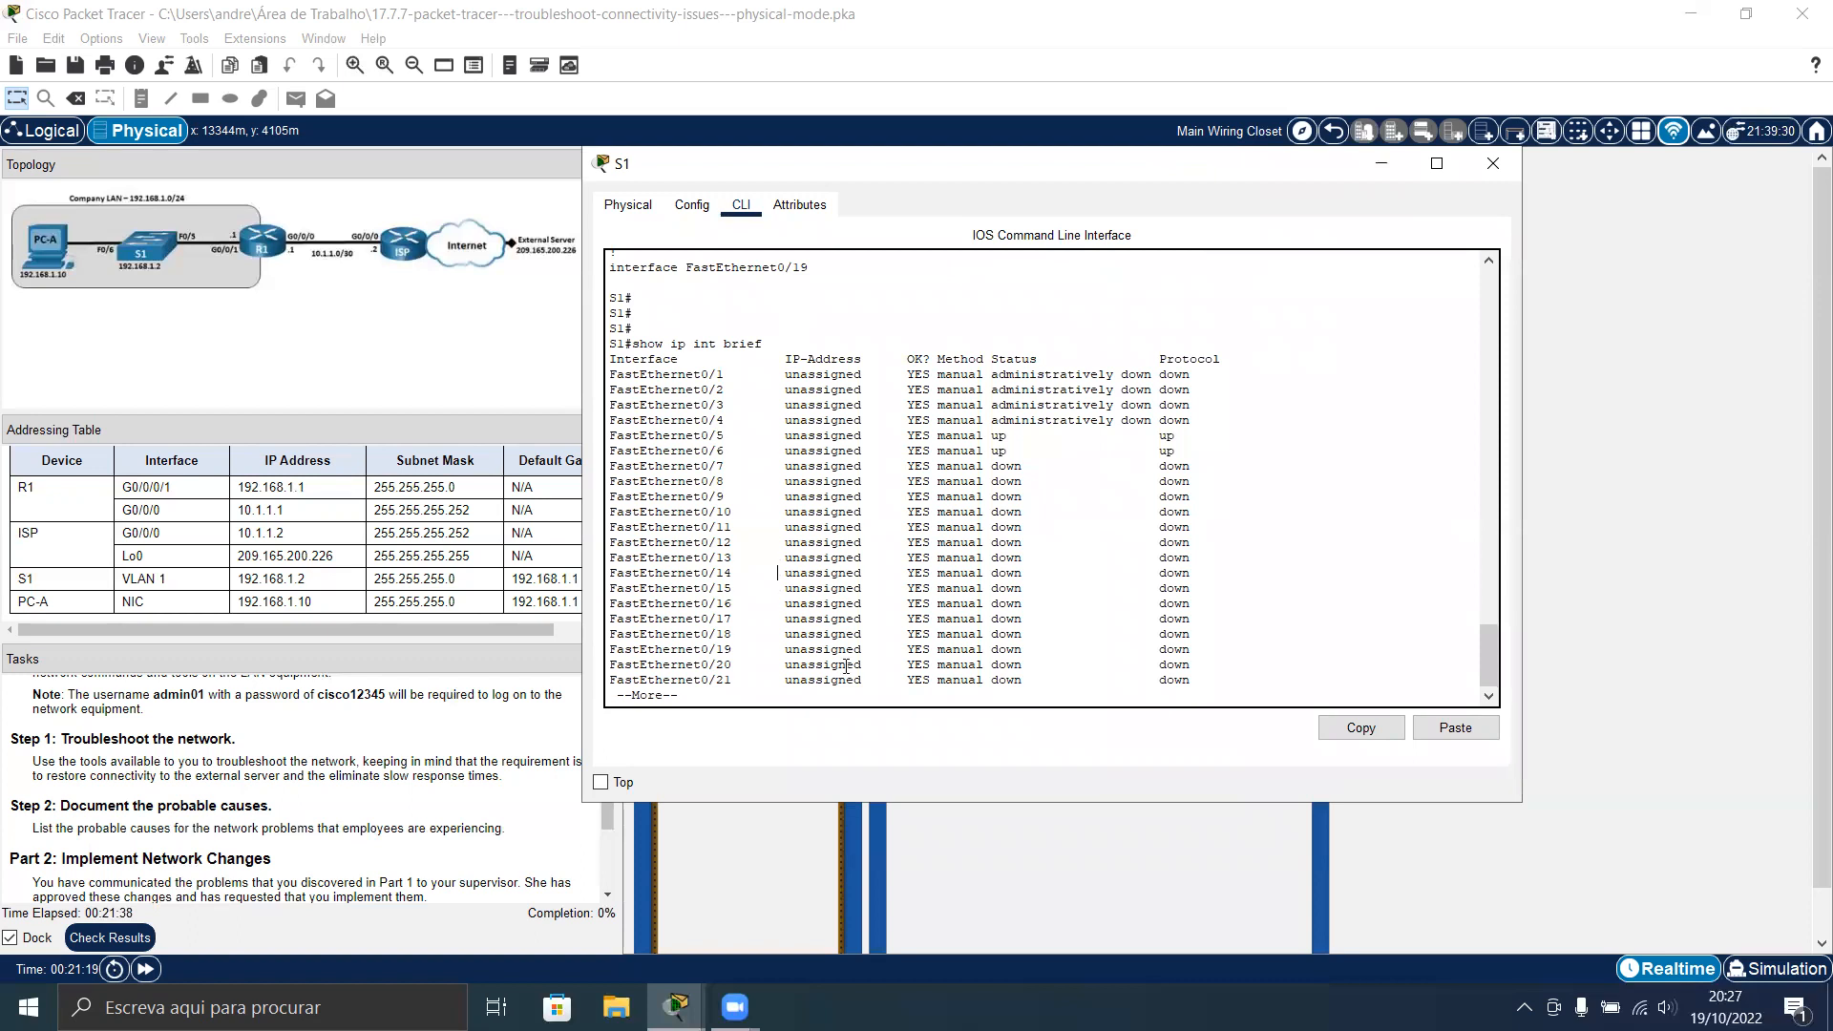
pyautogui.press('space')
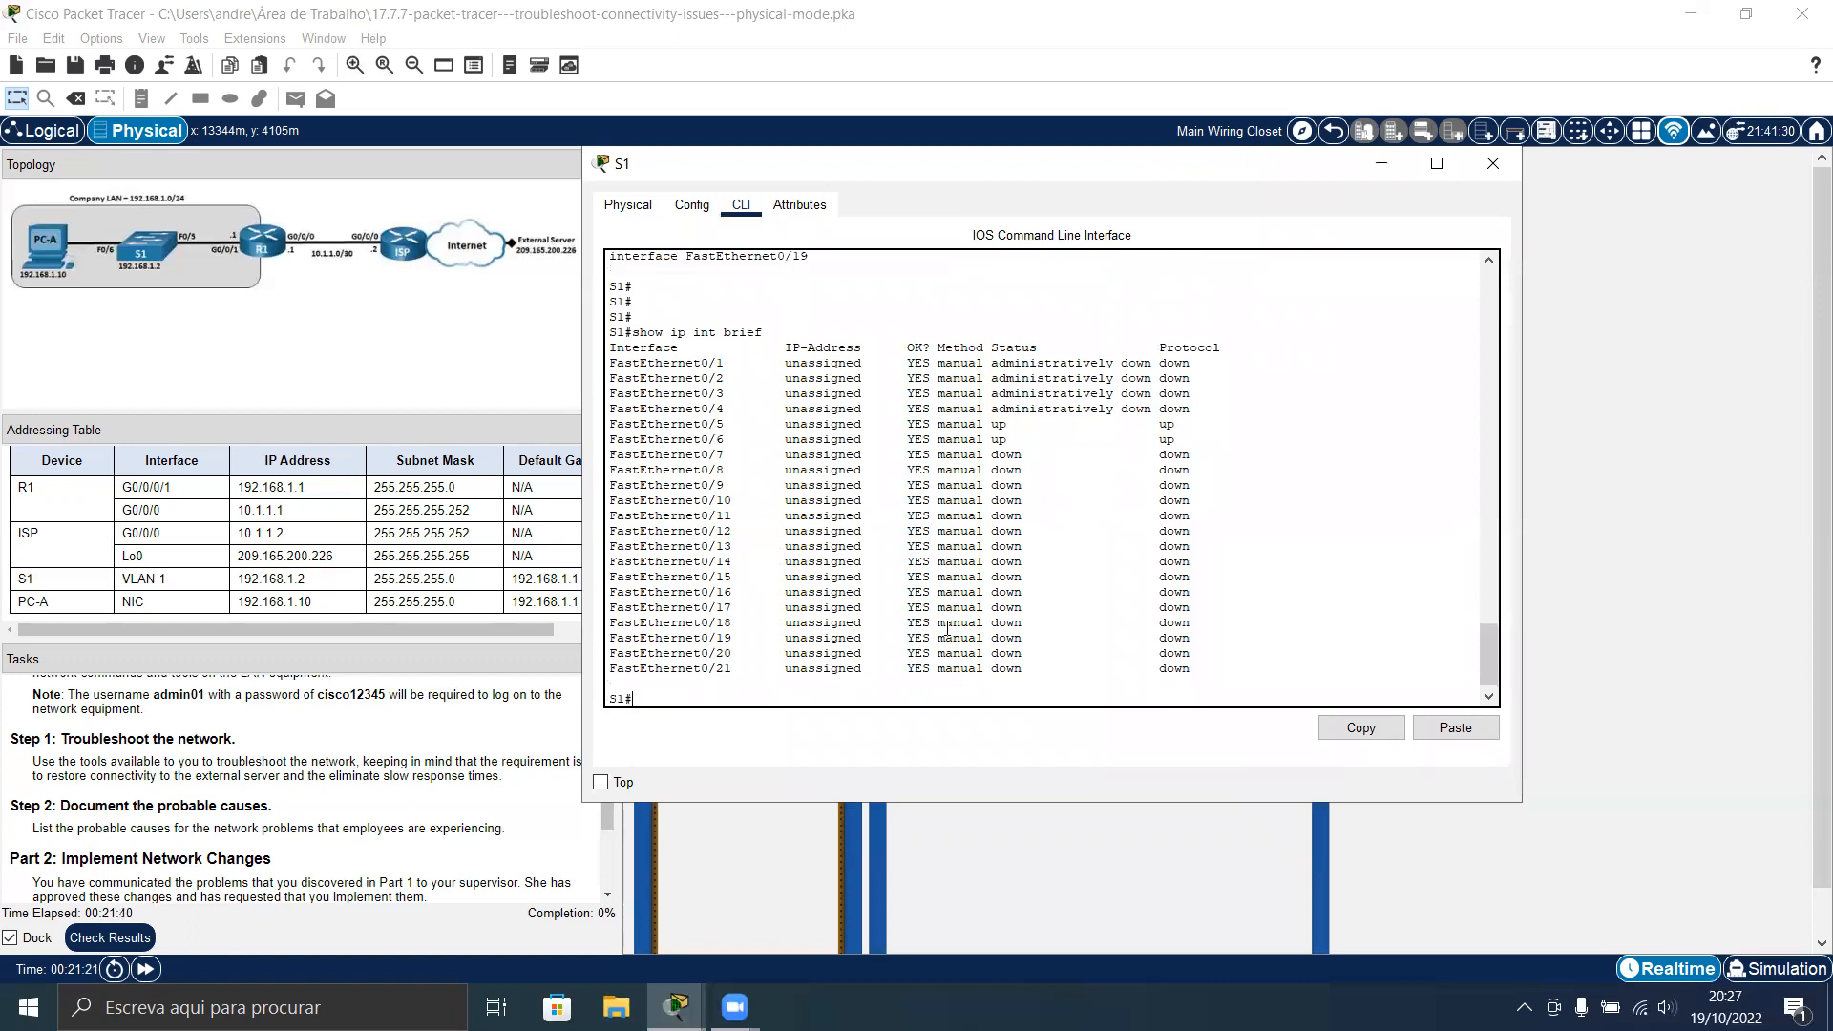
pyautogui.scroll(-3)
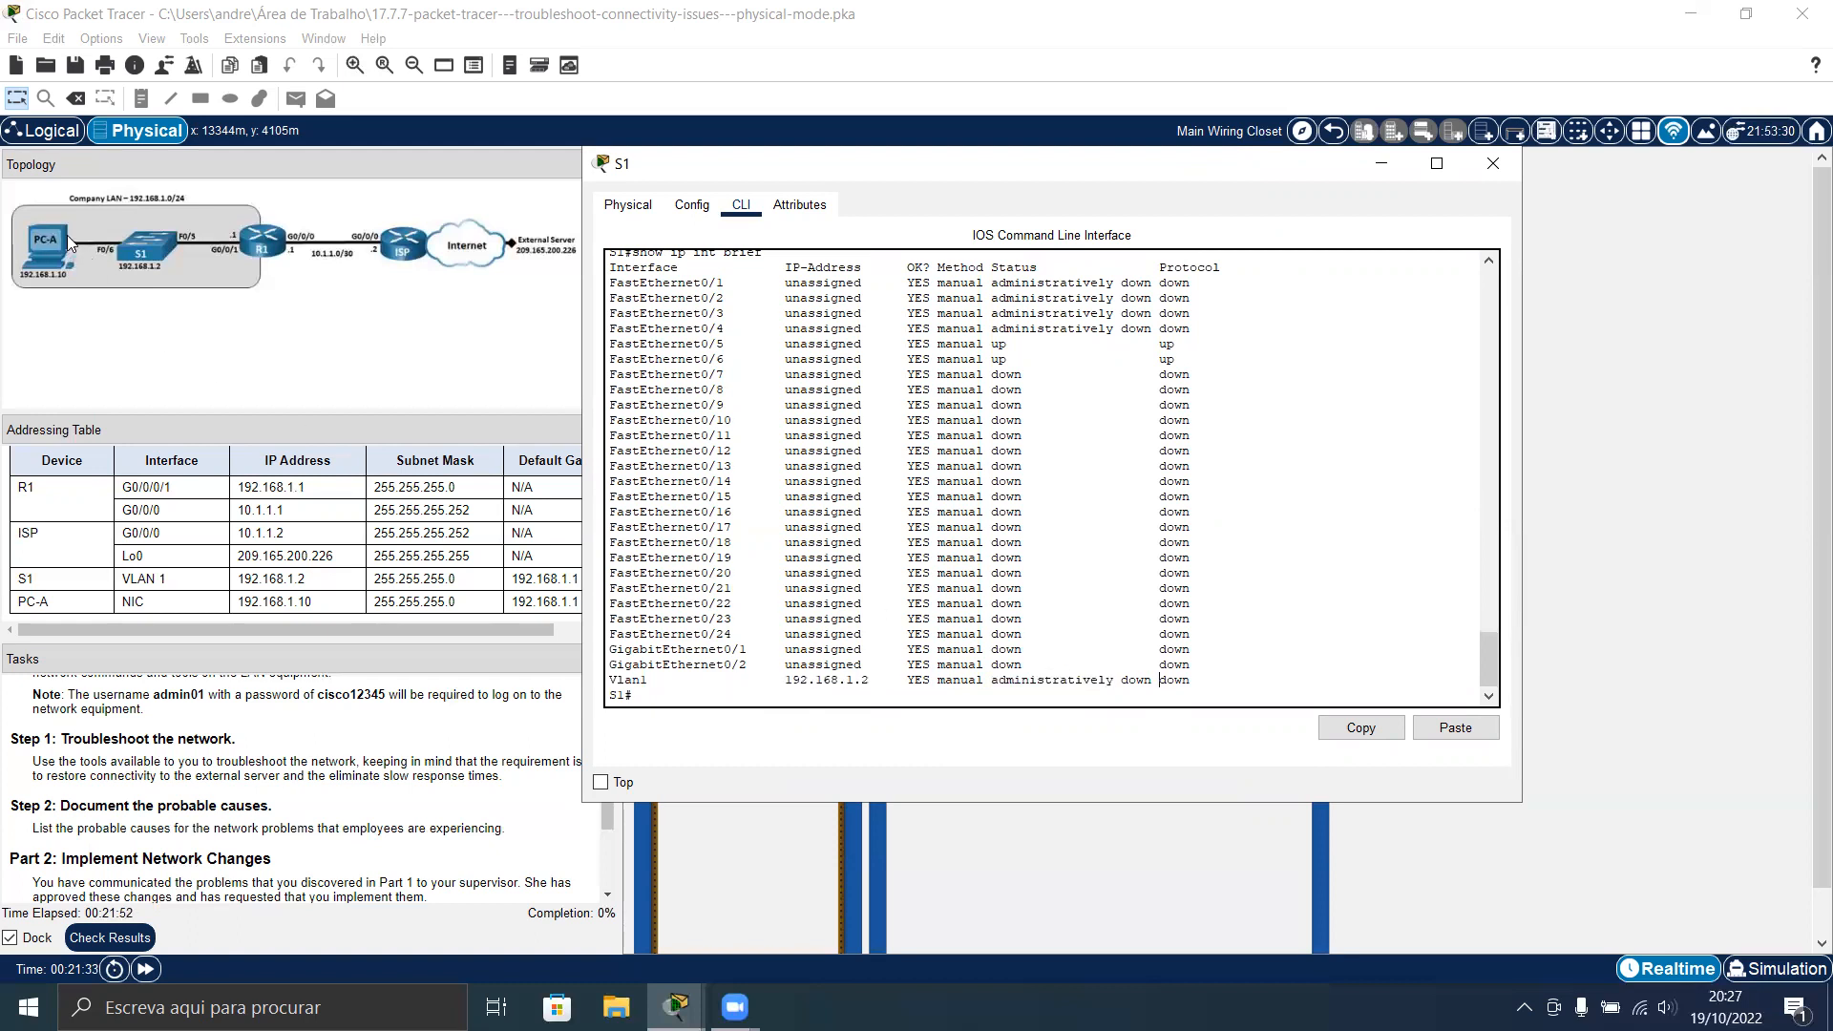
pyautogui.moveTo(149, 264)
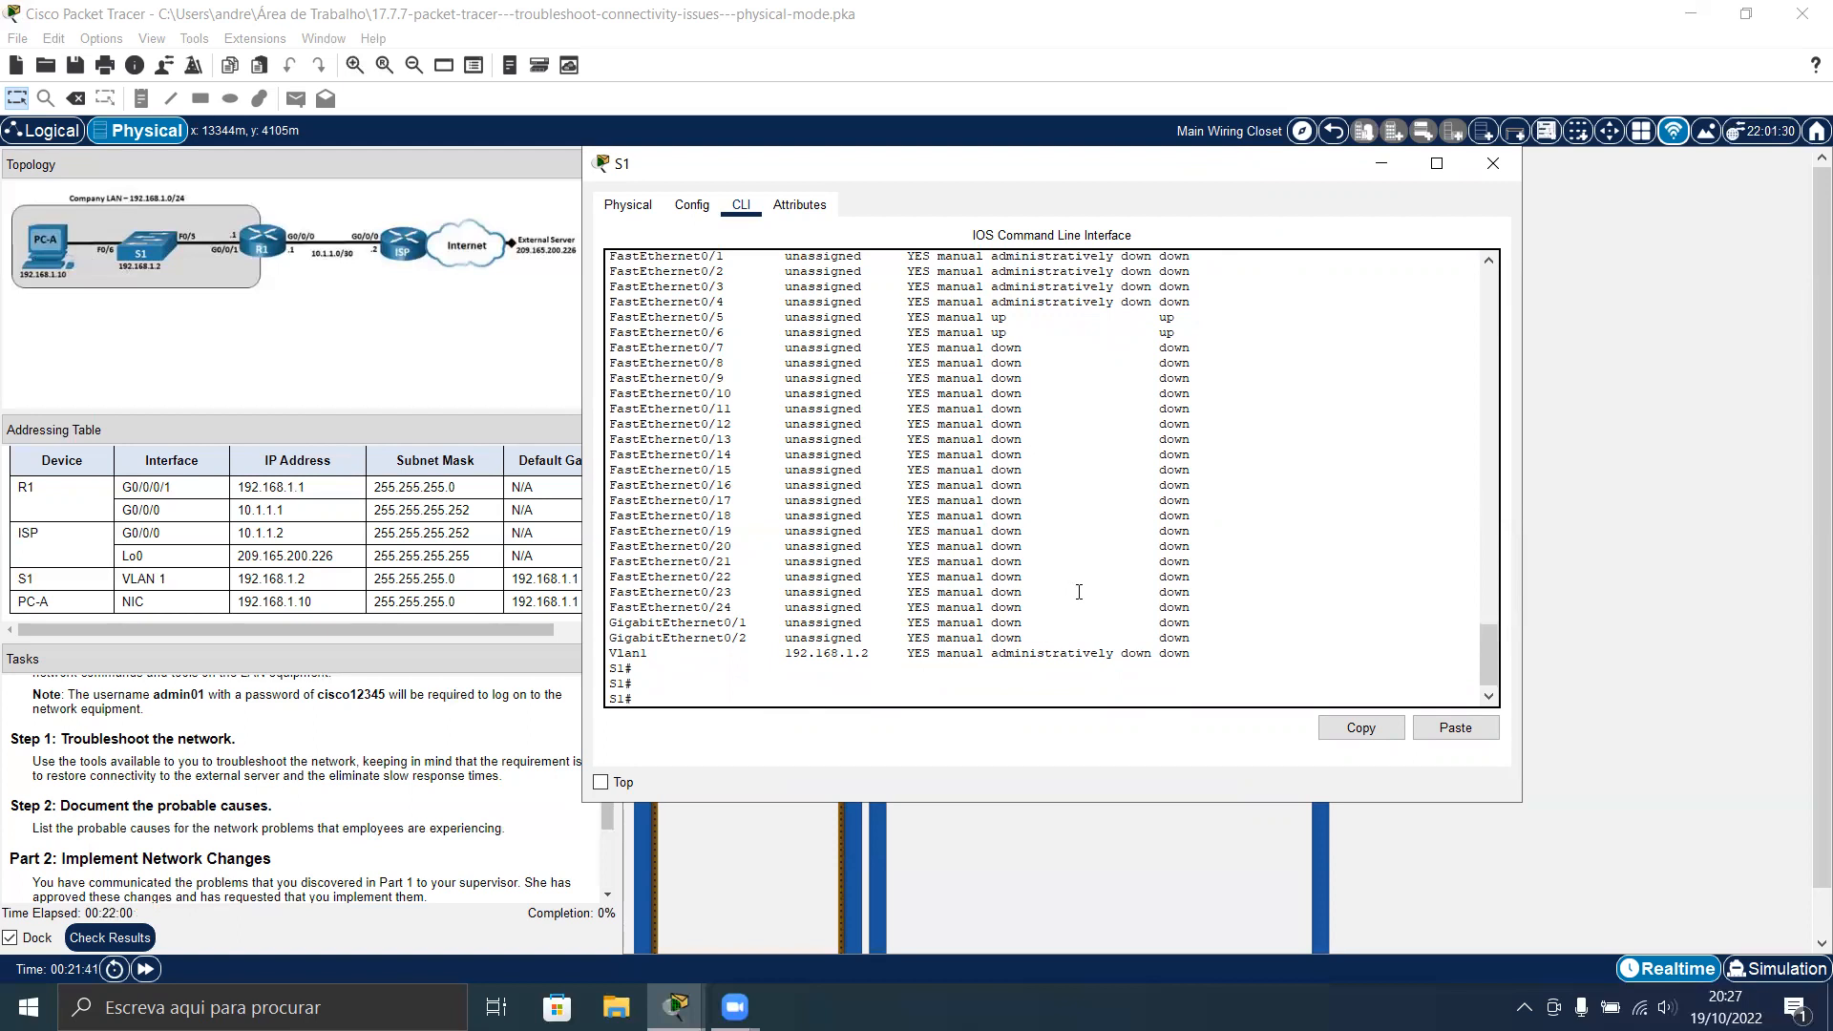
# Enter global configuration mode on S1 and back out of an interface attempt
pyautogui.write('conf t')
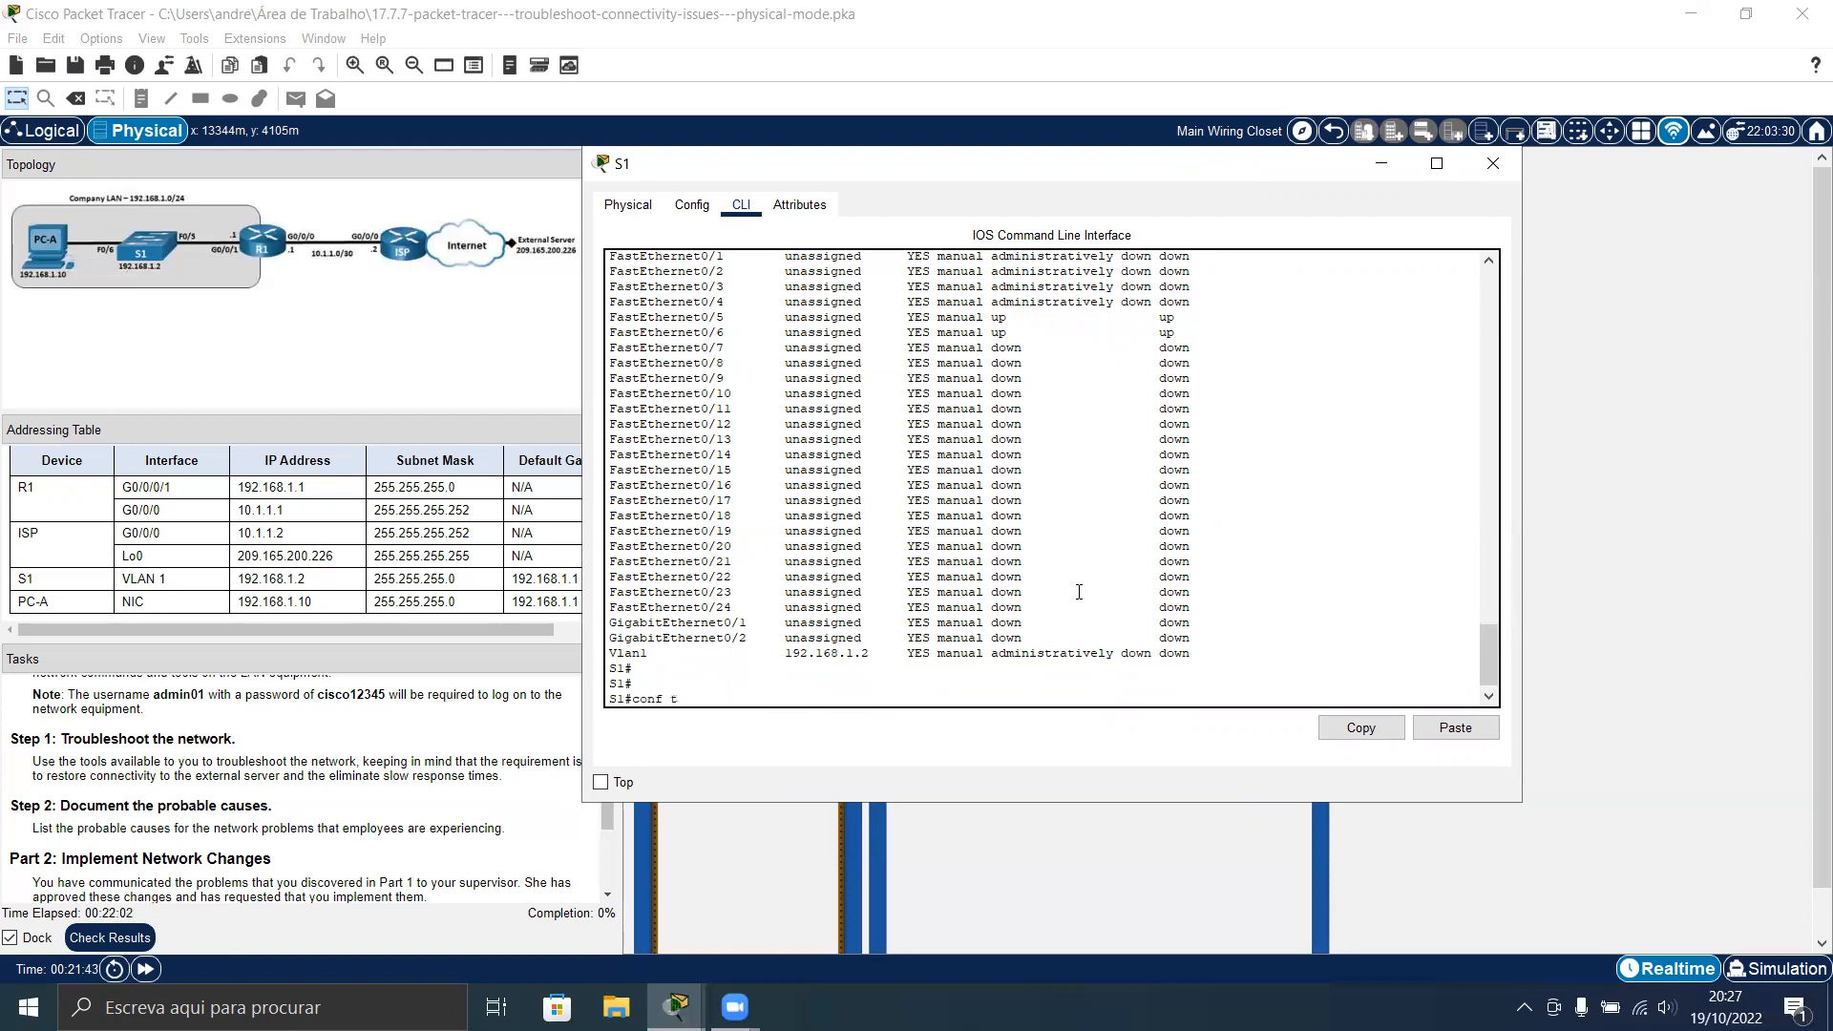
pyautogui.press('Return')
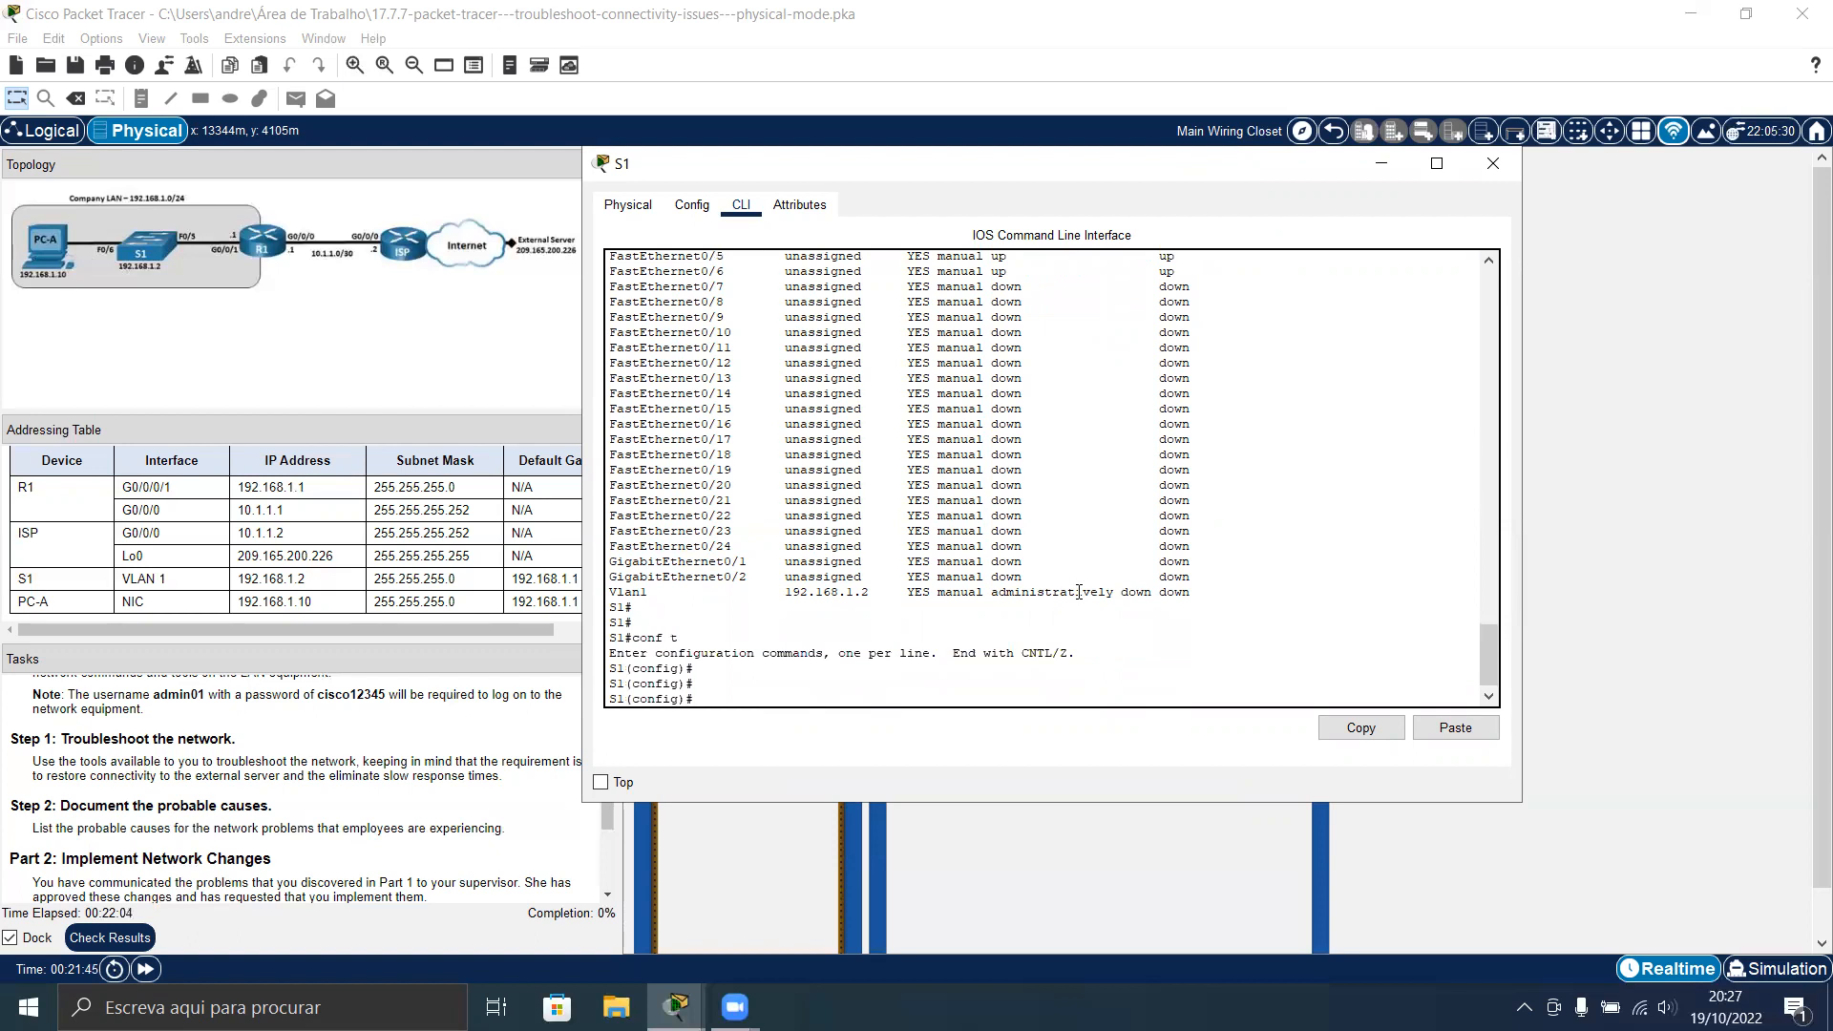
pyautogui.write('inte')
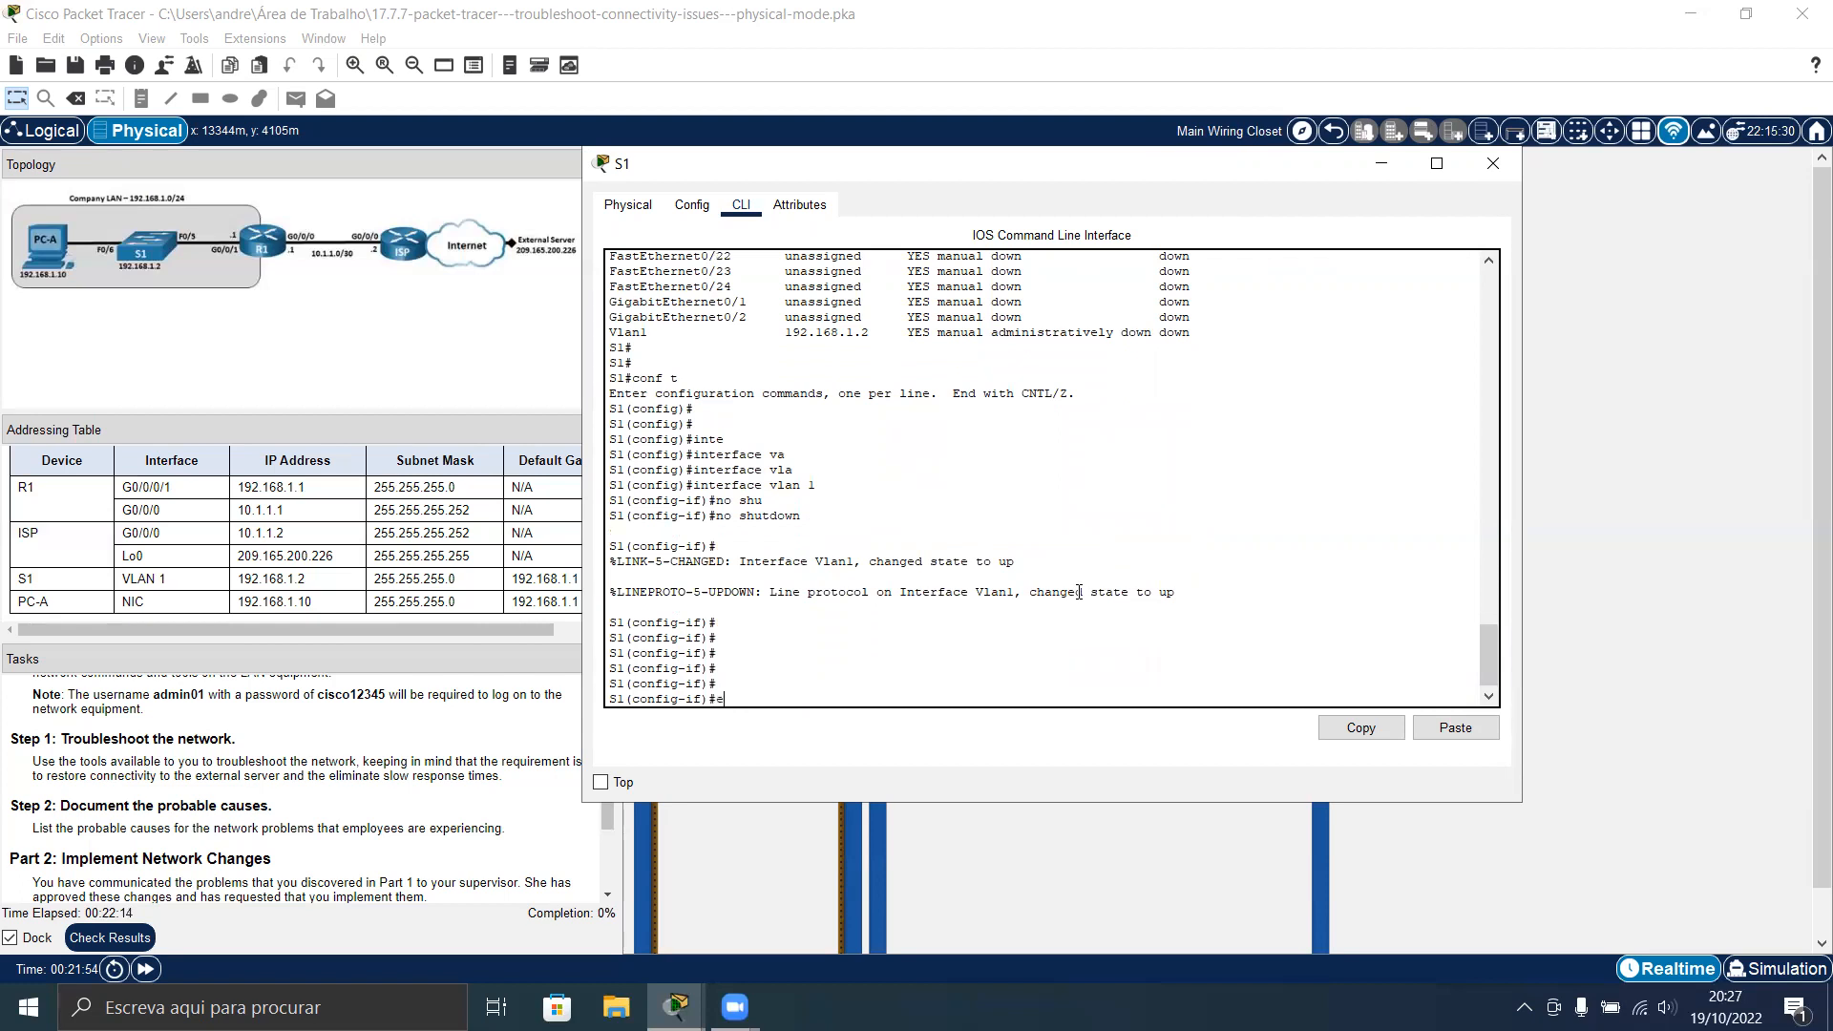
pyautogui.write('xi')
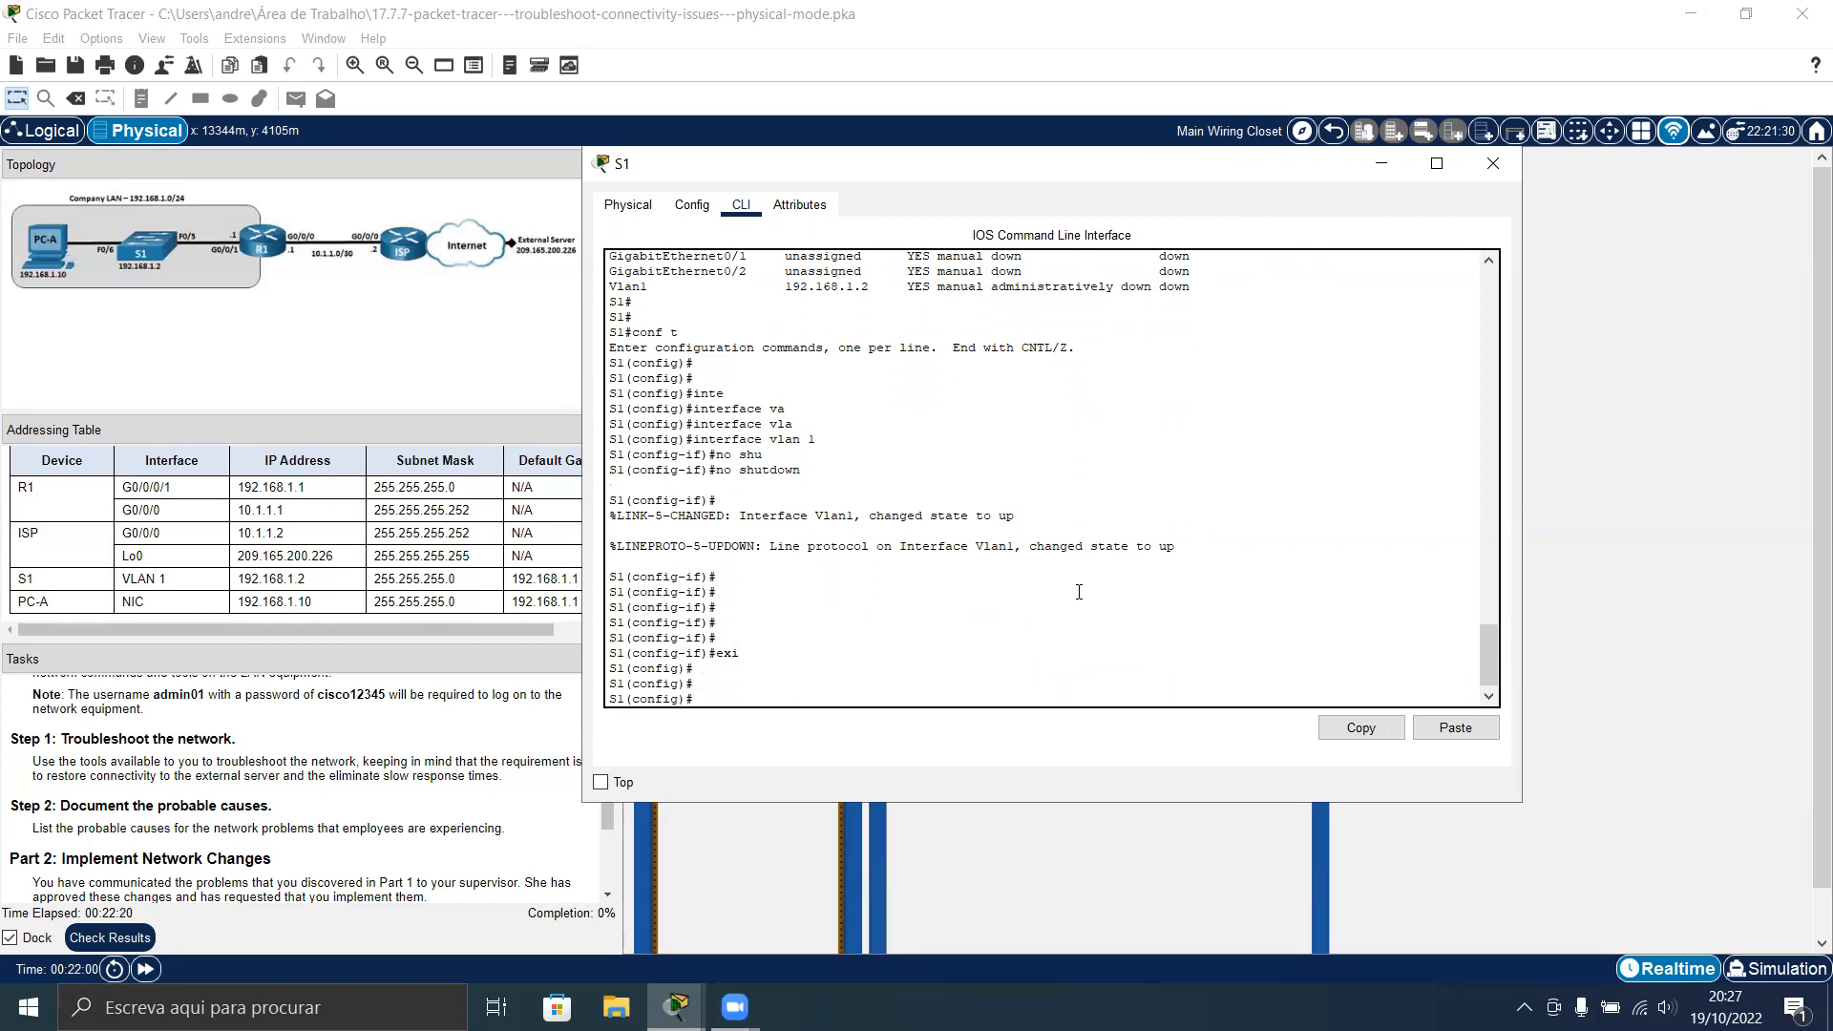
# Run 'do show running-config' from config mode and page through to the end
pyautogui.write('do show')
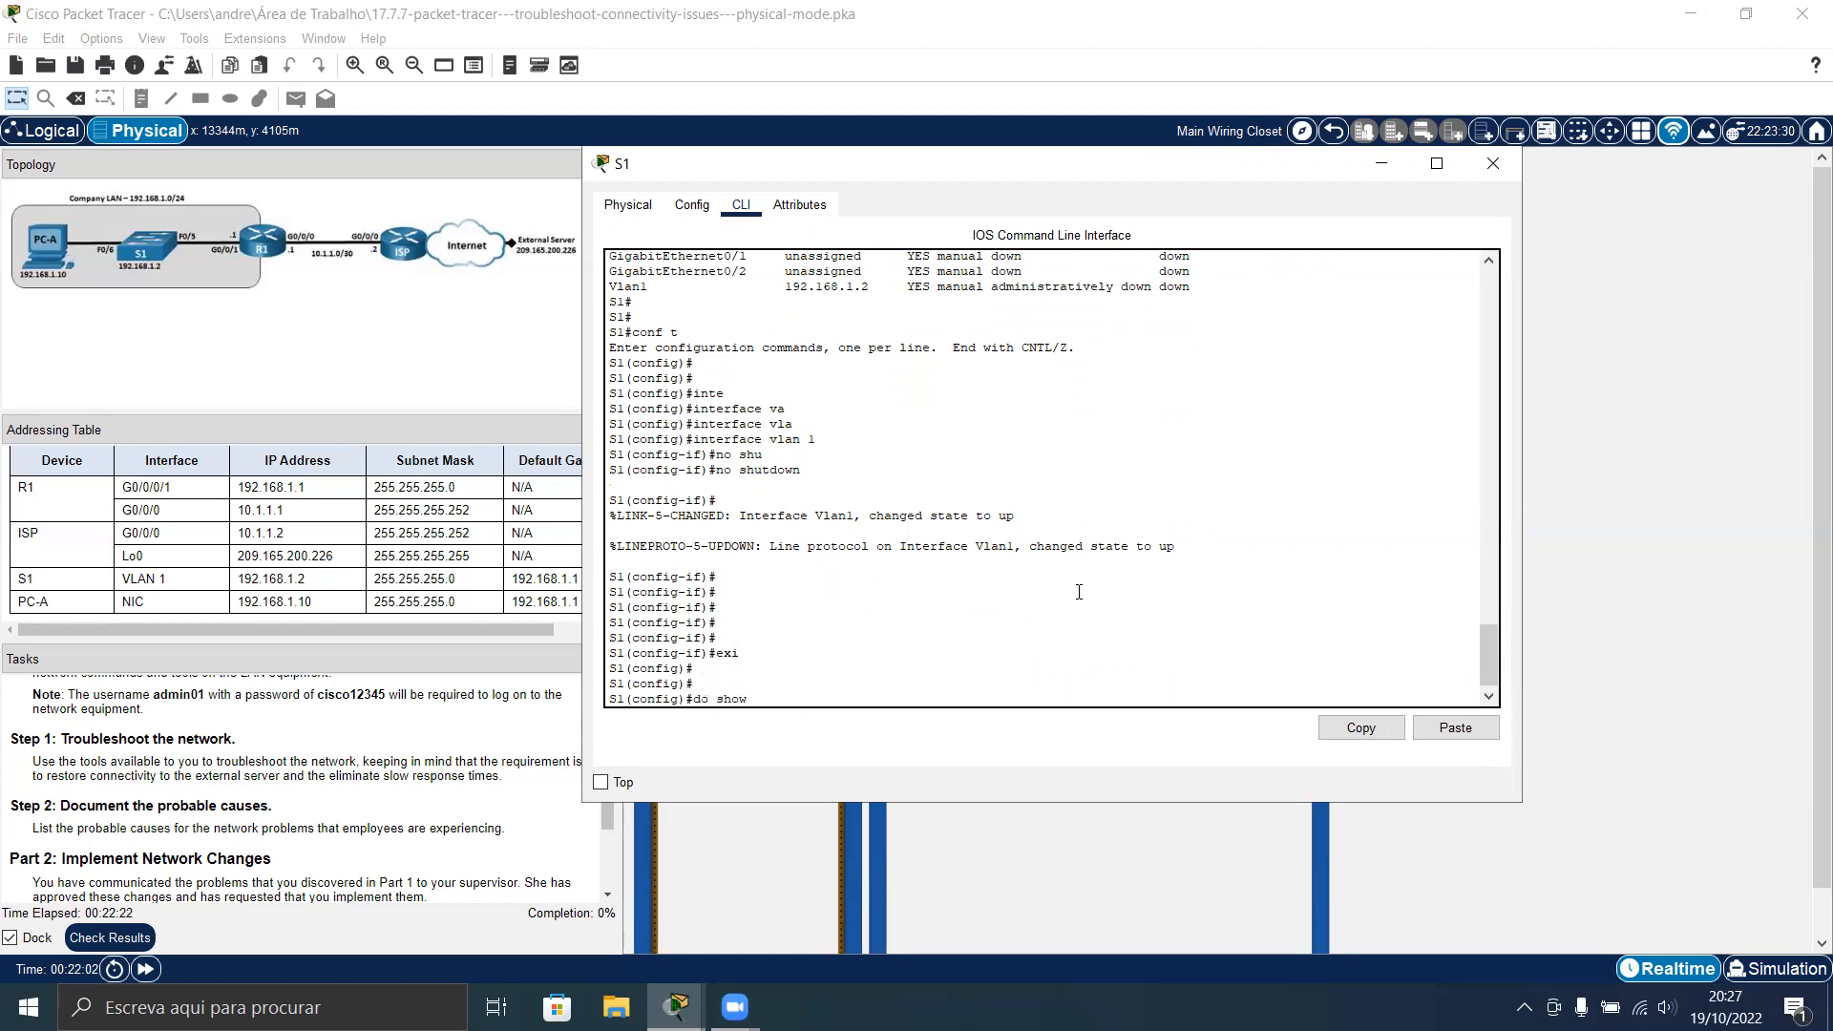
pyautogui.write('ip')
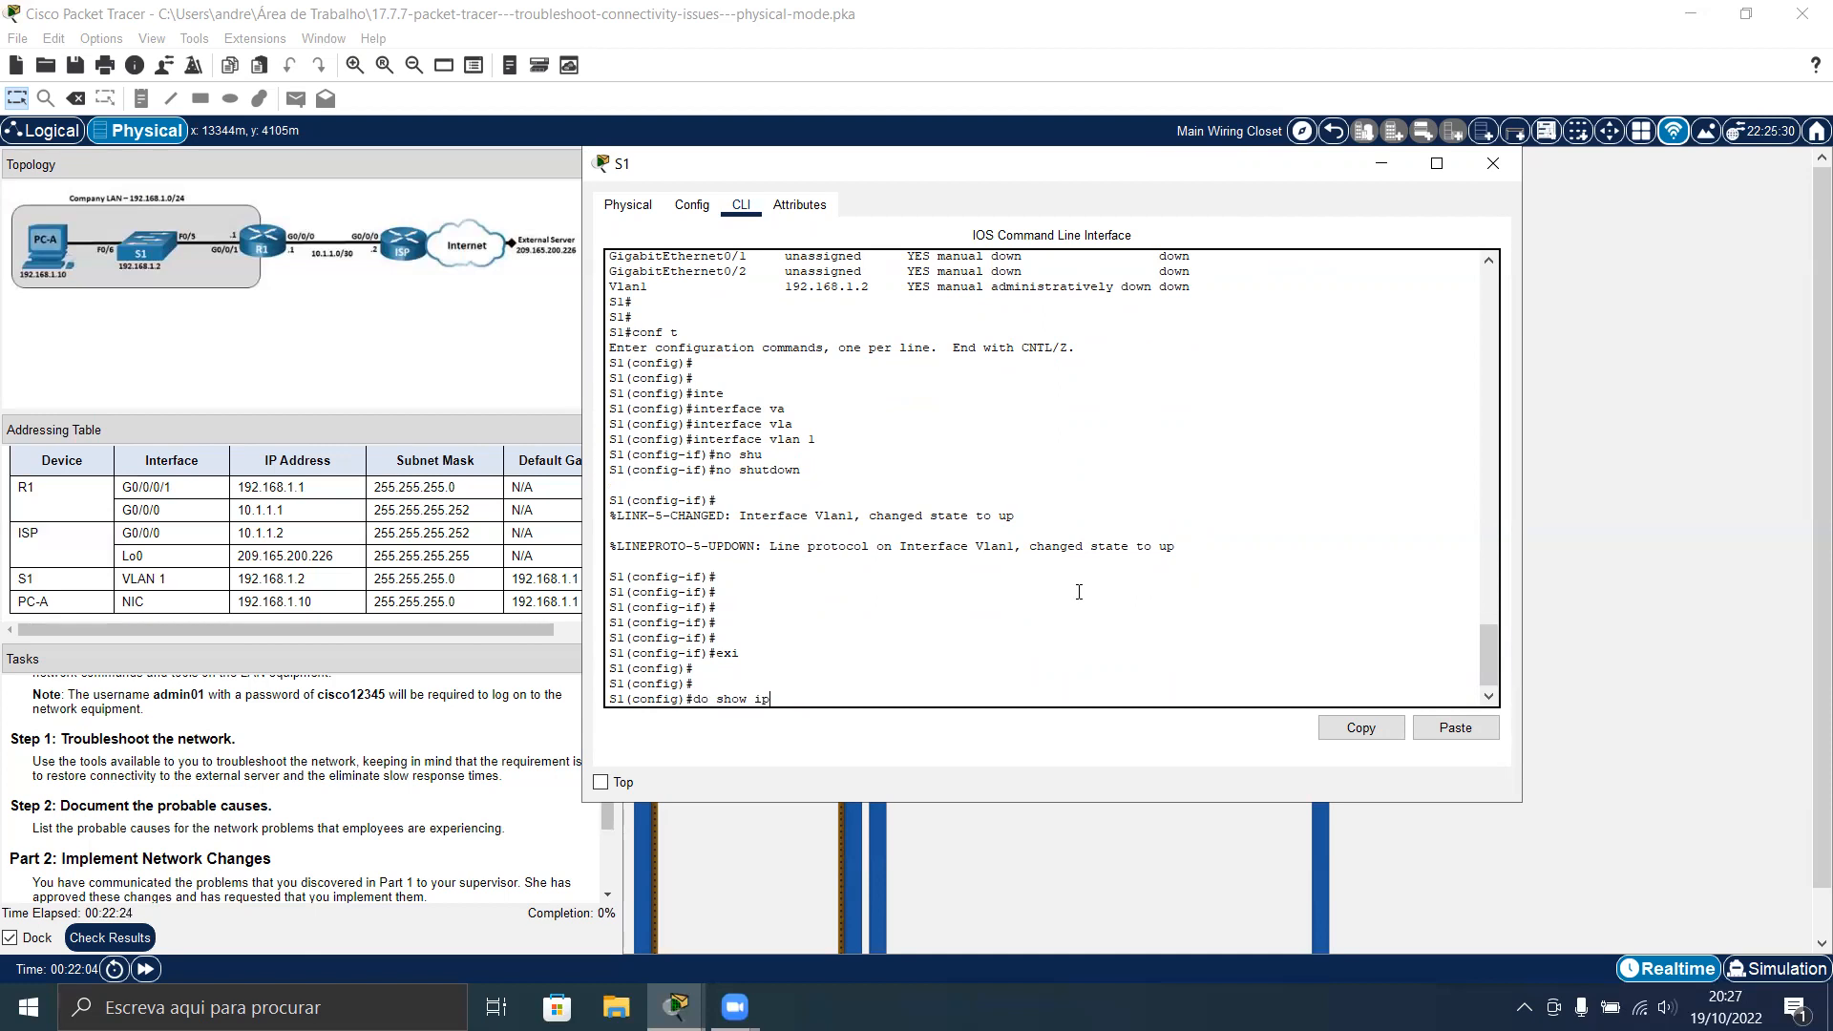
pyautogui.press('BackSpace')
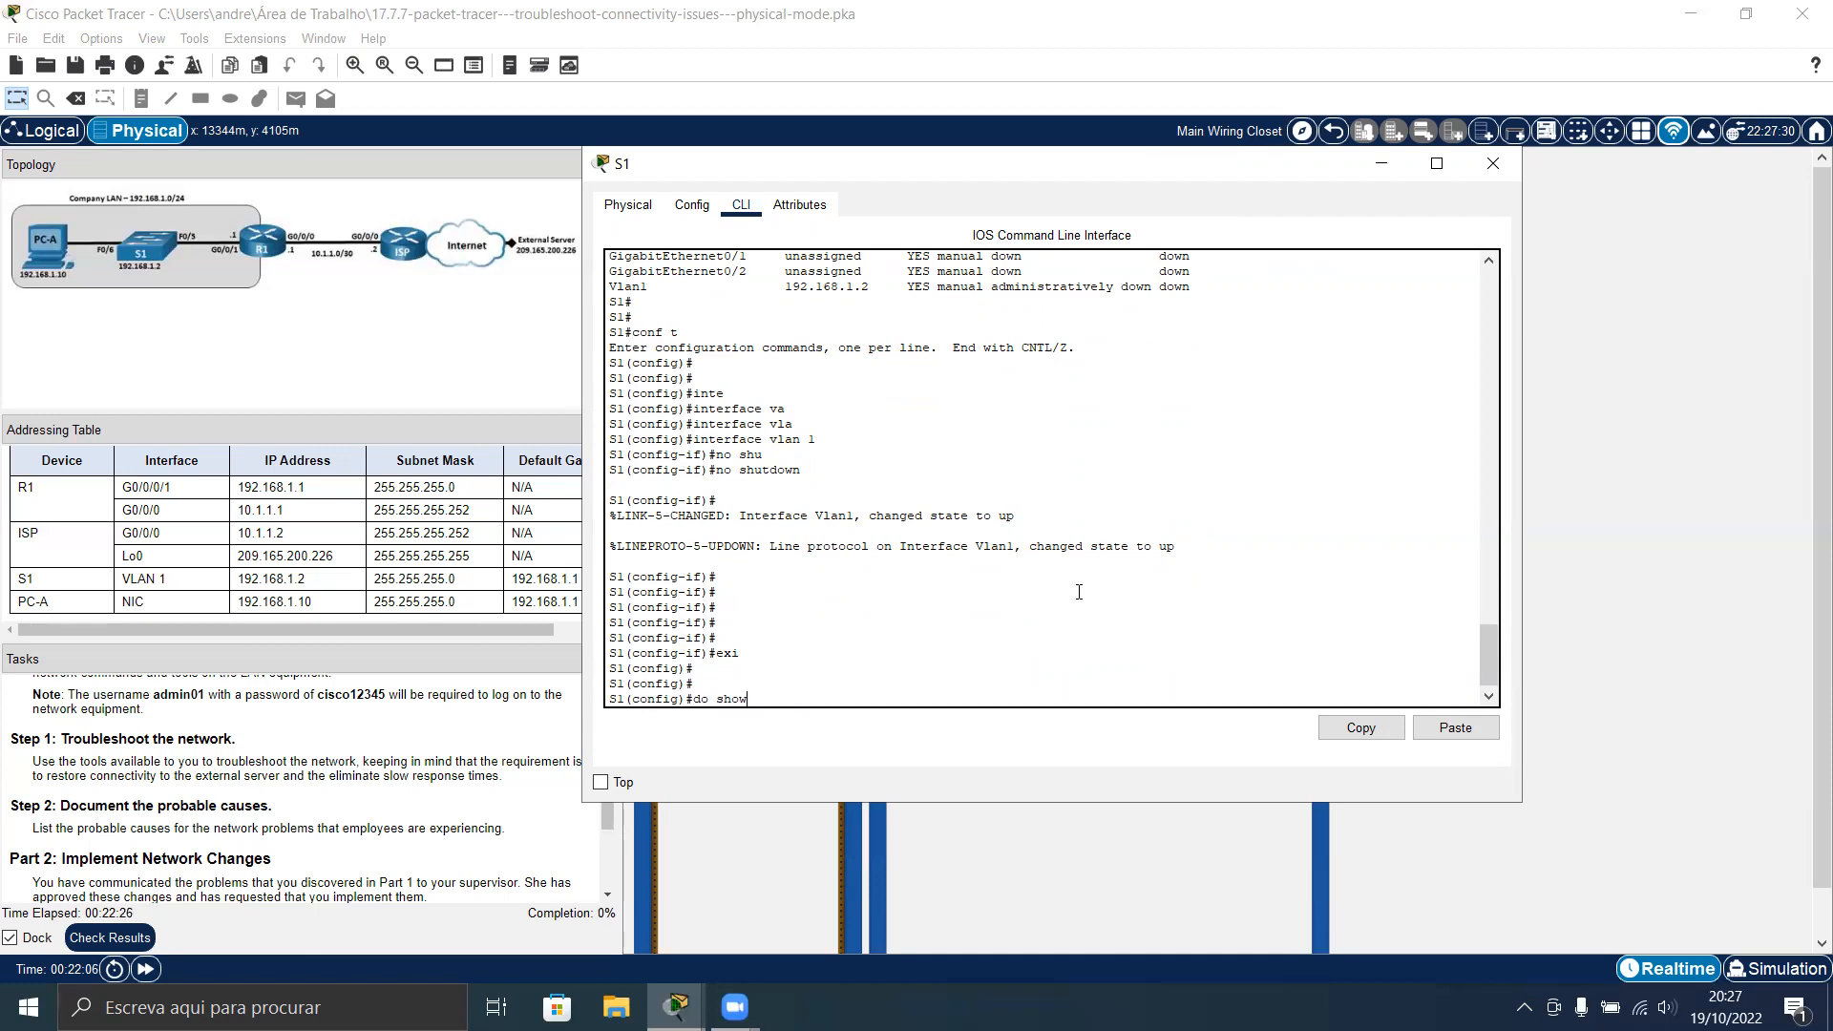
pyautogui.press('Return')
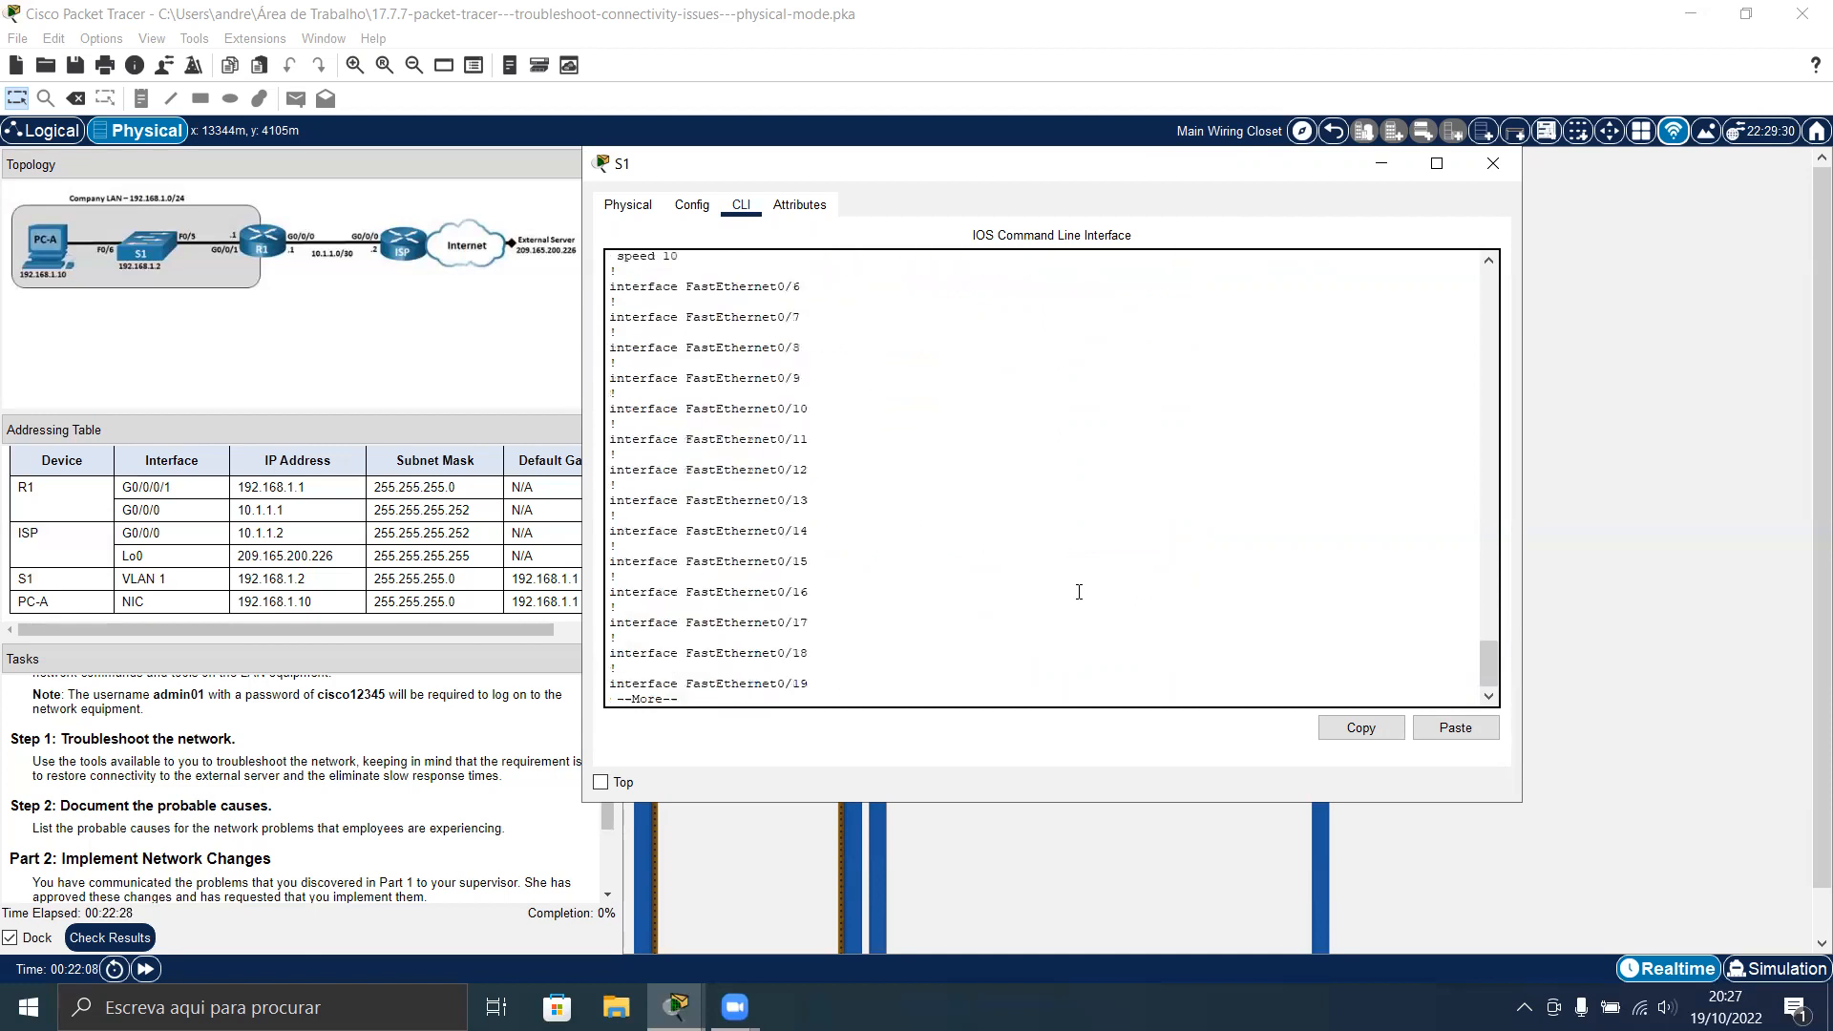
pyautogui.press('Return')
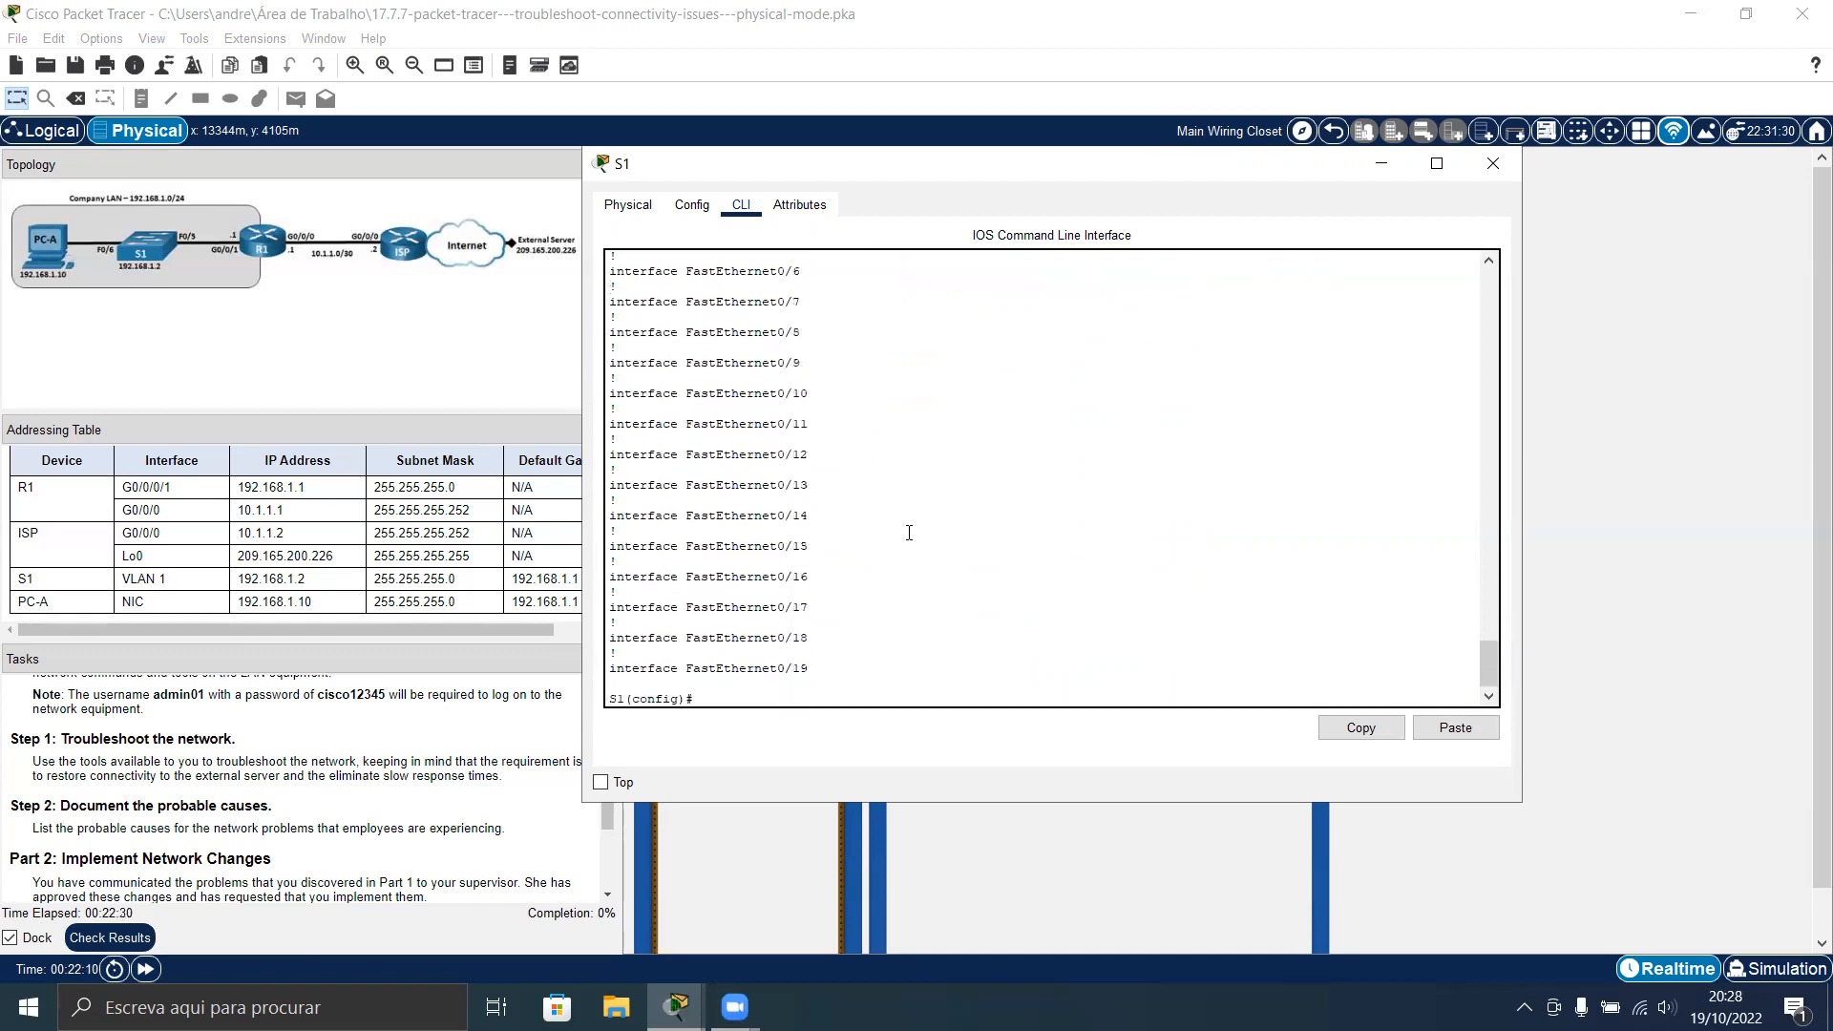
# Enter interface FastEthernet0/5 on S1 and set it to full duplex
pyautogui.write('interface fastEthernet 0/5')
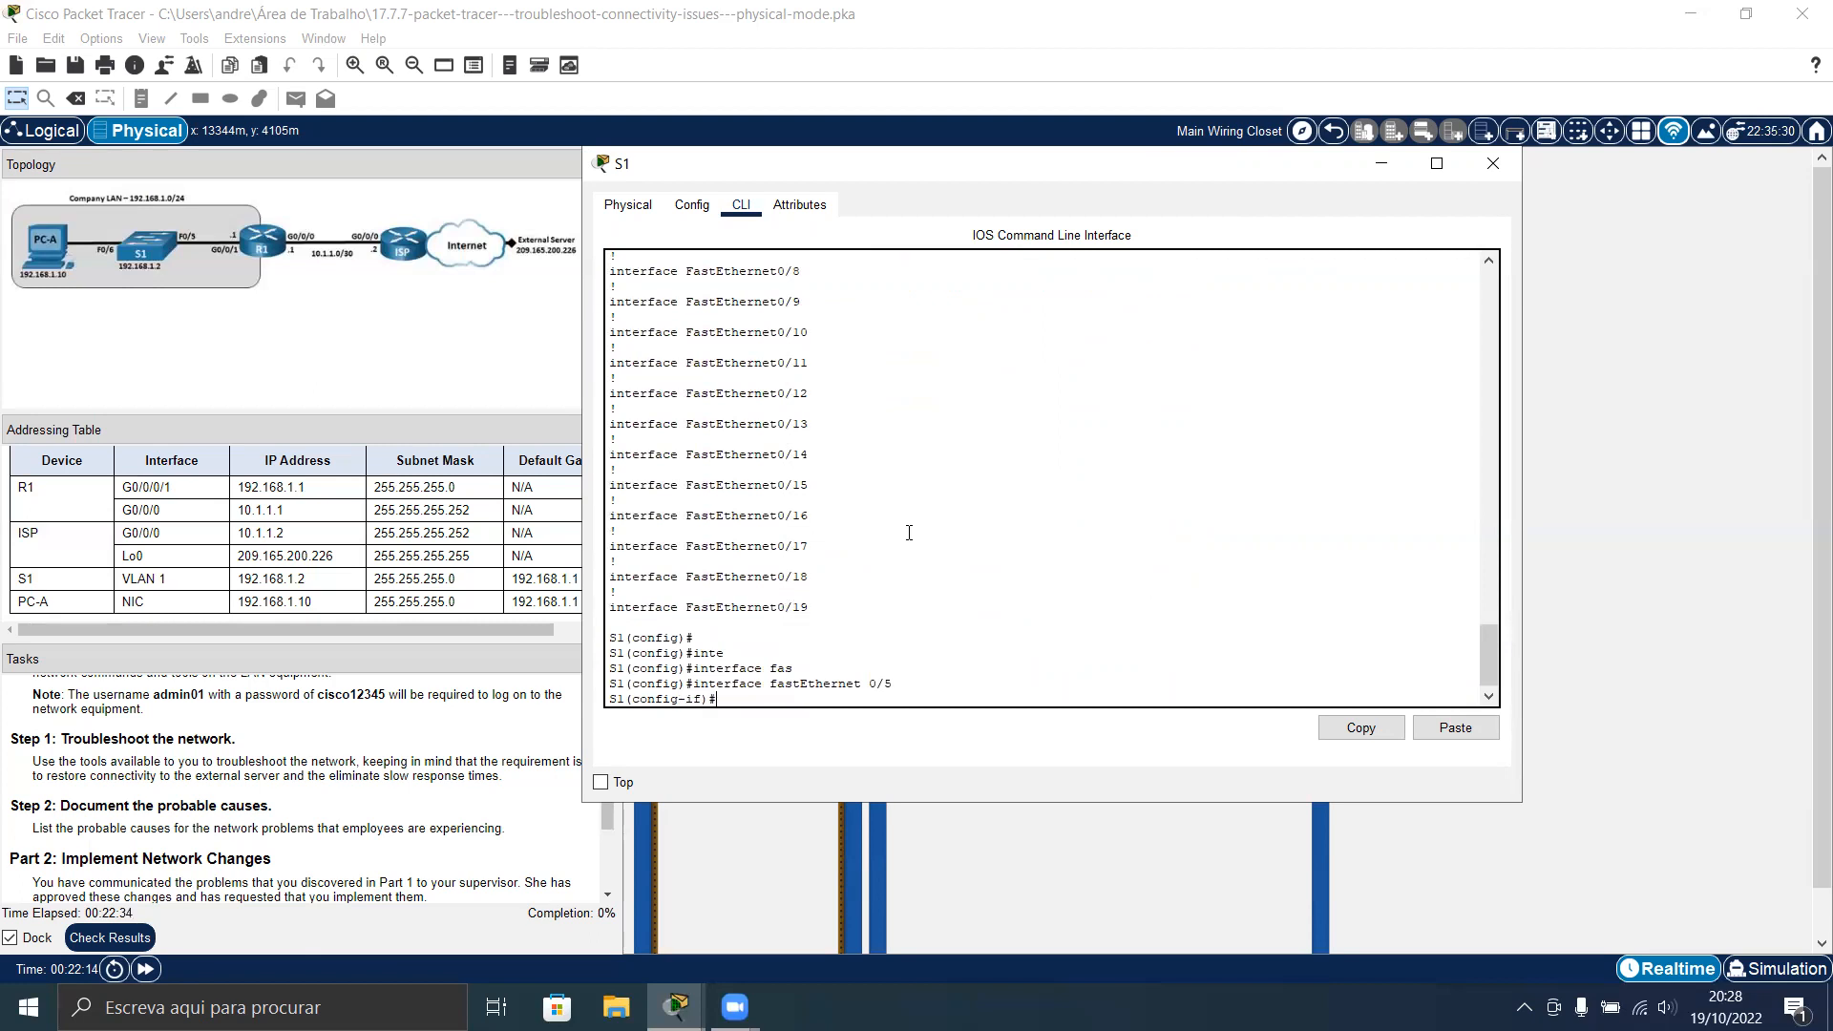
pyautogui.scroll(3)
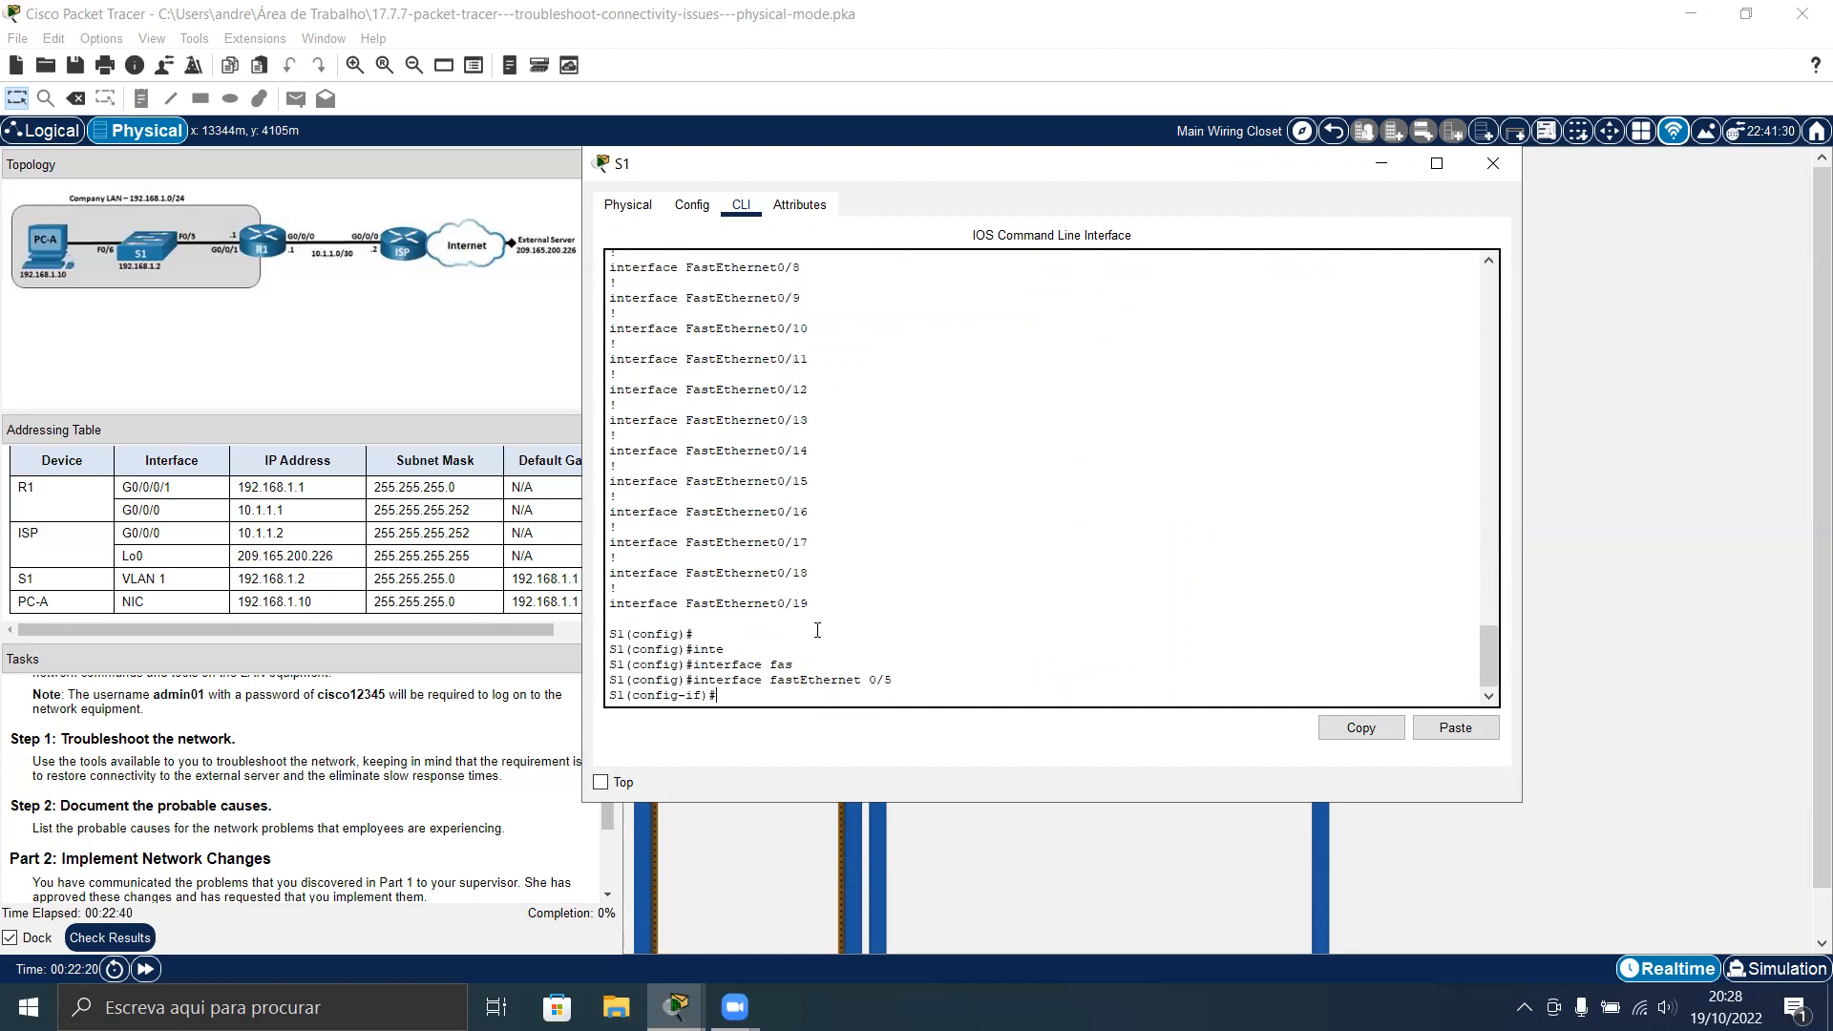
pyautogui.write('duplex auto')
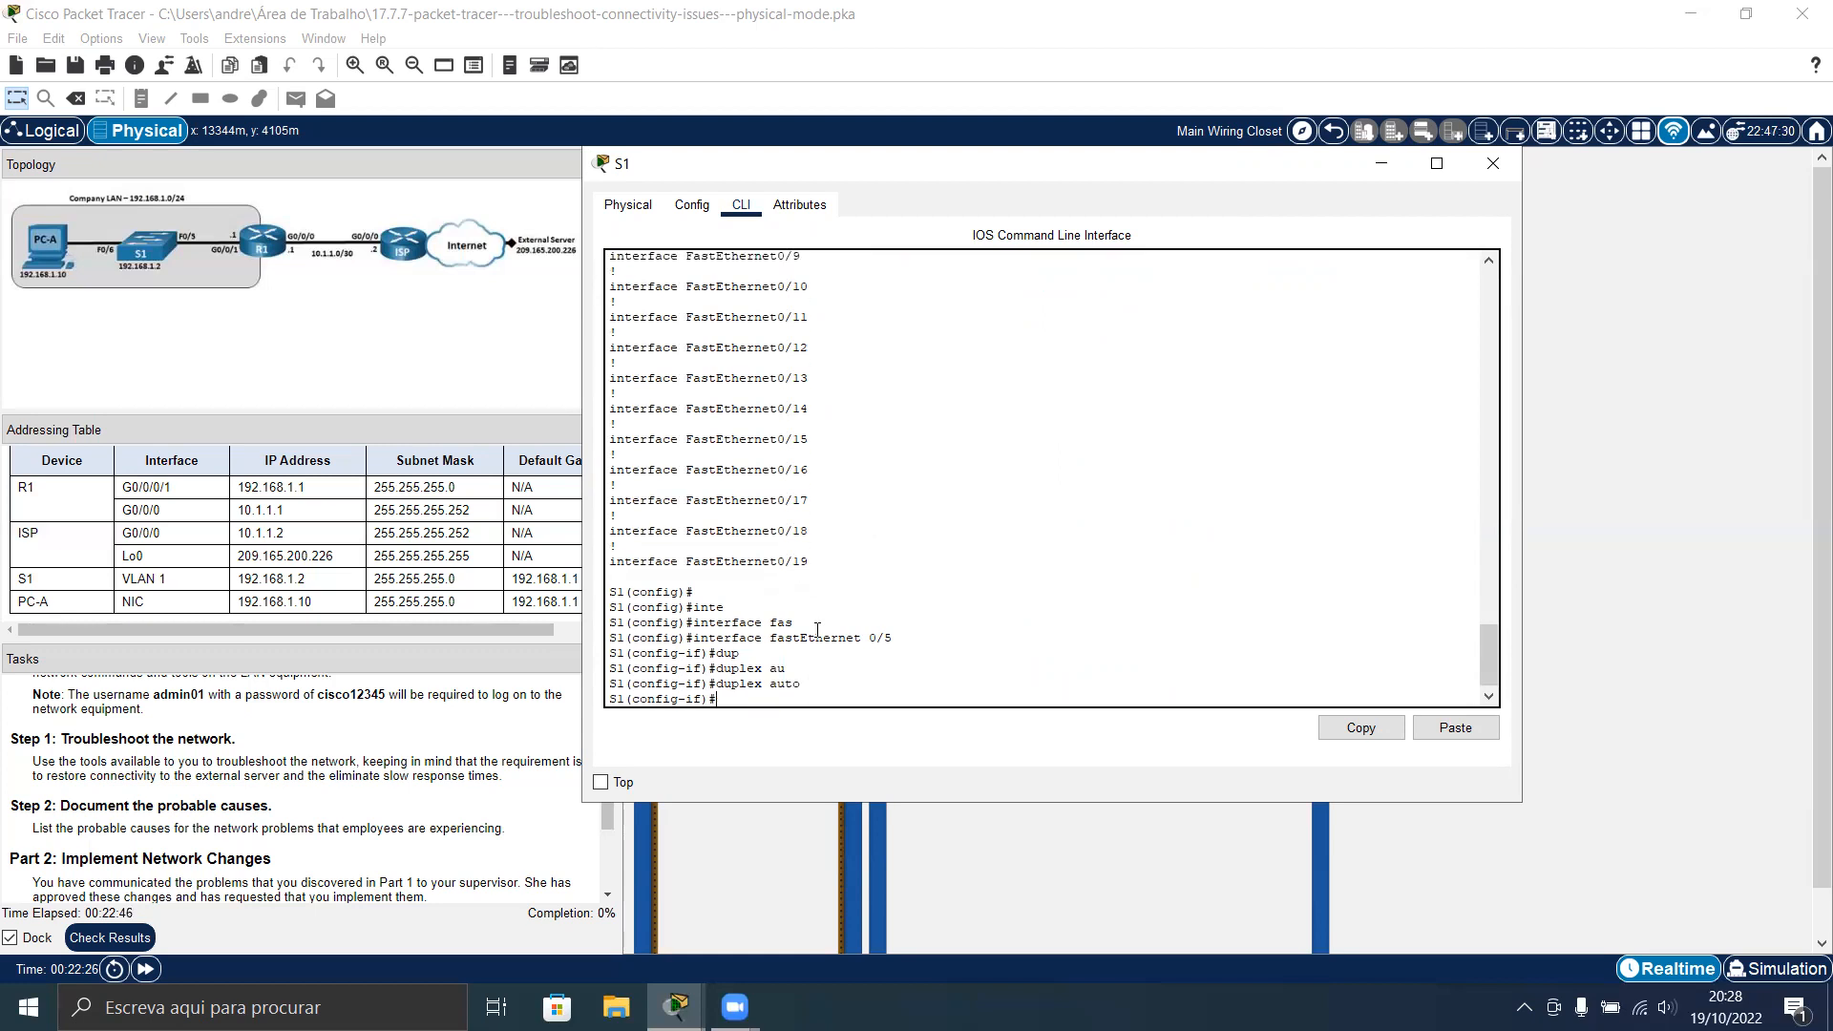
pyautogui.write('duplex fu')
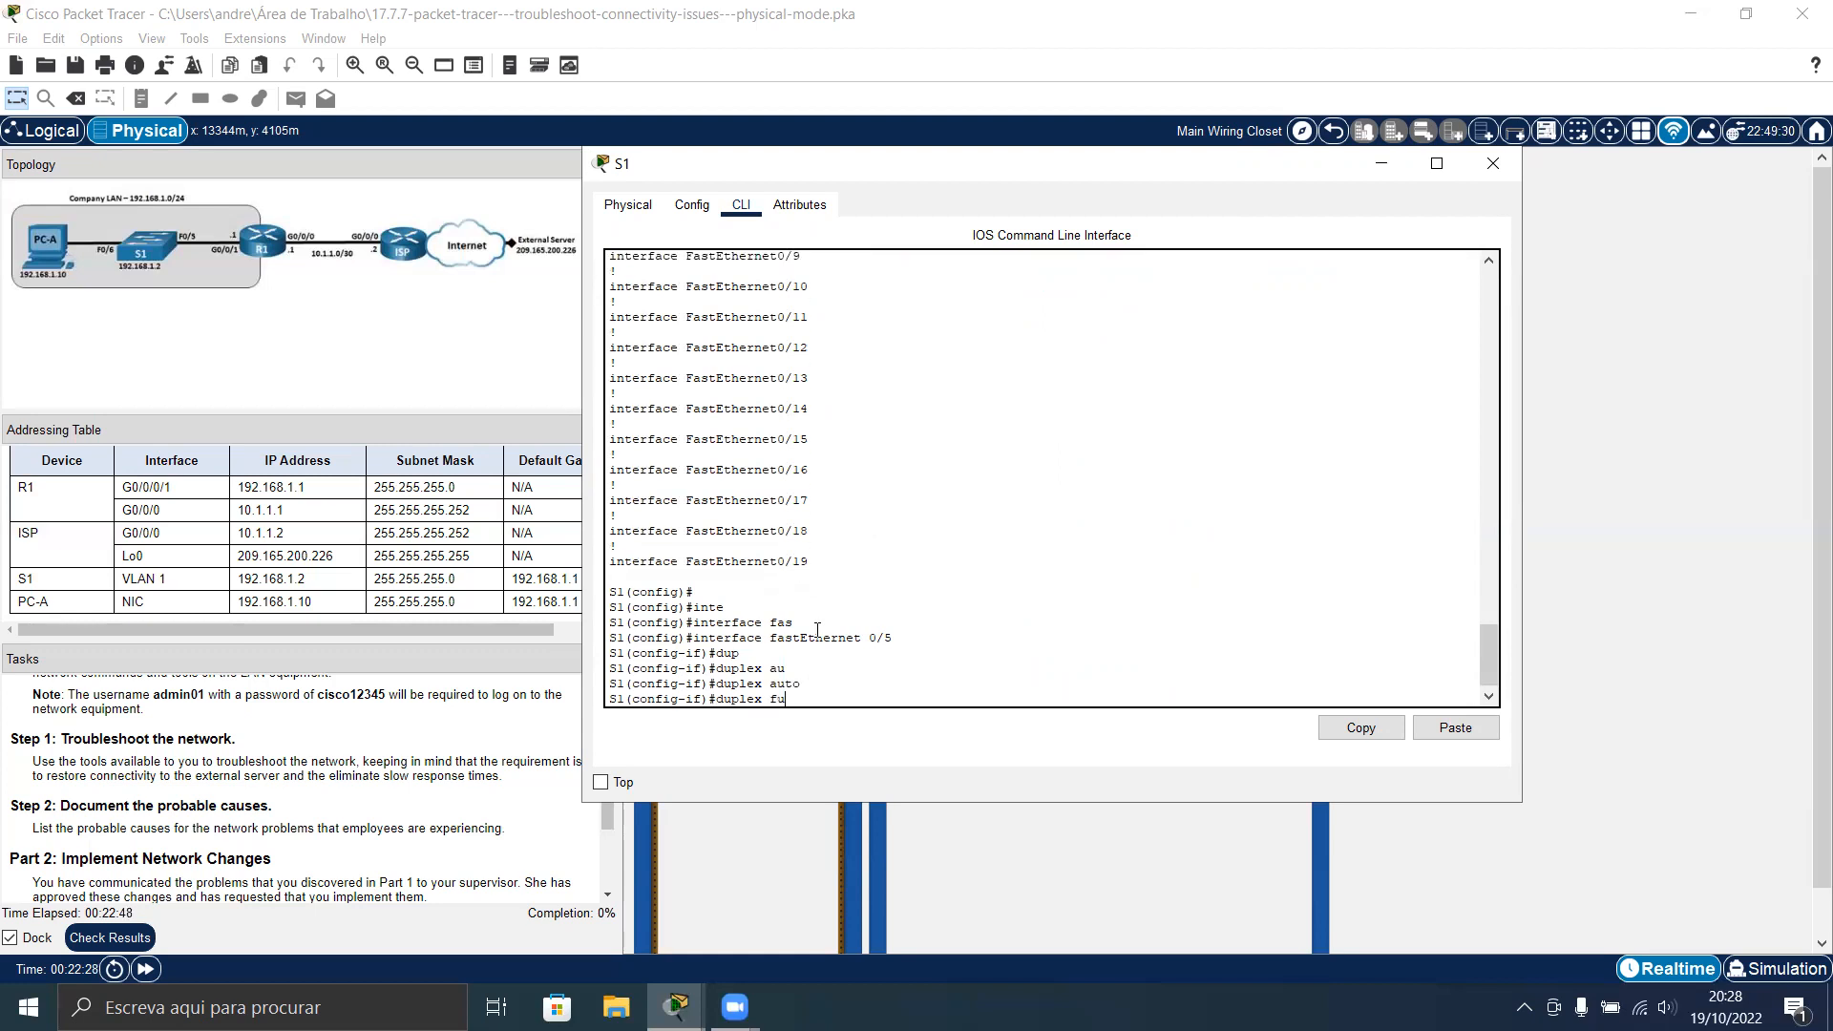
pyautogui.press('Return')
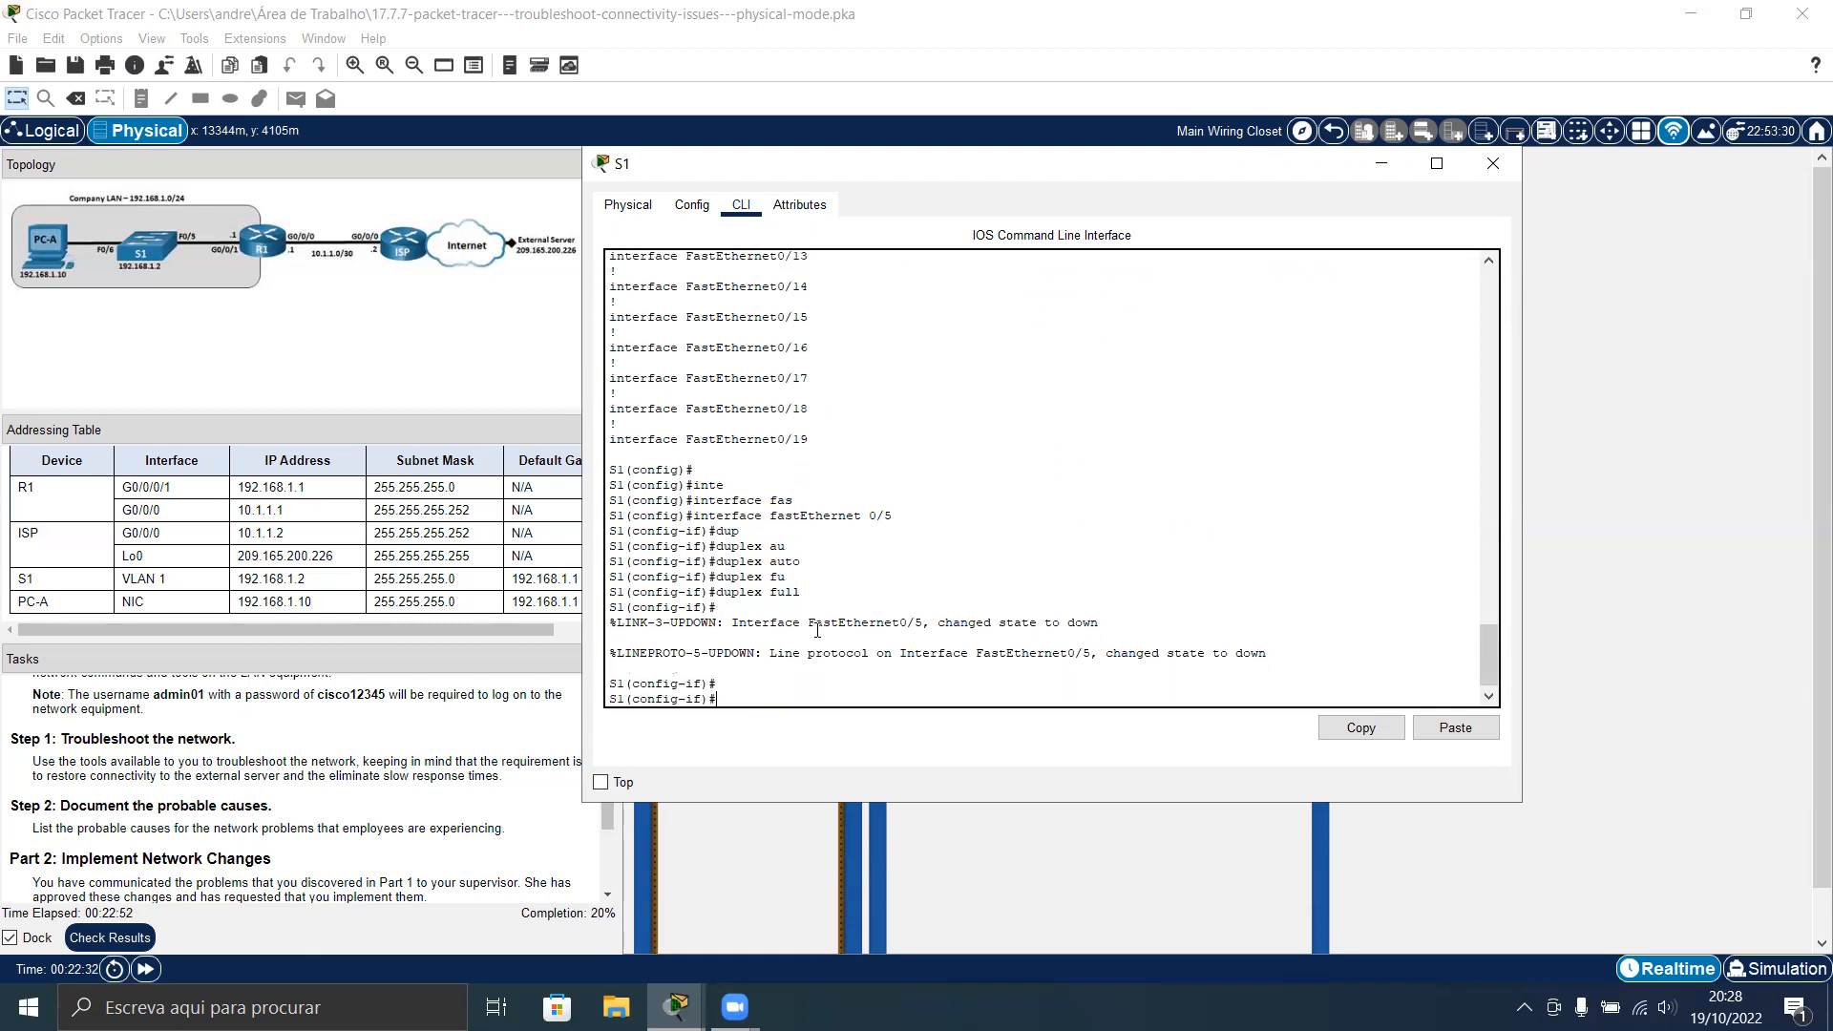
pyautogui.scroll(3)
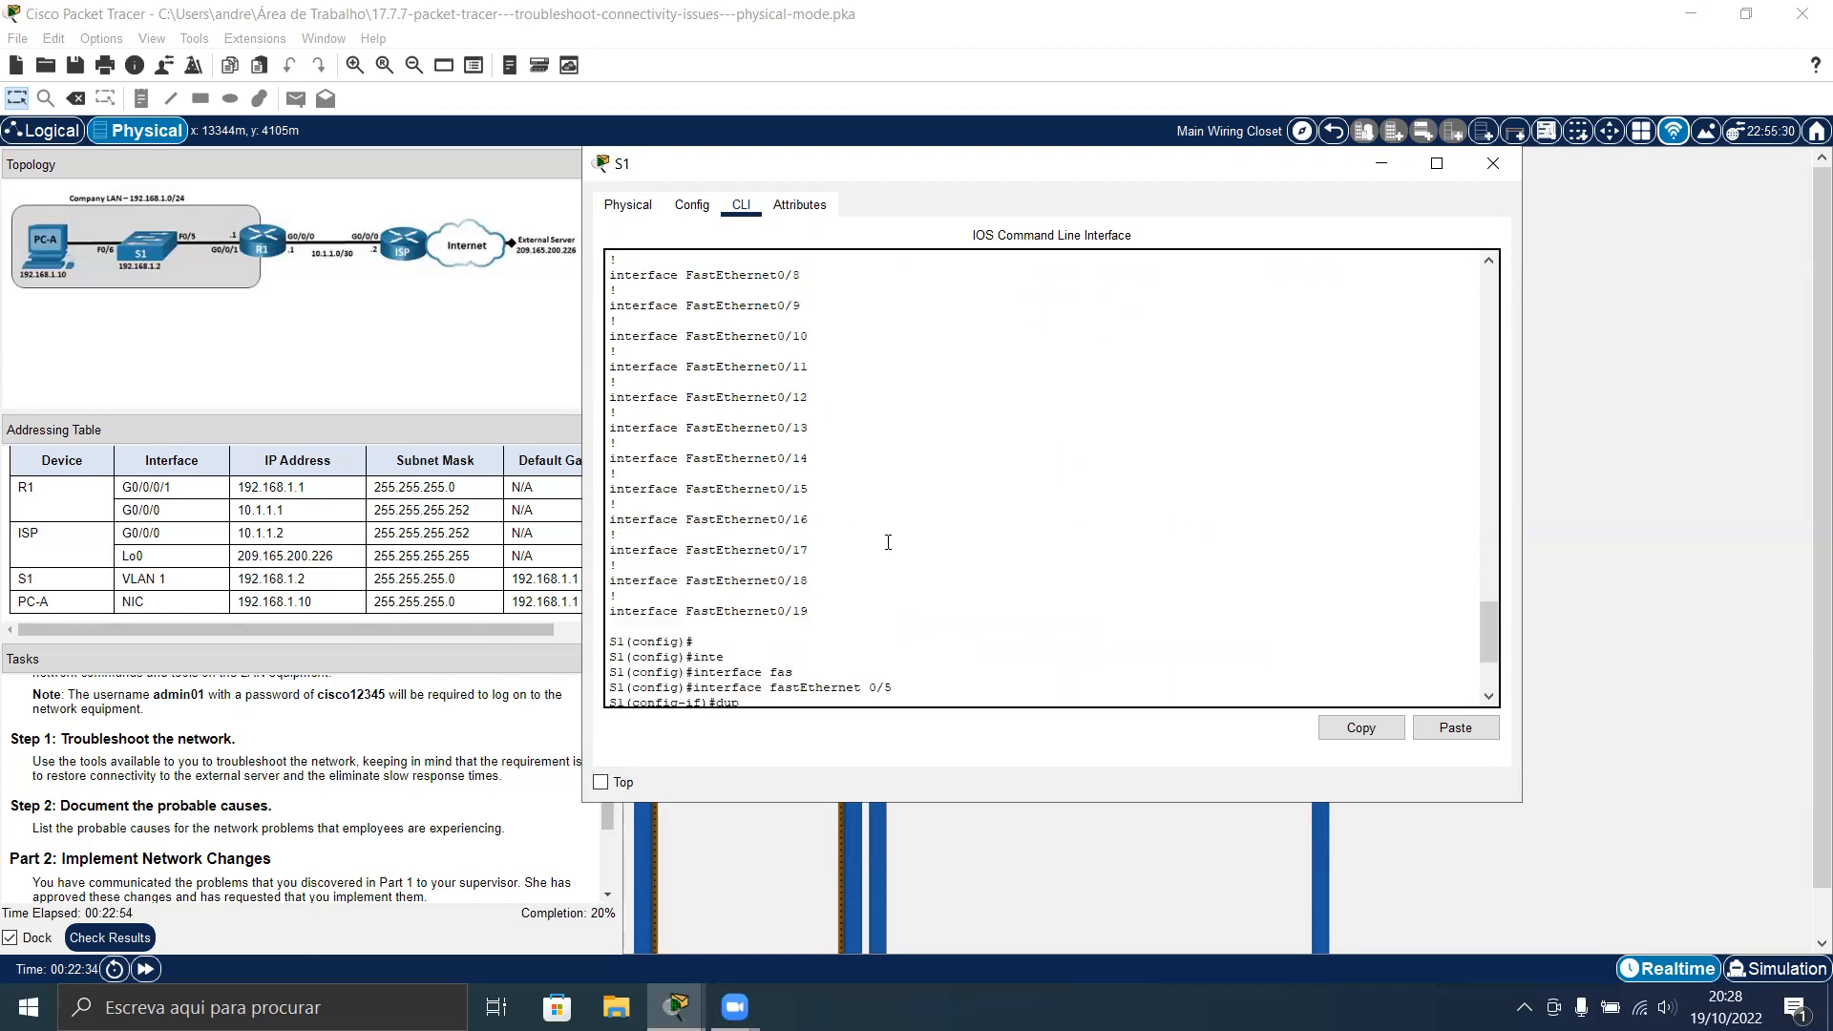
pyautogui.write('duplex full')
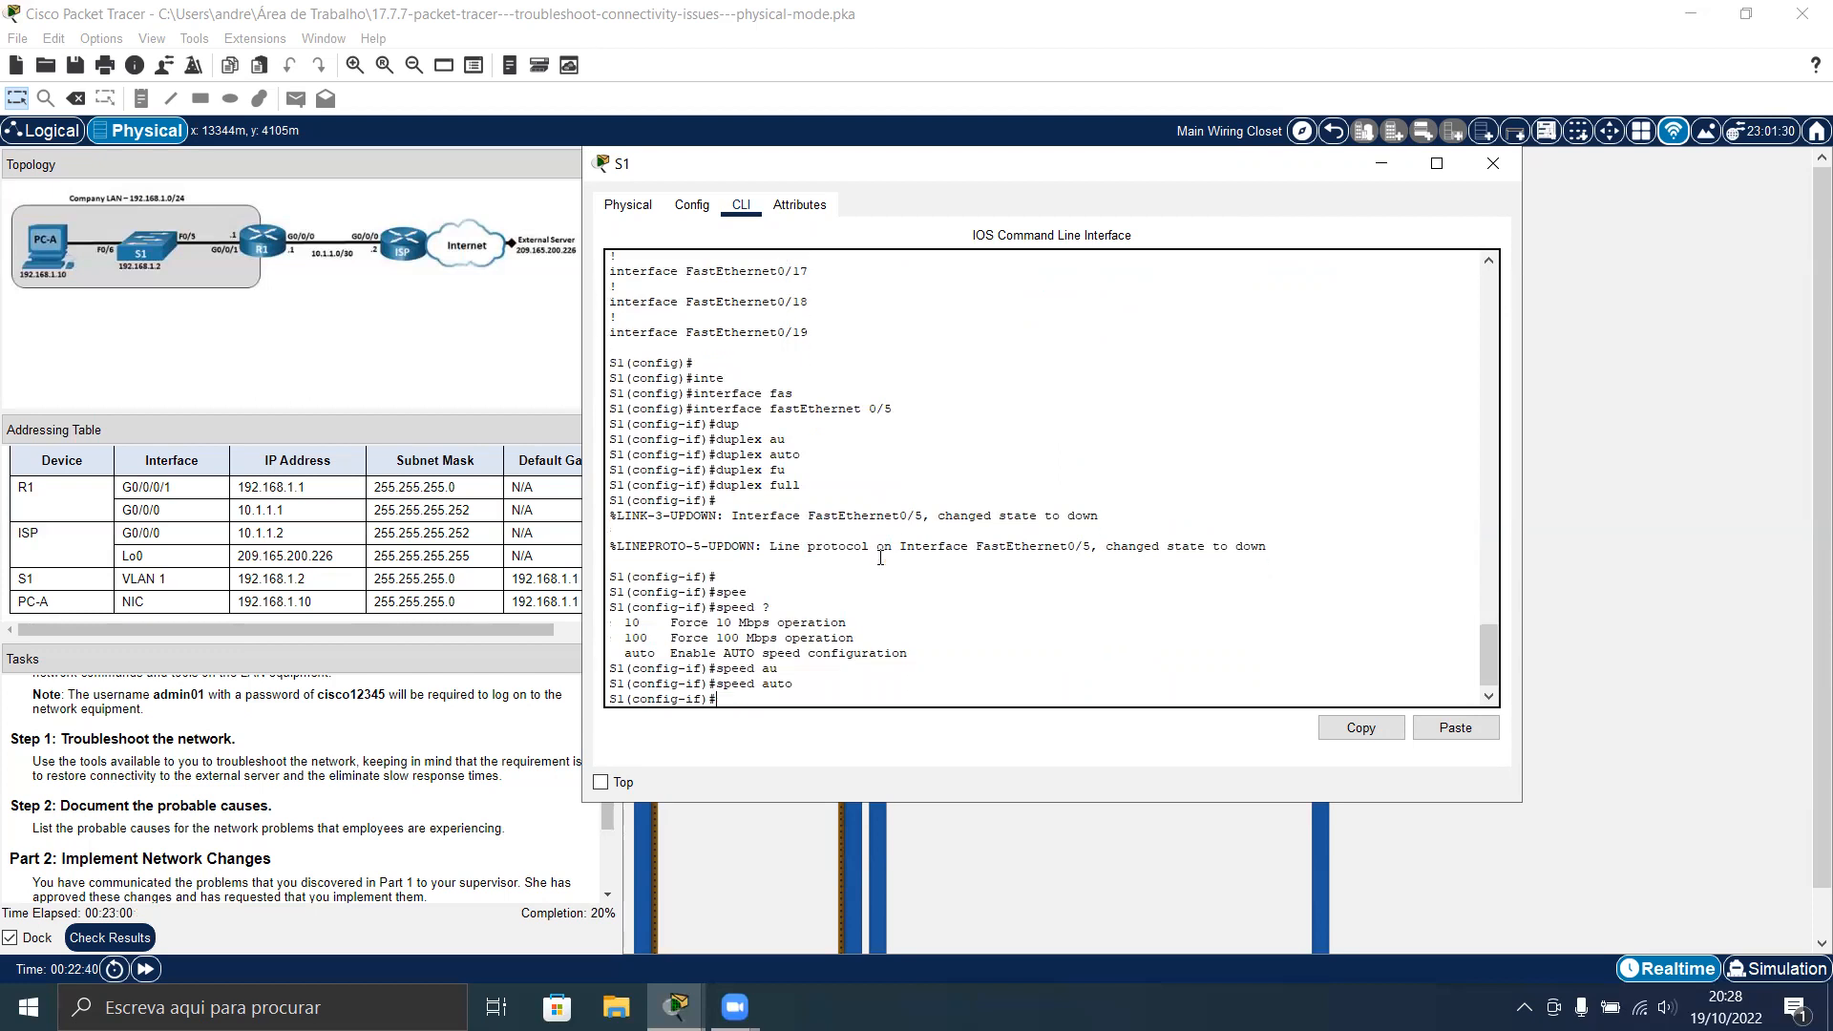
# Set FastEthernet0/5 speed to auto and exit back to global configuration
pyautogui.write('speed au')
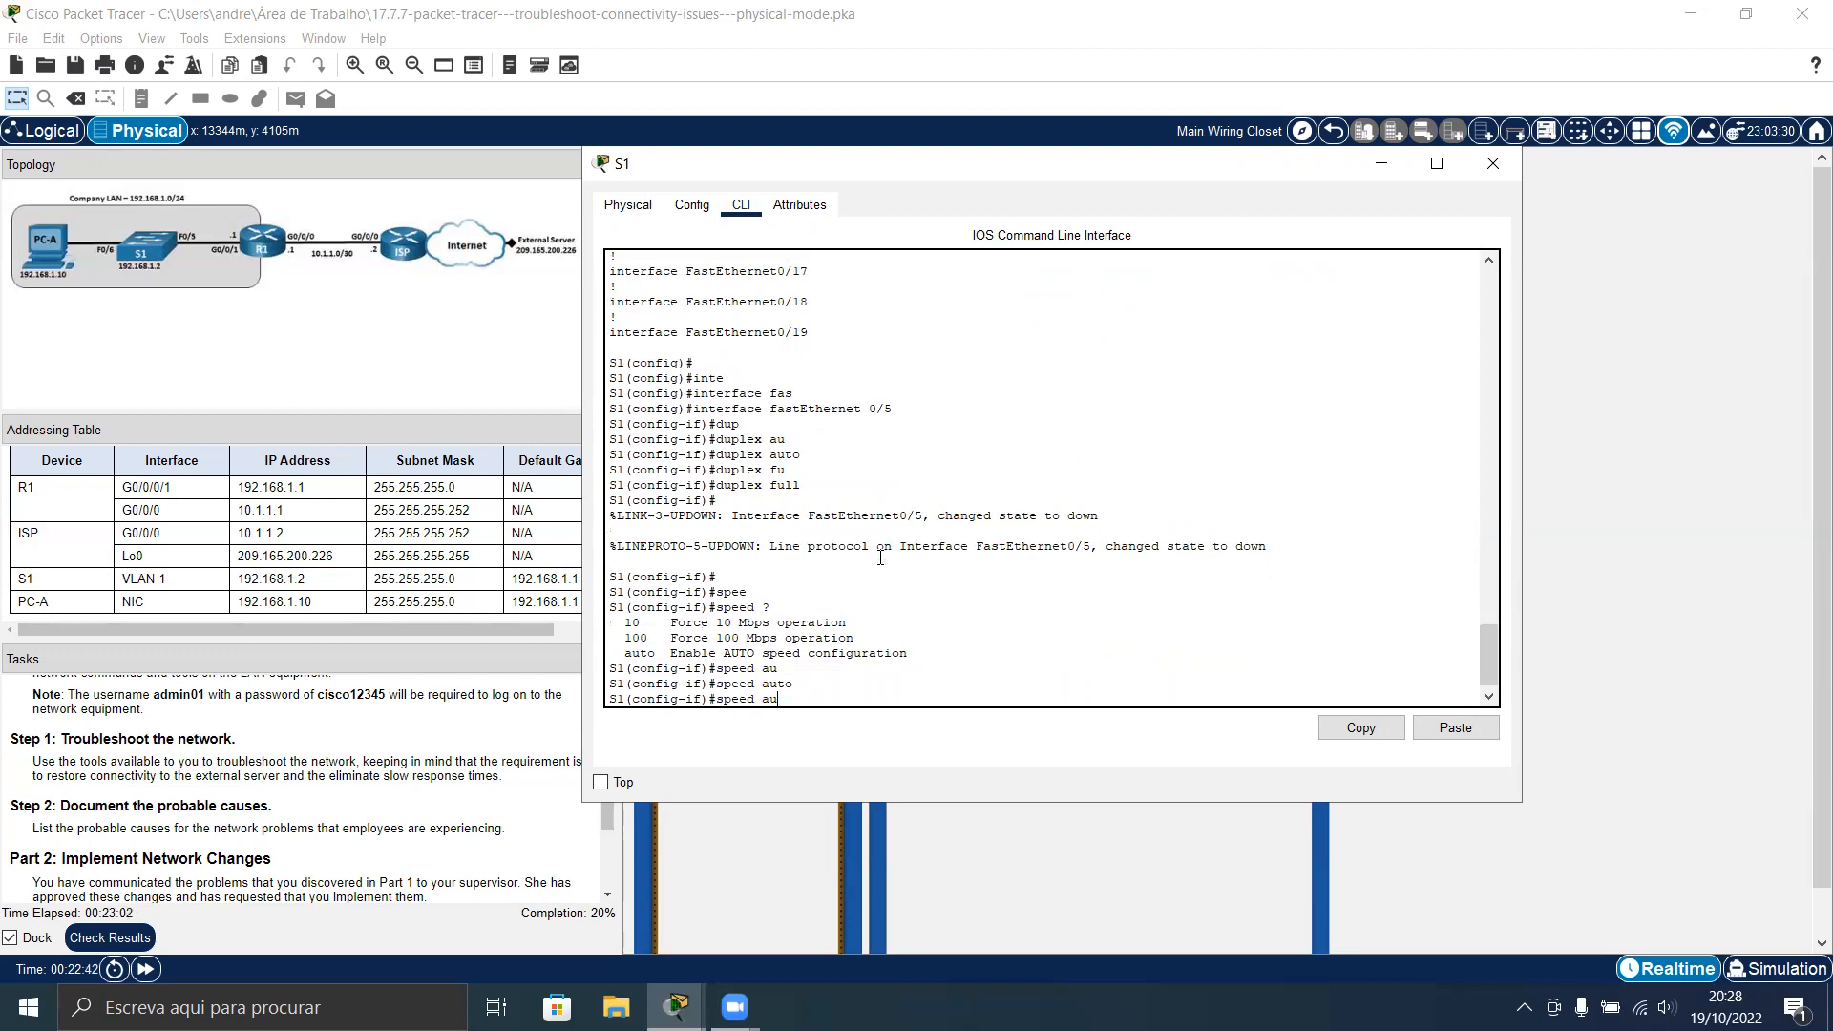
pyautogui.write('100')
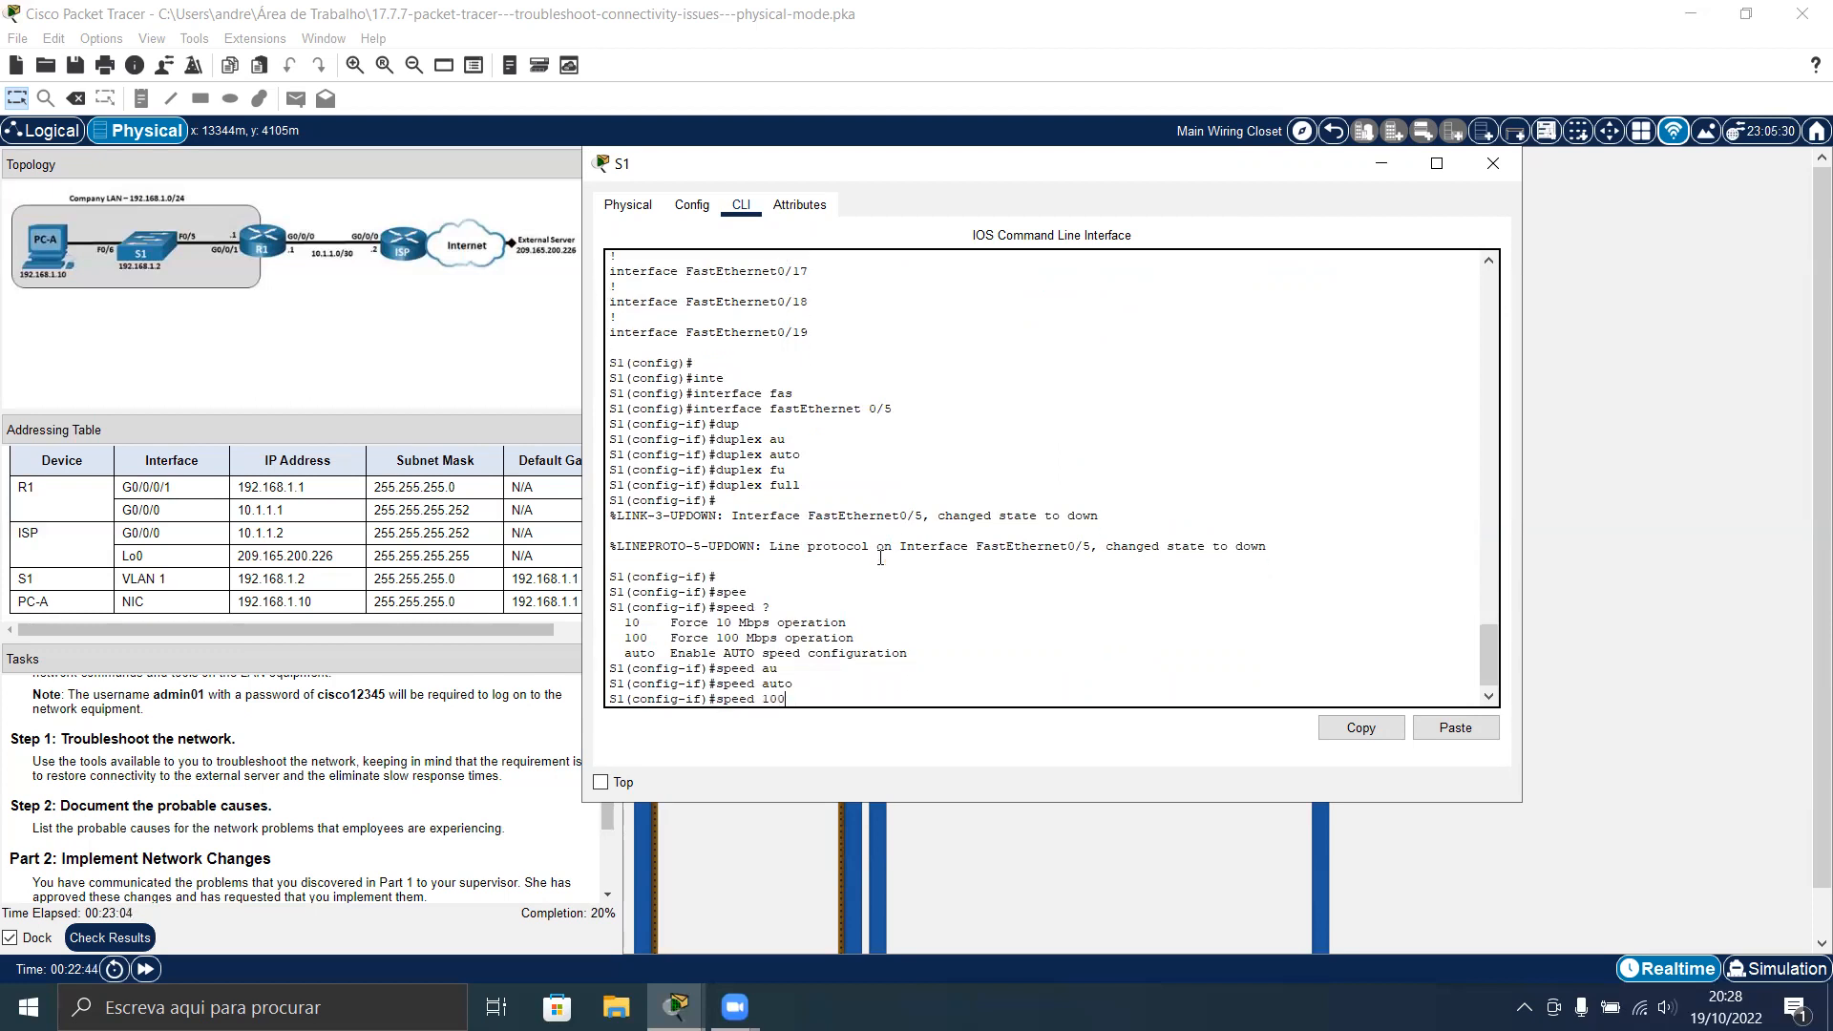
pyautogui.write('1')
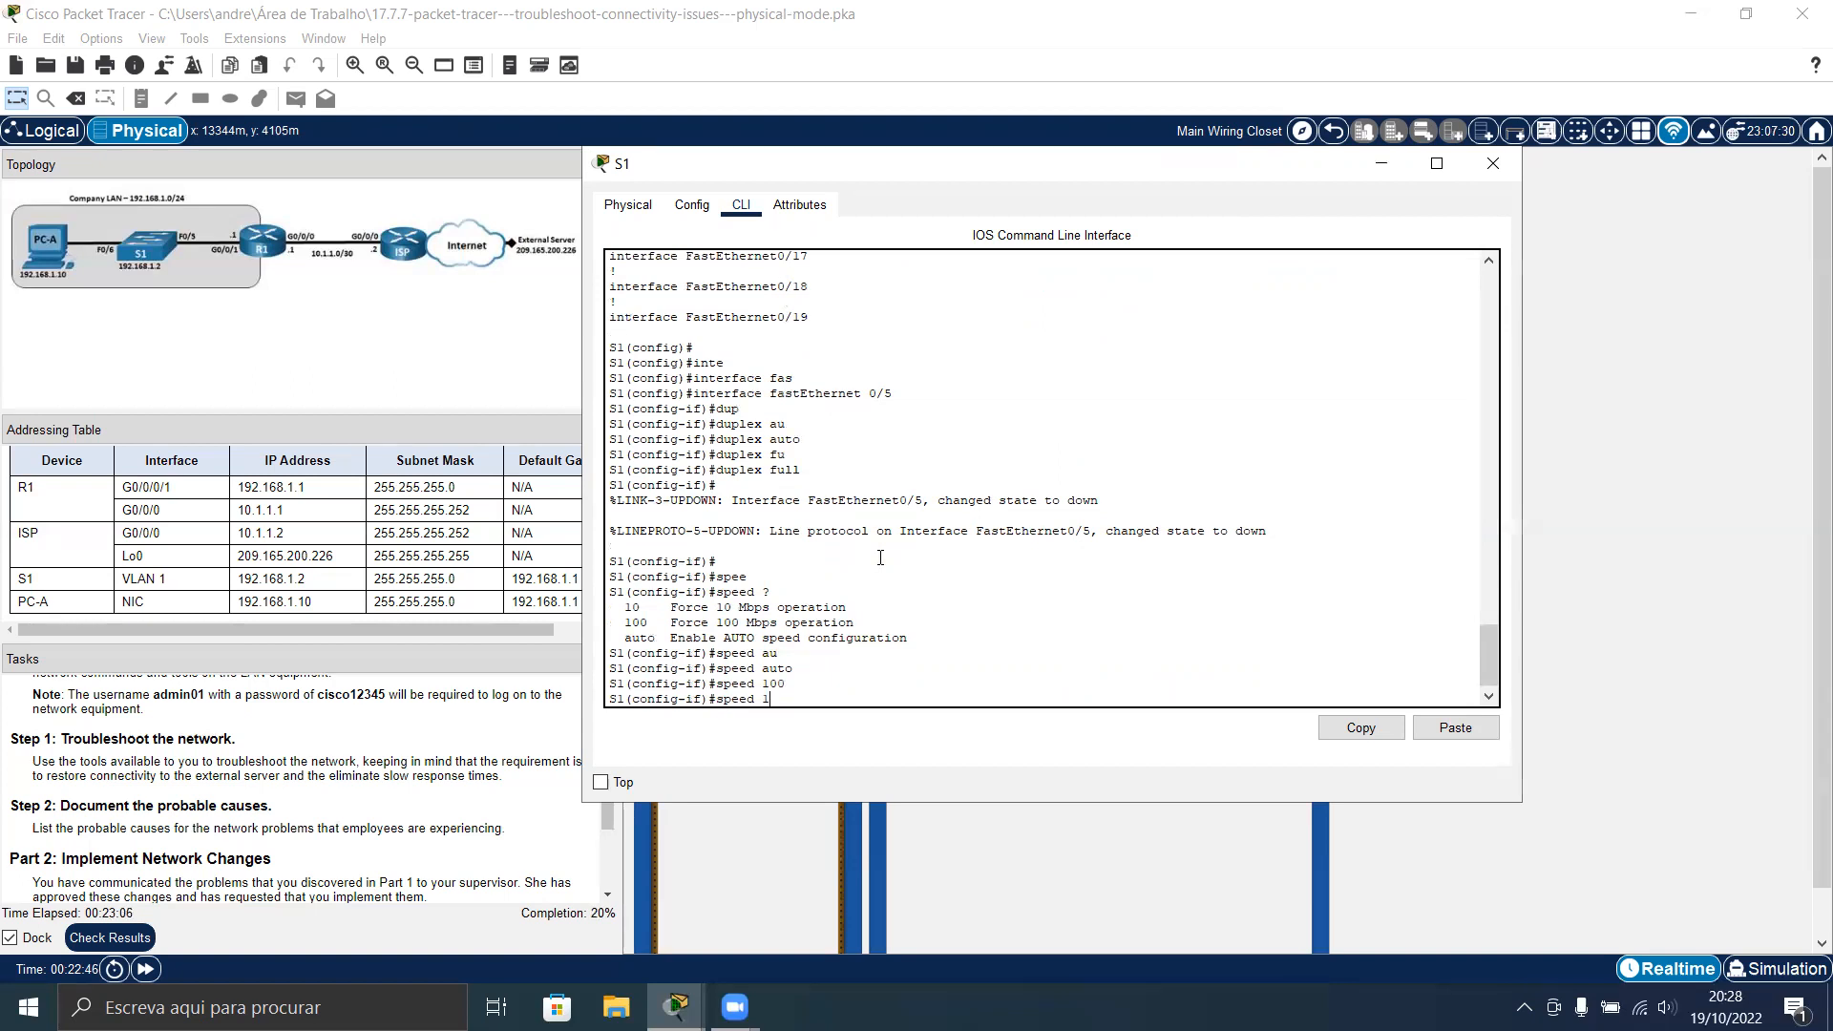
pyautogui.press('Return')
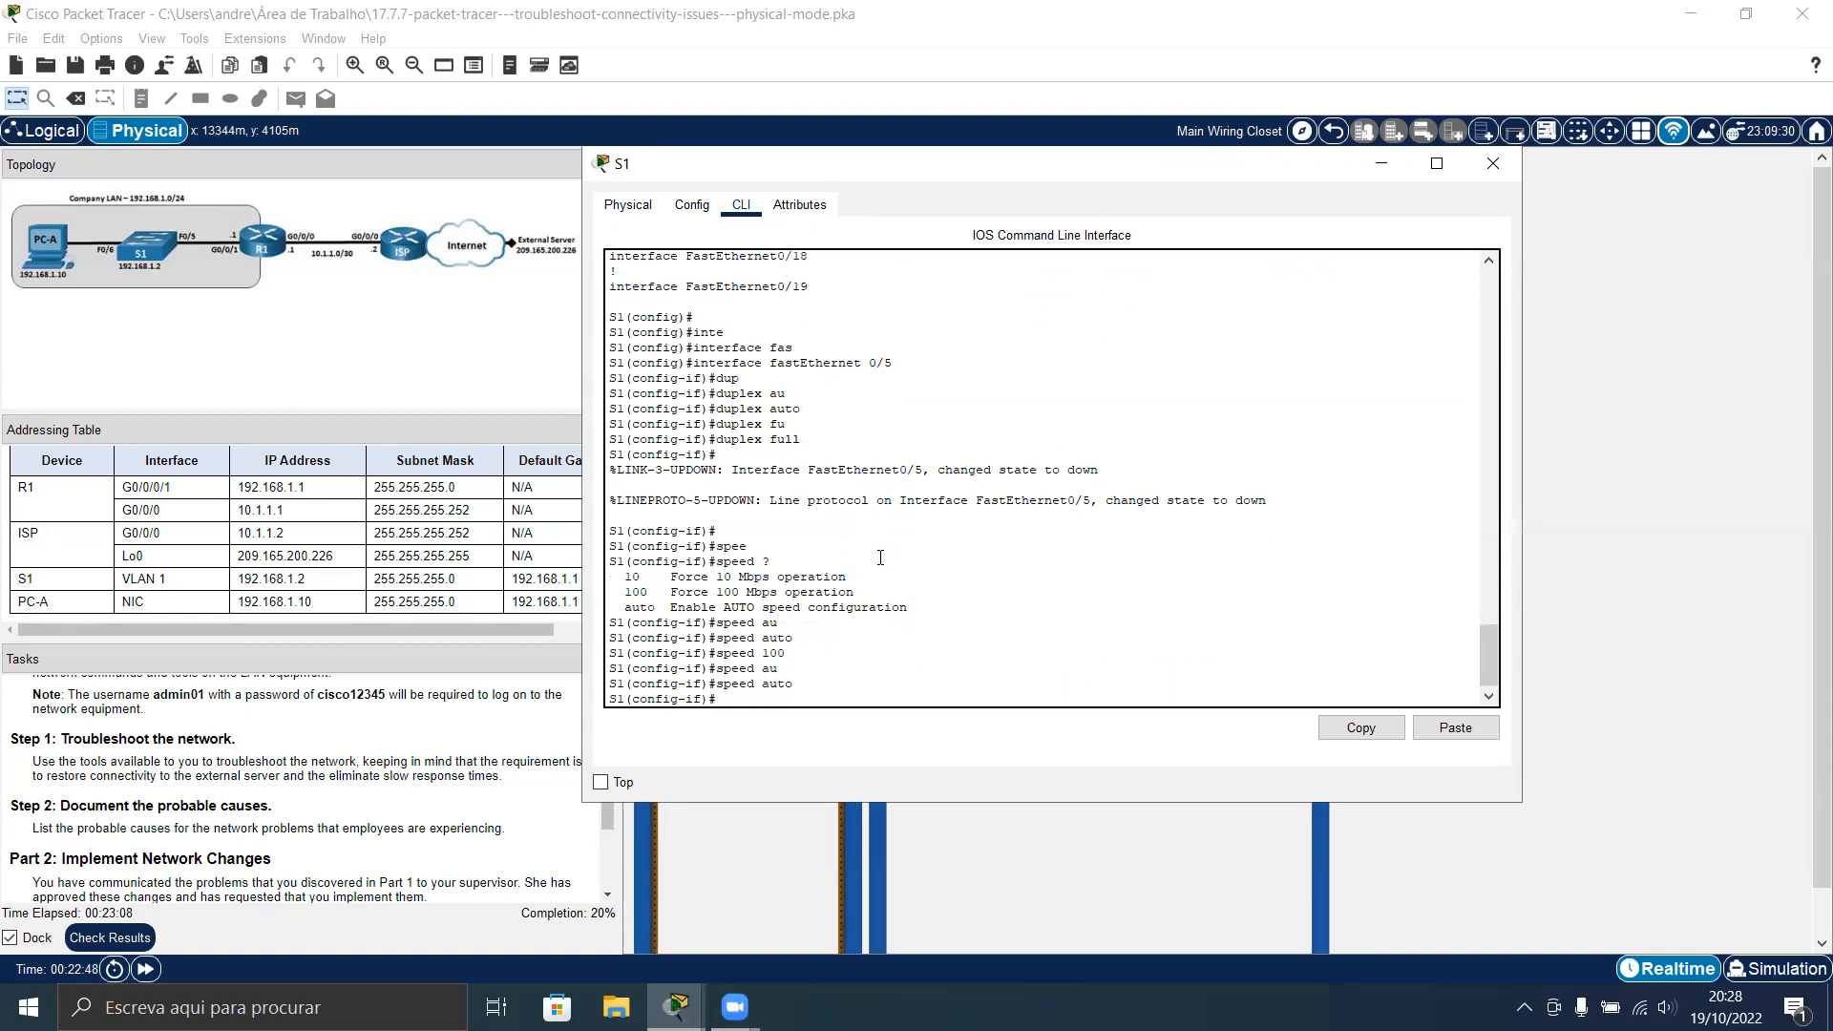
pyautogui.scroll(3)
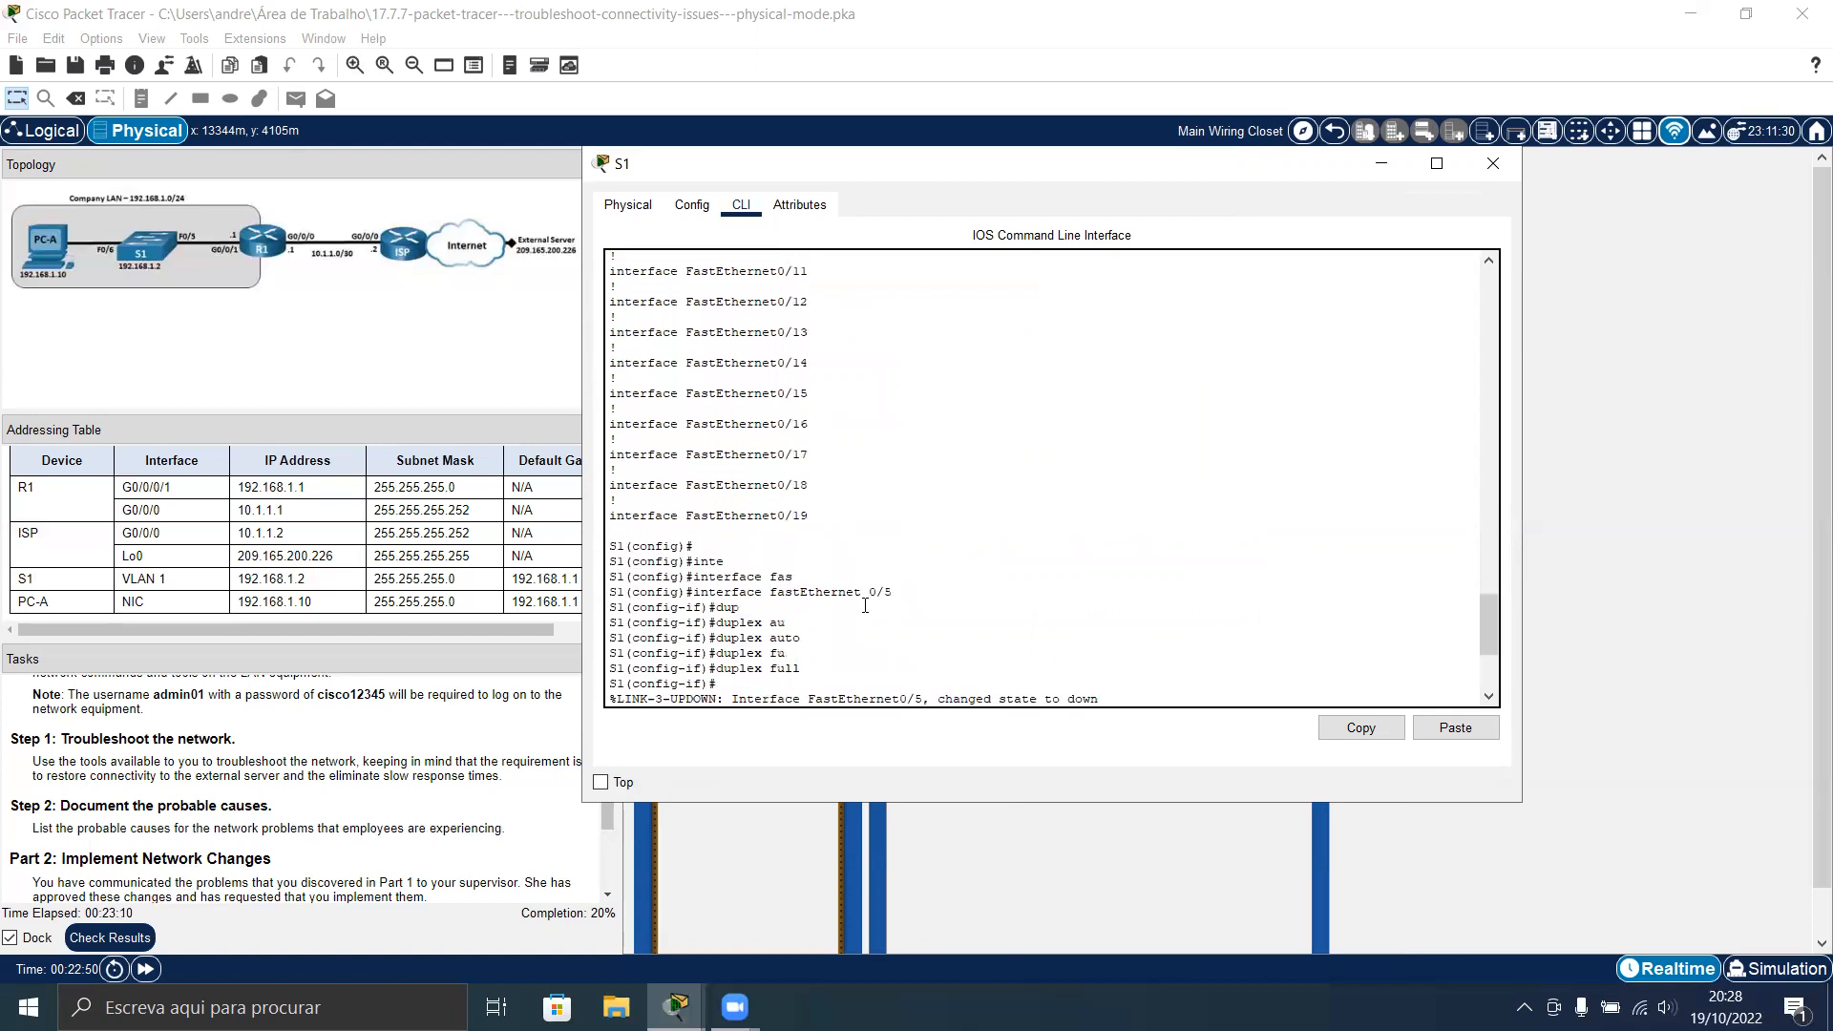
pyautogui.write('speed auto')
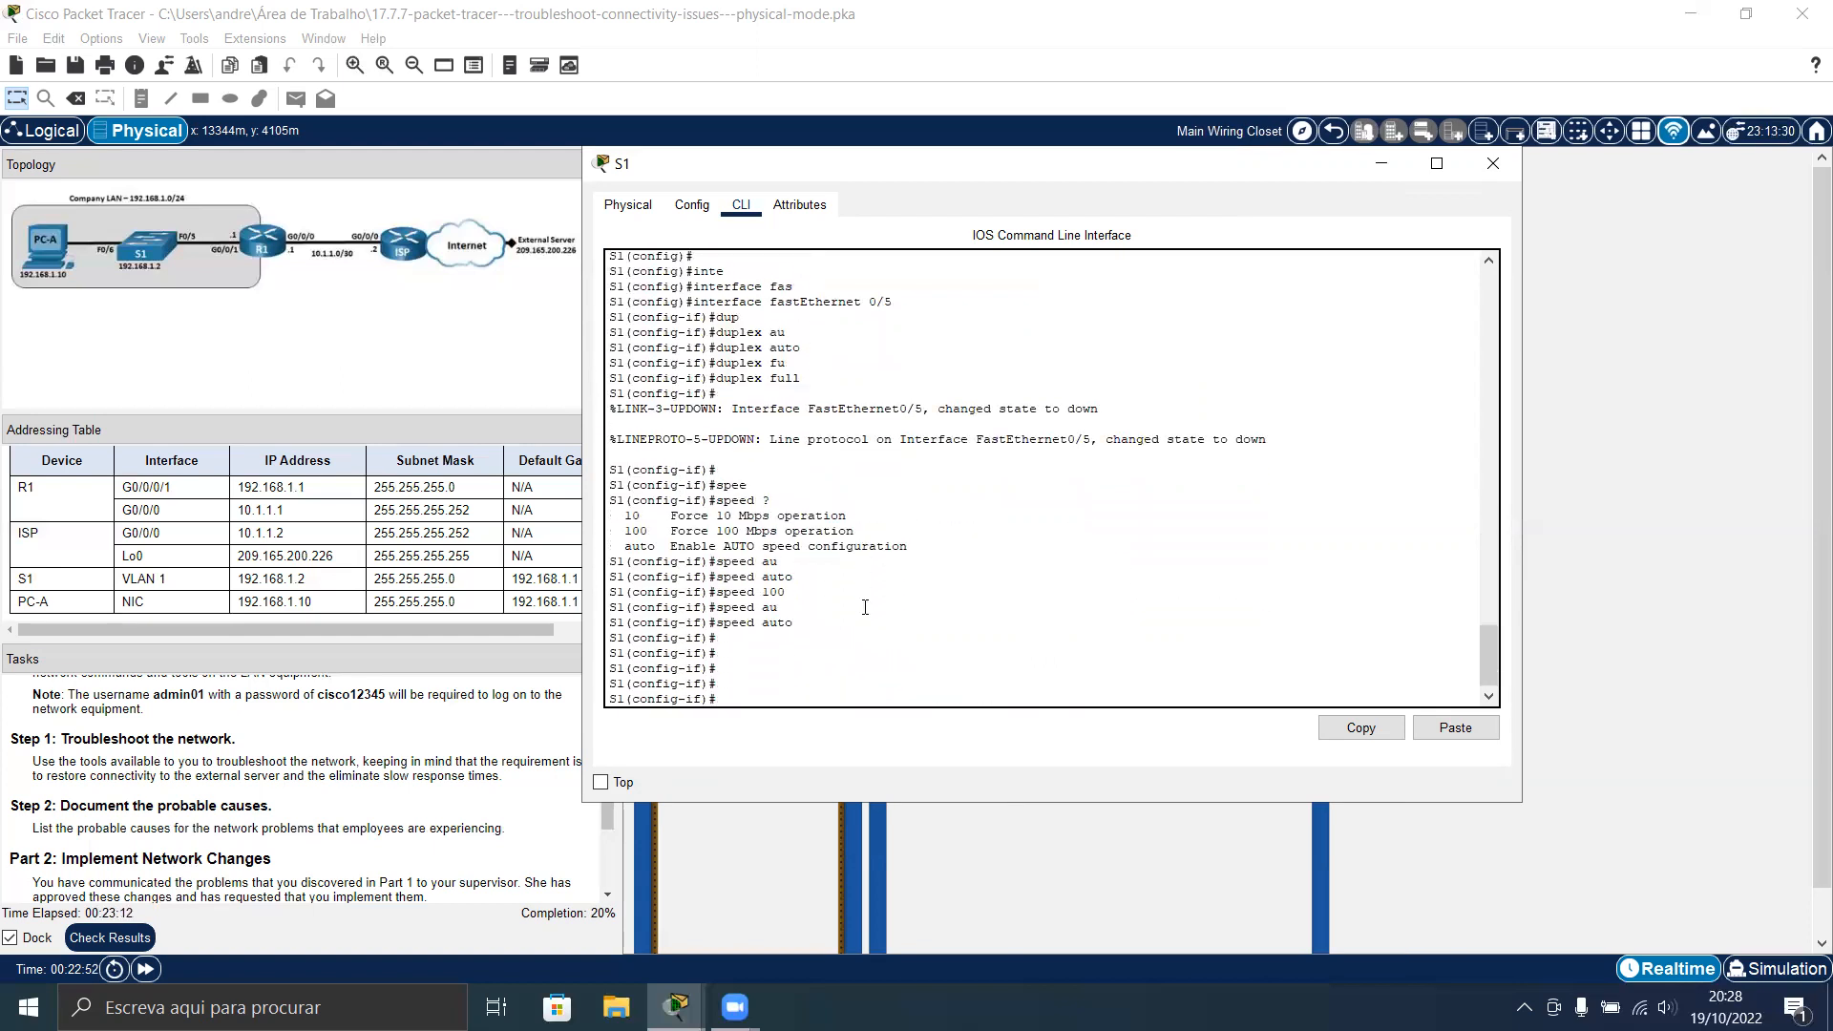
pyautogui.write('exit')
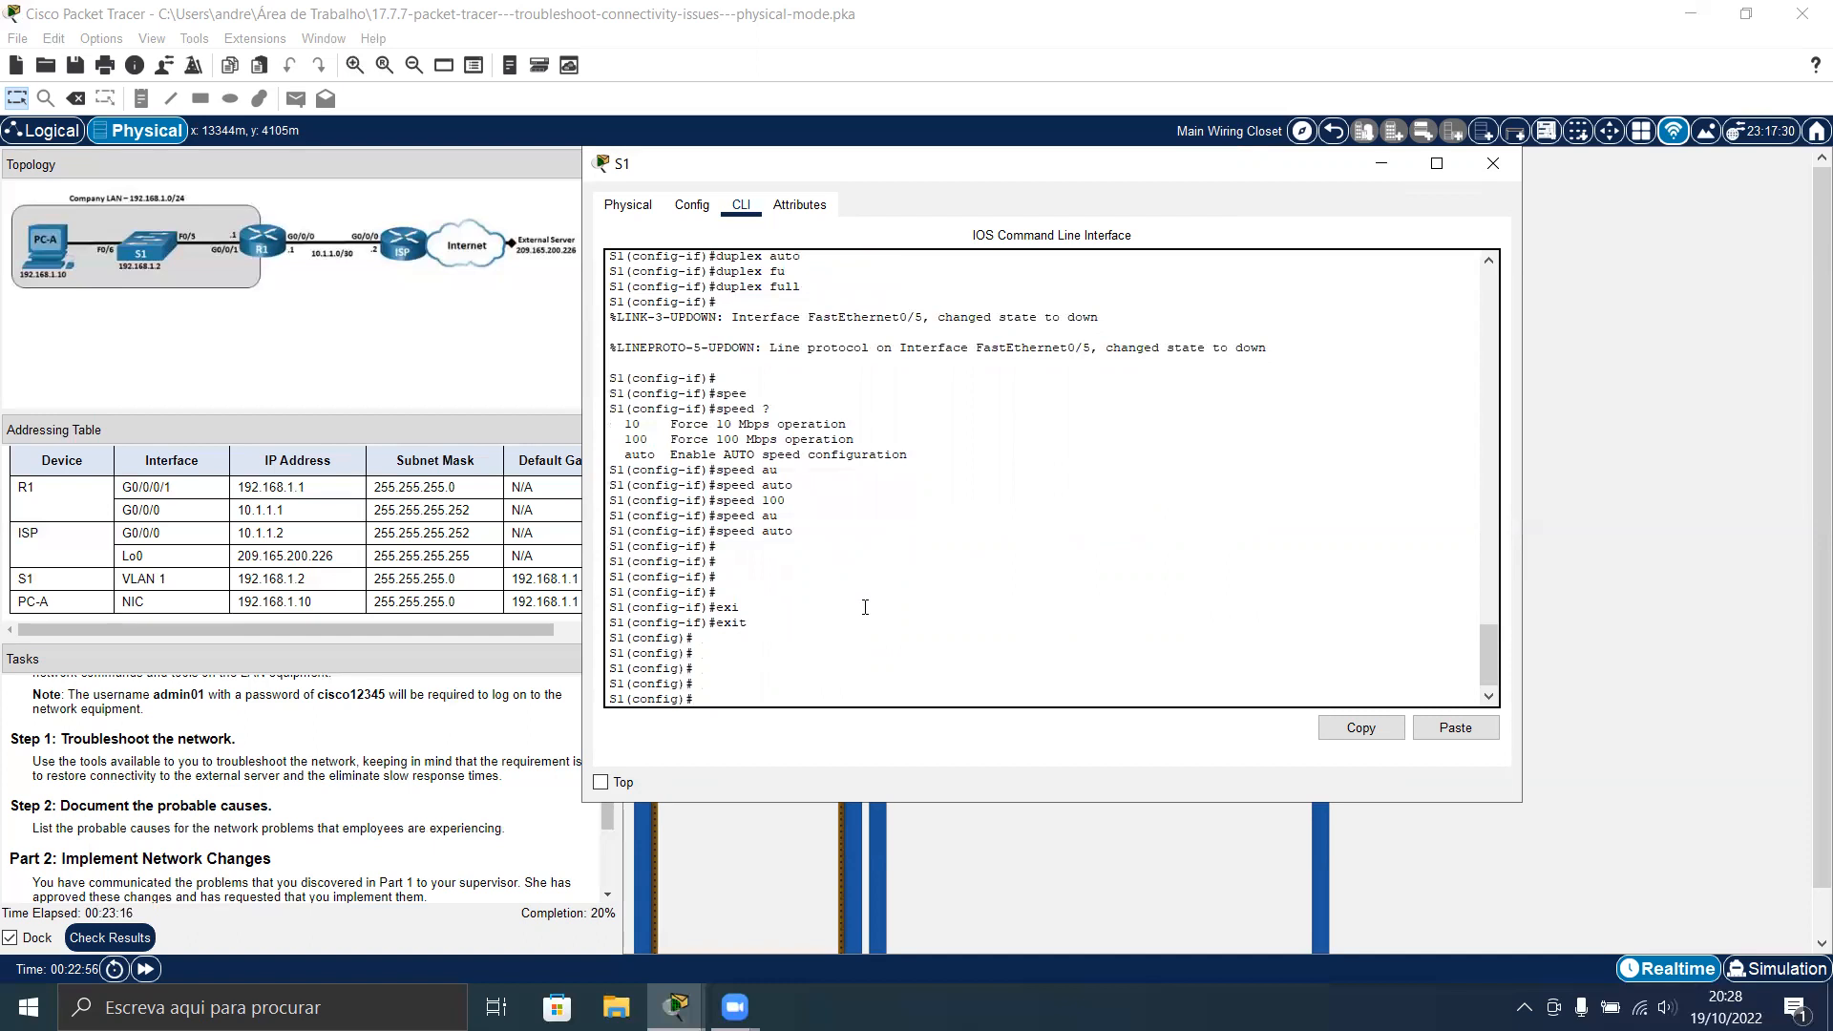
# Configure ip default-gateway 192.168.1.1 on S1, raising completion to 40%
pyautogui.write('ip default-gateway')
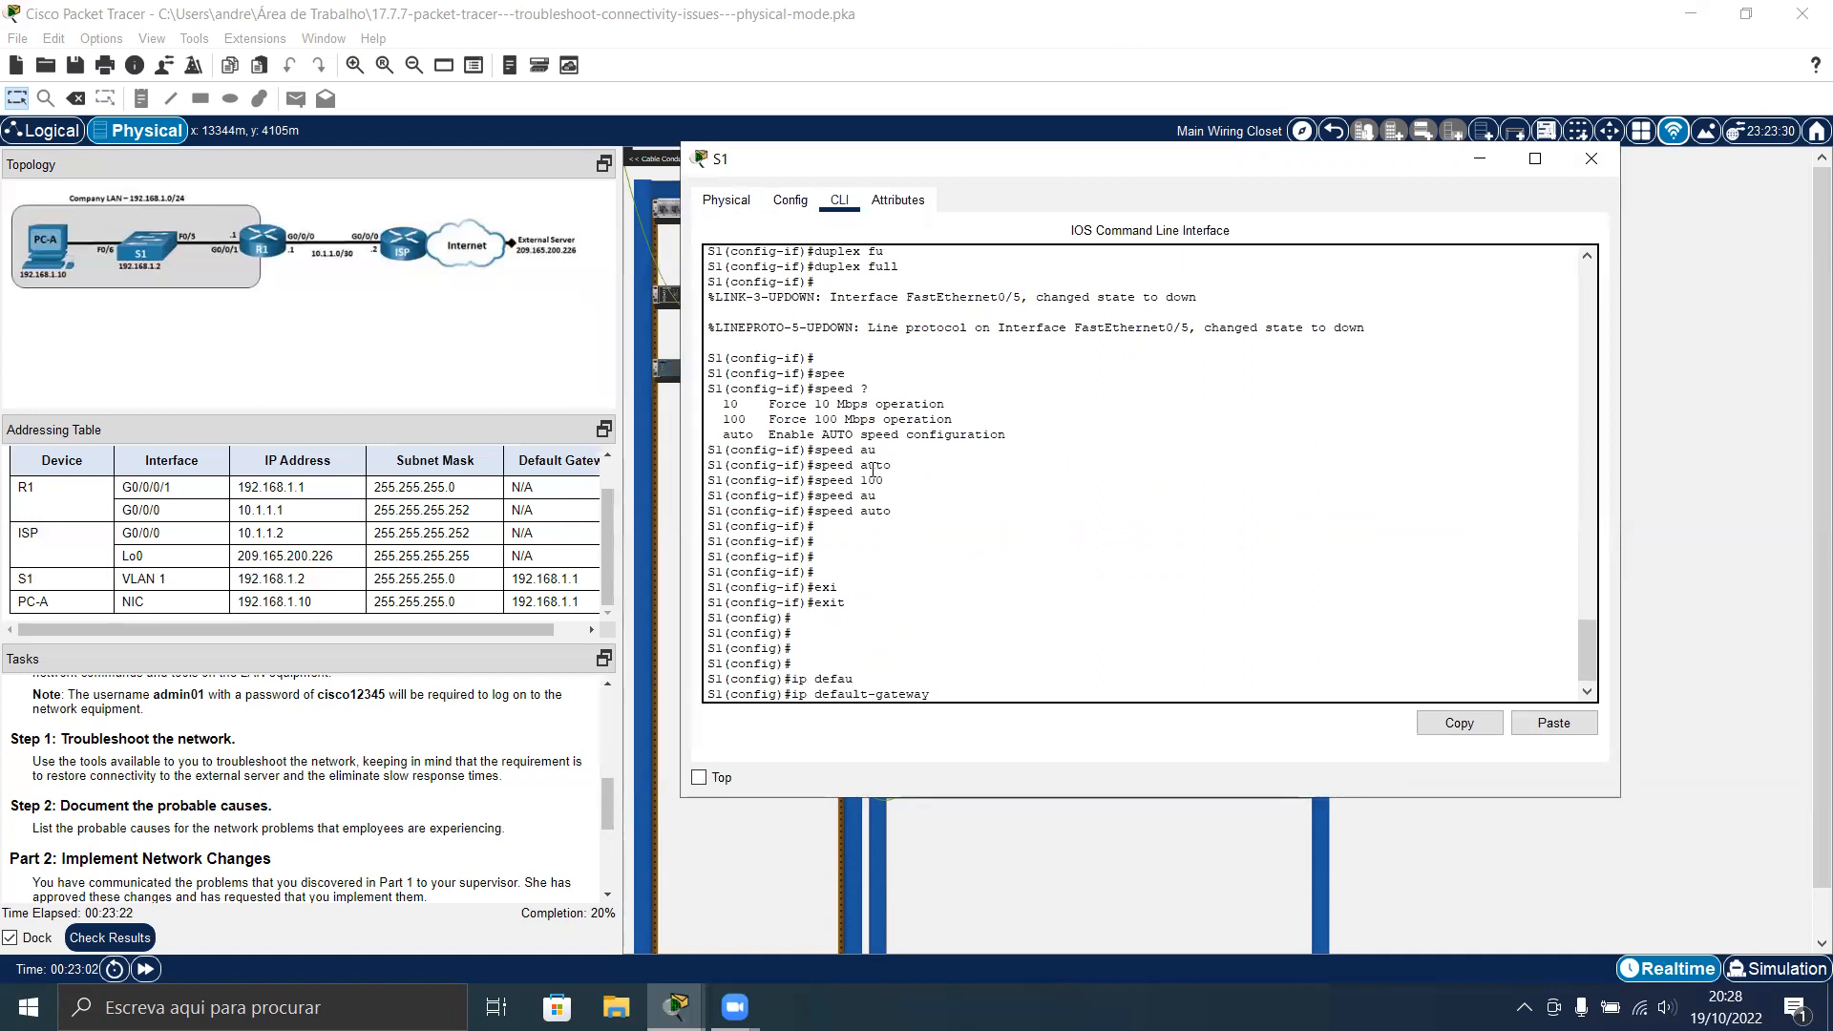
pyautogui.write('1')
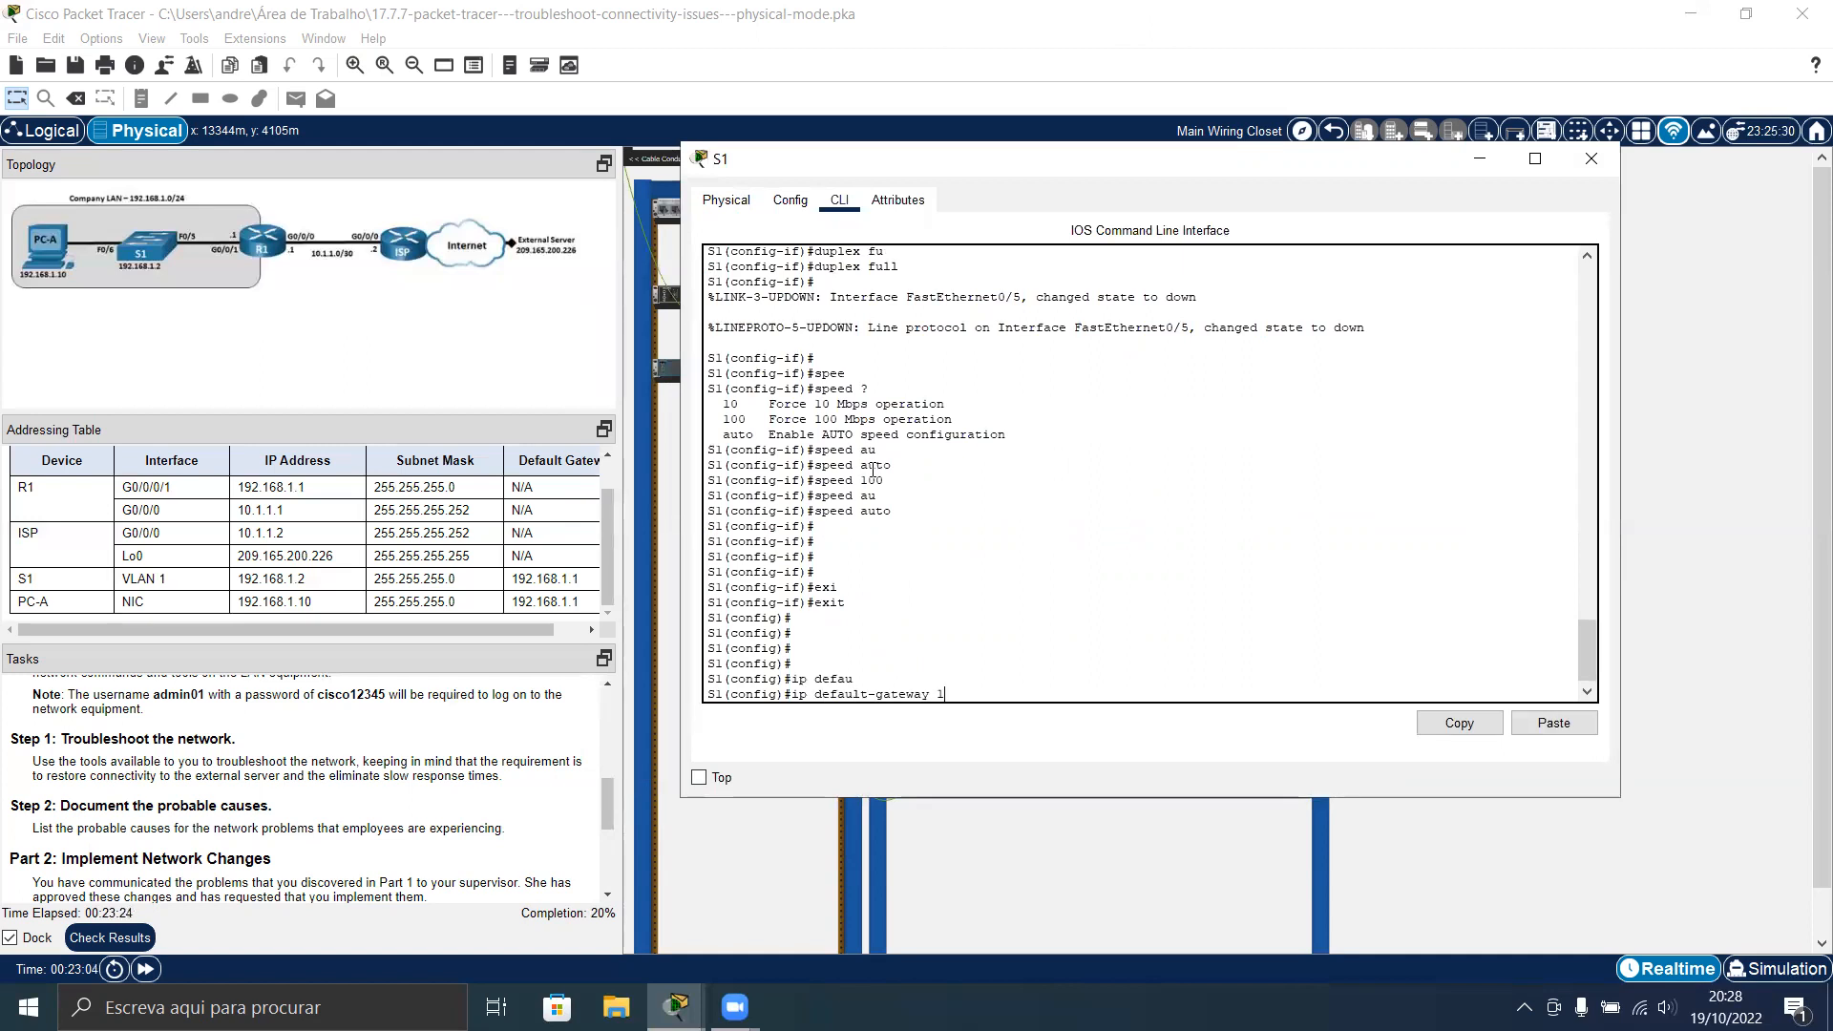
pyautogui.write('92.168')
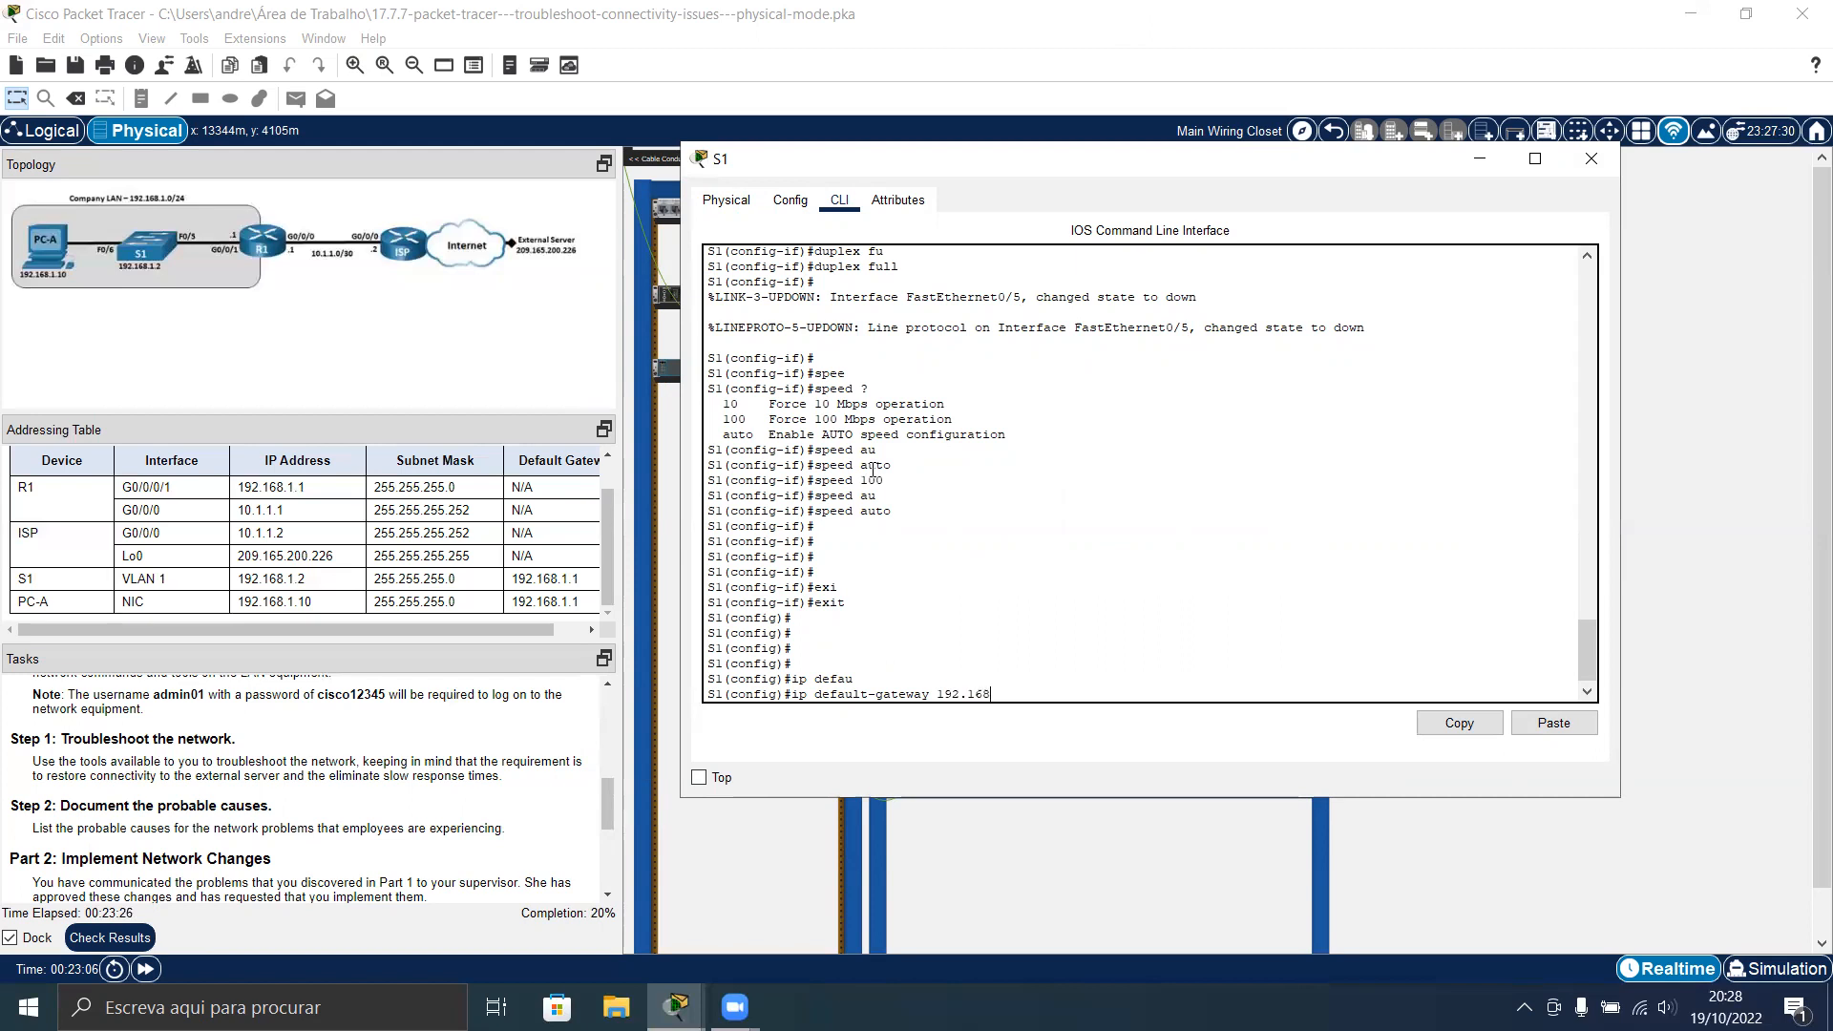
pyautogui.write('.')
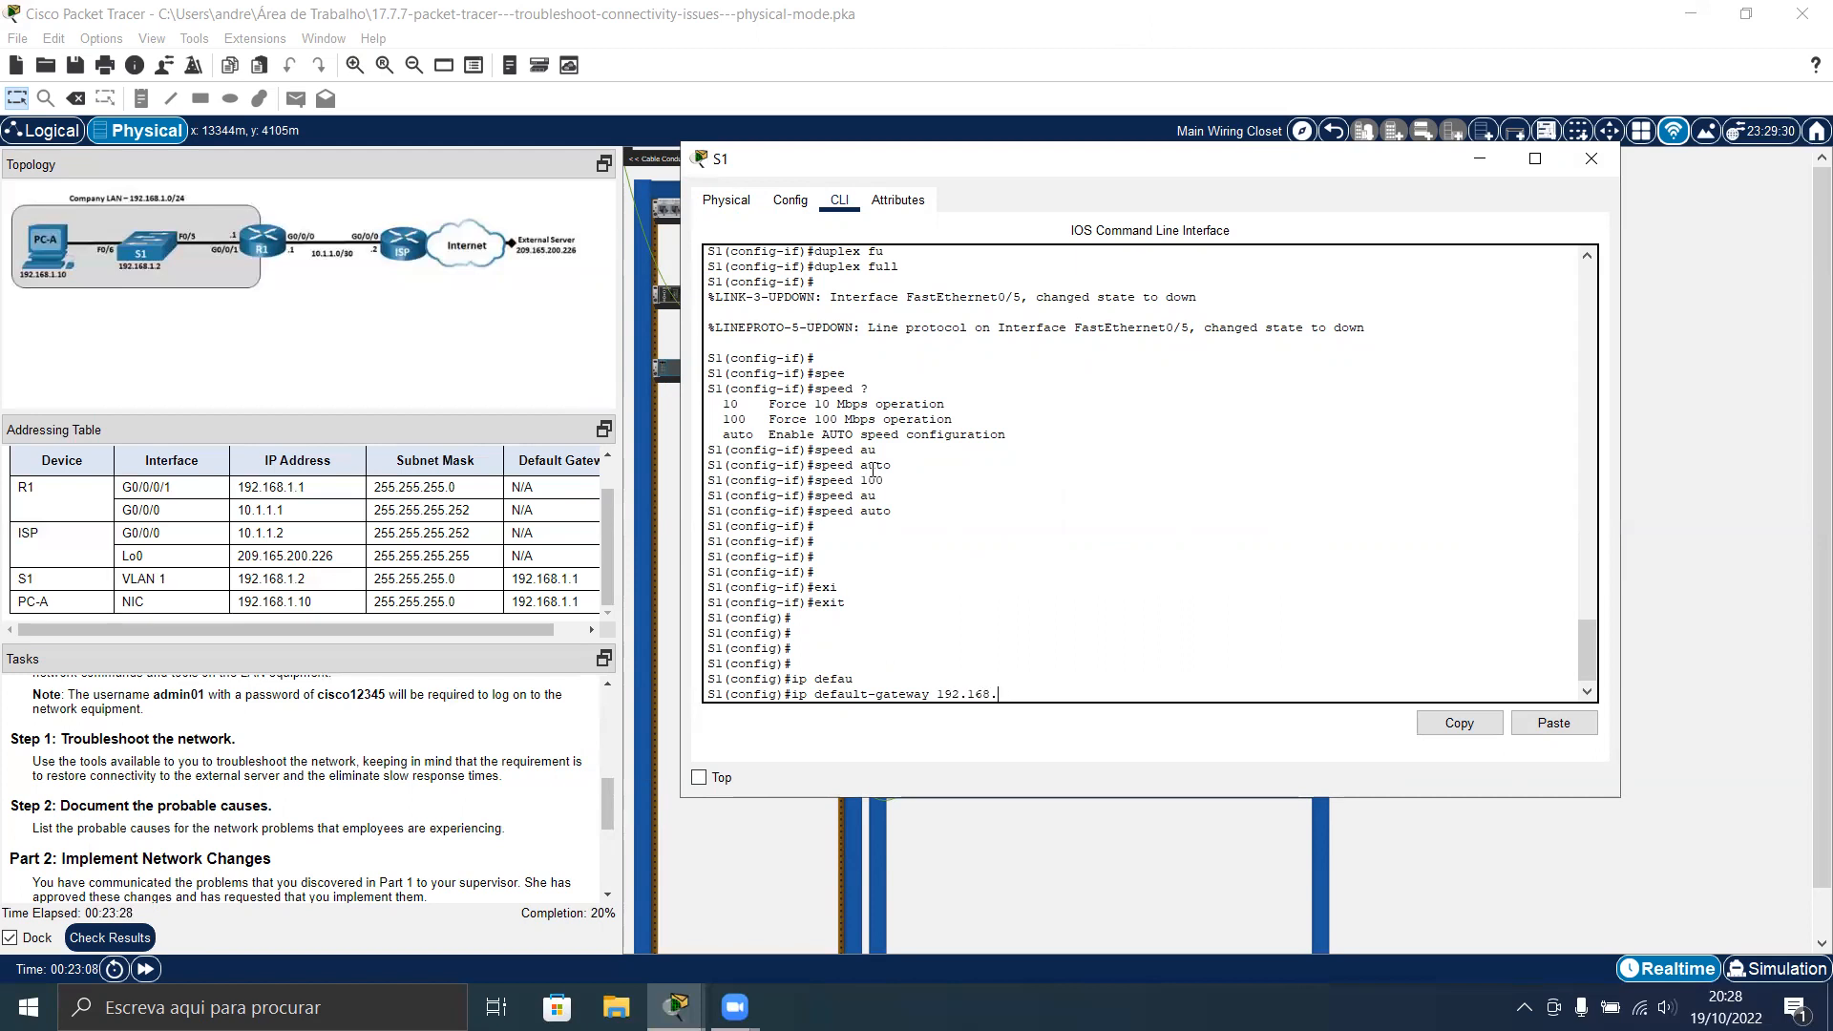
pyautogui.press('Return')
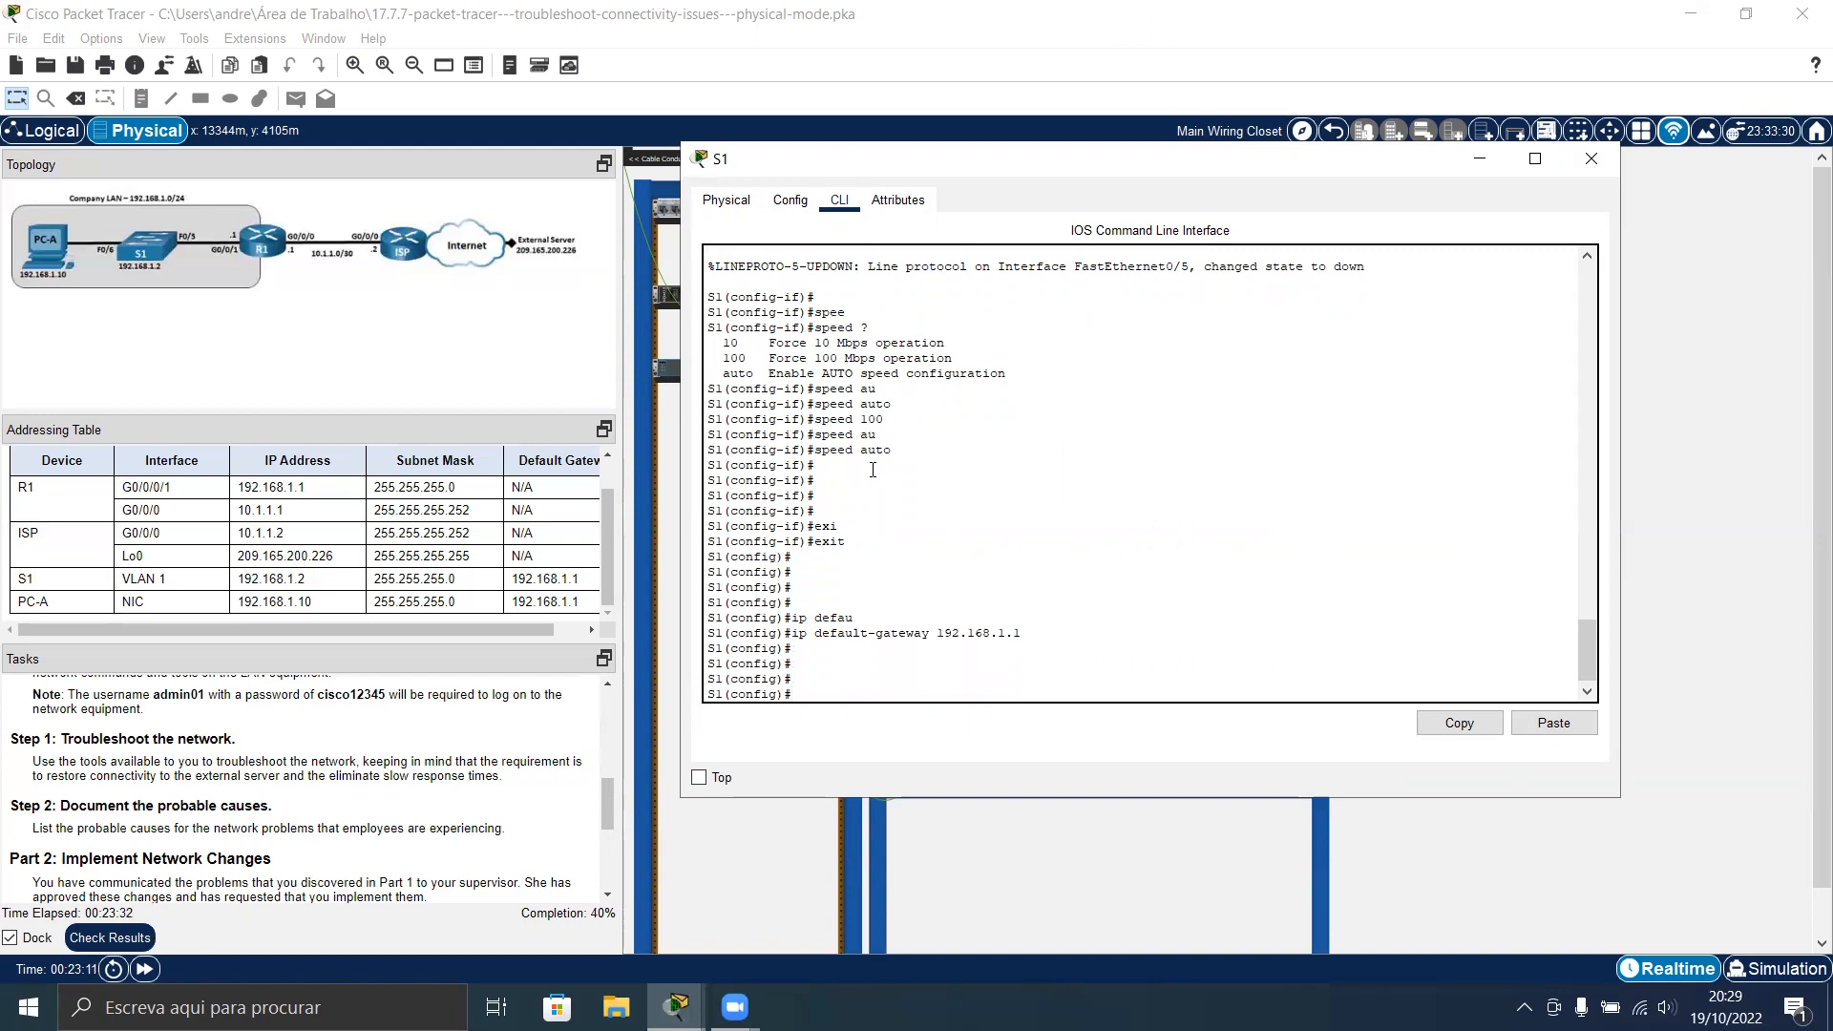
pyautogui.moveTo(1053, 578)
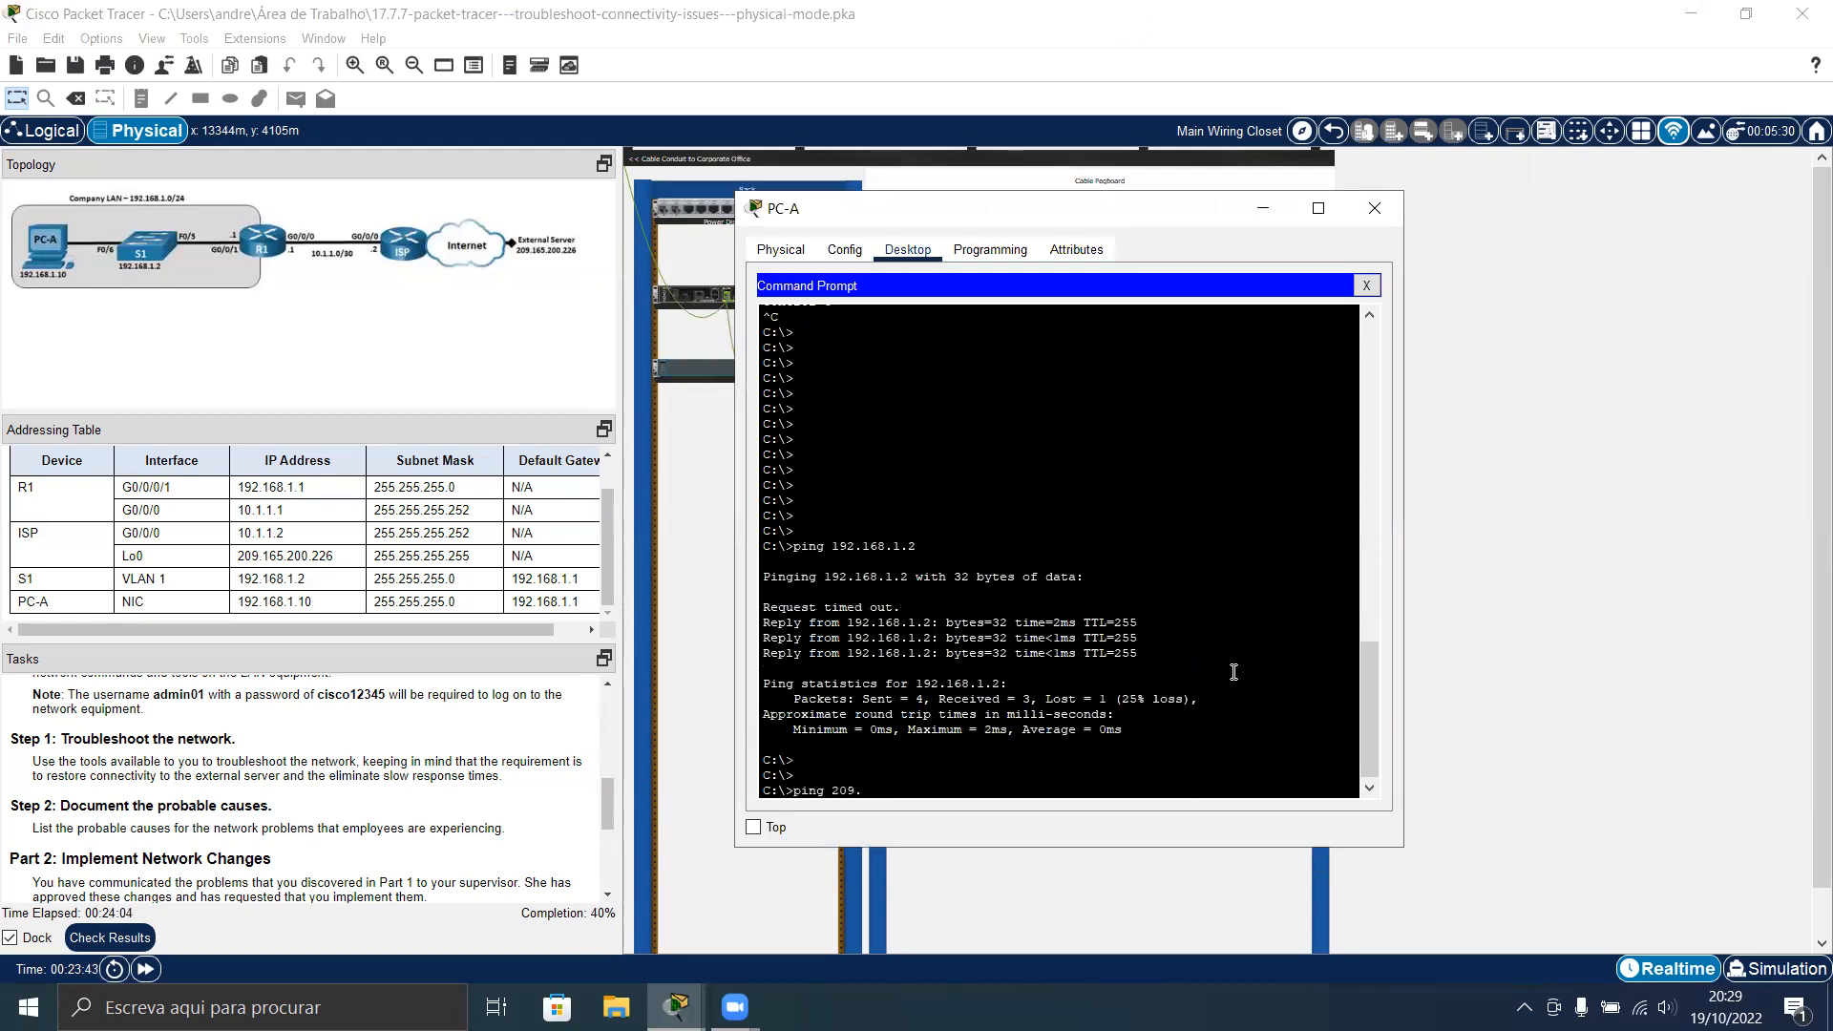
# Ping the external server 209.165.200.226 from PC-A, which fails with 100% loss
pyautogui.write('165.')
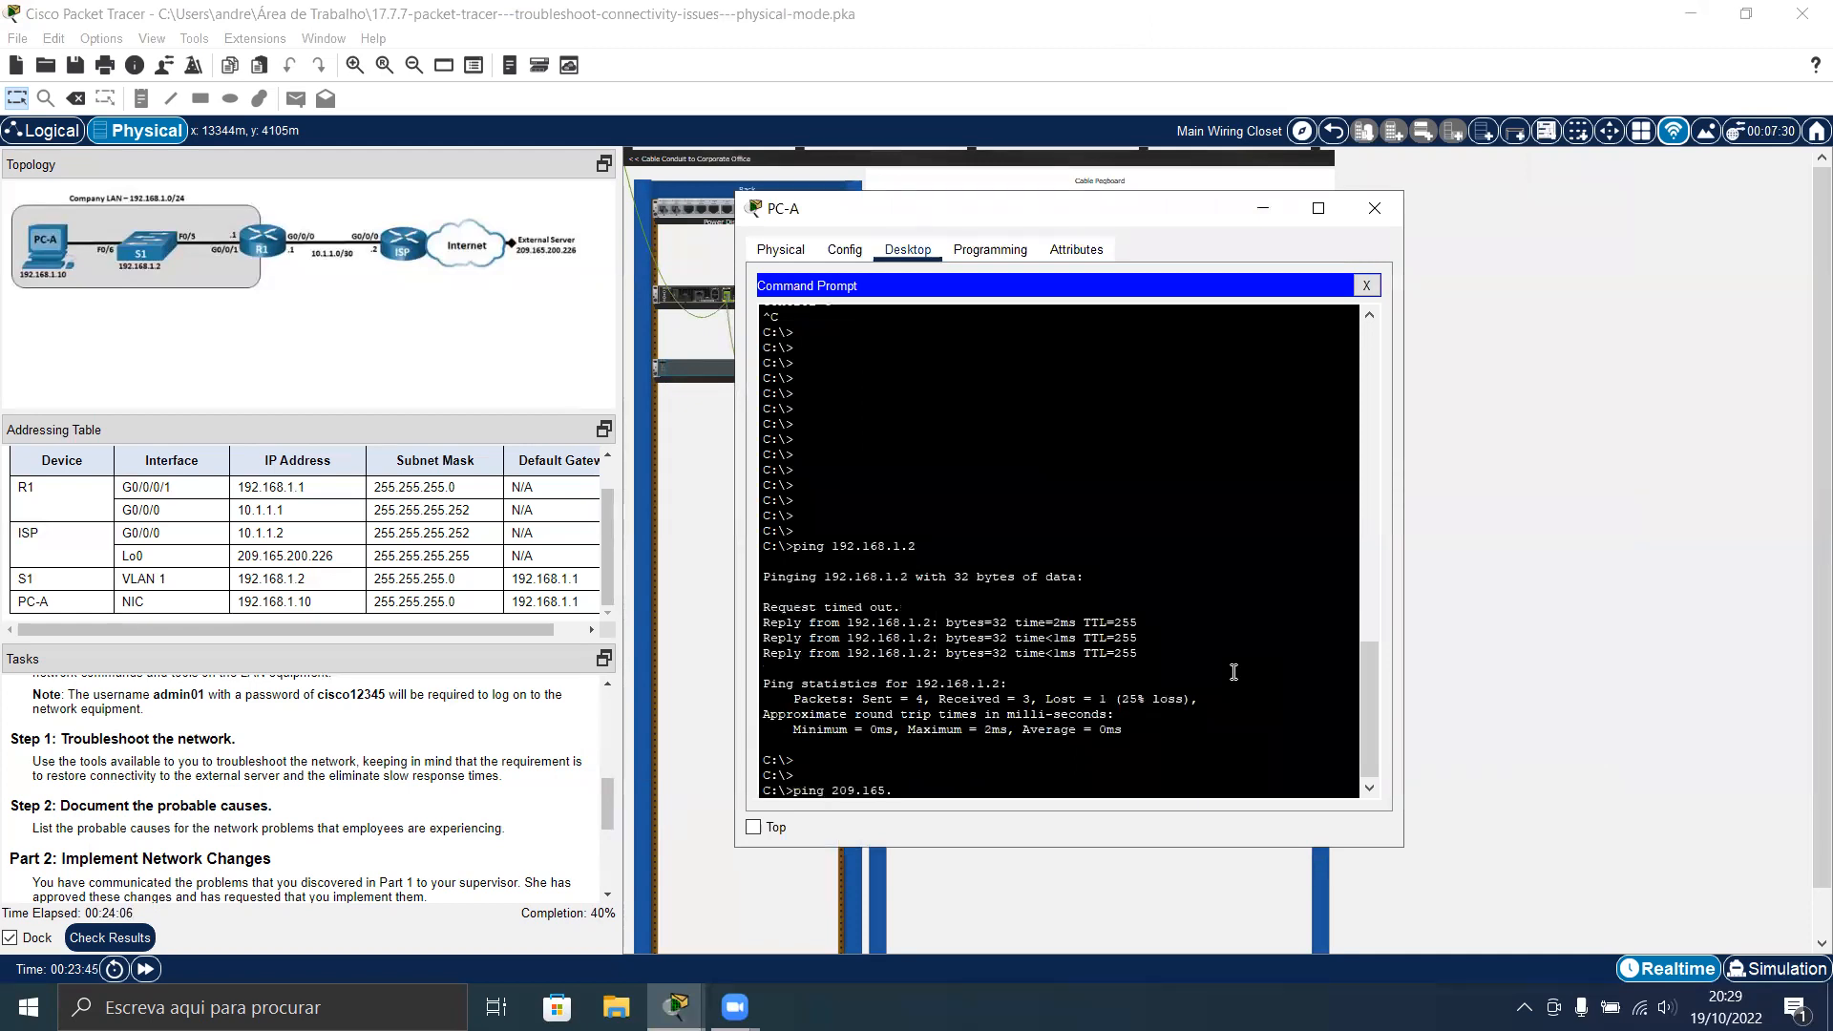
pyautogui.write('200.226')
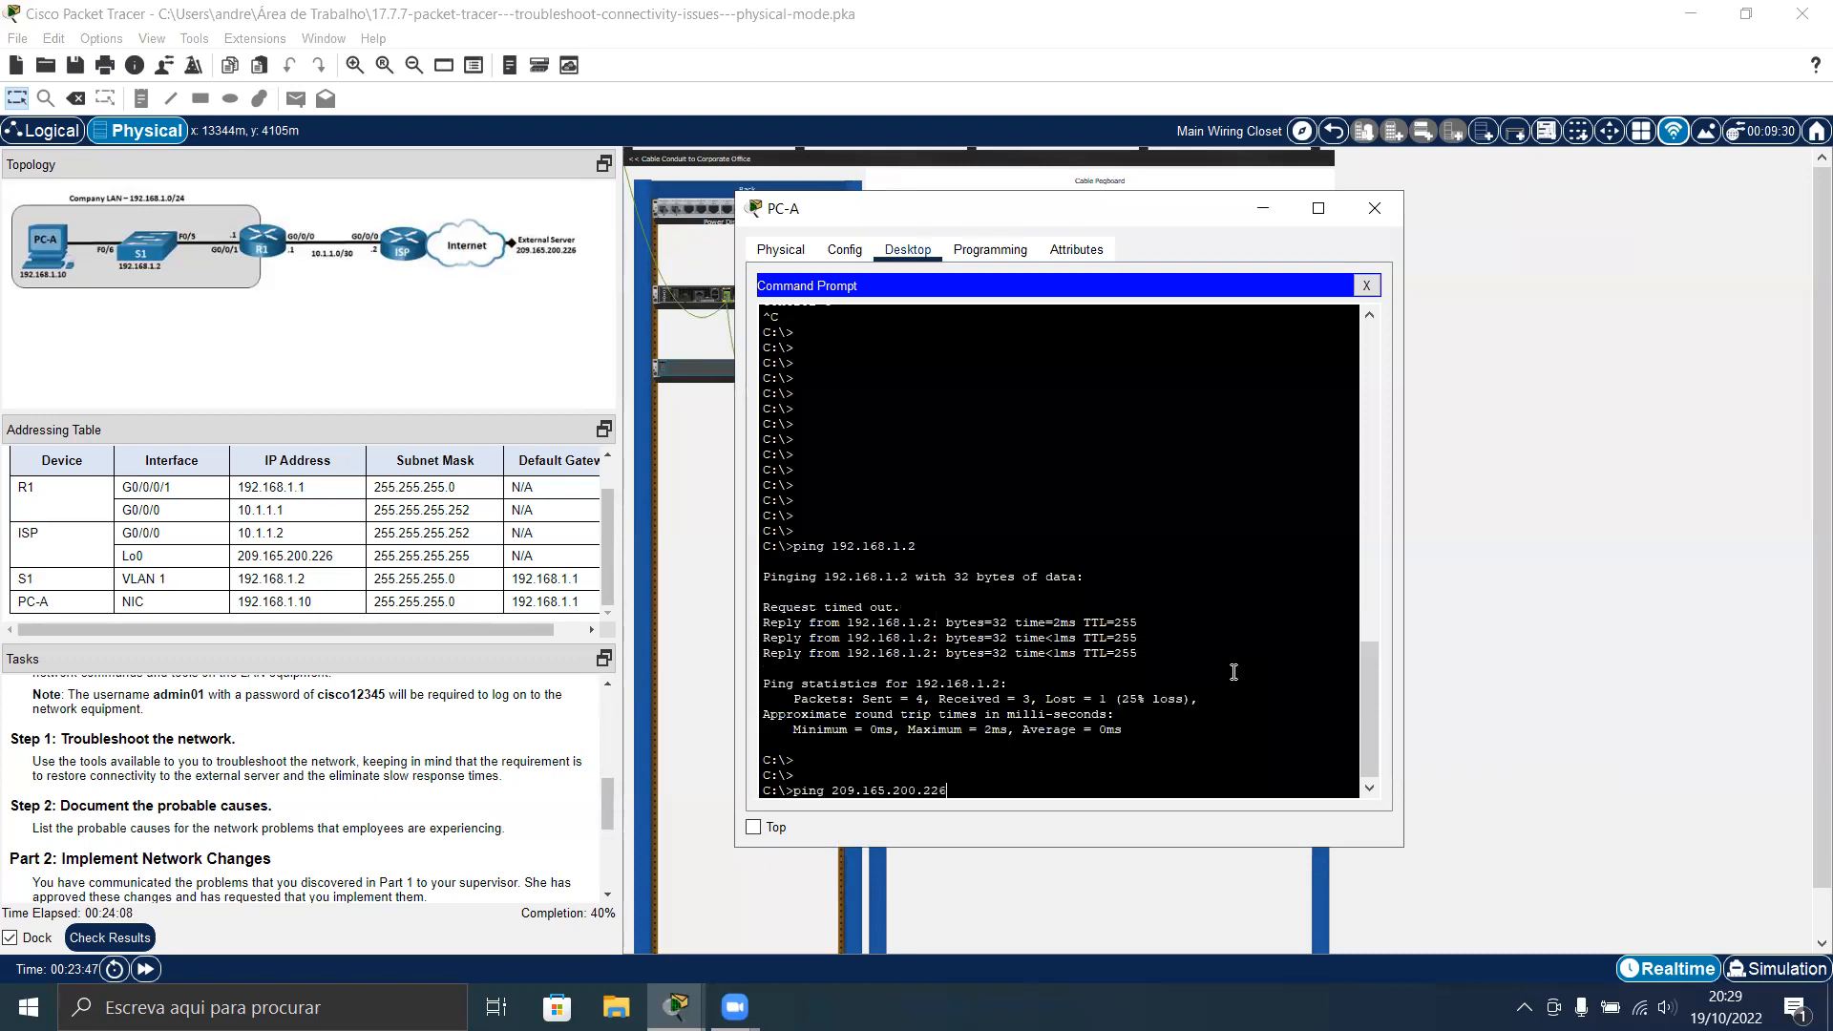
pyautogui.press('Return')
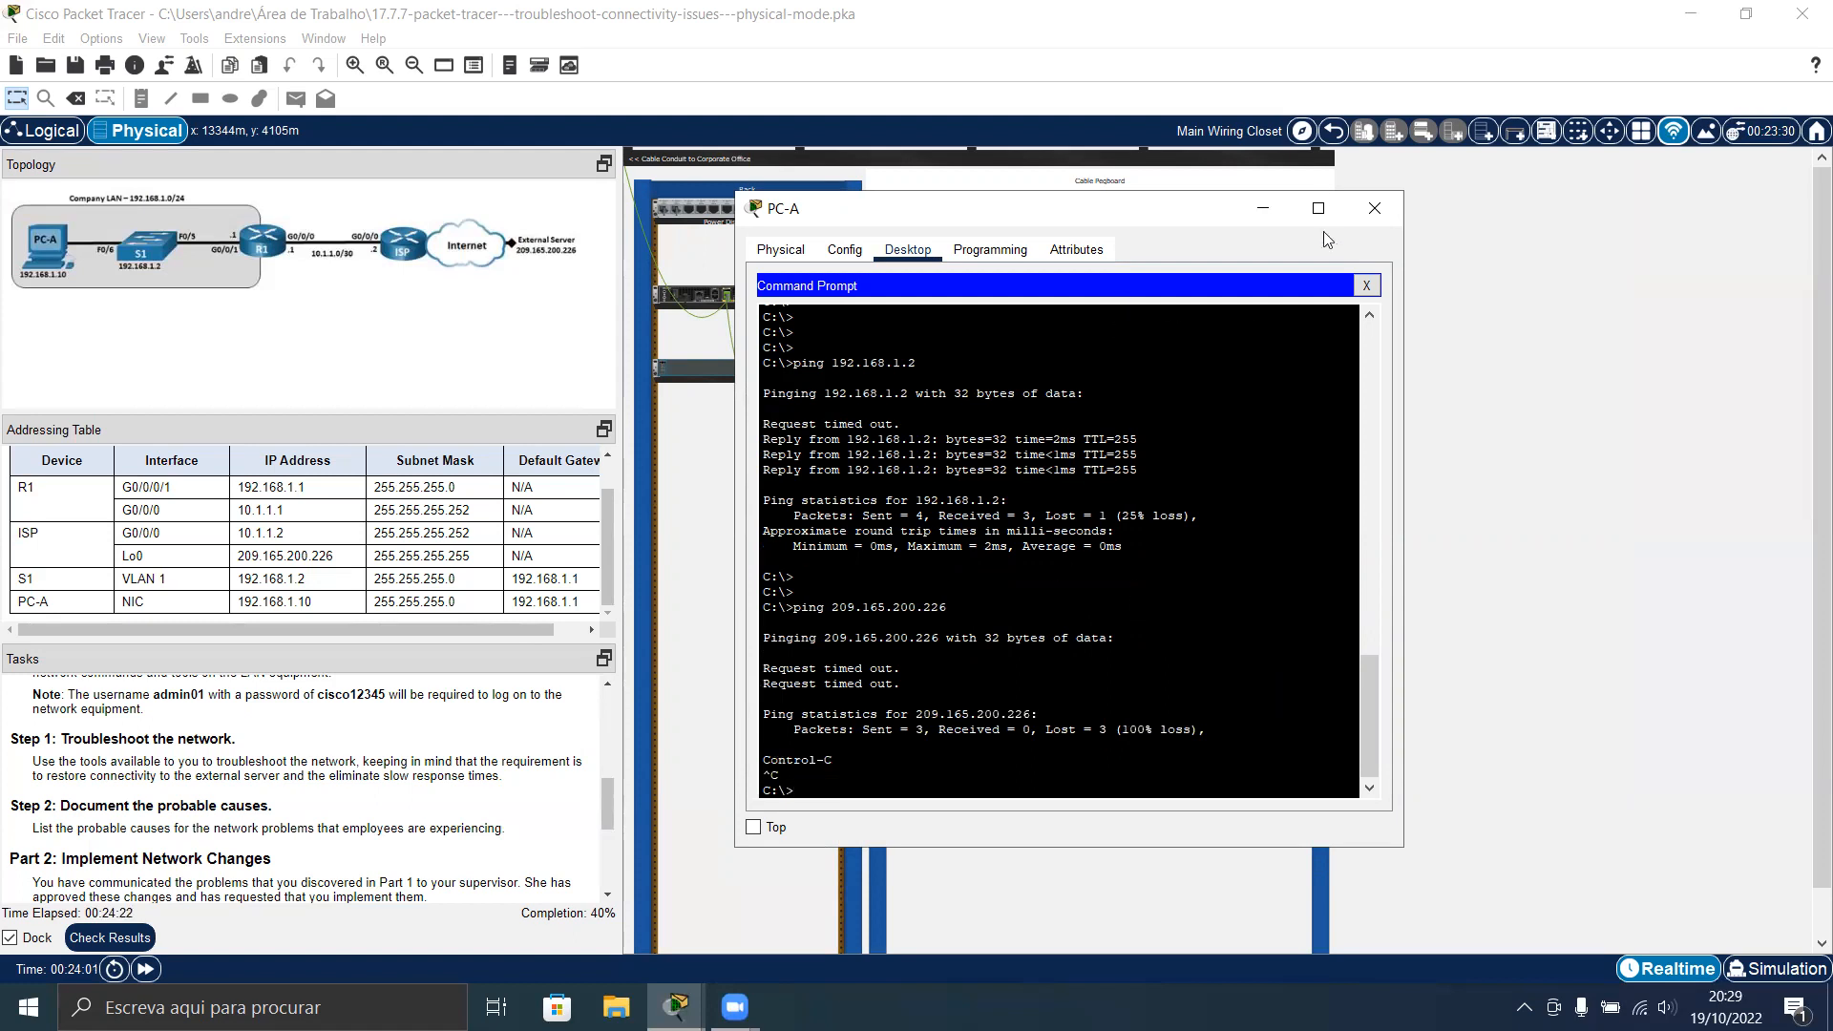
# Return from PC-A to S1's console, review the FastEthernet0/5 half-duplex/speed 10 listing, then move to R1
pyautogui.click(1373, 208)
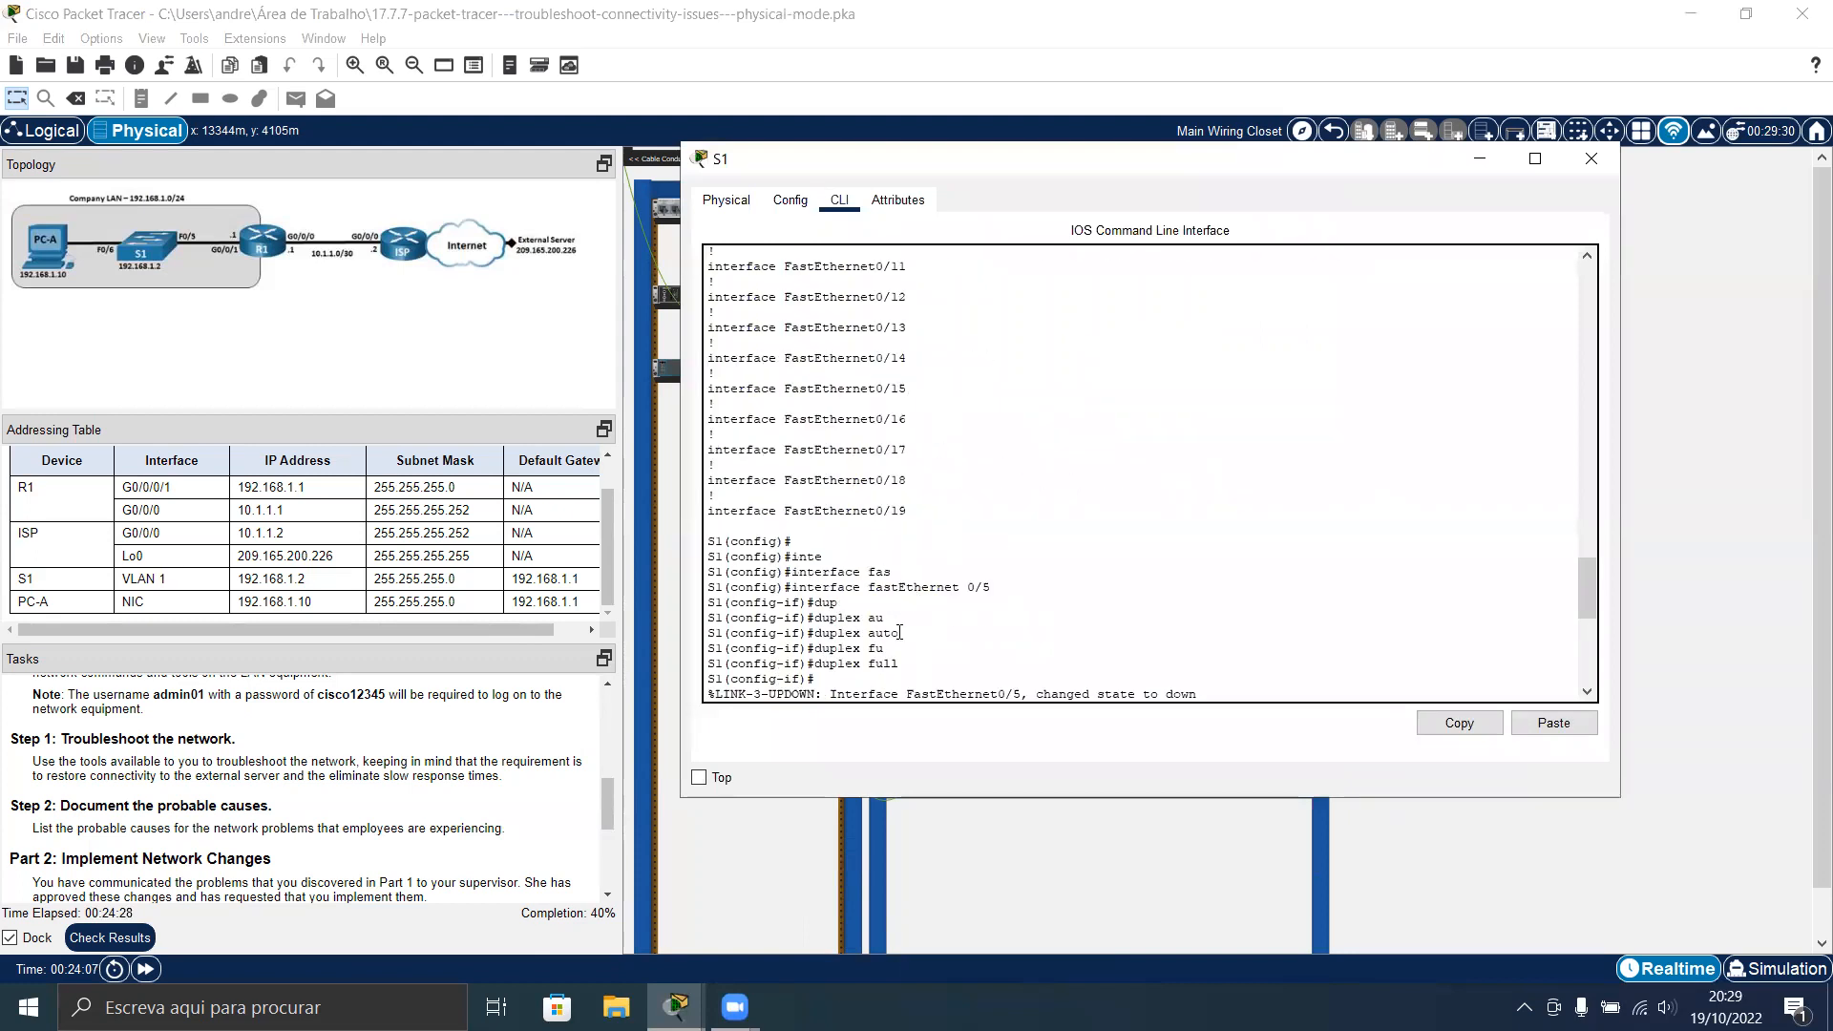
pyautogui.scroll(3)
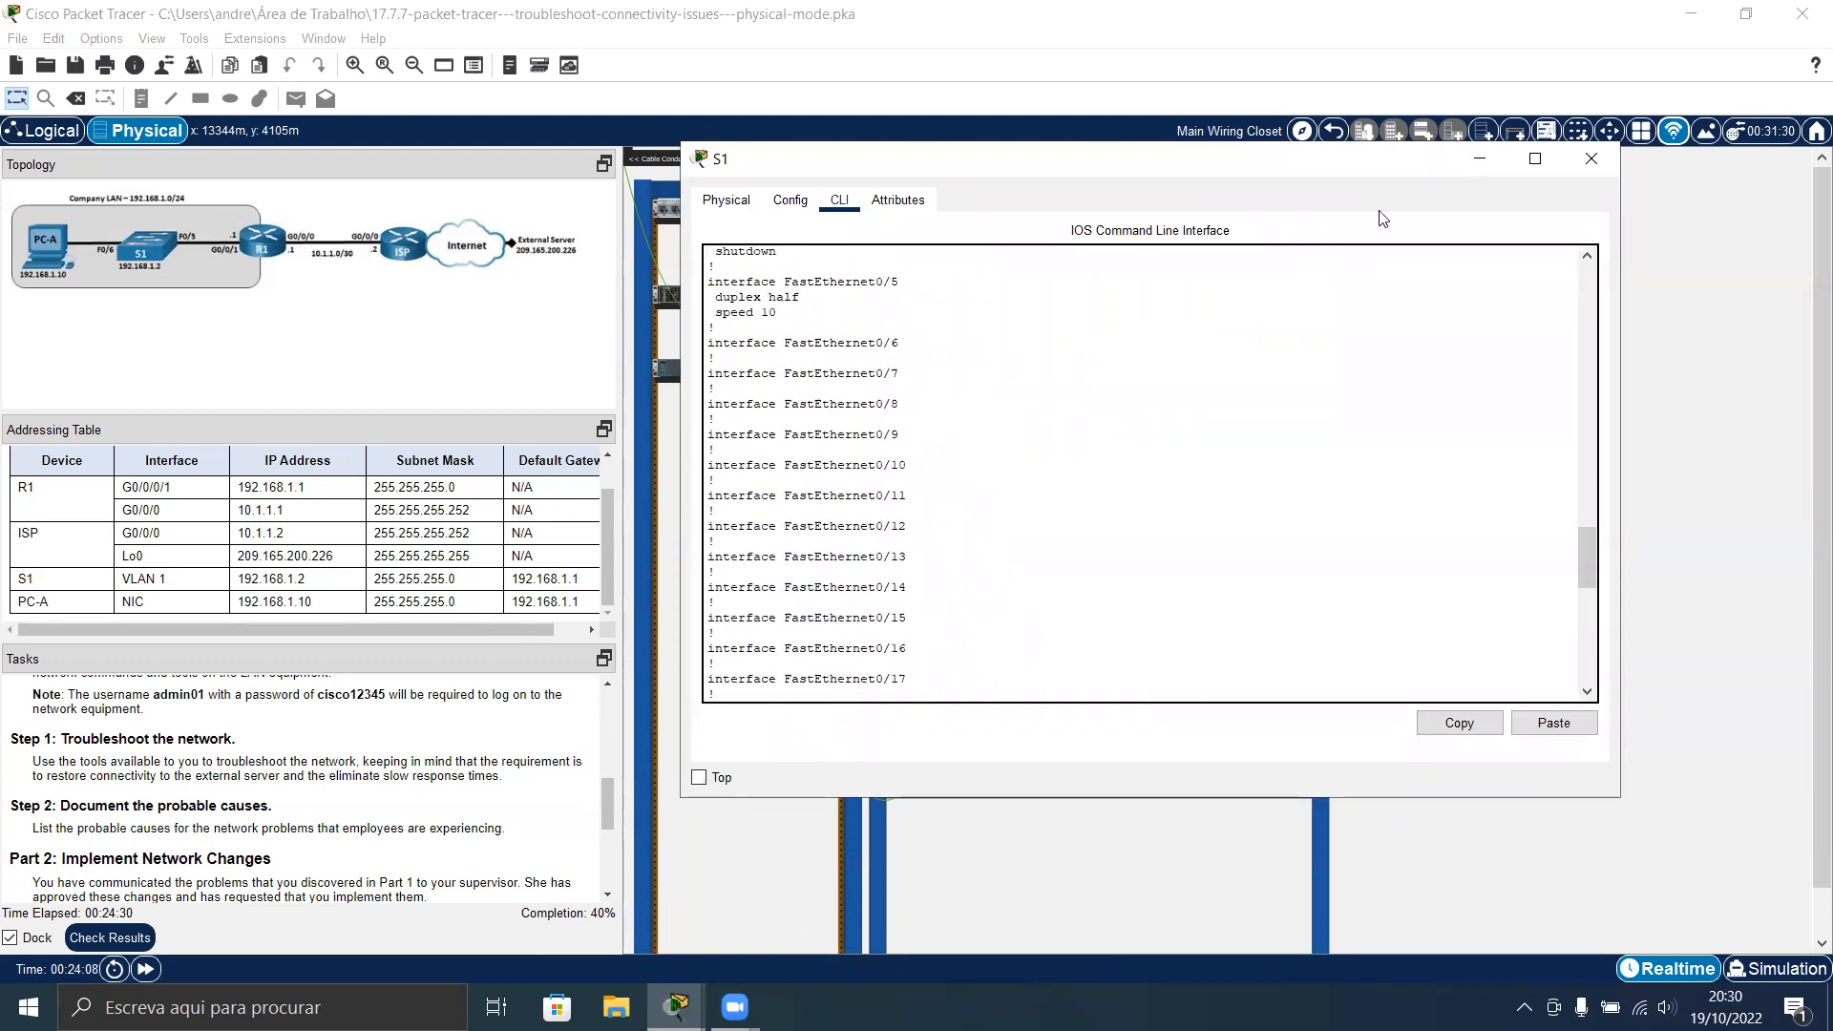
pyautogui.click(1589, 157)
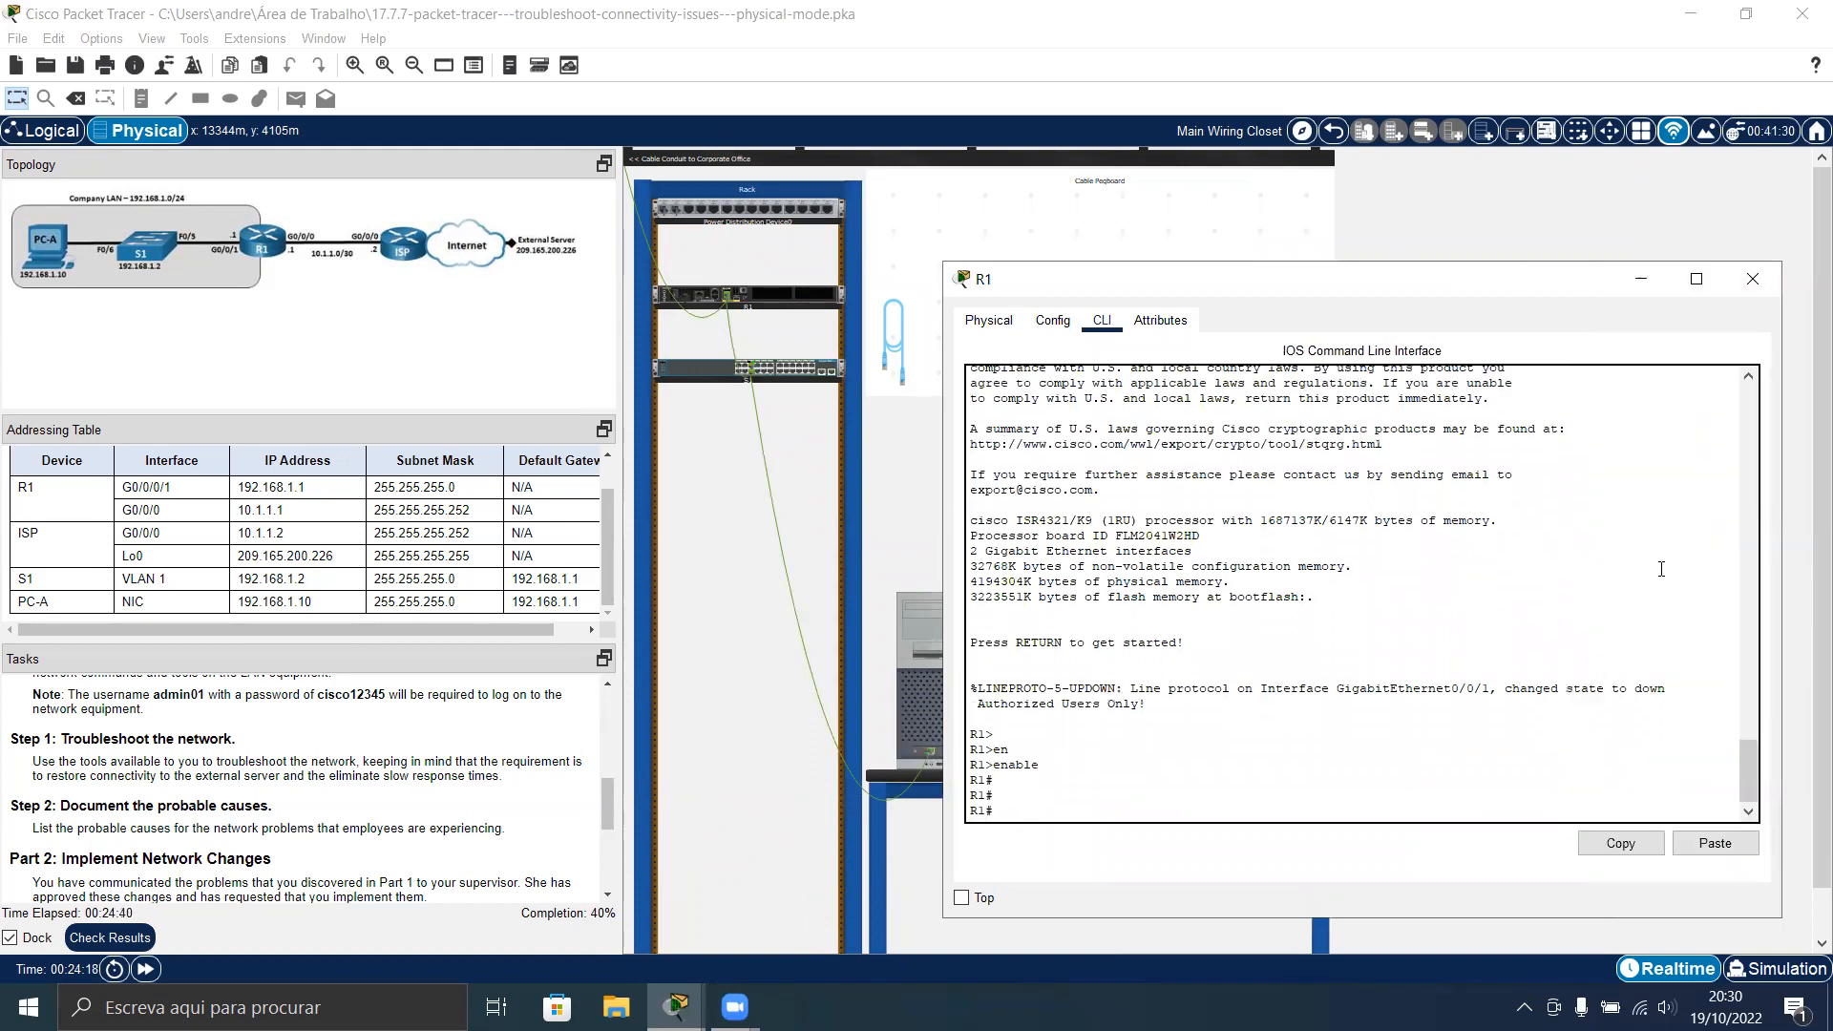
# Display R1's interface and running configuration, revealing GigabitEthernet0/0/1 at half duplex, speed 10
pyautogui.write('show ip')
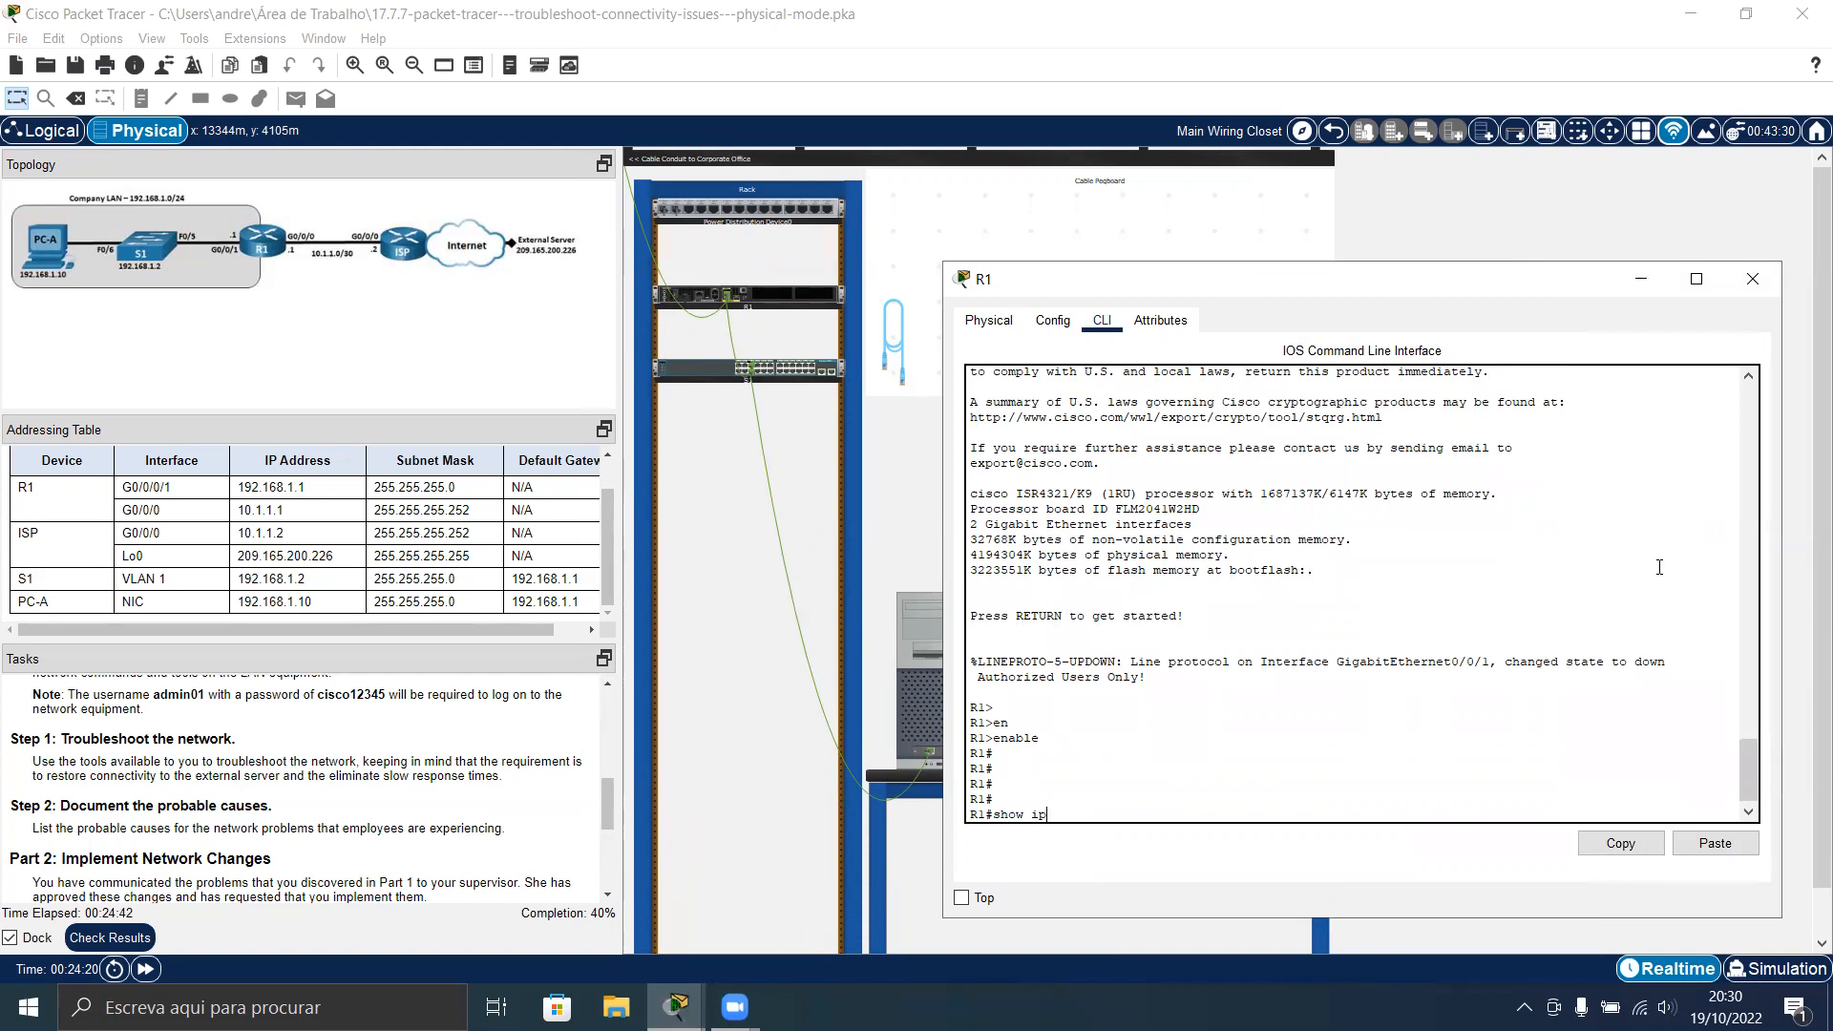
pyautogui.press('Return')
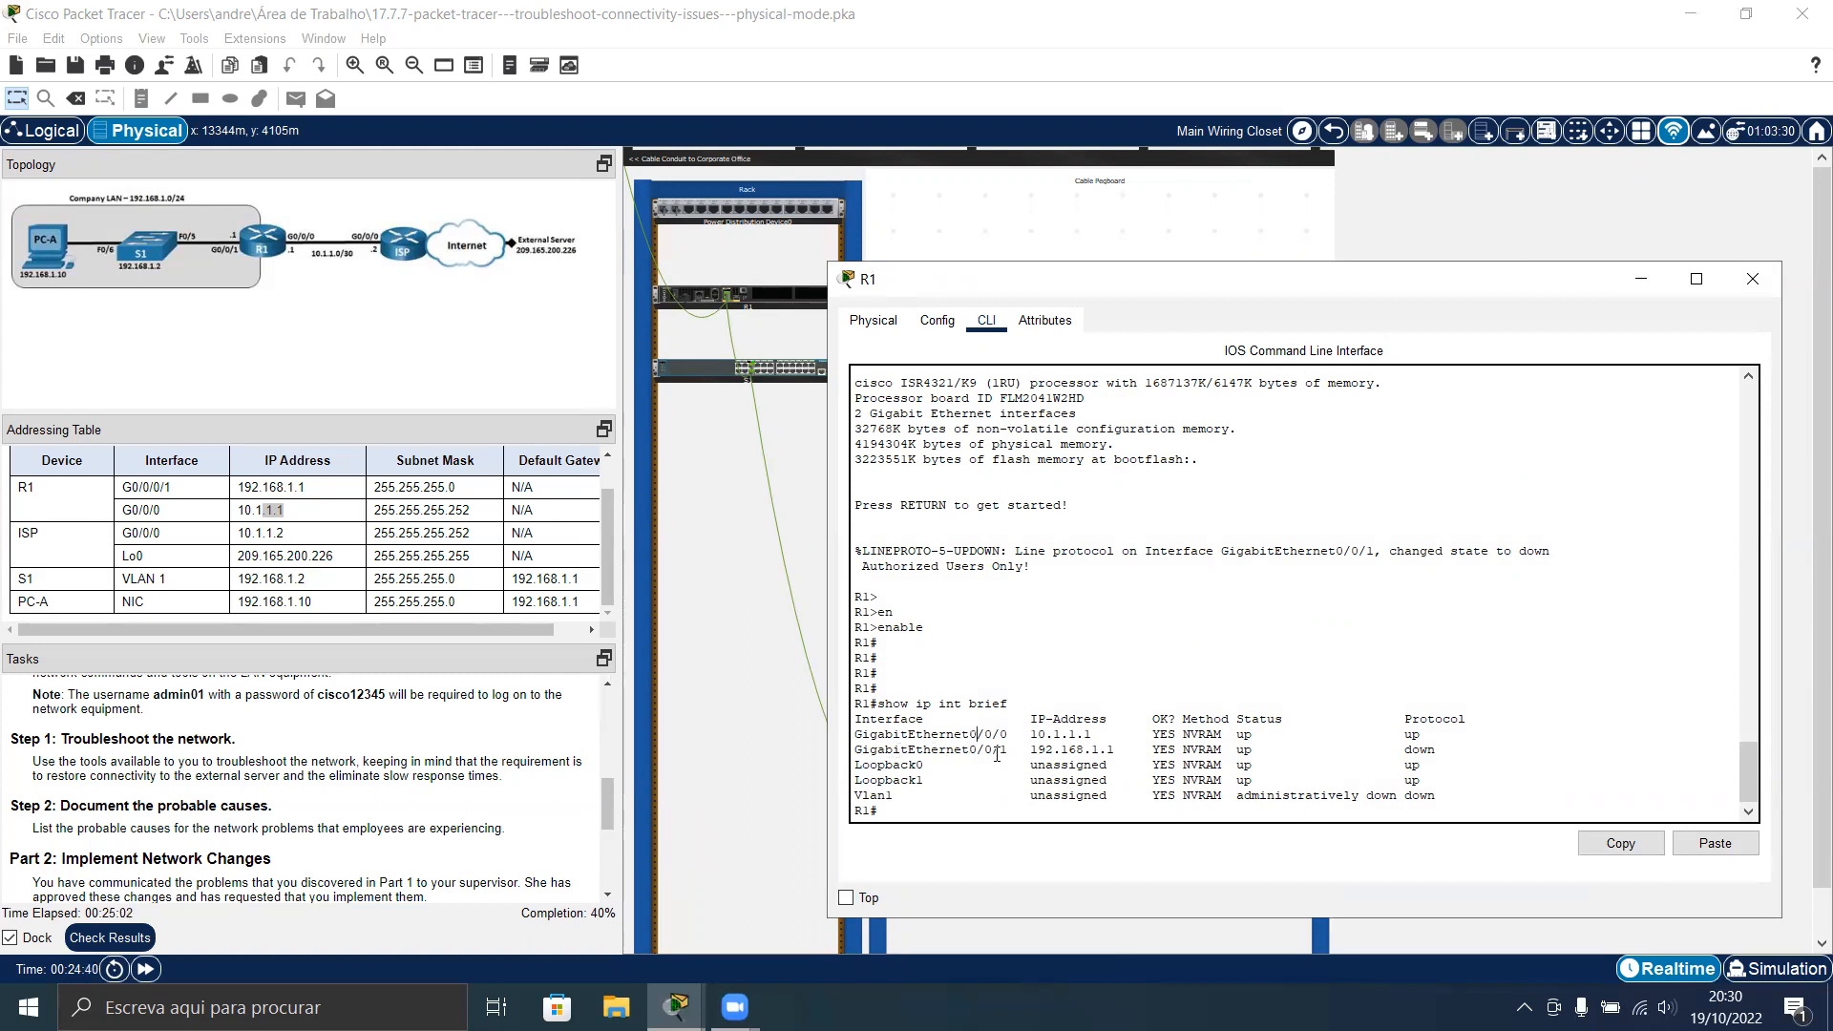
pyautogui.moveTo(781, 631)
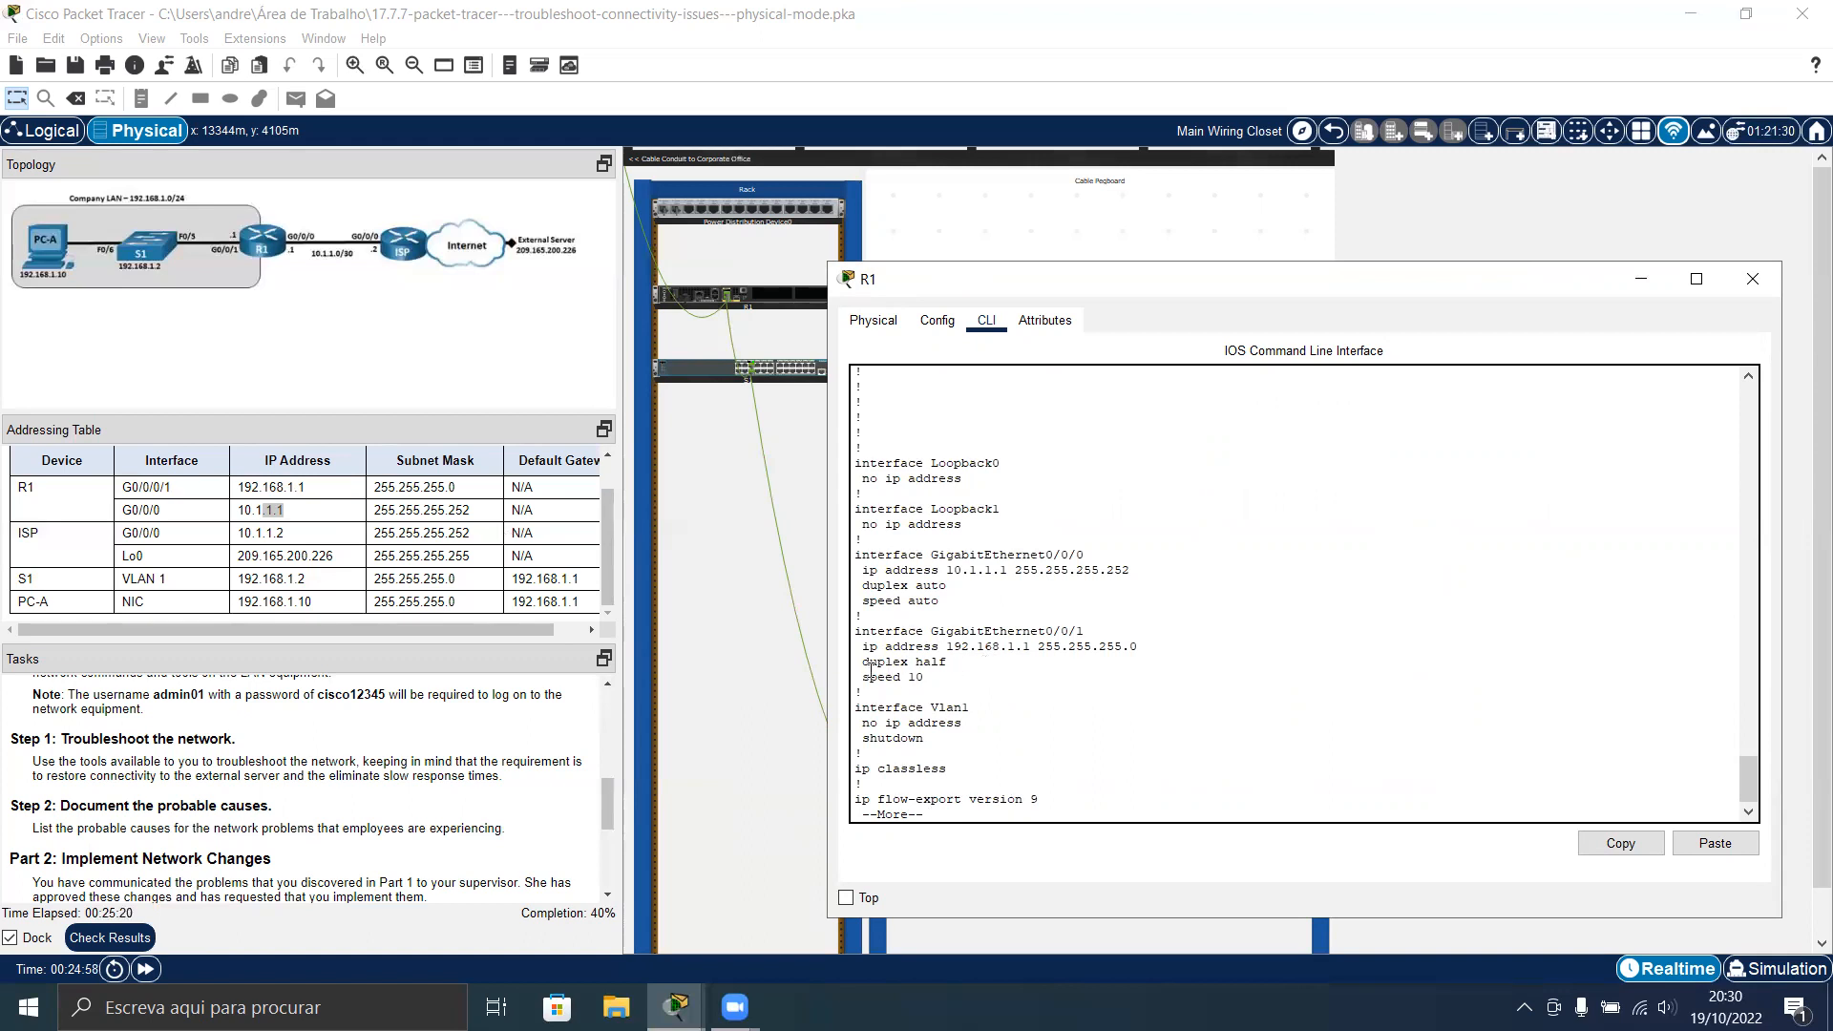
pyautogui.doubleClick(914, 678)
pyautogui.write('conf t')
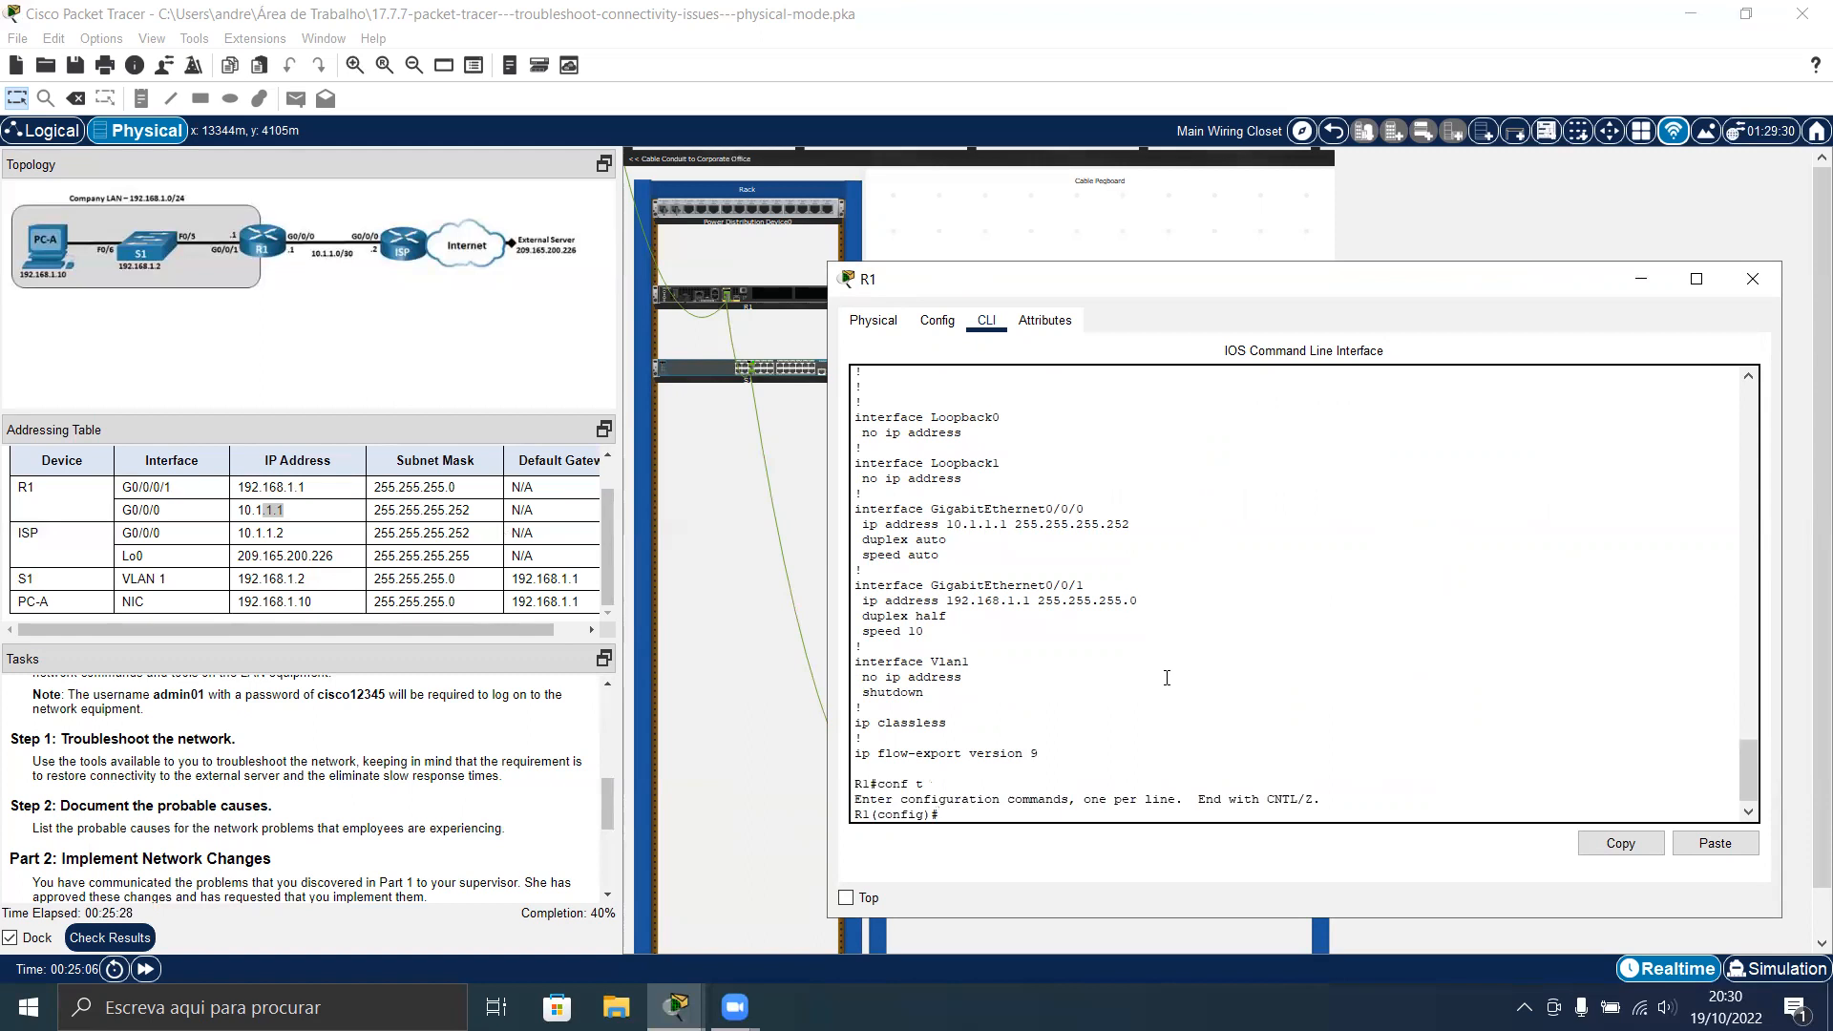
# Set R1's GigabitEthernet0/0/1 to full duplex and automatic speed, then leave interface mode
pyautogui.write('interface gigabitEthernet 0/0/1')
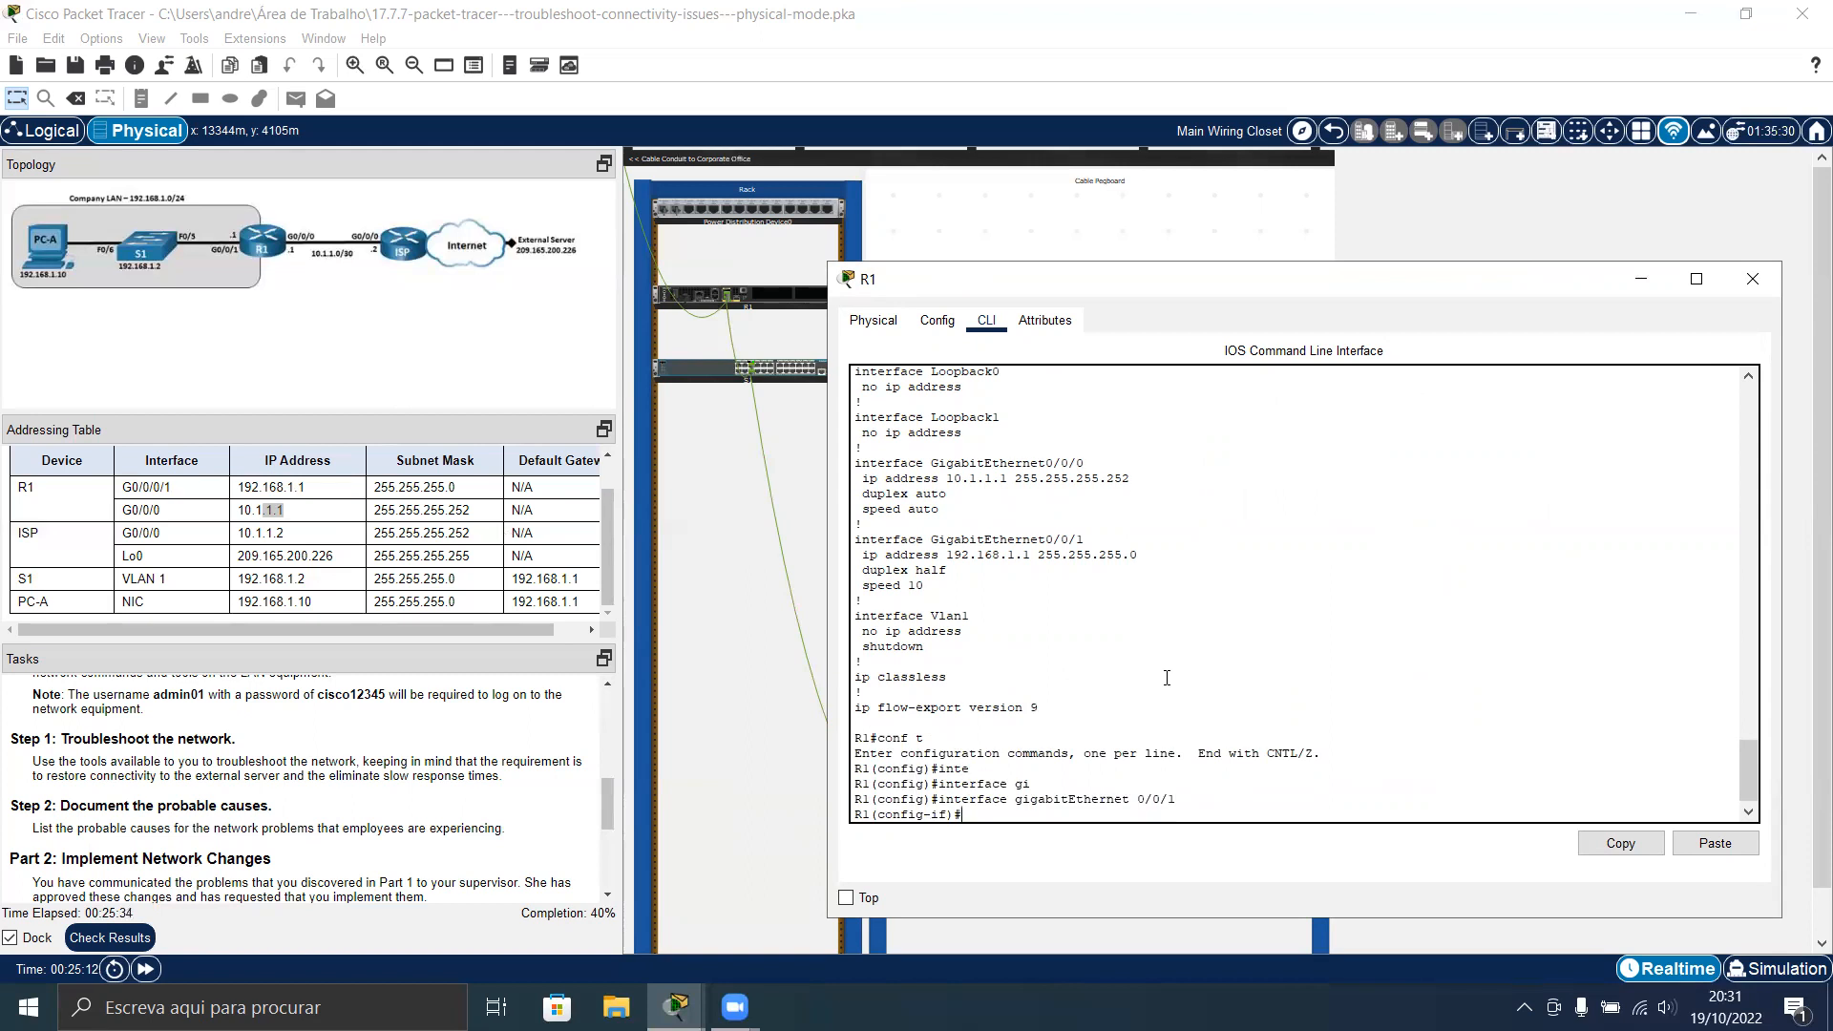
pyautogui.write('duplex full')
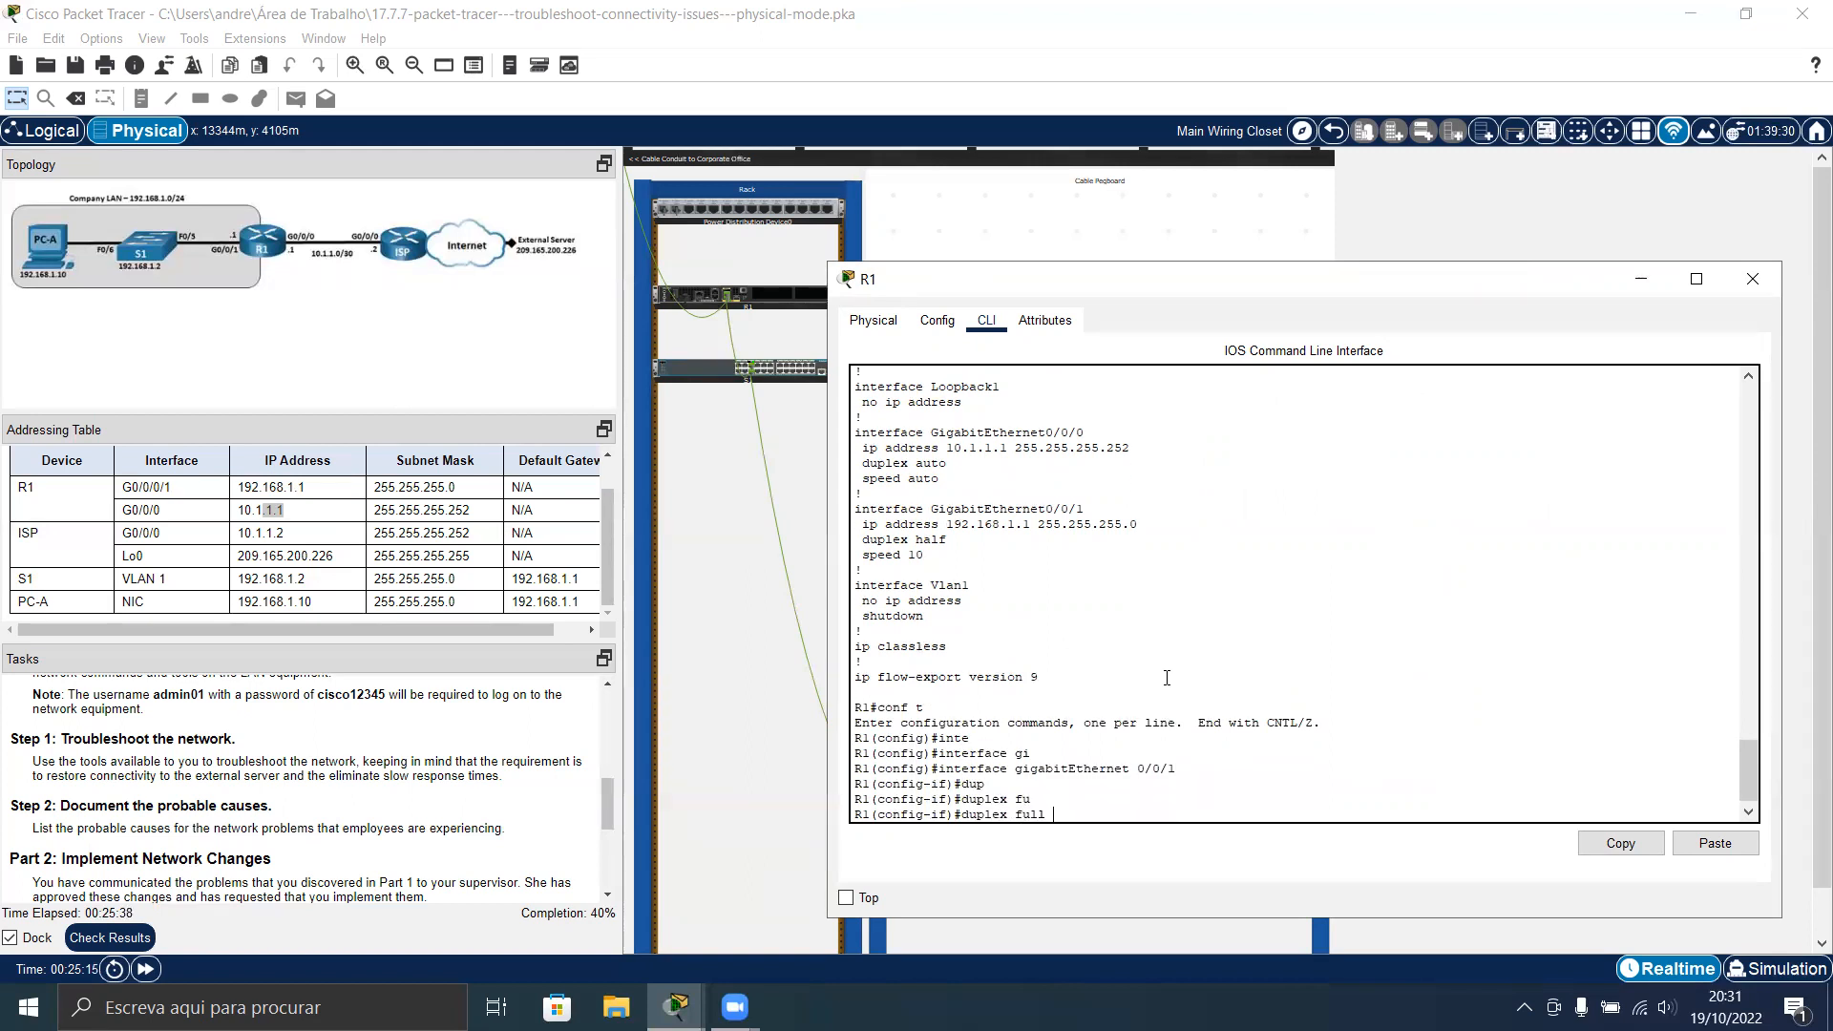
pyautogui.press('Return')
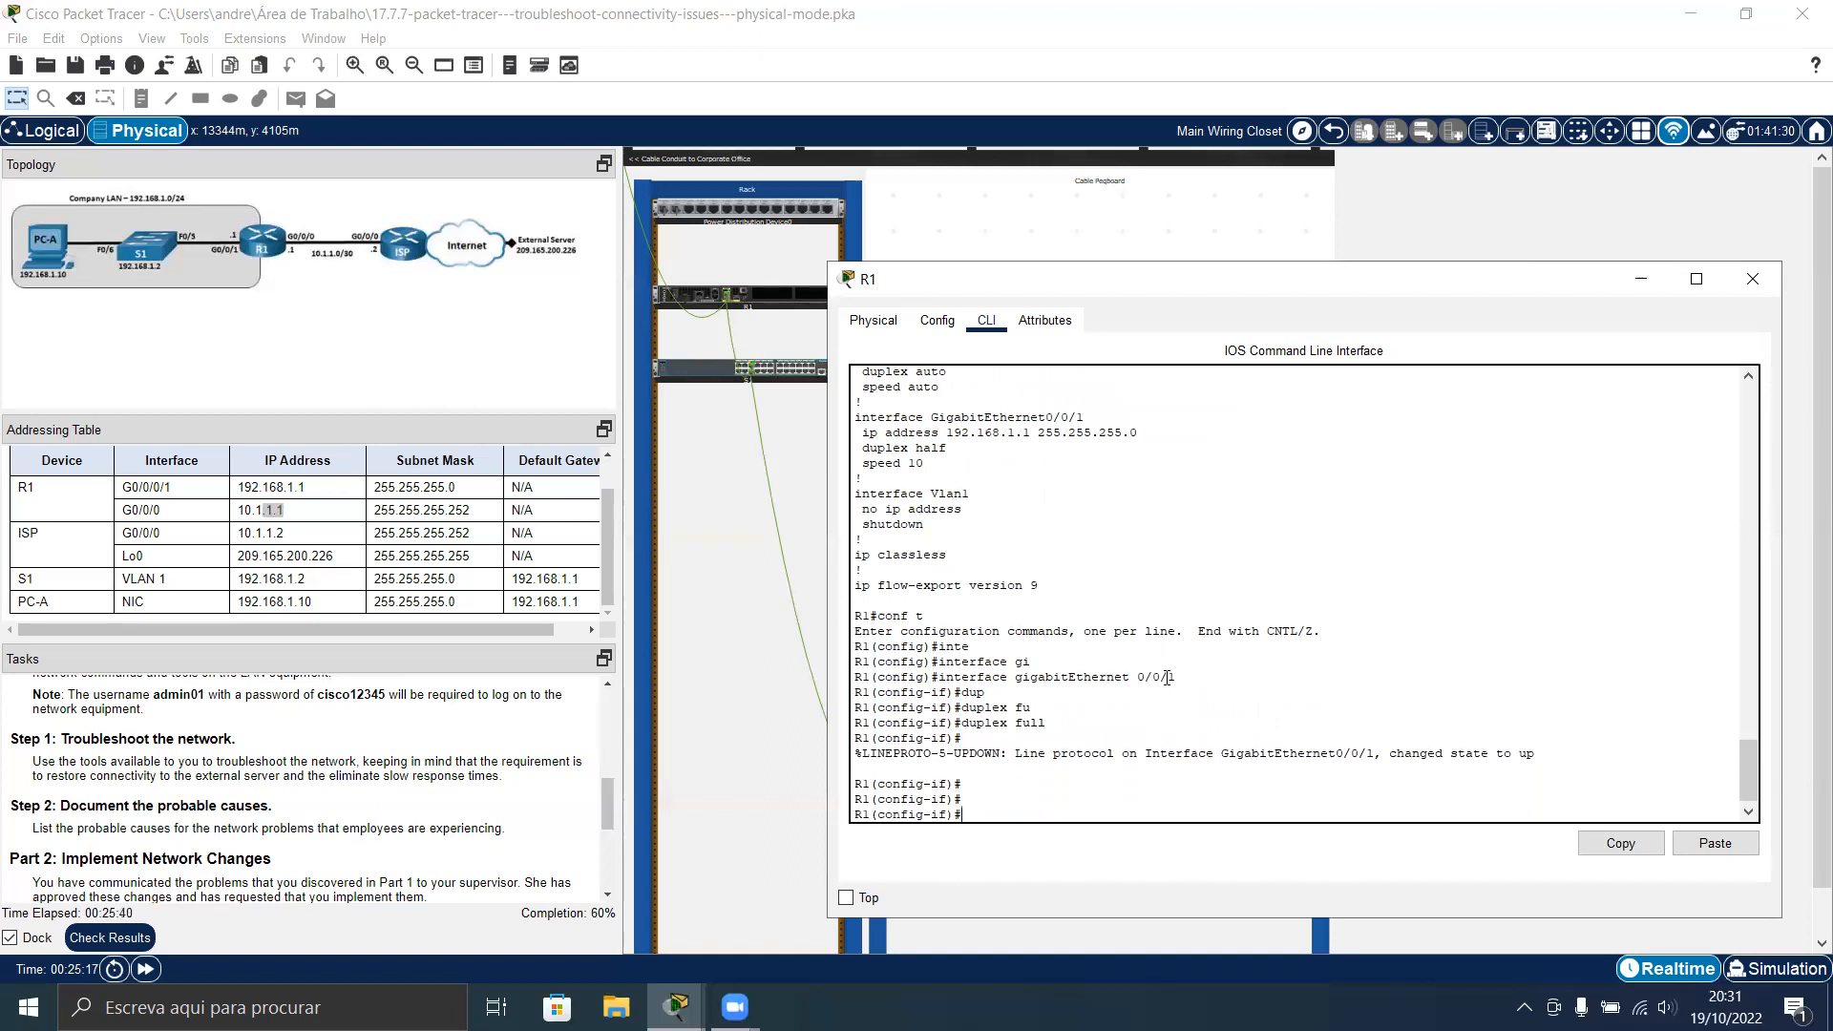
pyautogui.write('speed au')
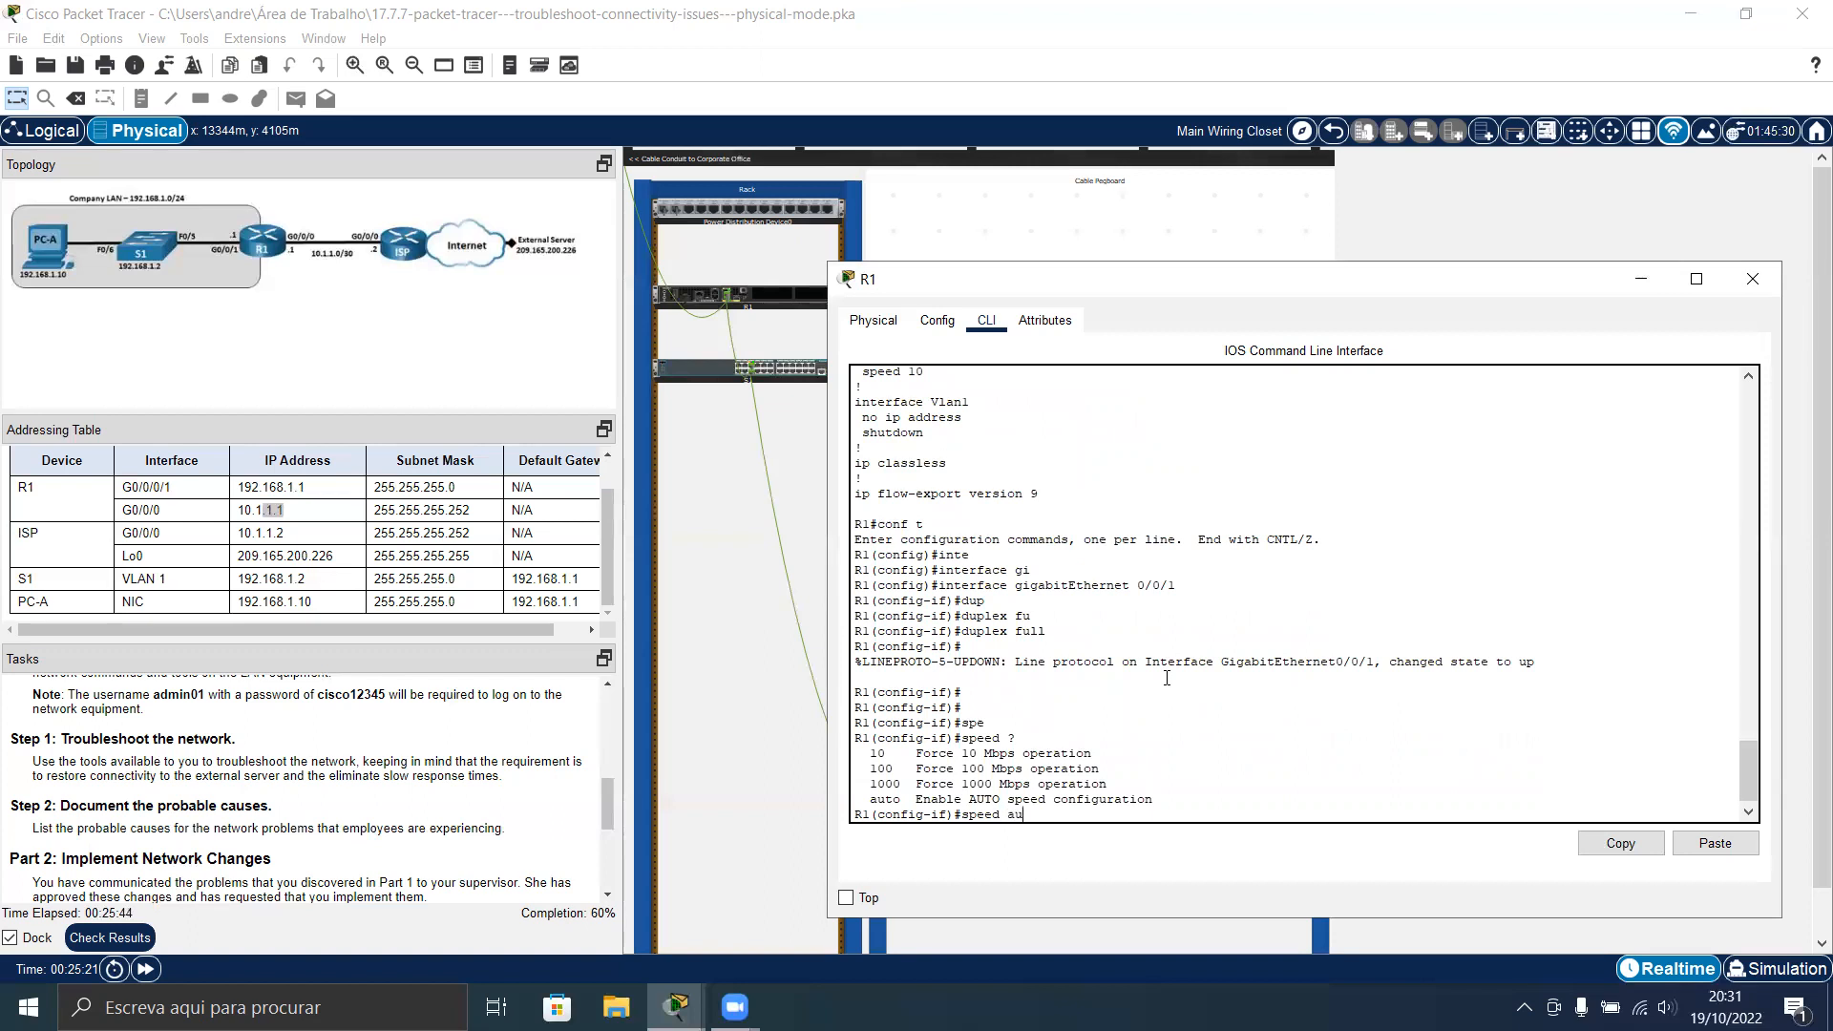
pyautogui.press('Return')
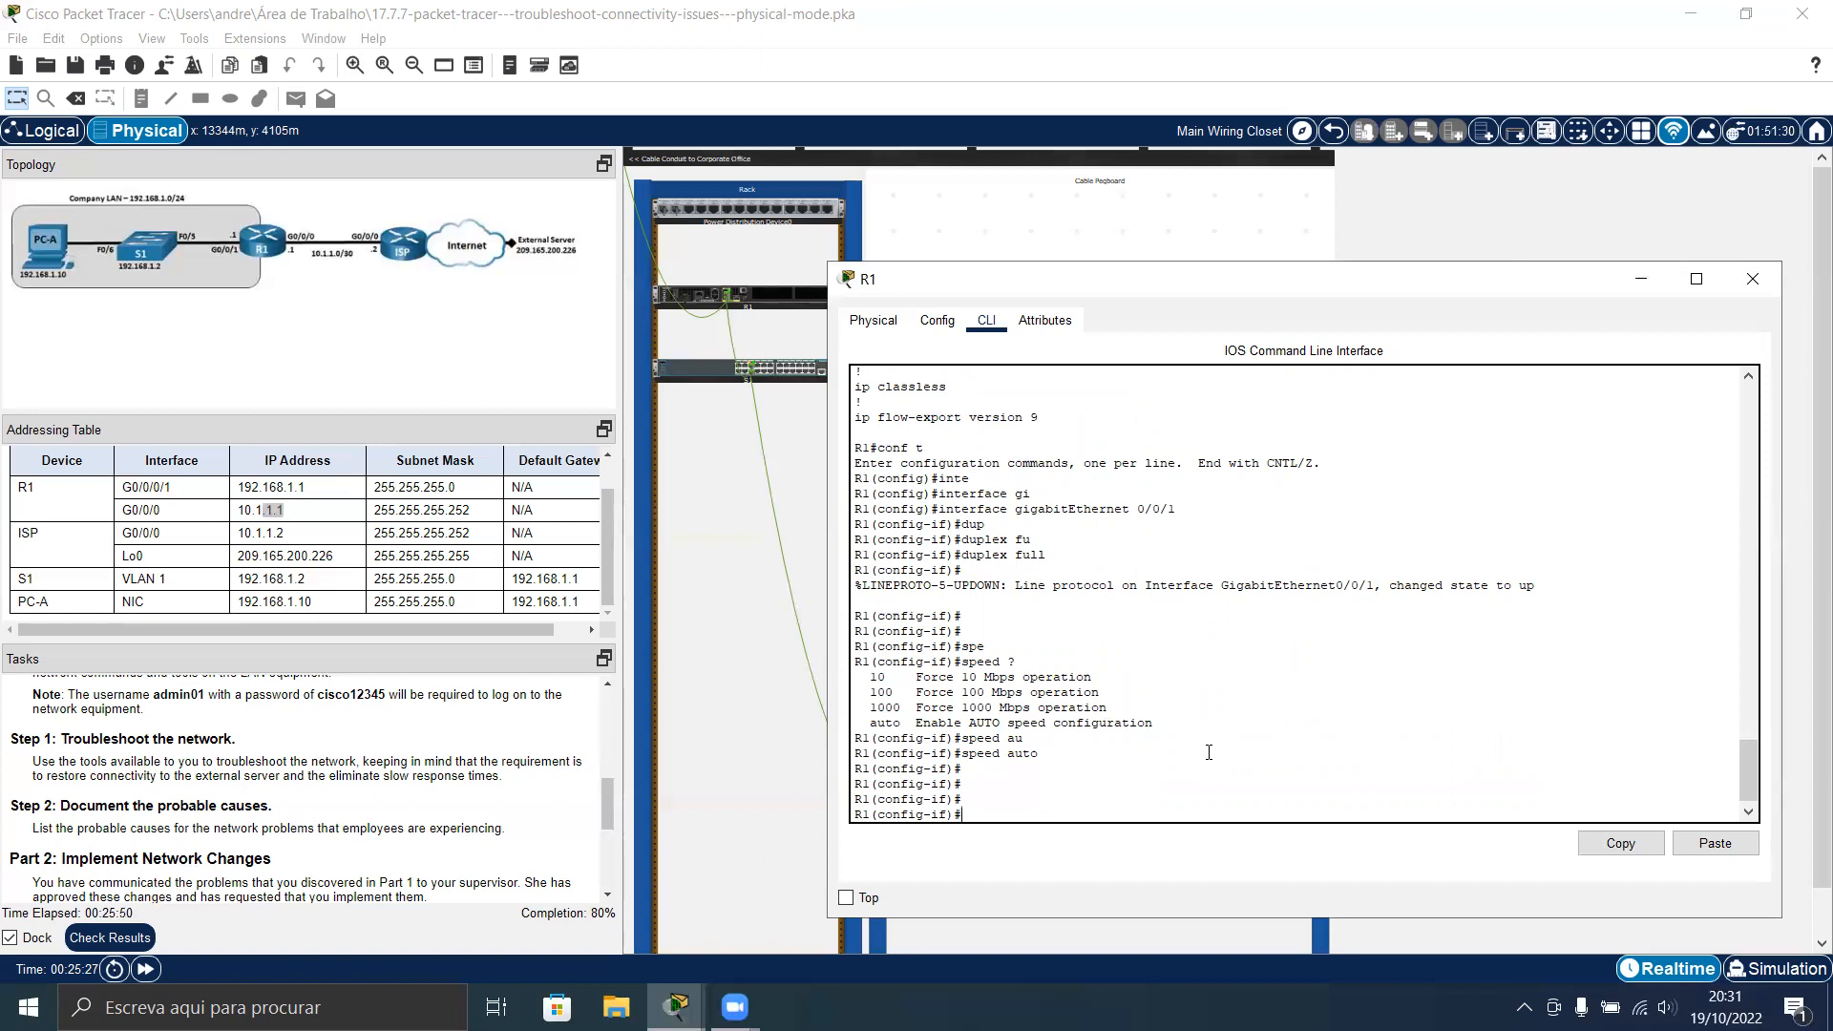
pyautogui.write('exit')
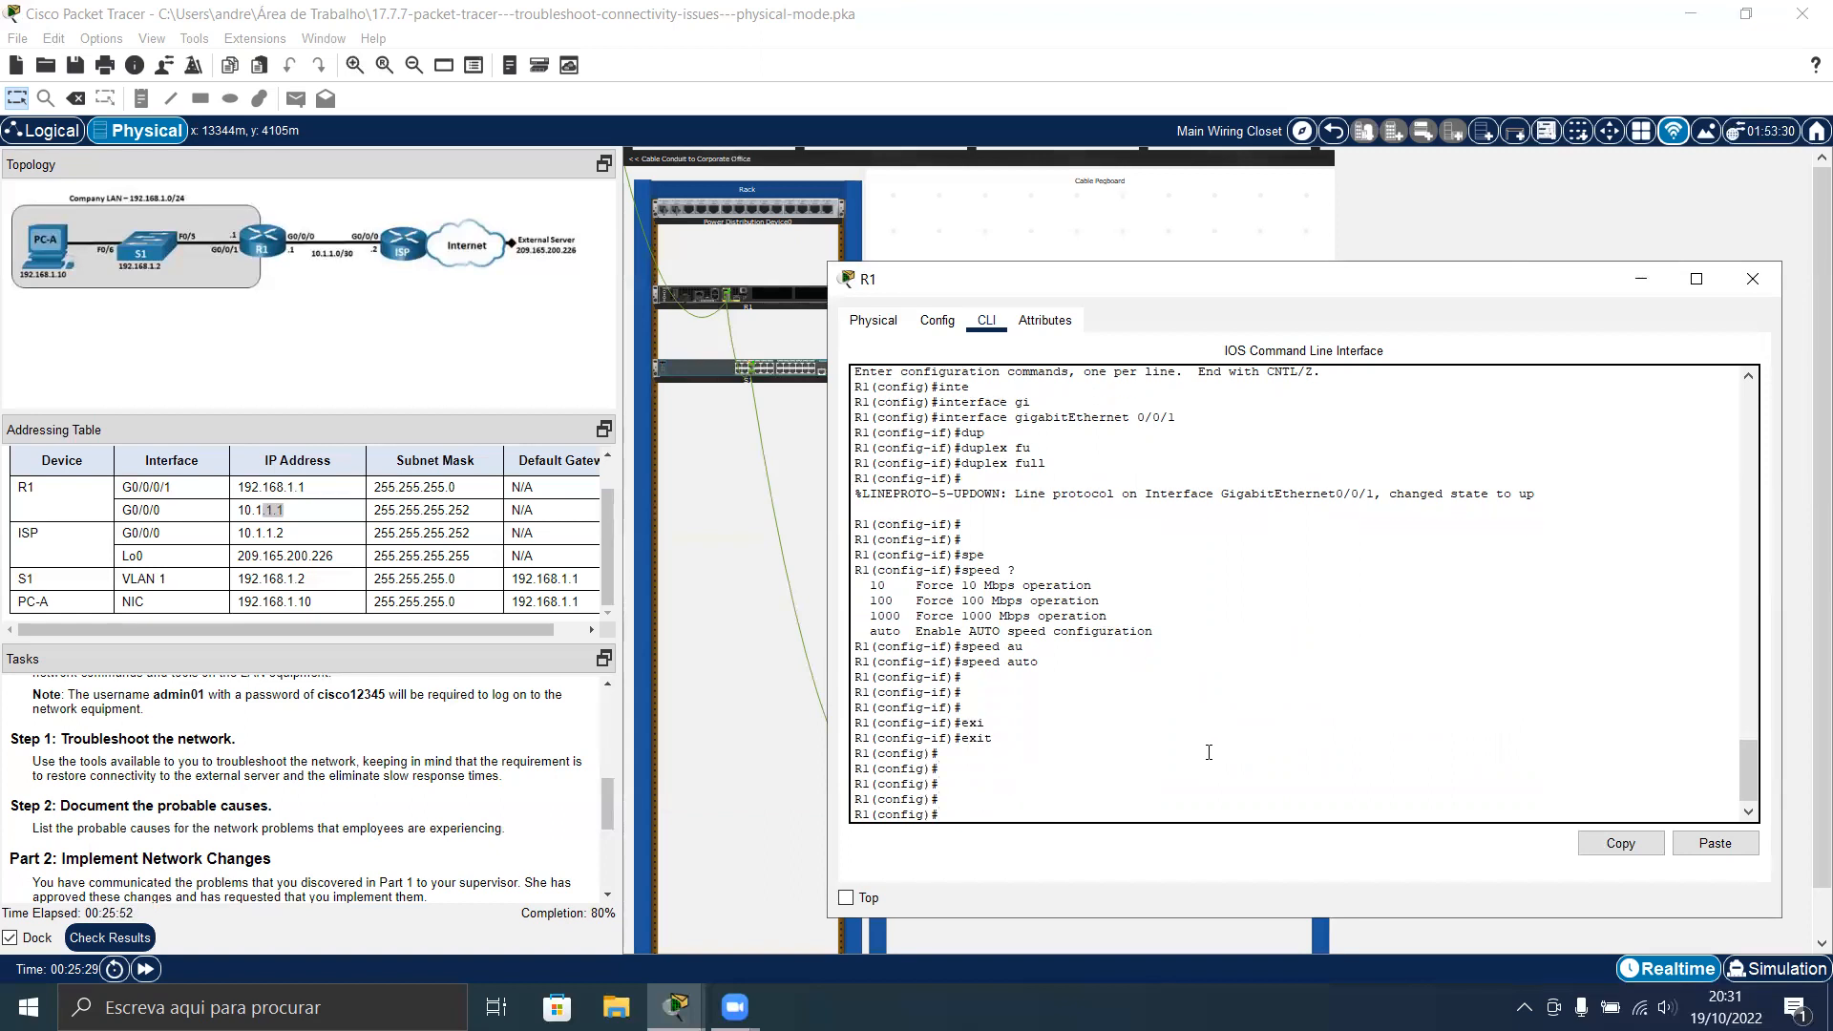
# Ping the external server 209.165.200.226 from R1, which fails 0/5
pyautogui.write('ping')
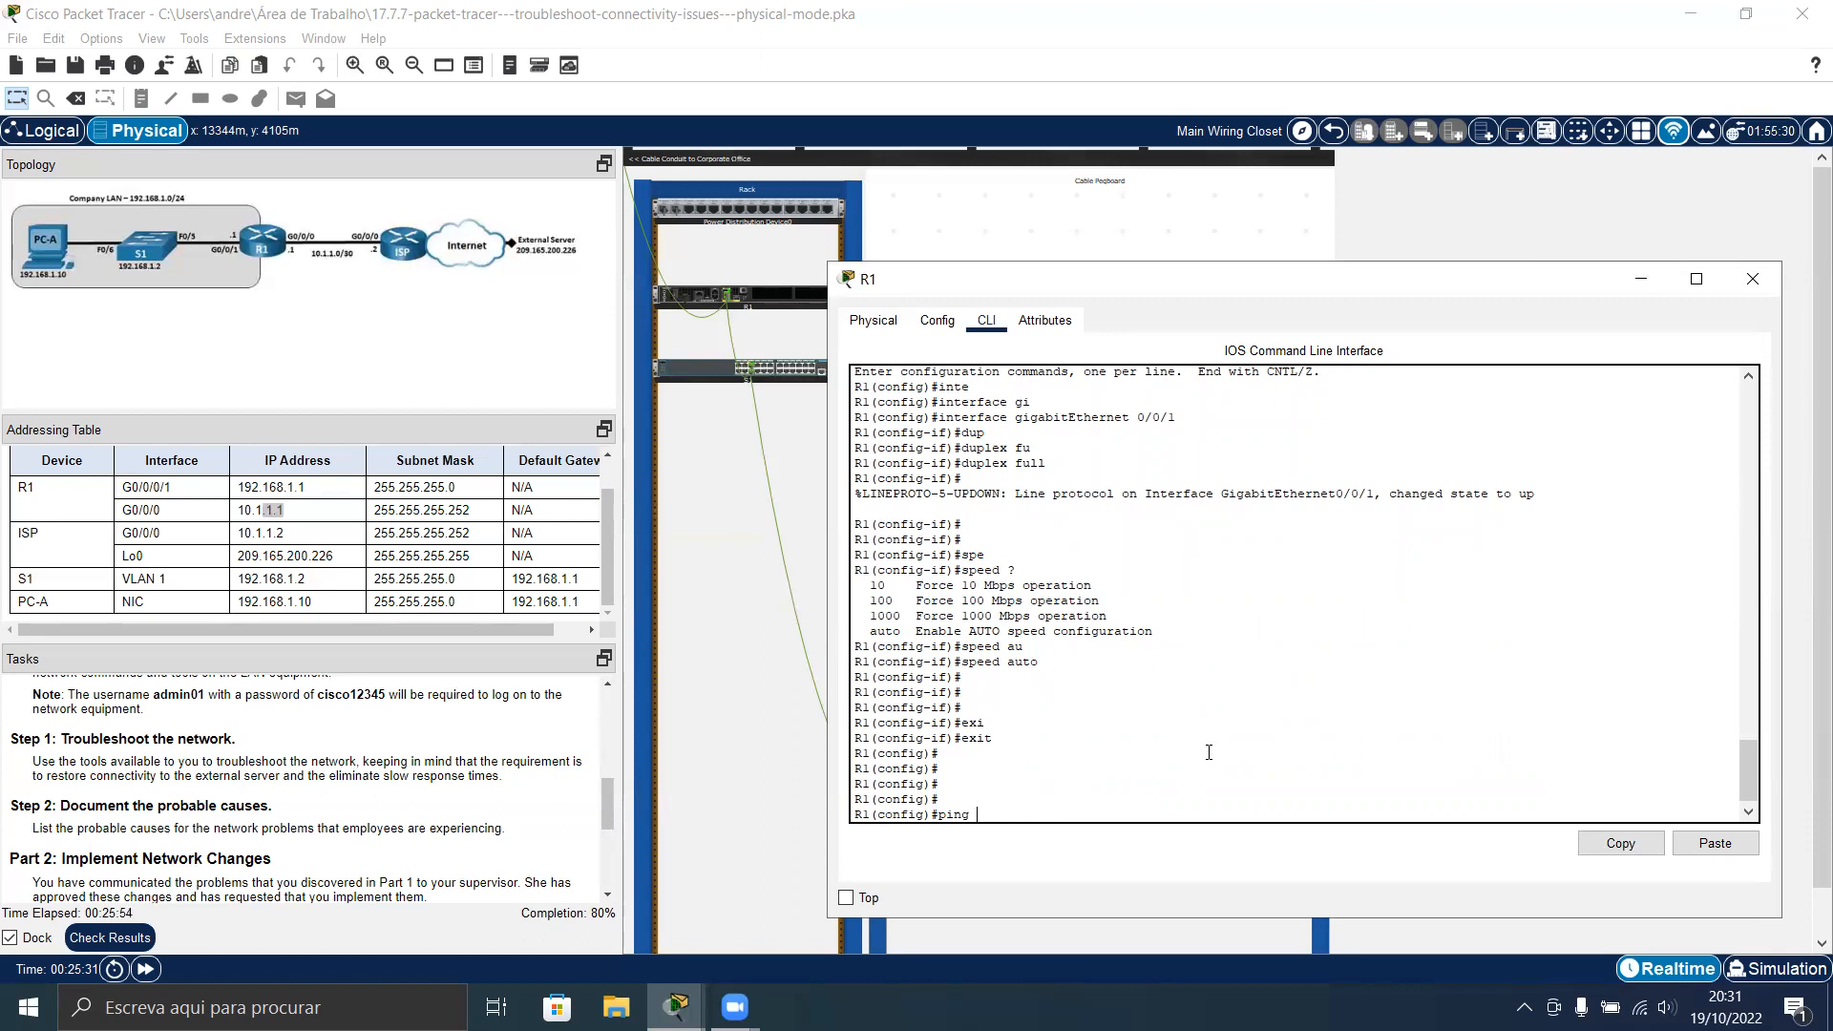
pyautogui.write('209.165.')
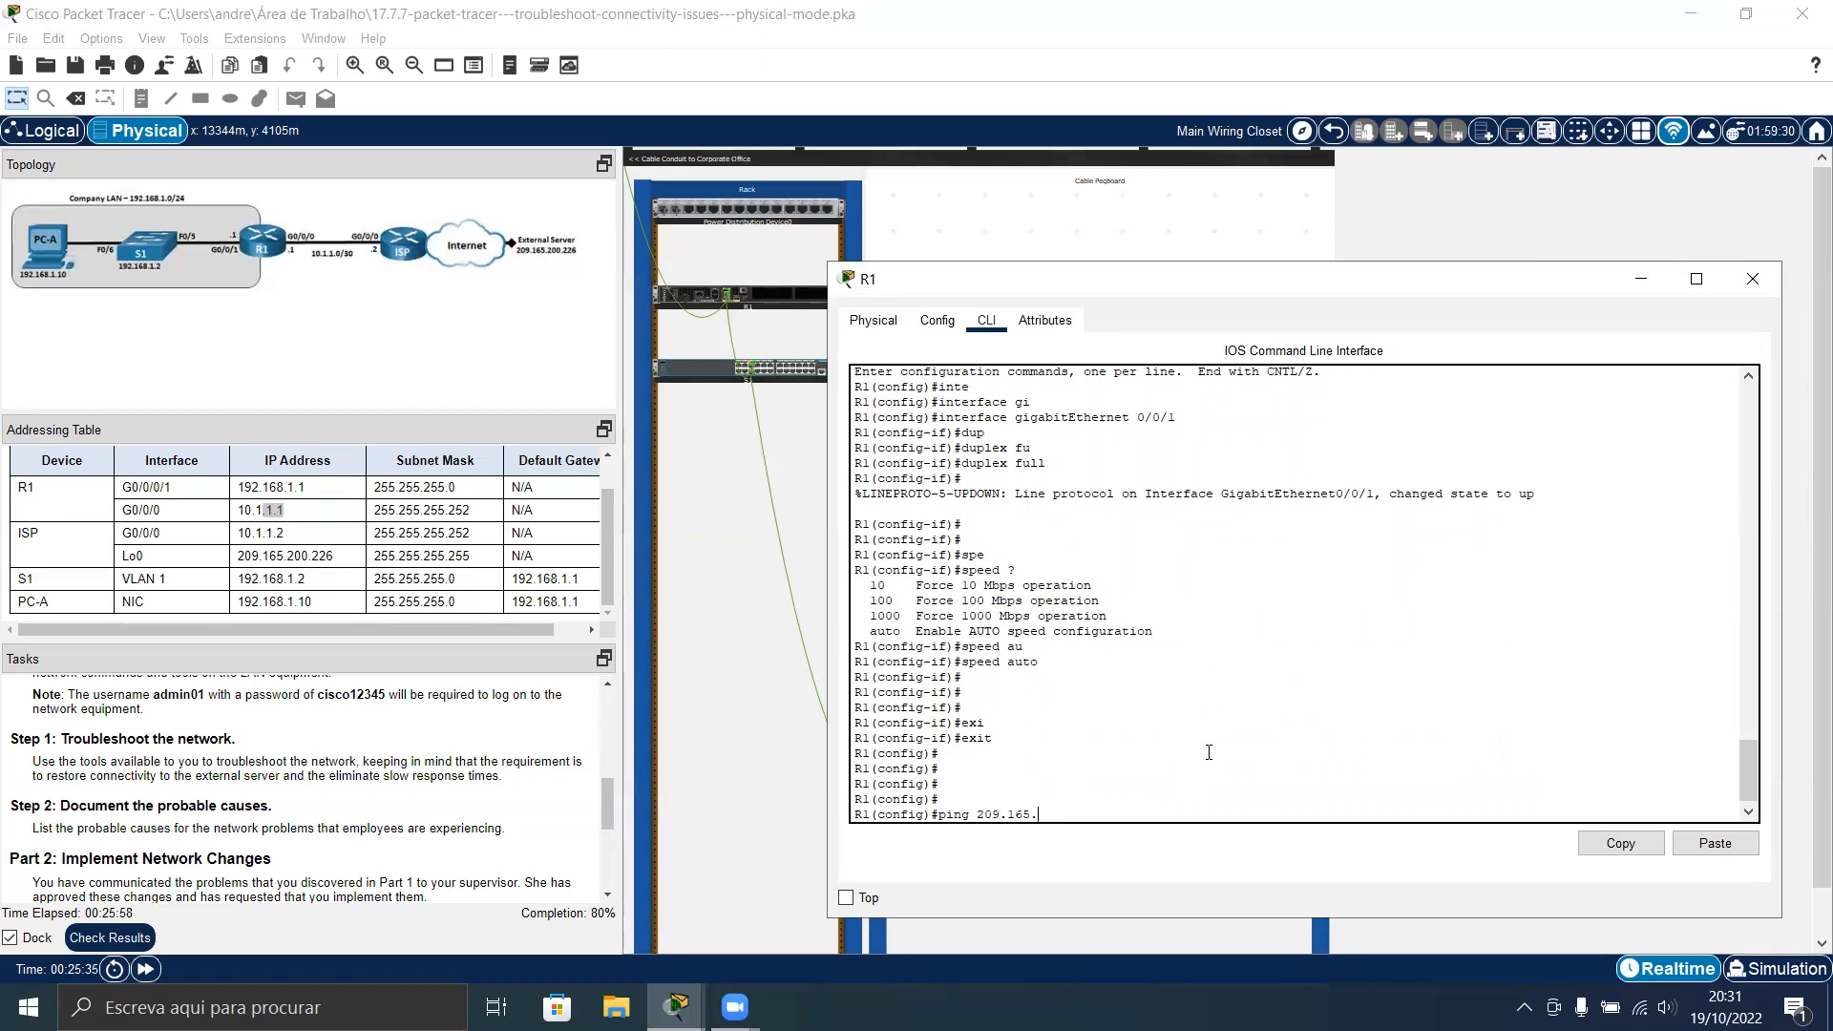
pyautogui.write('200.226')
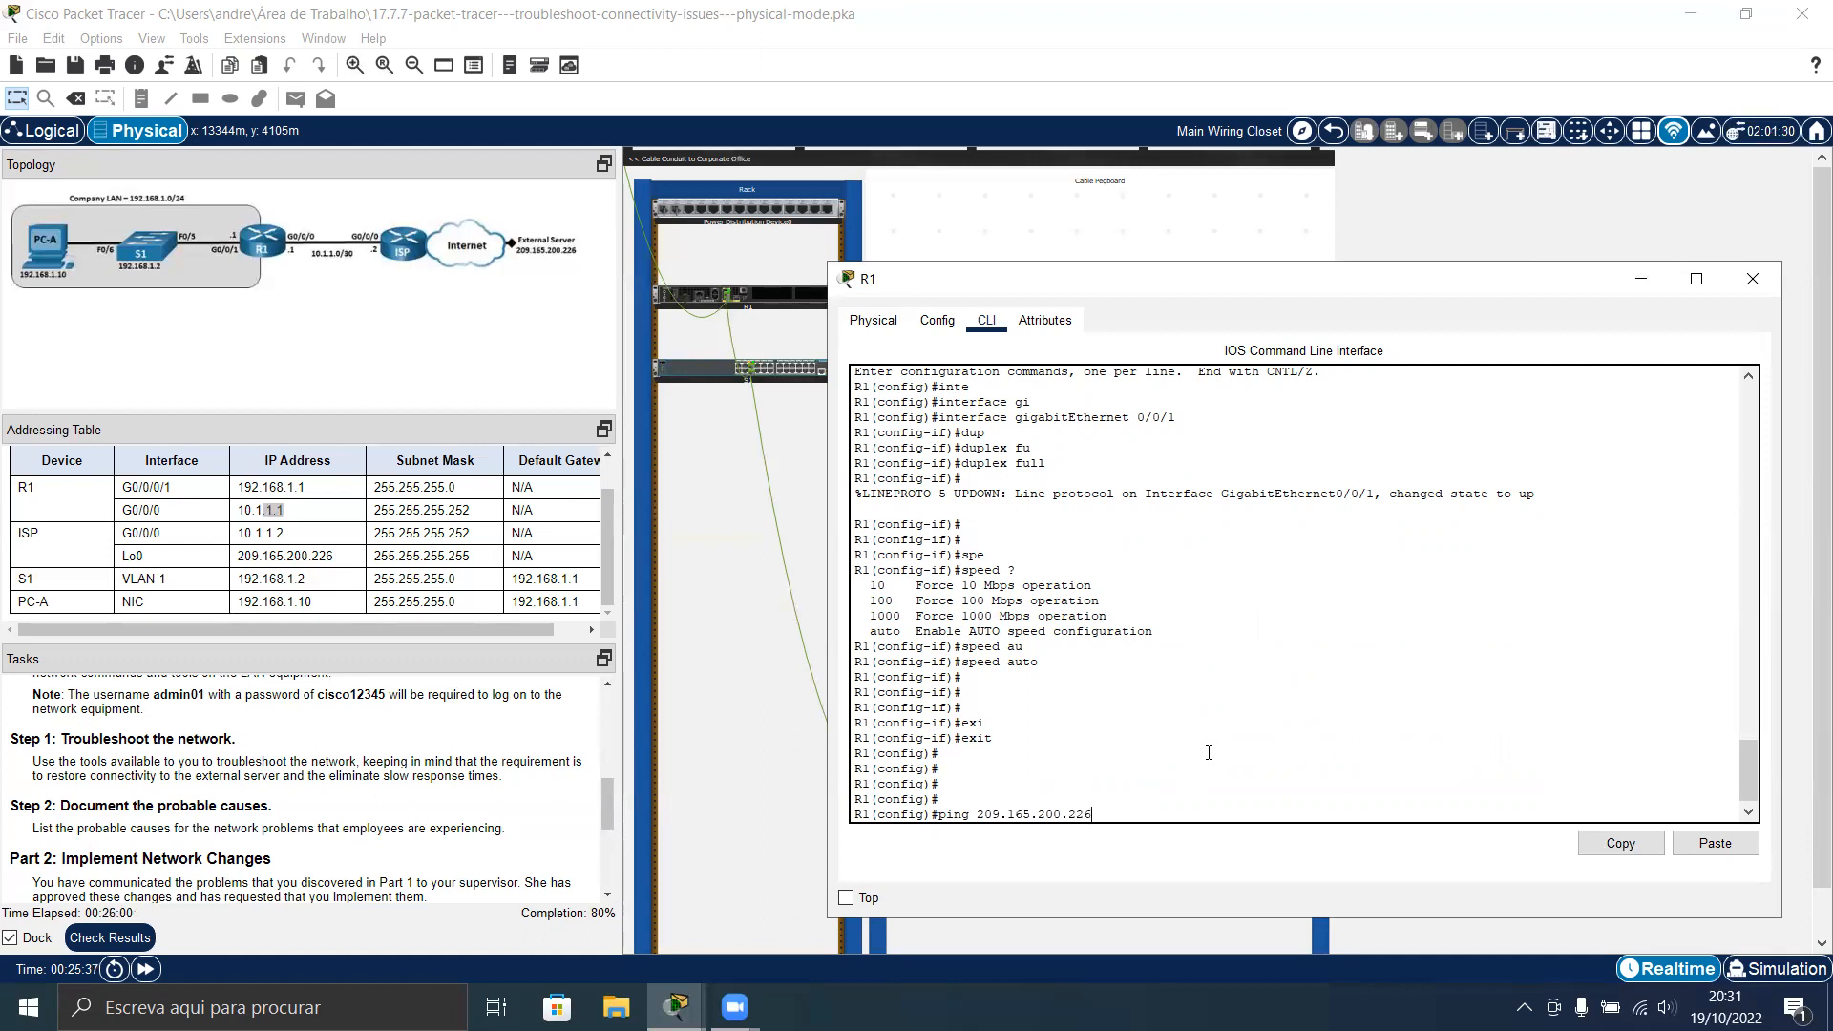
pyautogui.press('Return')
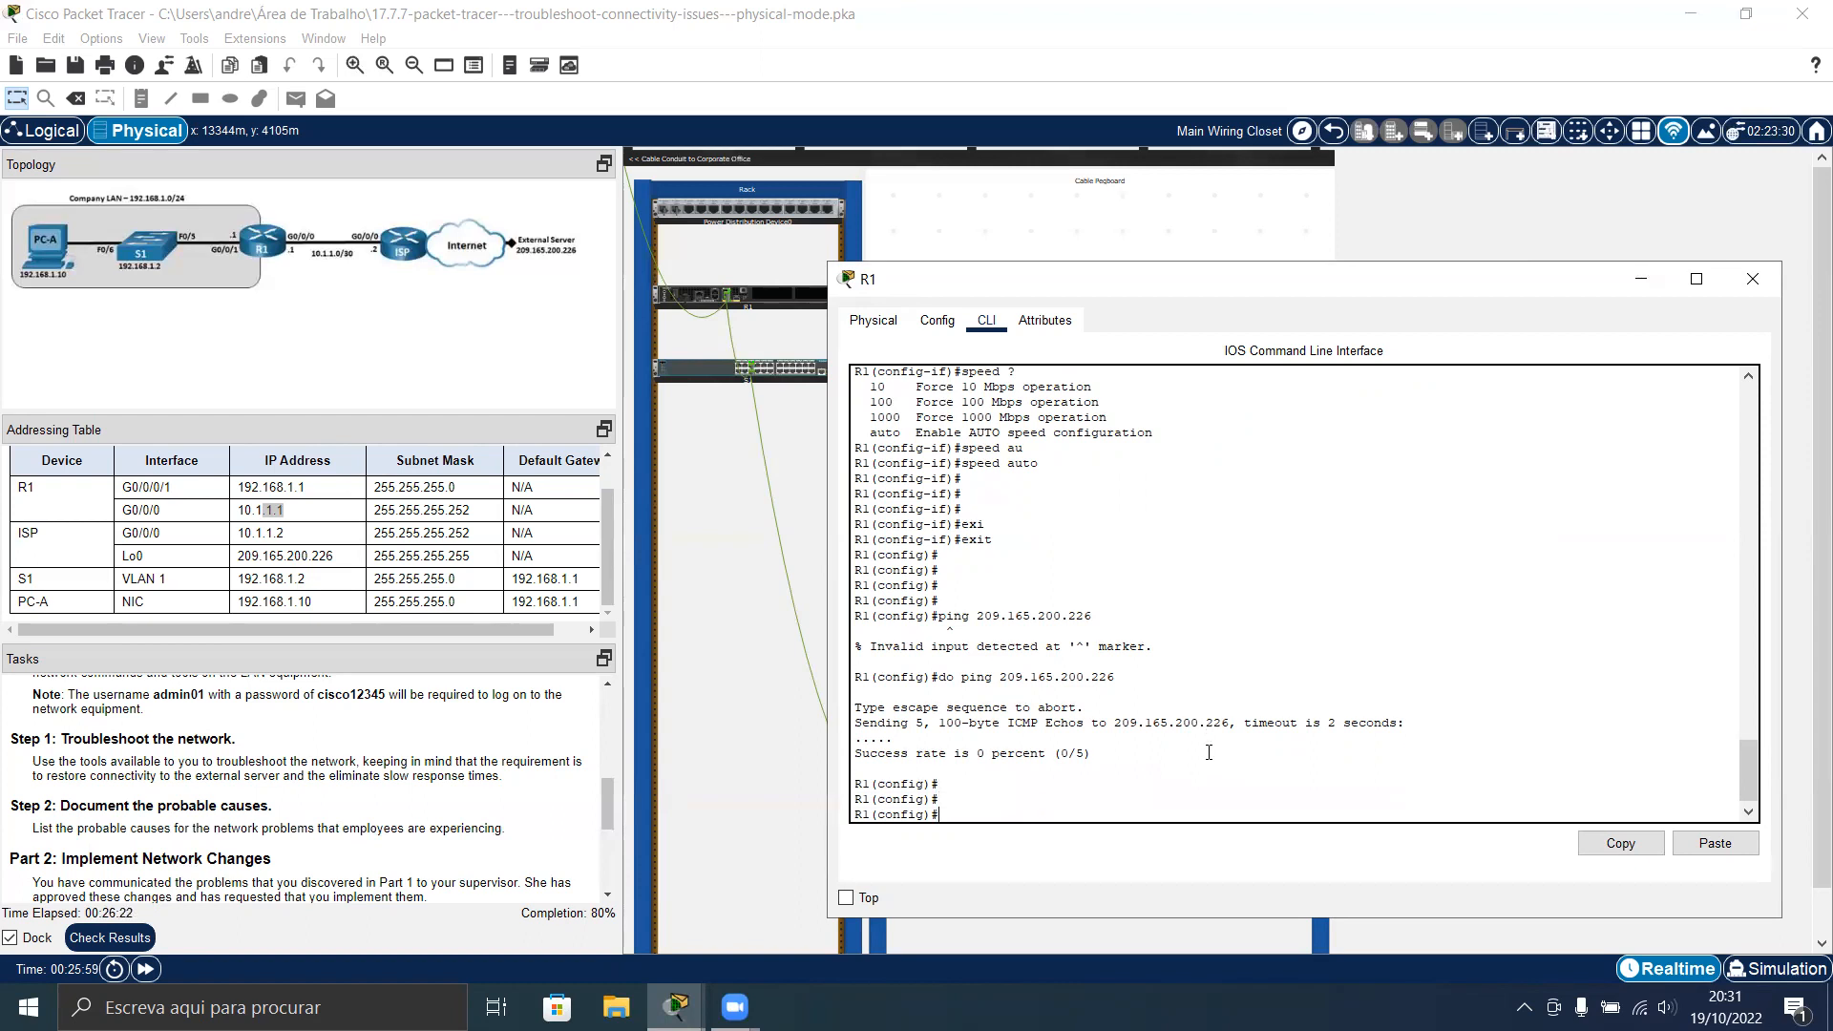
# Display R1's routing table, showing only connected routes and no gateway of last resort
pyautogui.write('do show')
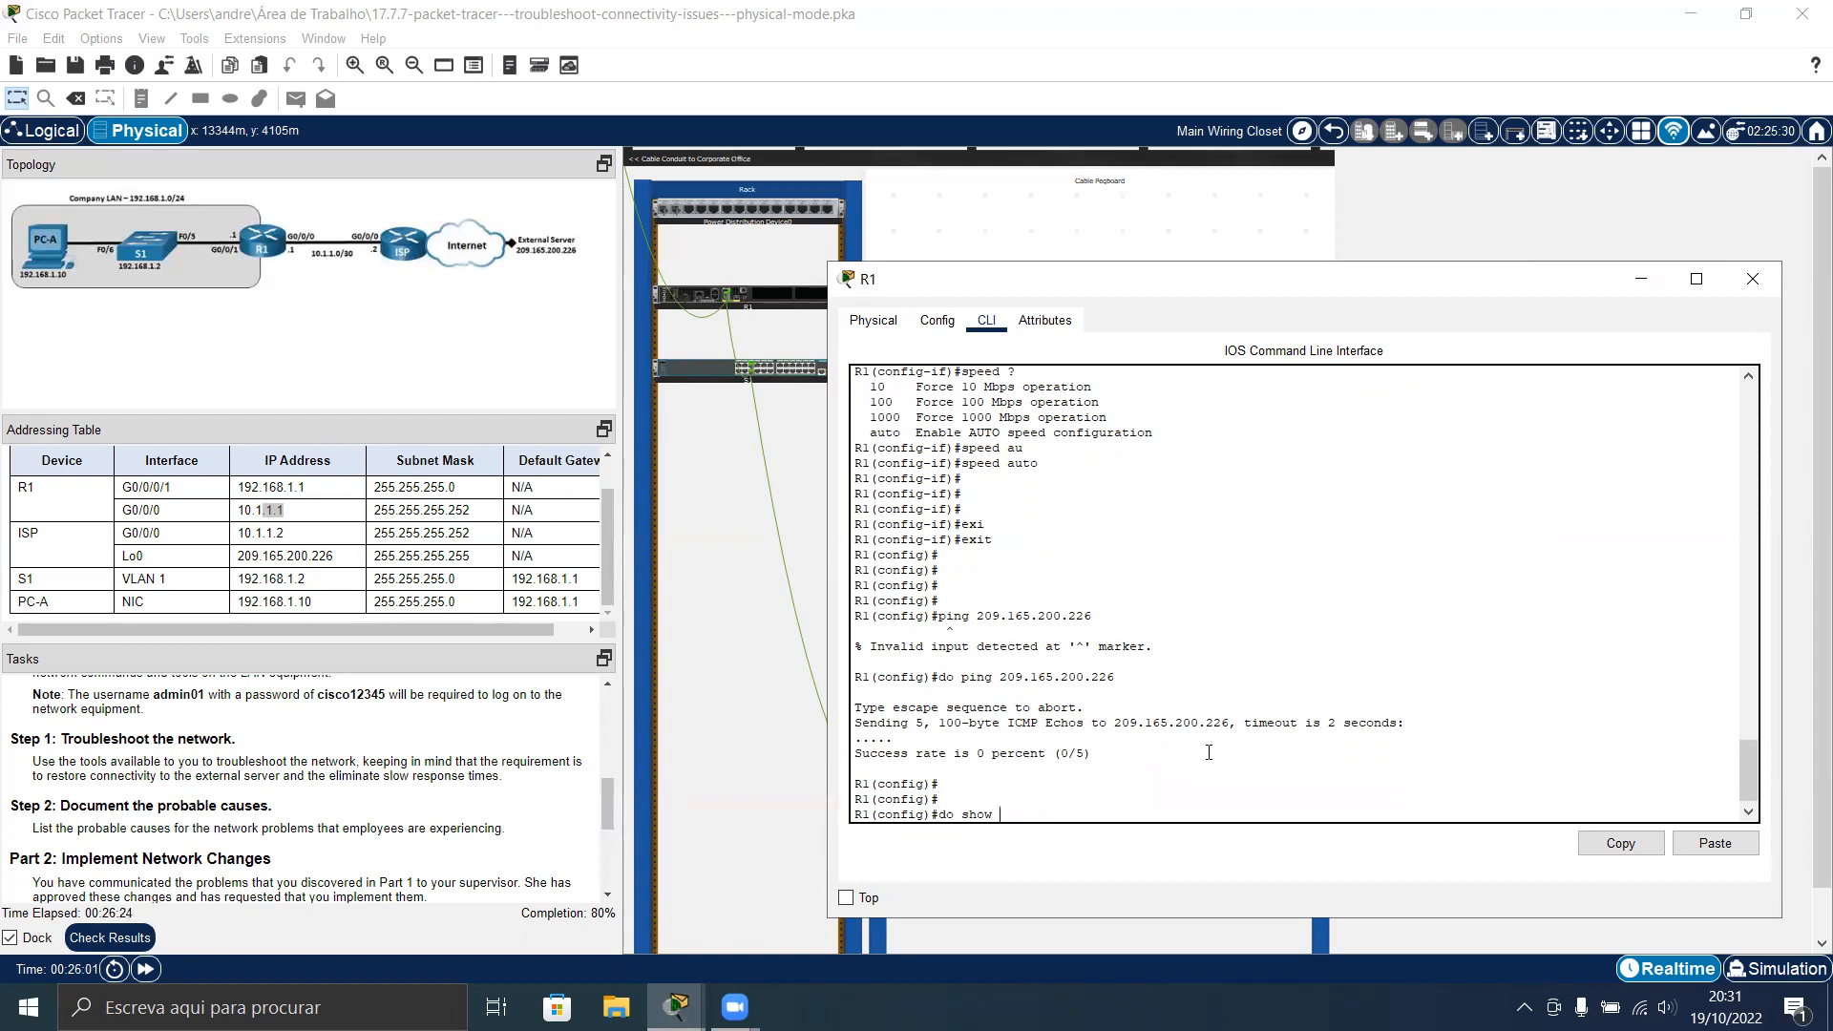
pyautogui.write('ip route')
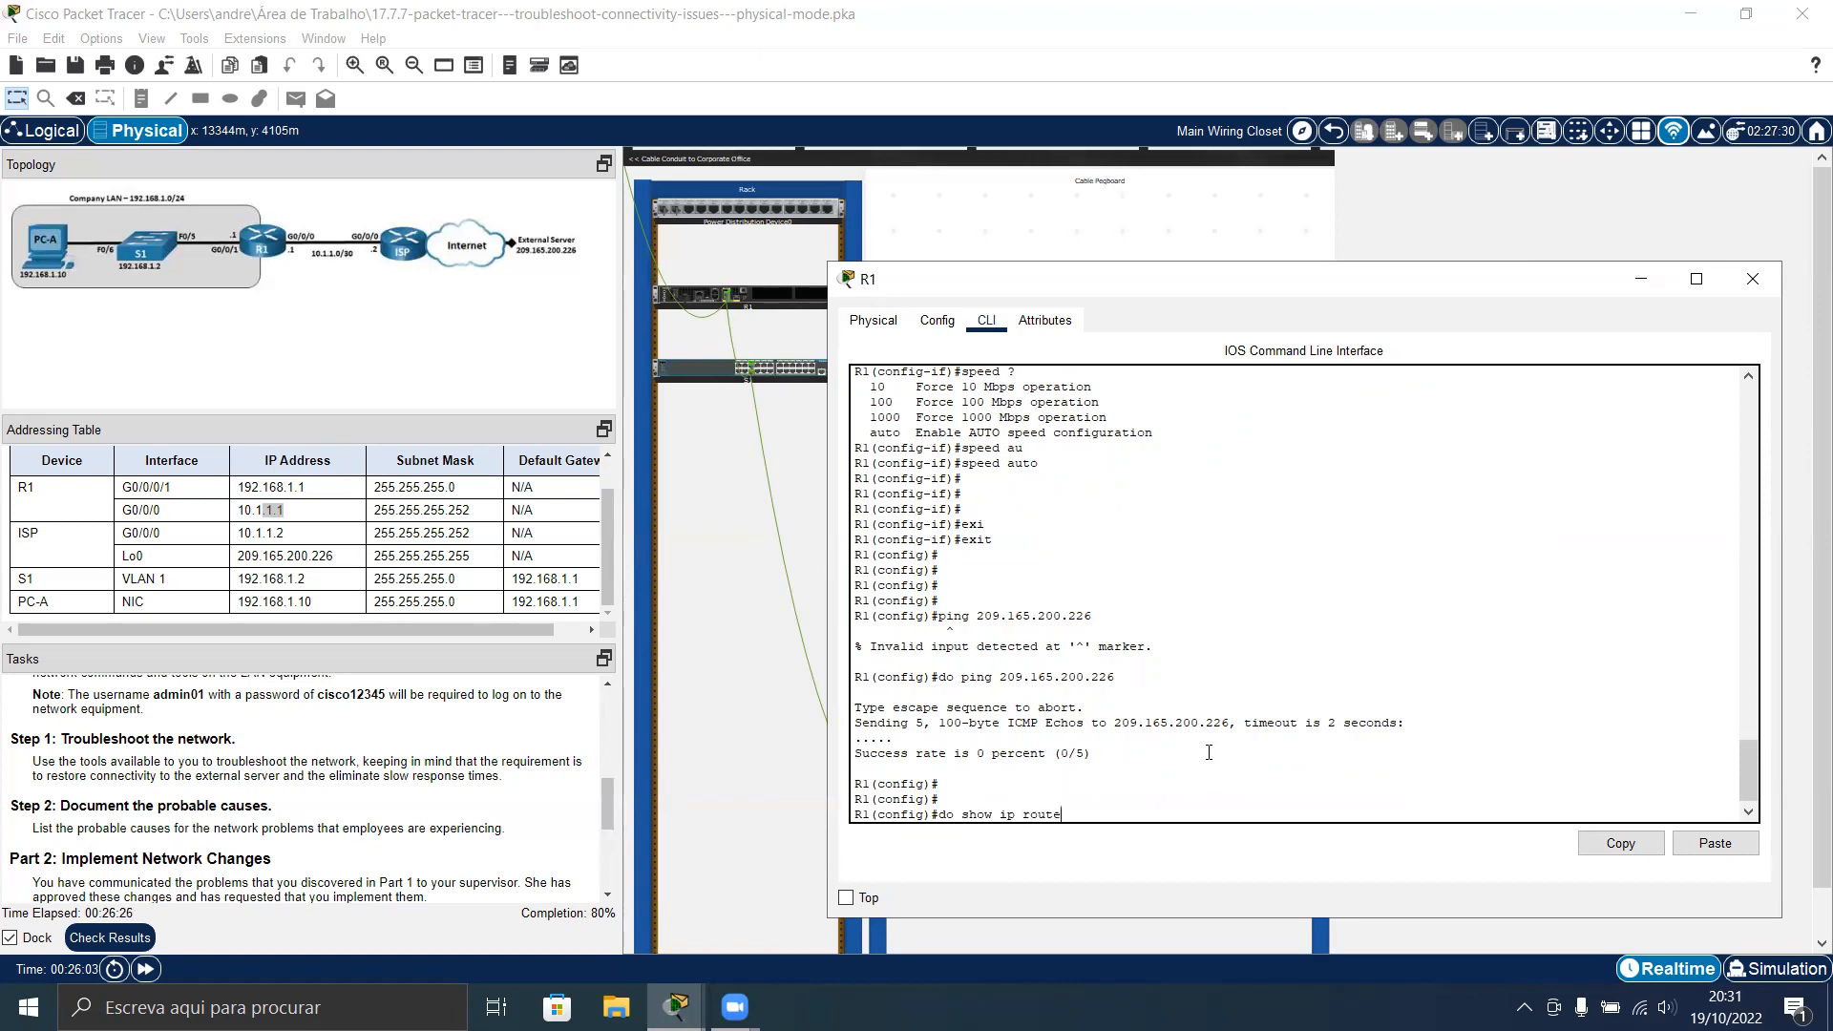
pyautogui.press('Return')
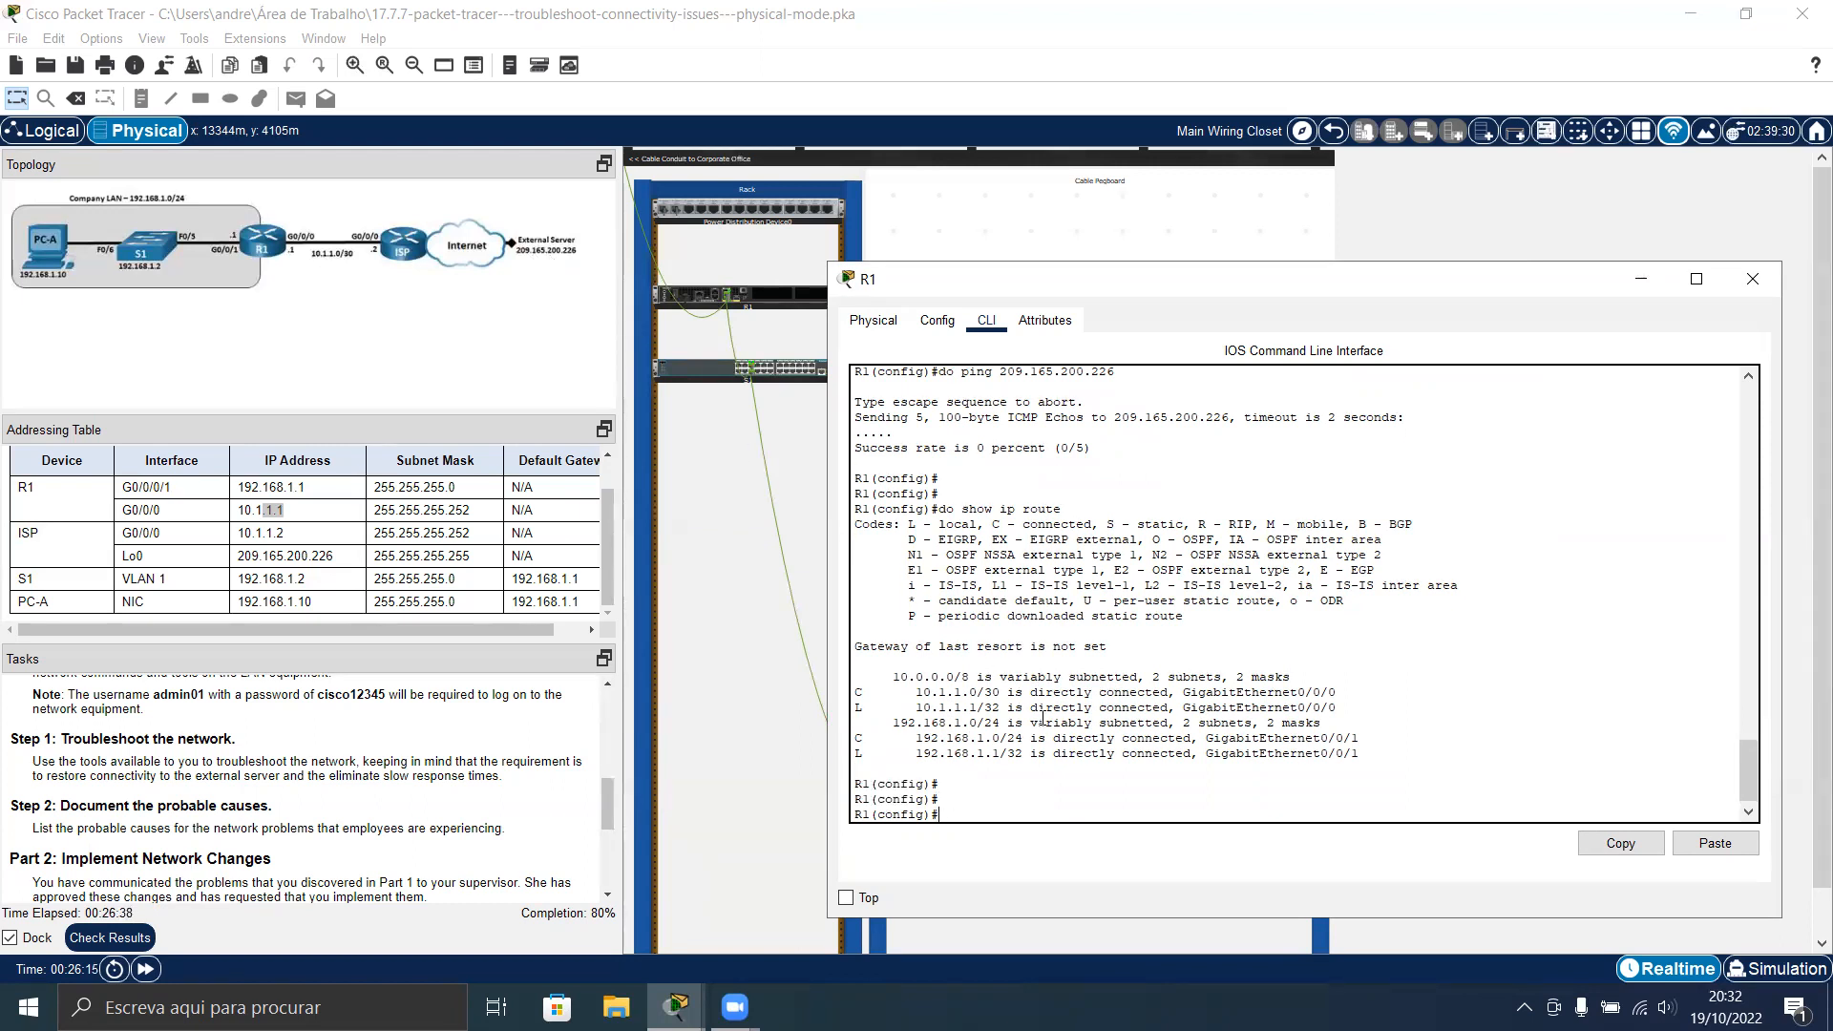
# Add a default route 0.0.0.0 0.0.0.0 via 10.1.1.2 on R1
pyautogui.write('ip route')
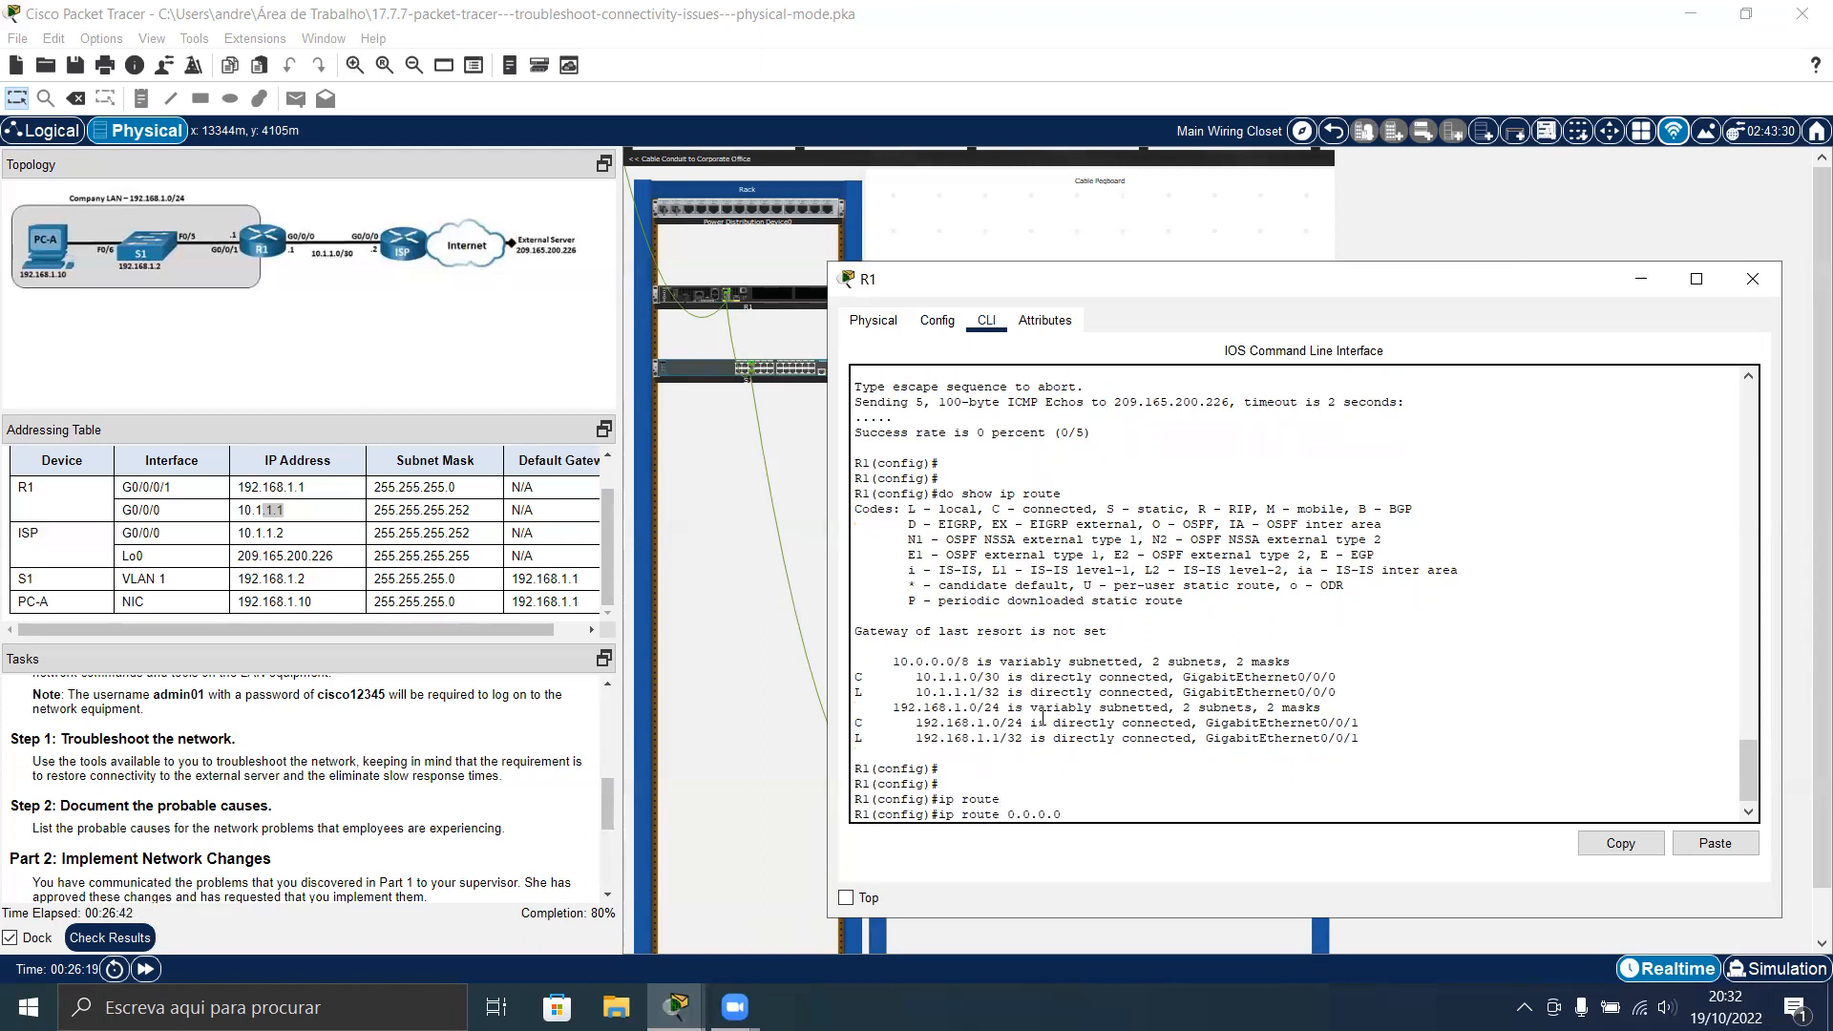
pyautogui.write('0.0.0.0')
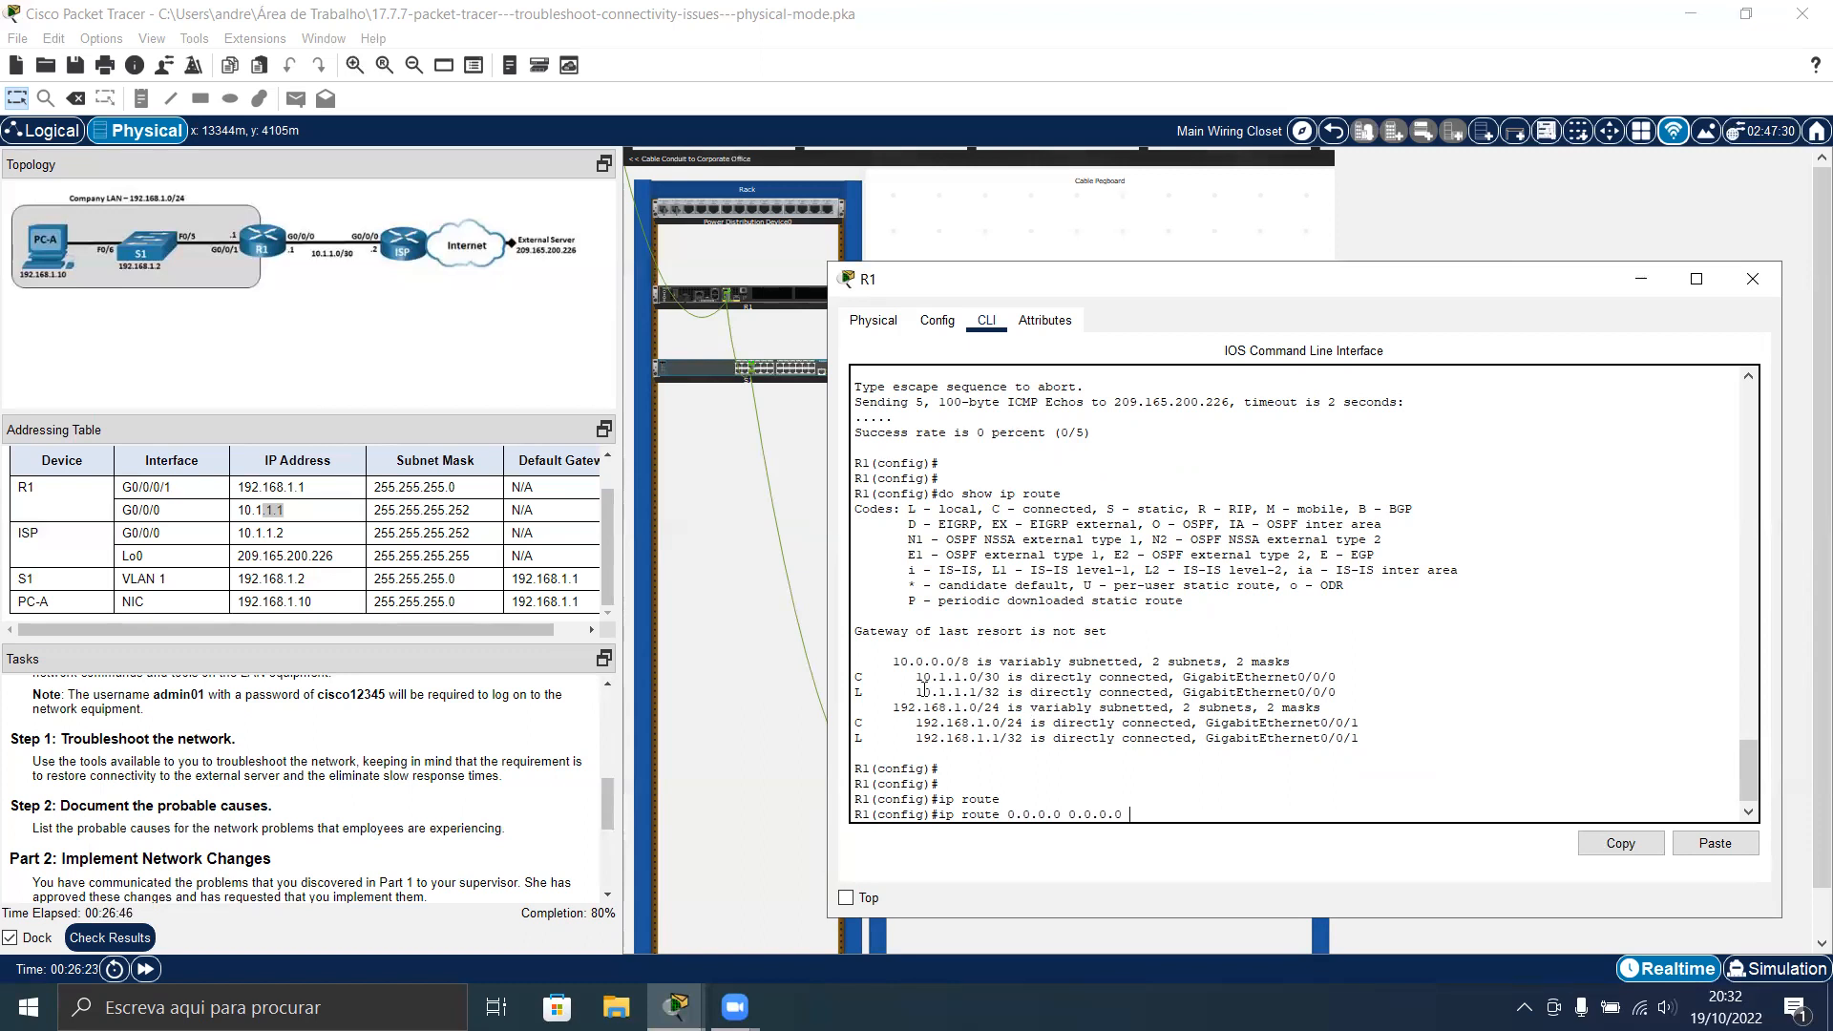
pyautogui.doubleClick(935, 676)
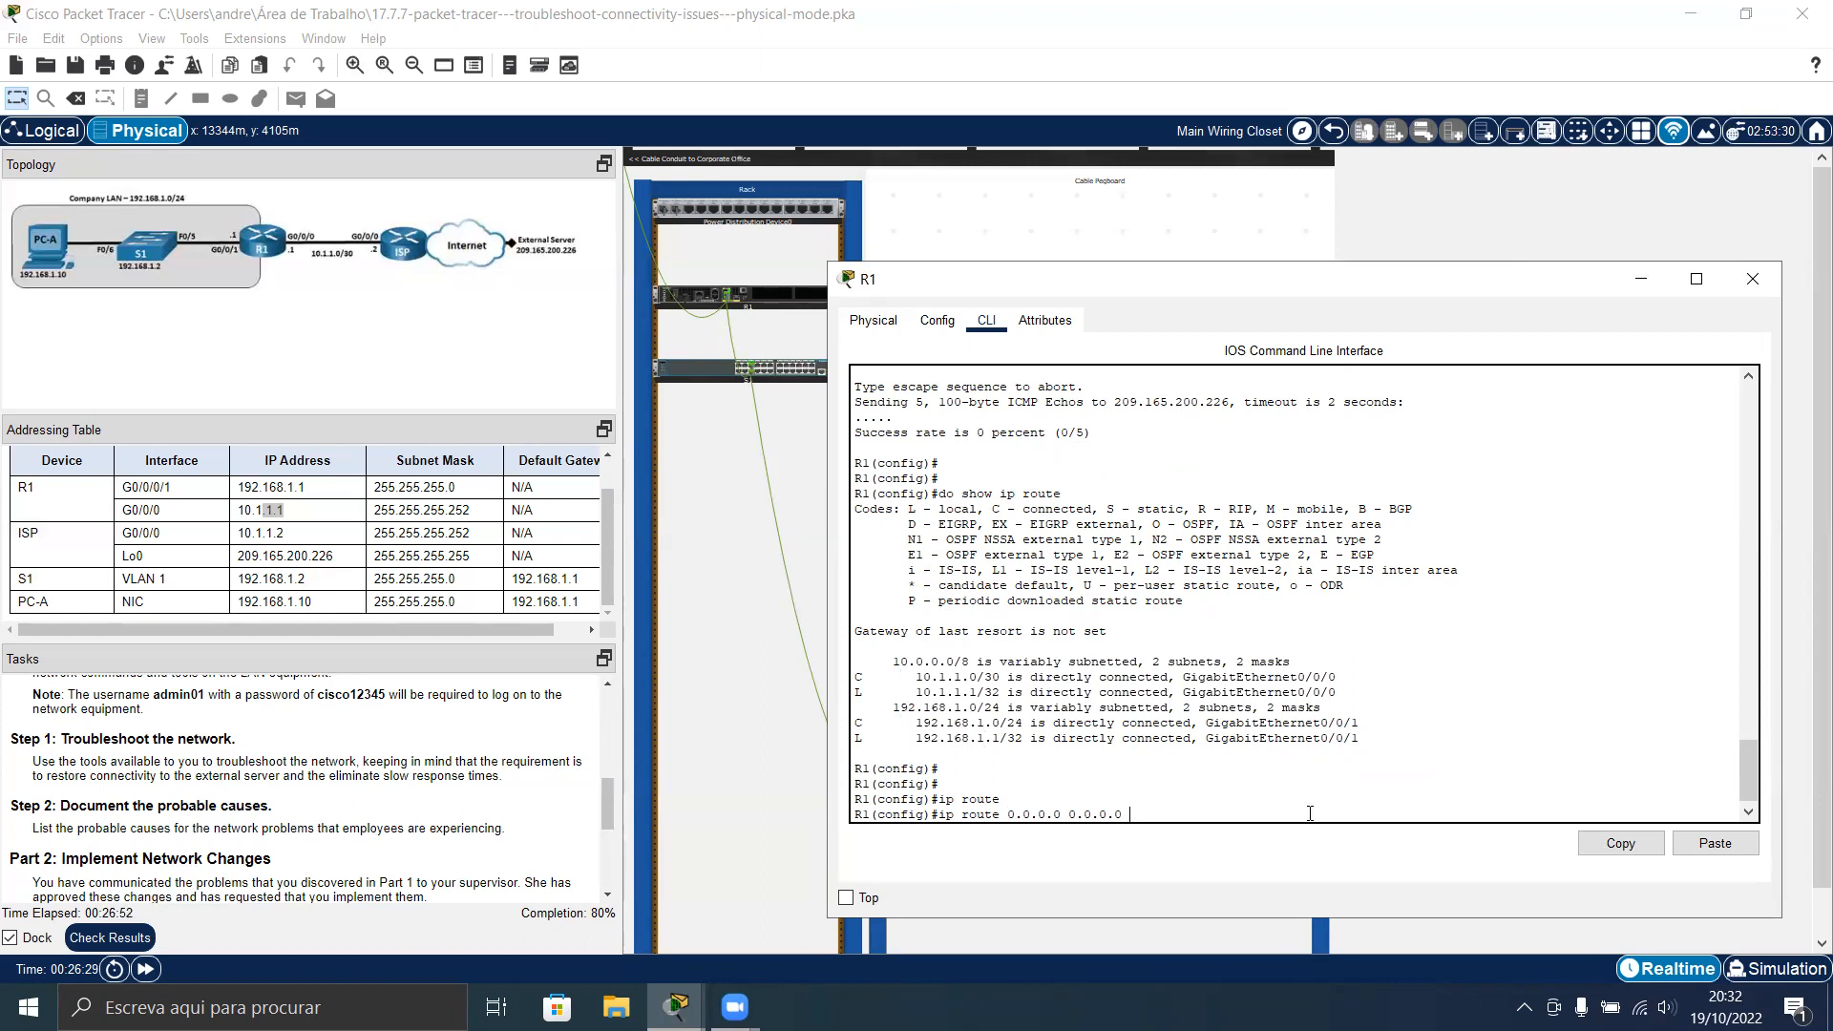
pyautogui.moveTo(349, 252)
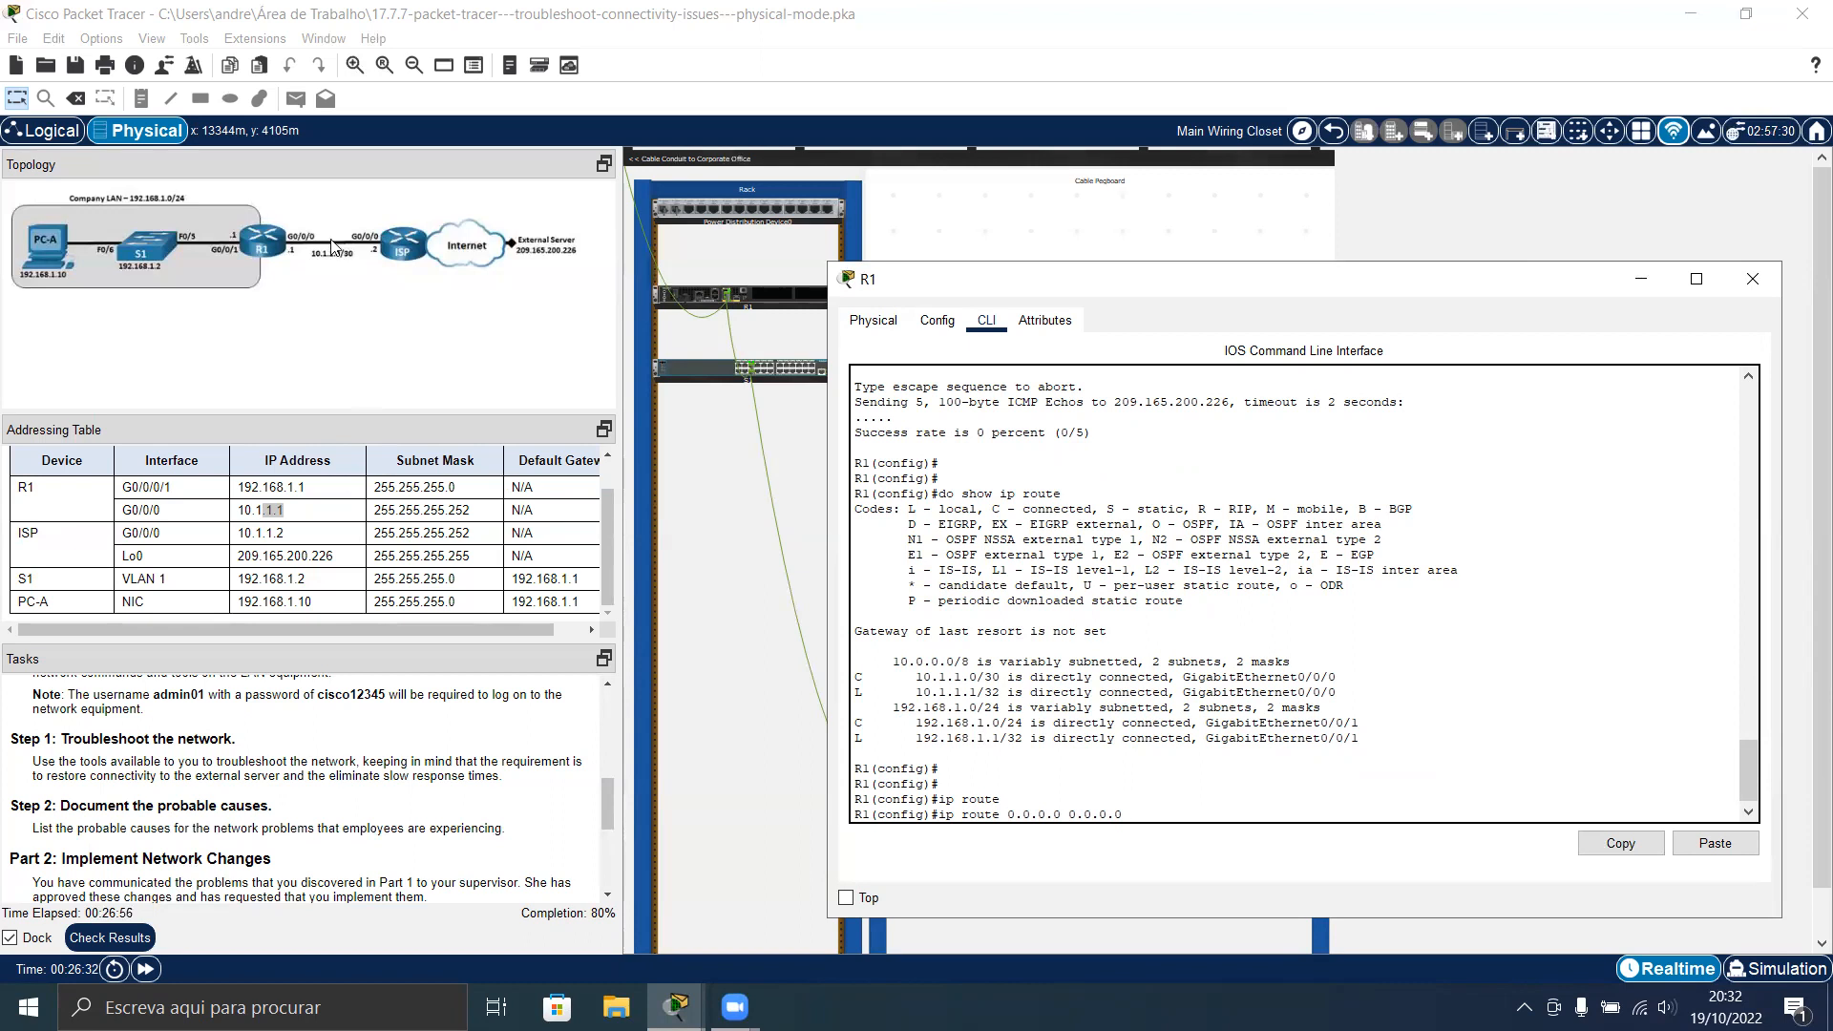
pyautogui.moveTo(836, 420)
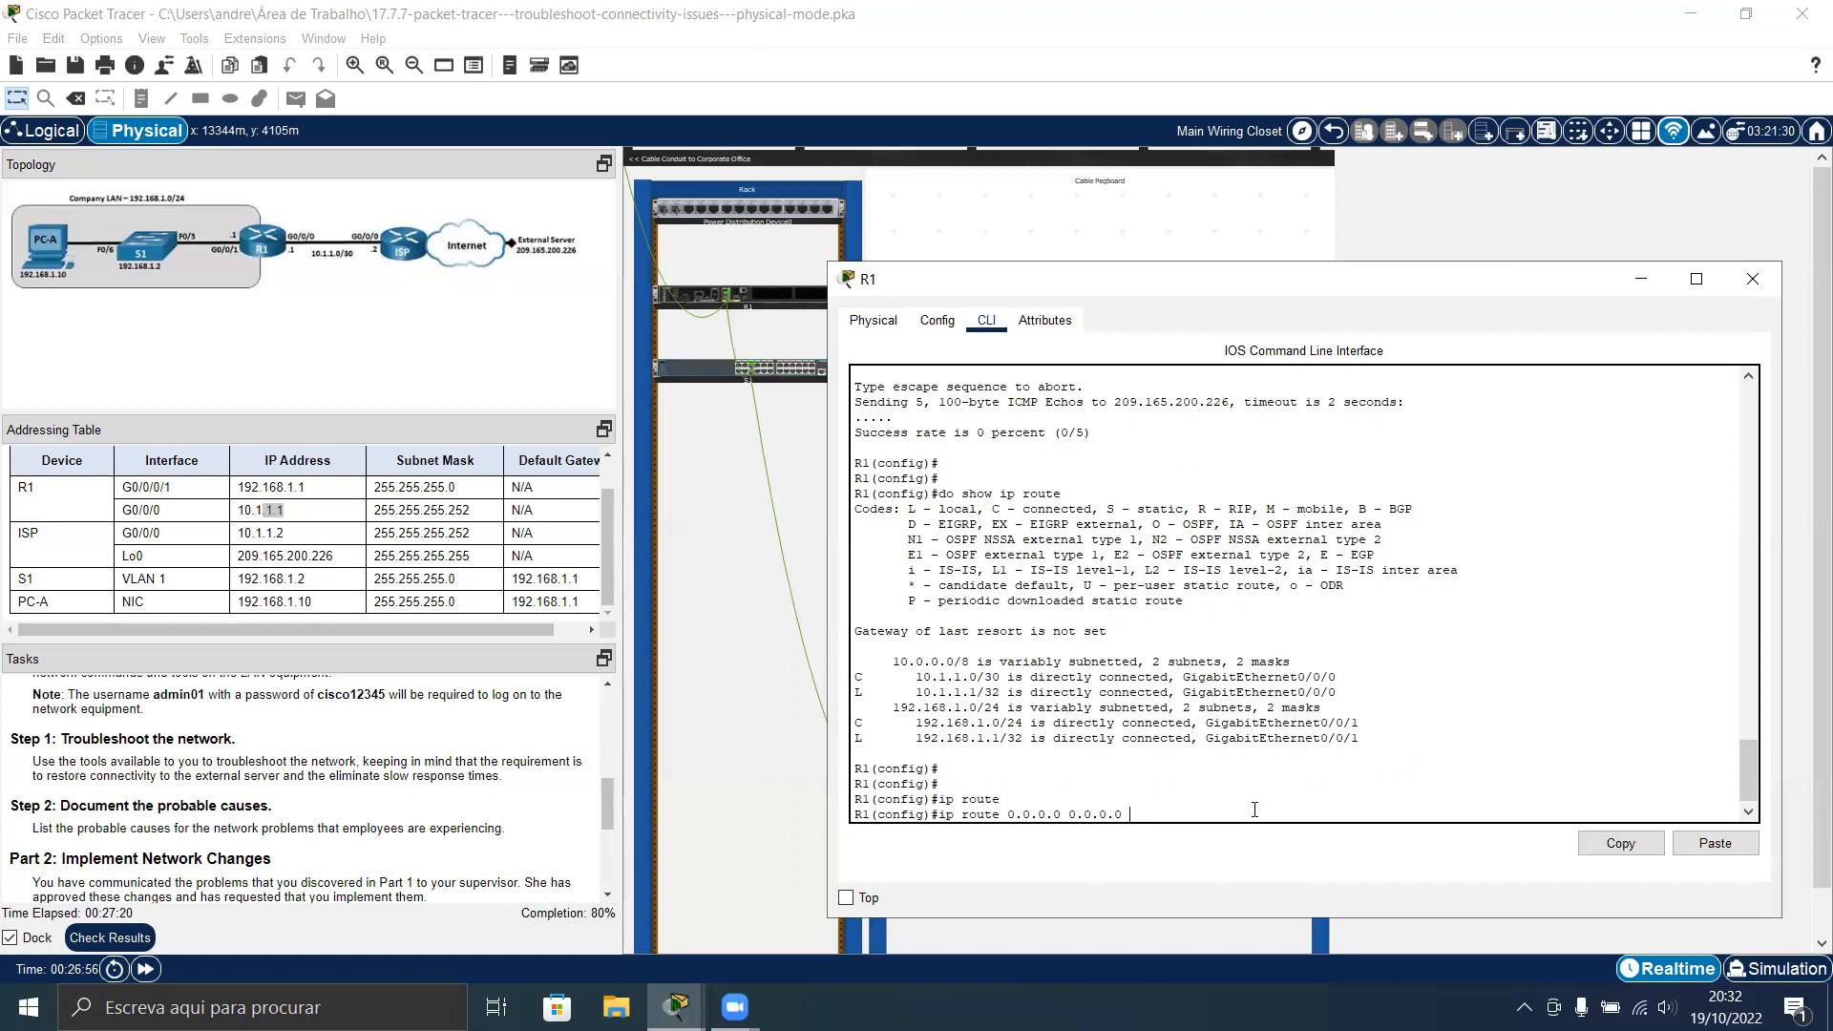
pyautogui.write('10.1.1.')
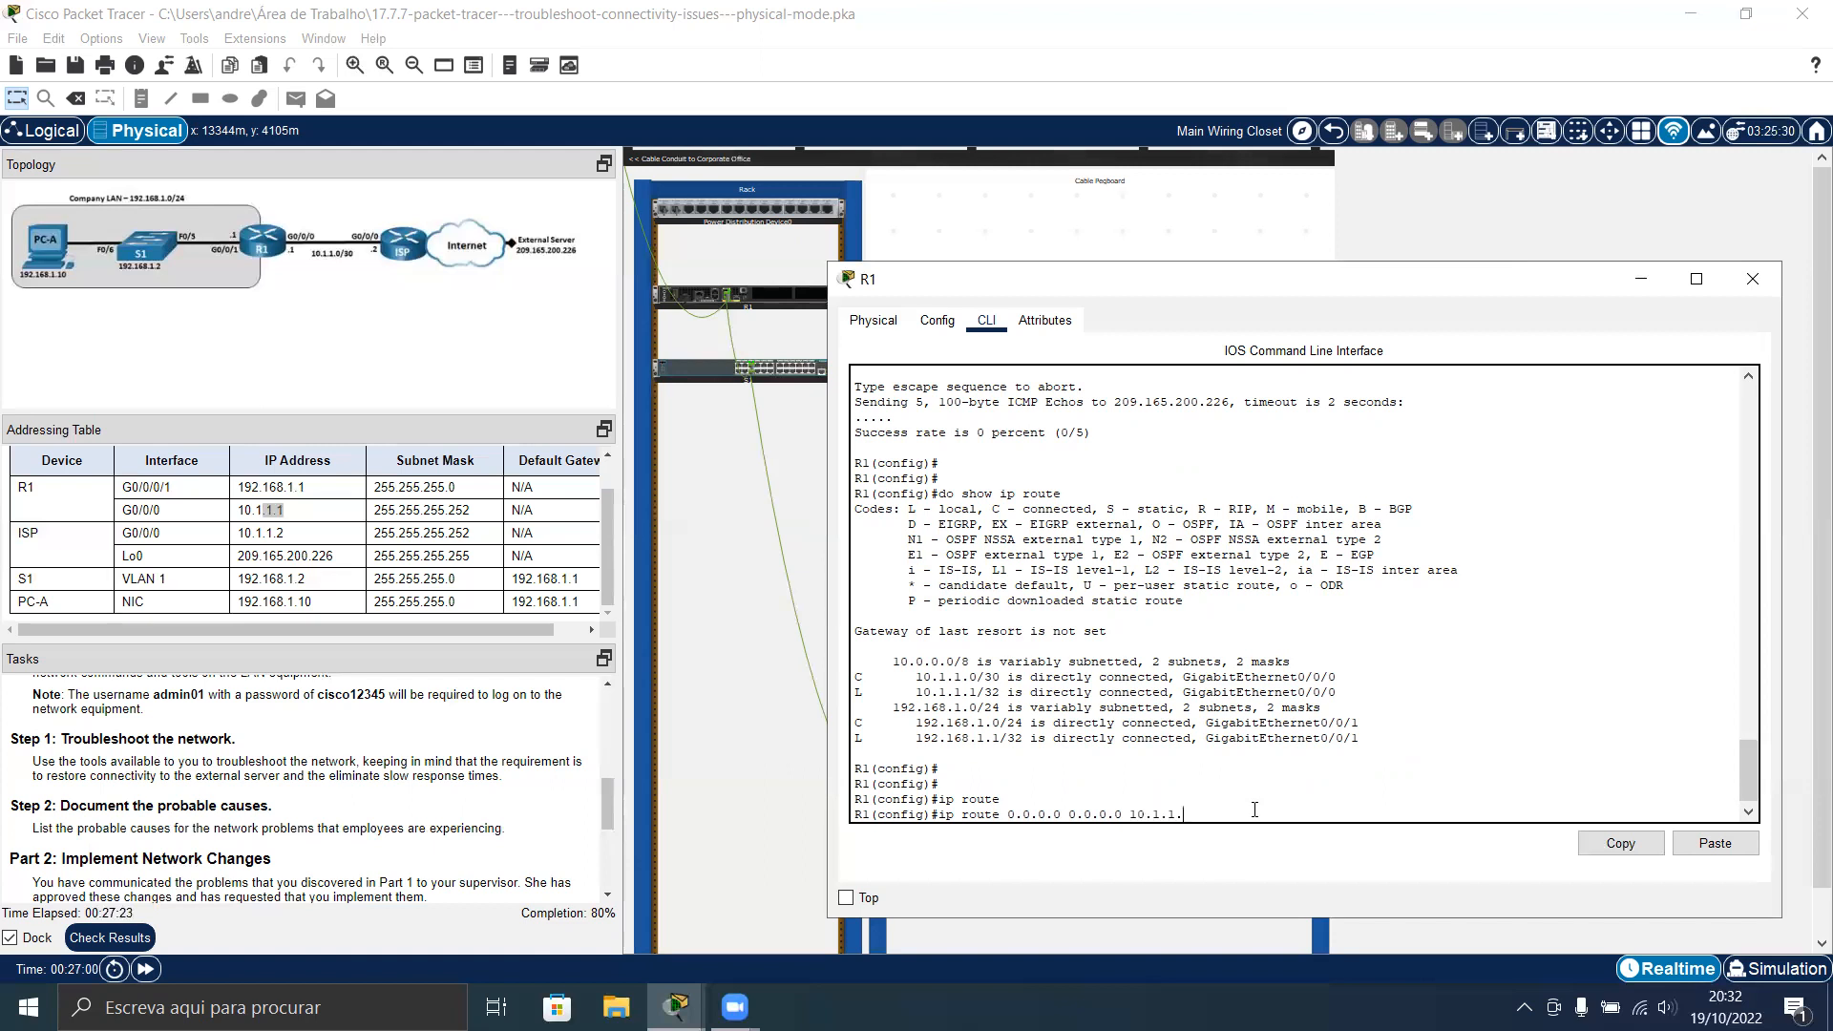
pyautogui.write('2')
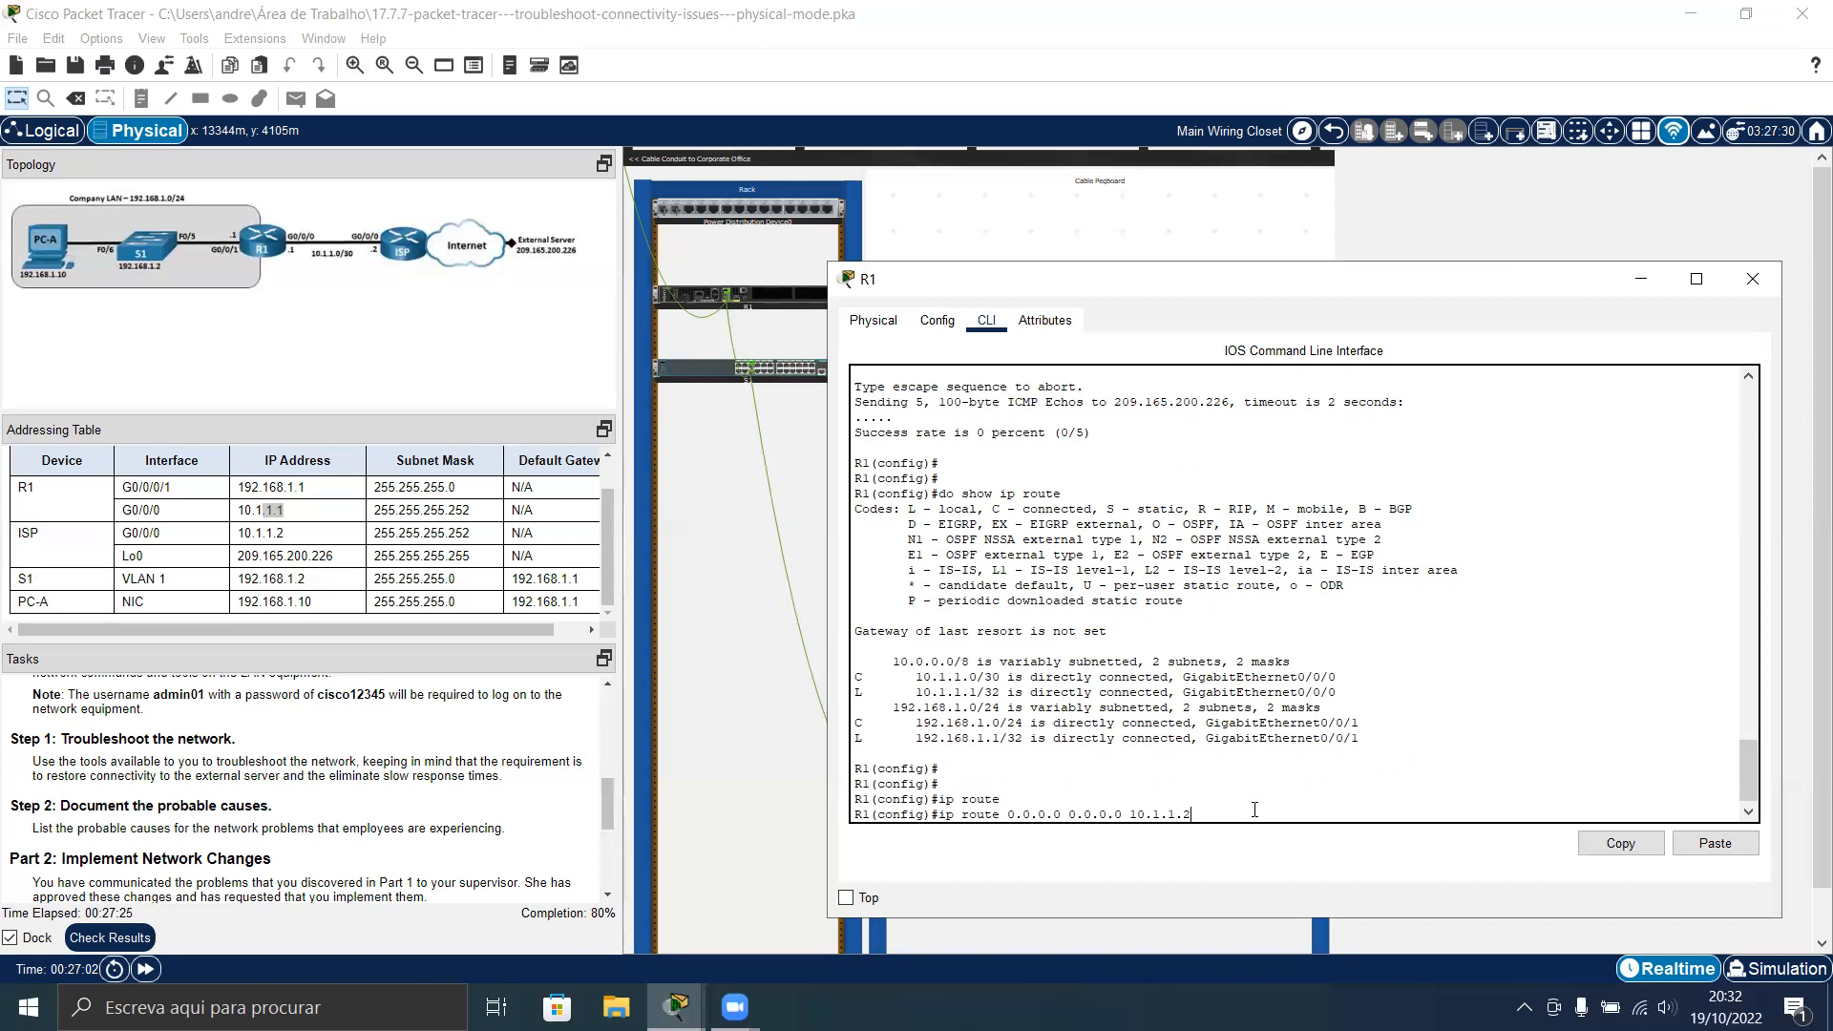
pyautogui.press('Return')
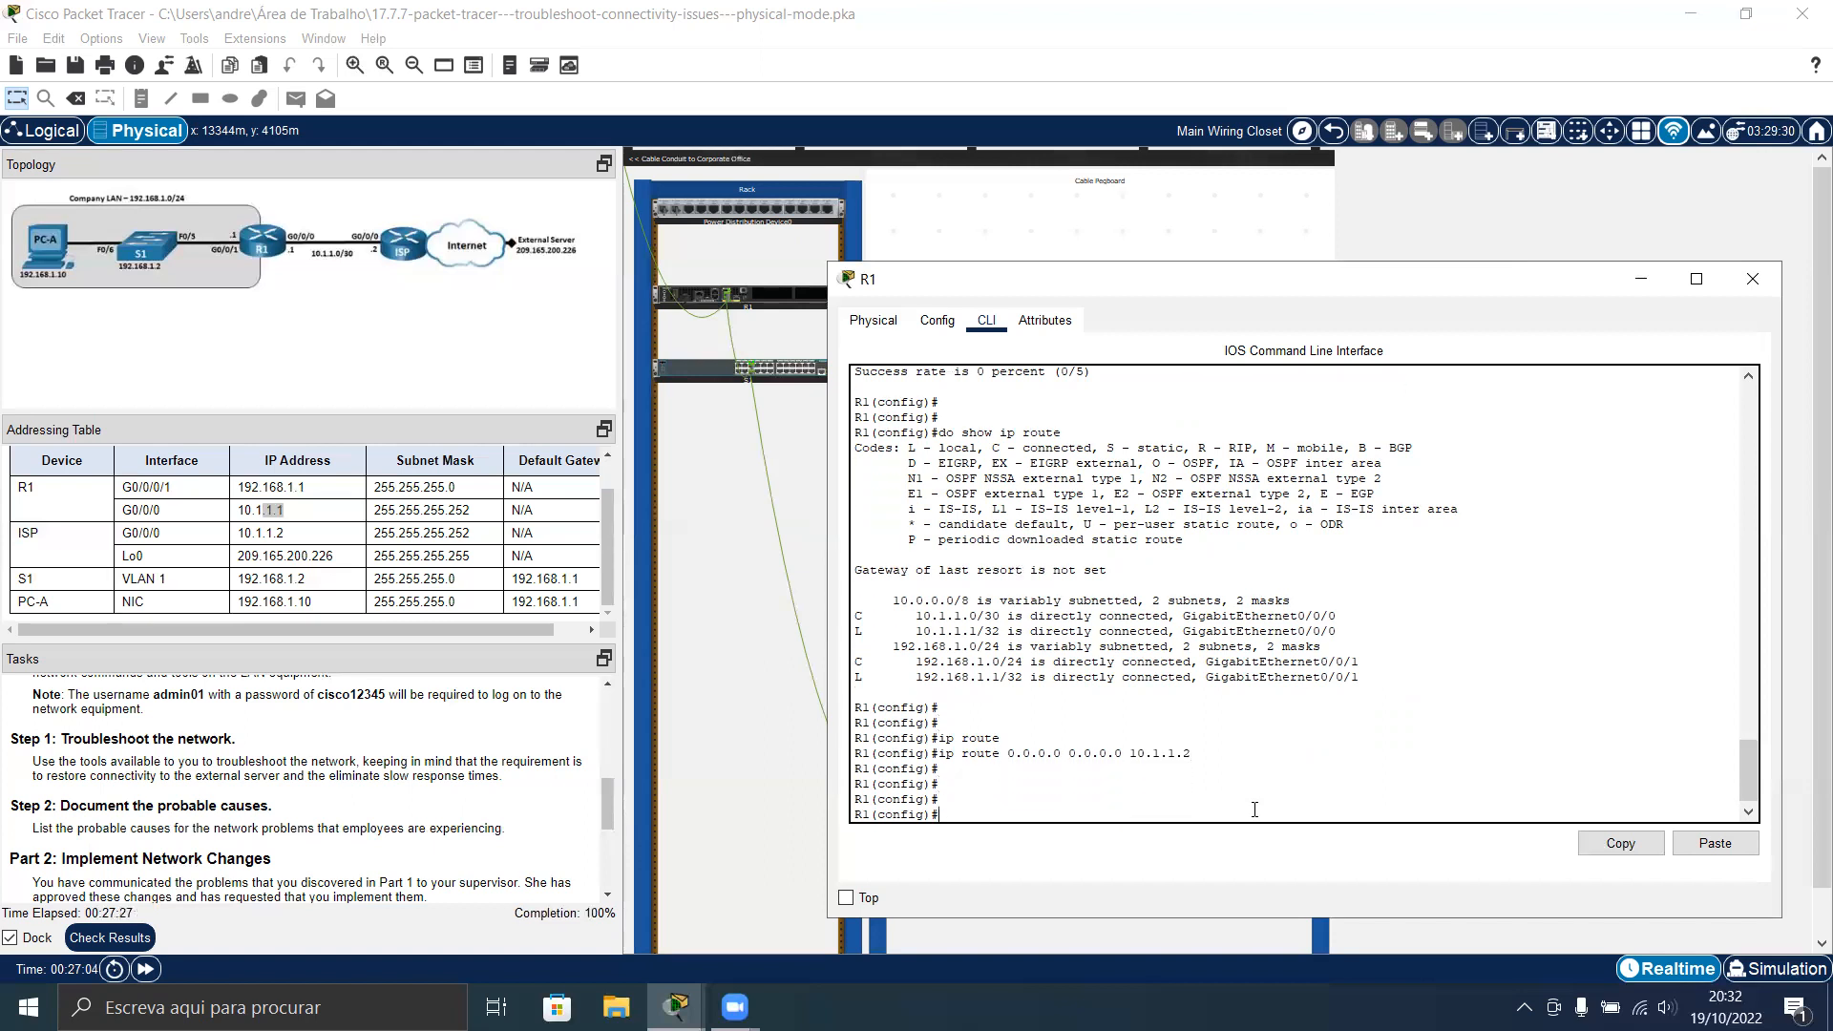
# Display R1's routing table to confirm the gateway of last resort via 10.1.1.2
pyautogui.write('do show ip')
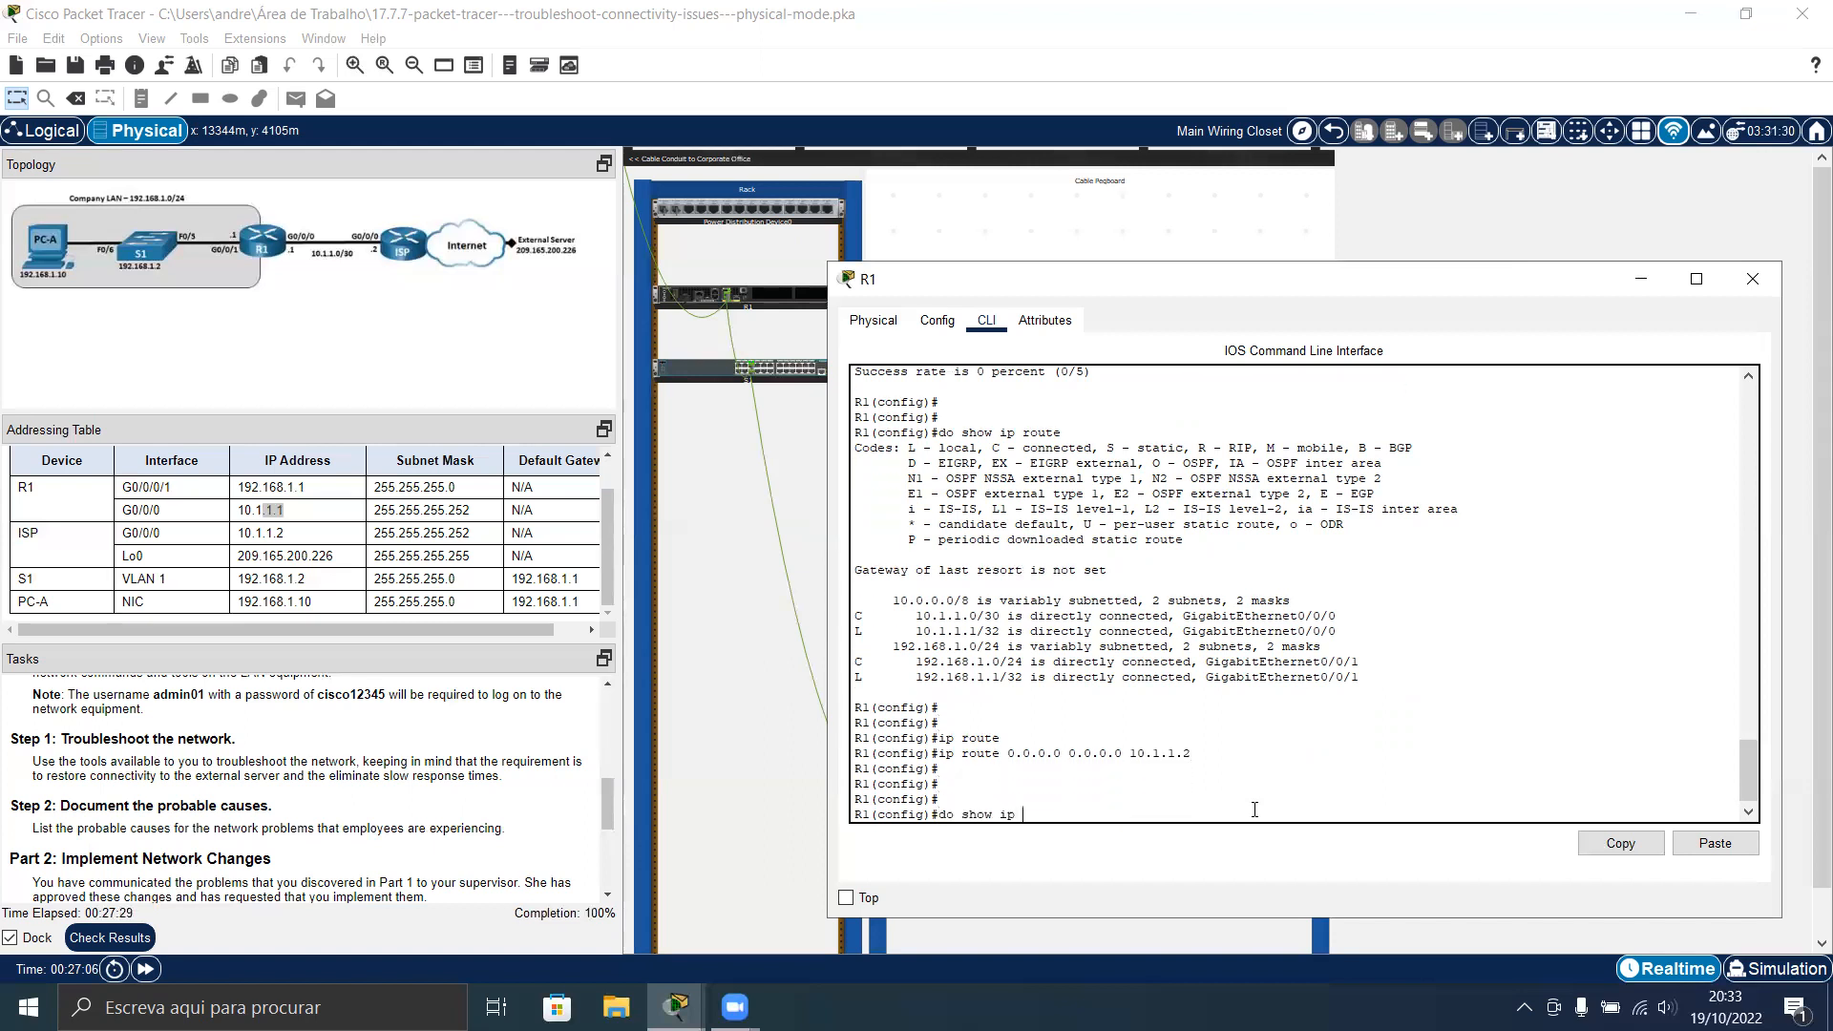
pyautogui.press('Return')
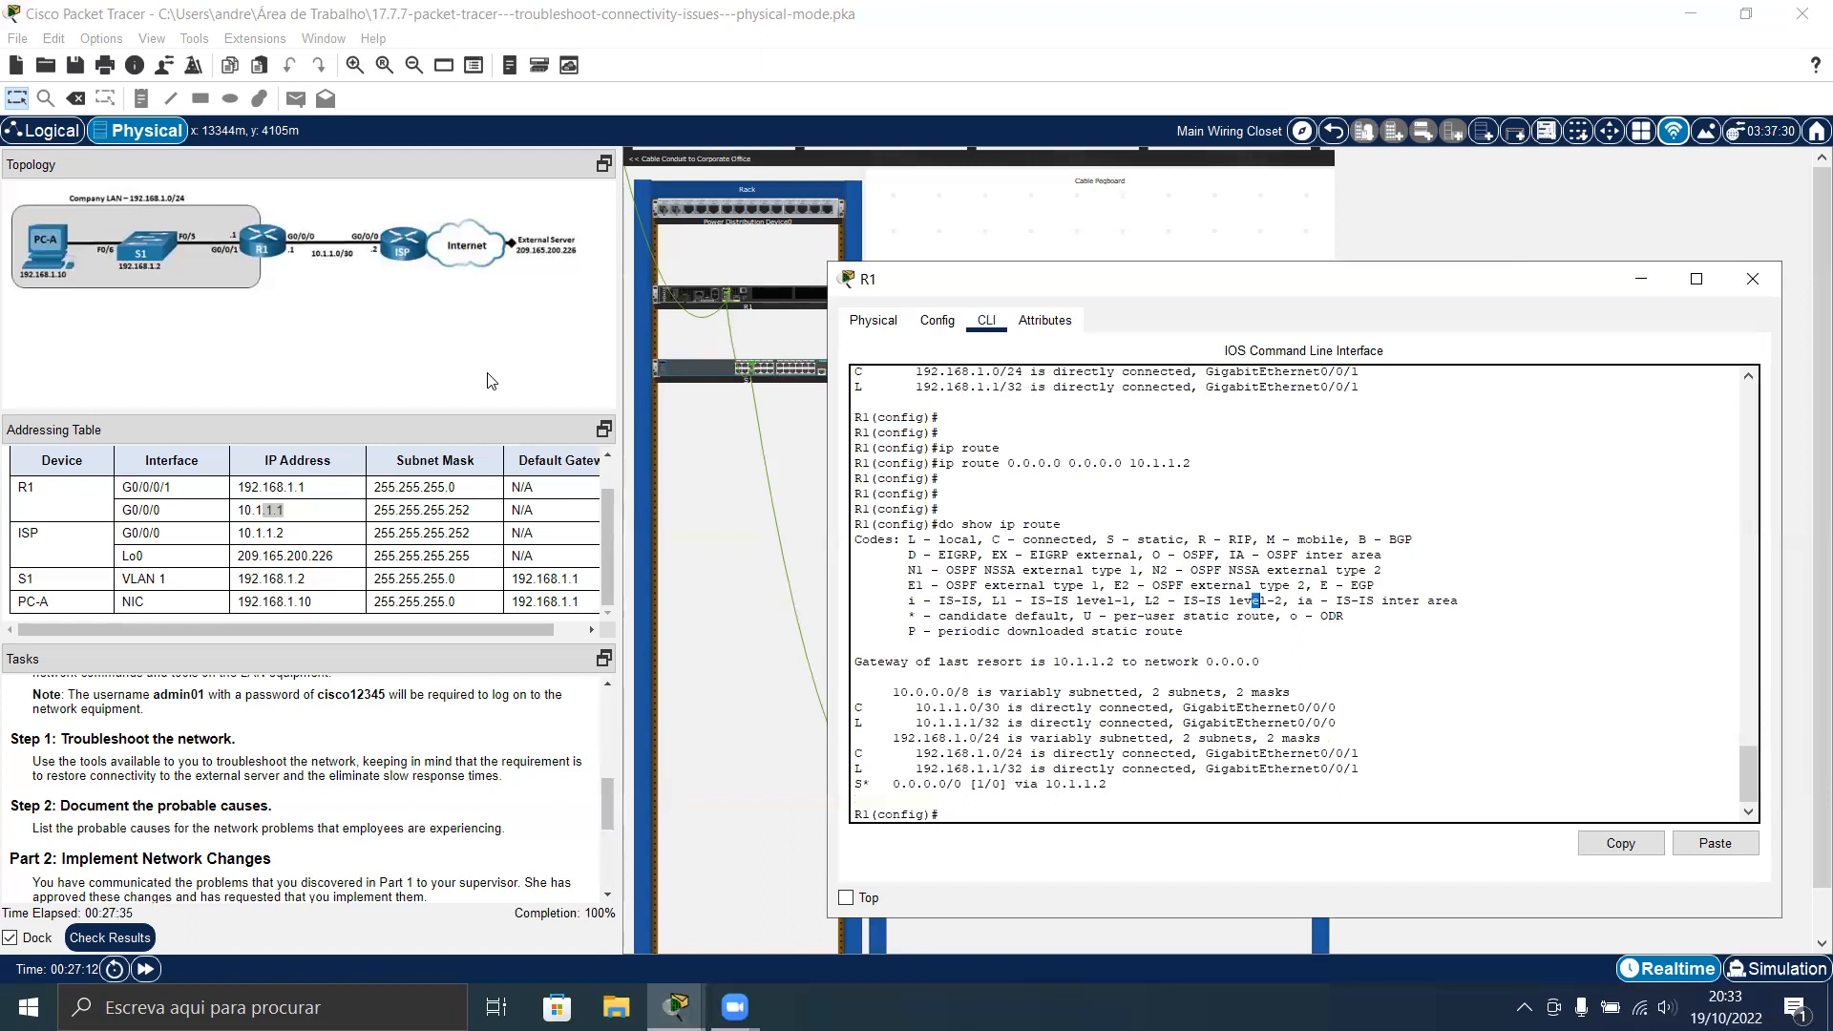
pyautogui.write('do show ip route')
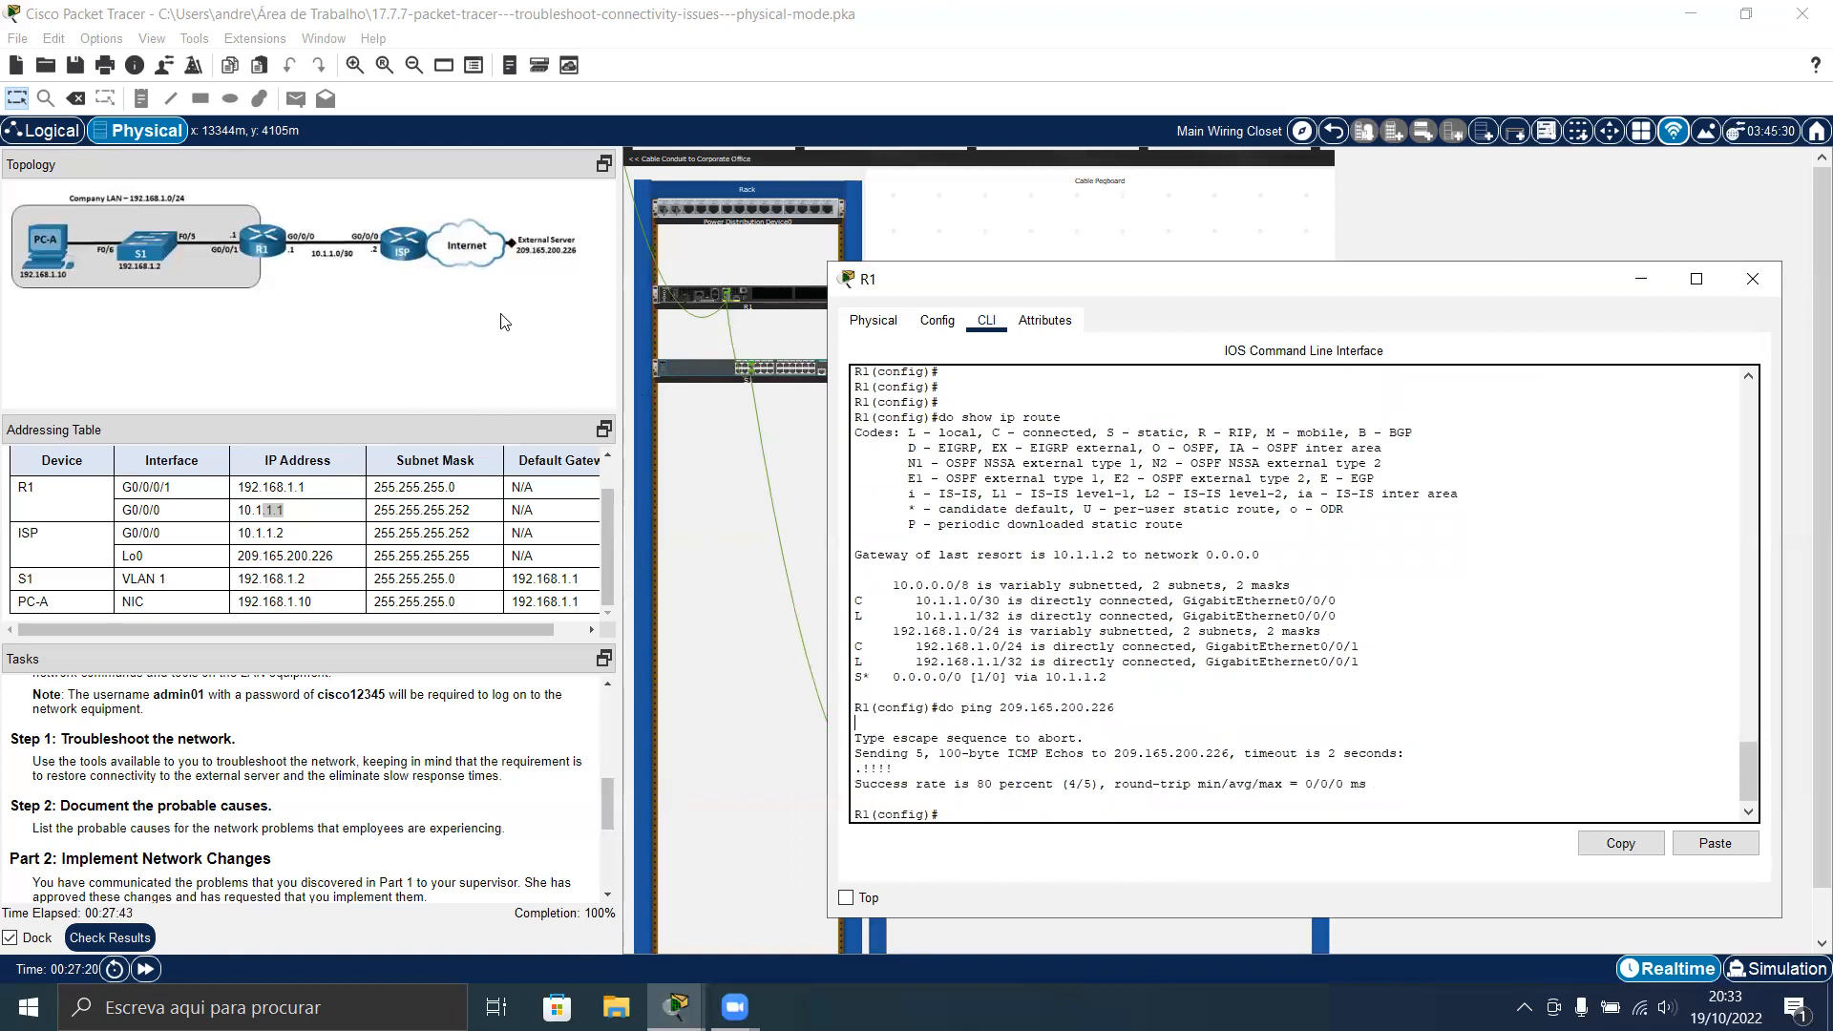
# Ping 209.165.200.226 from PC-A's command prompt, now receiving replies
pyautogui.click(1750, 278)
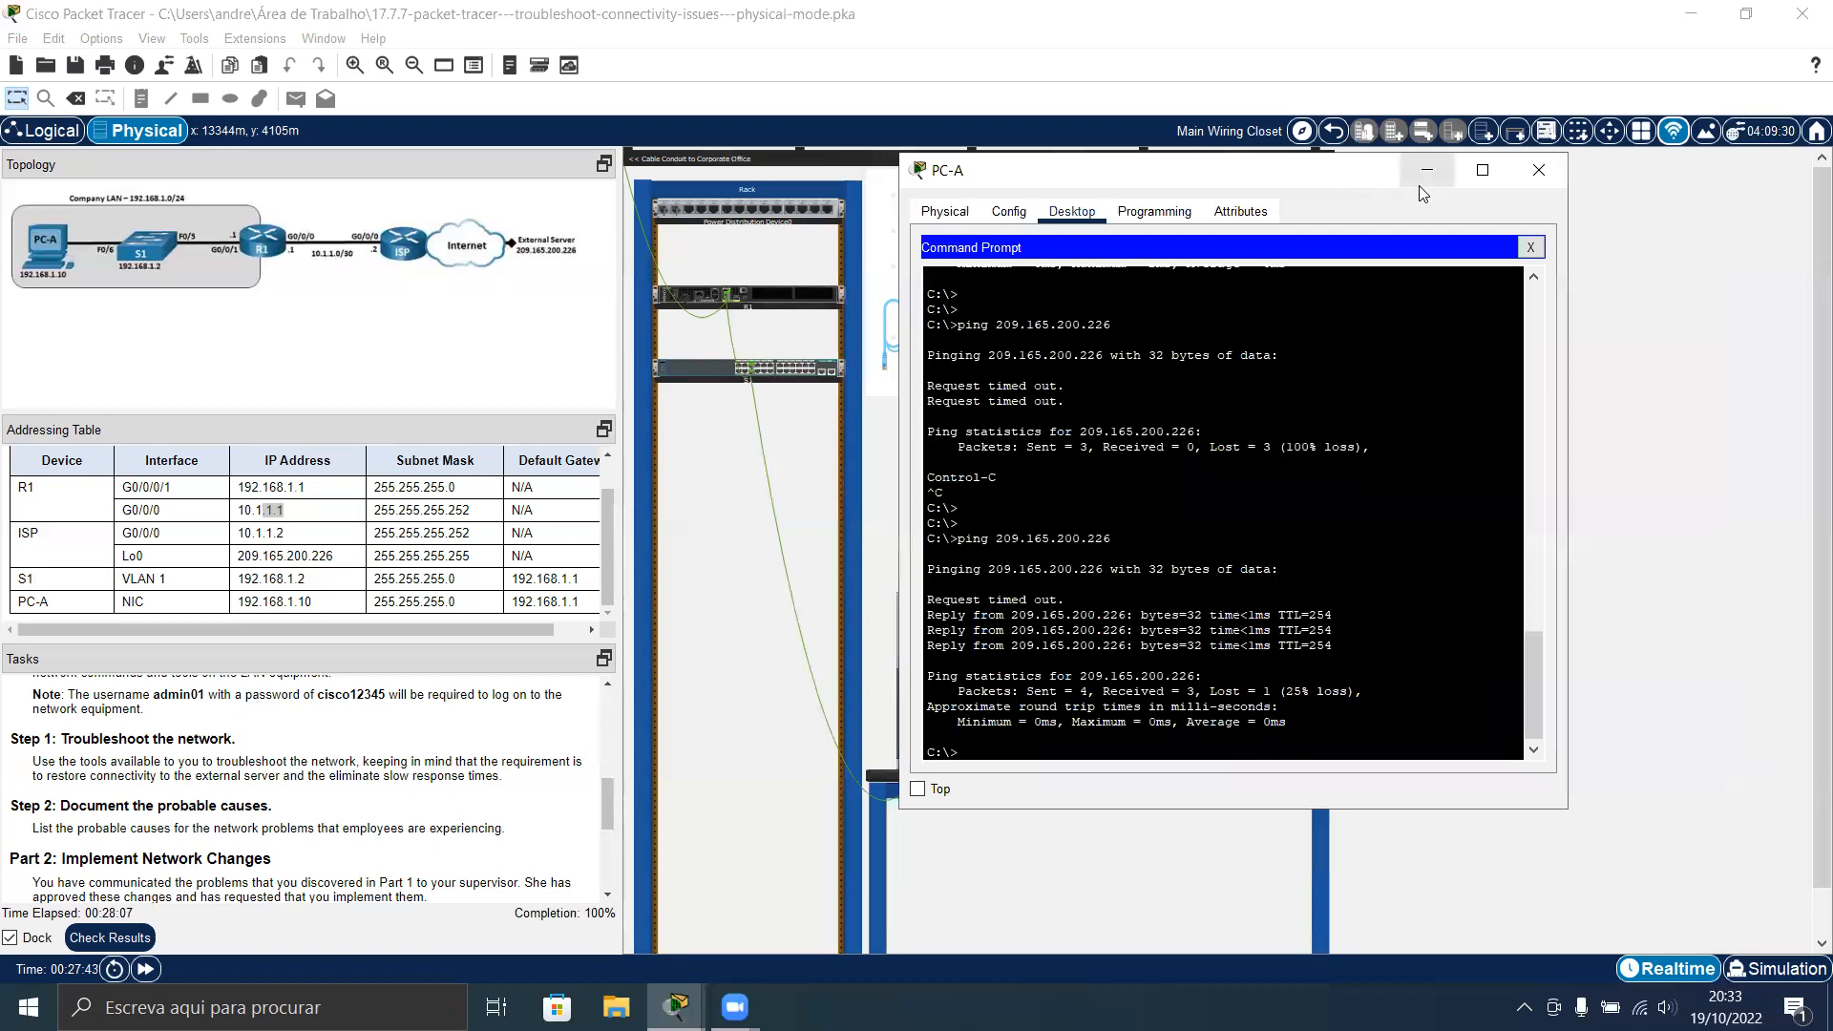
# Close the PC-A window, returning to the wiring closet view
pyautogui.click(1538, 170)
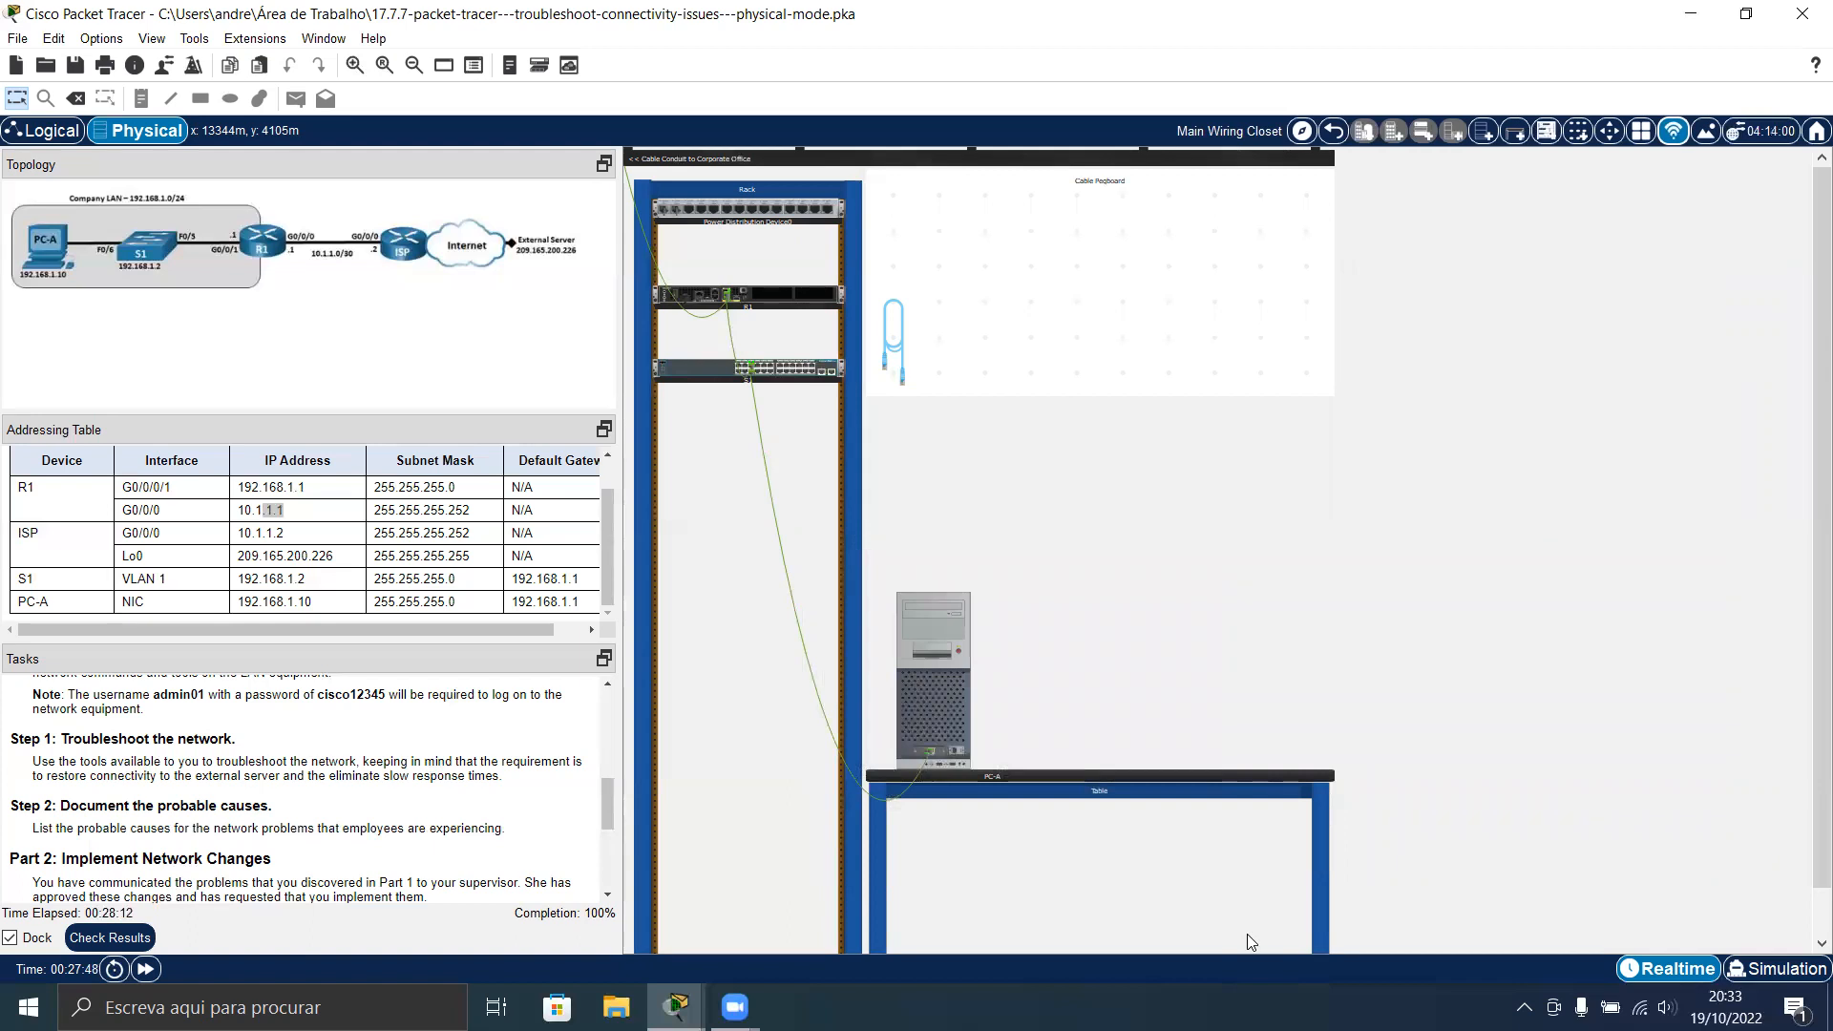
pyautogui.moveTo(1219, 677)
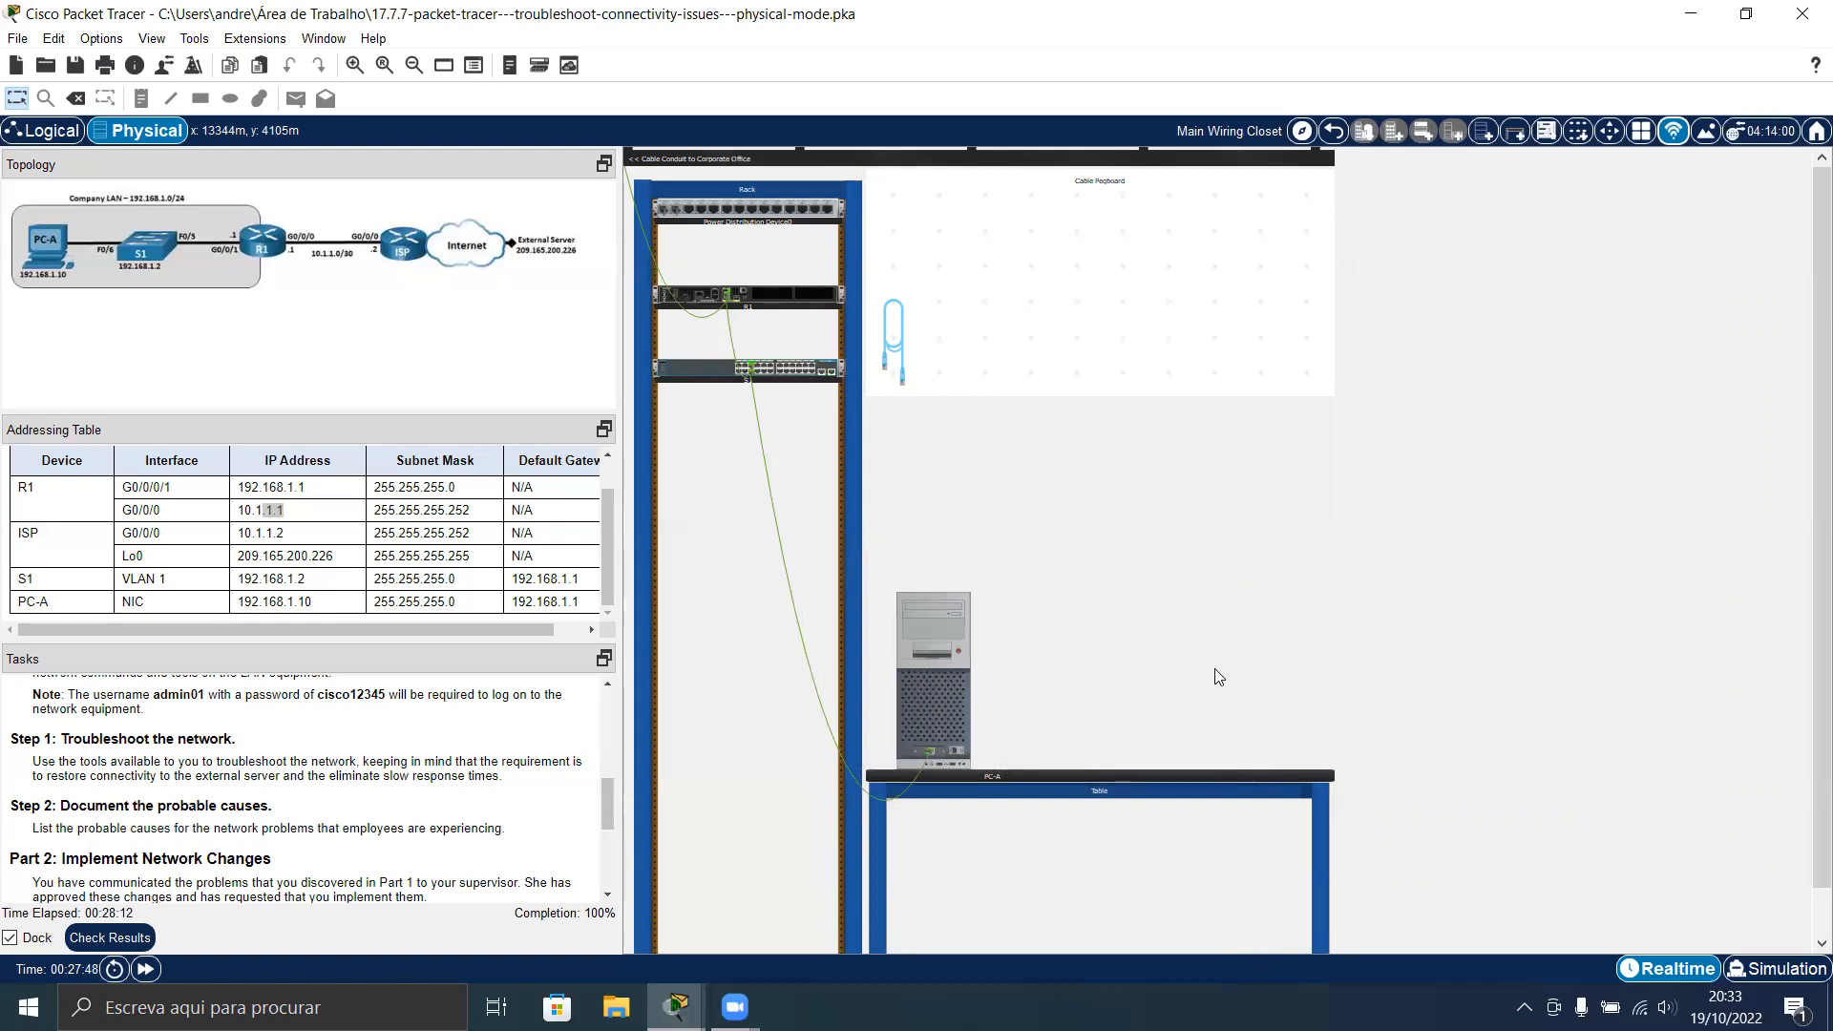